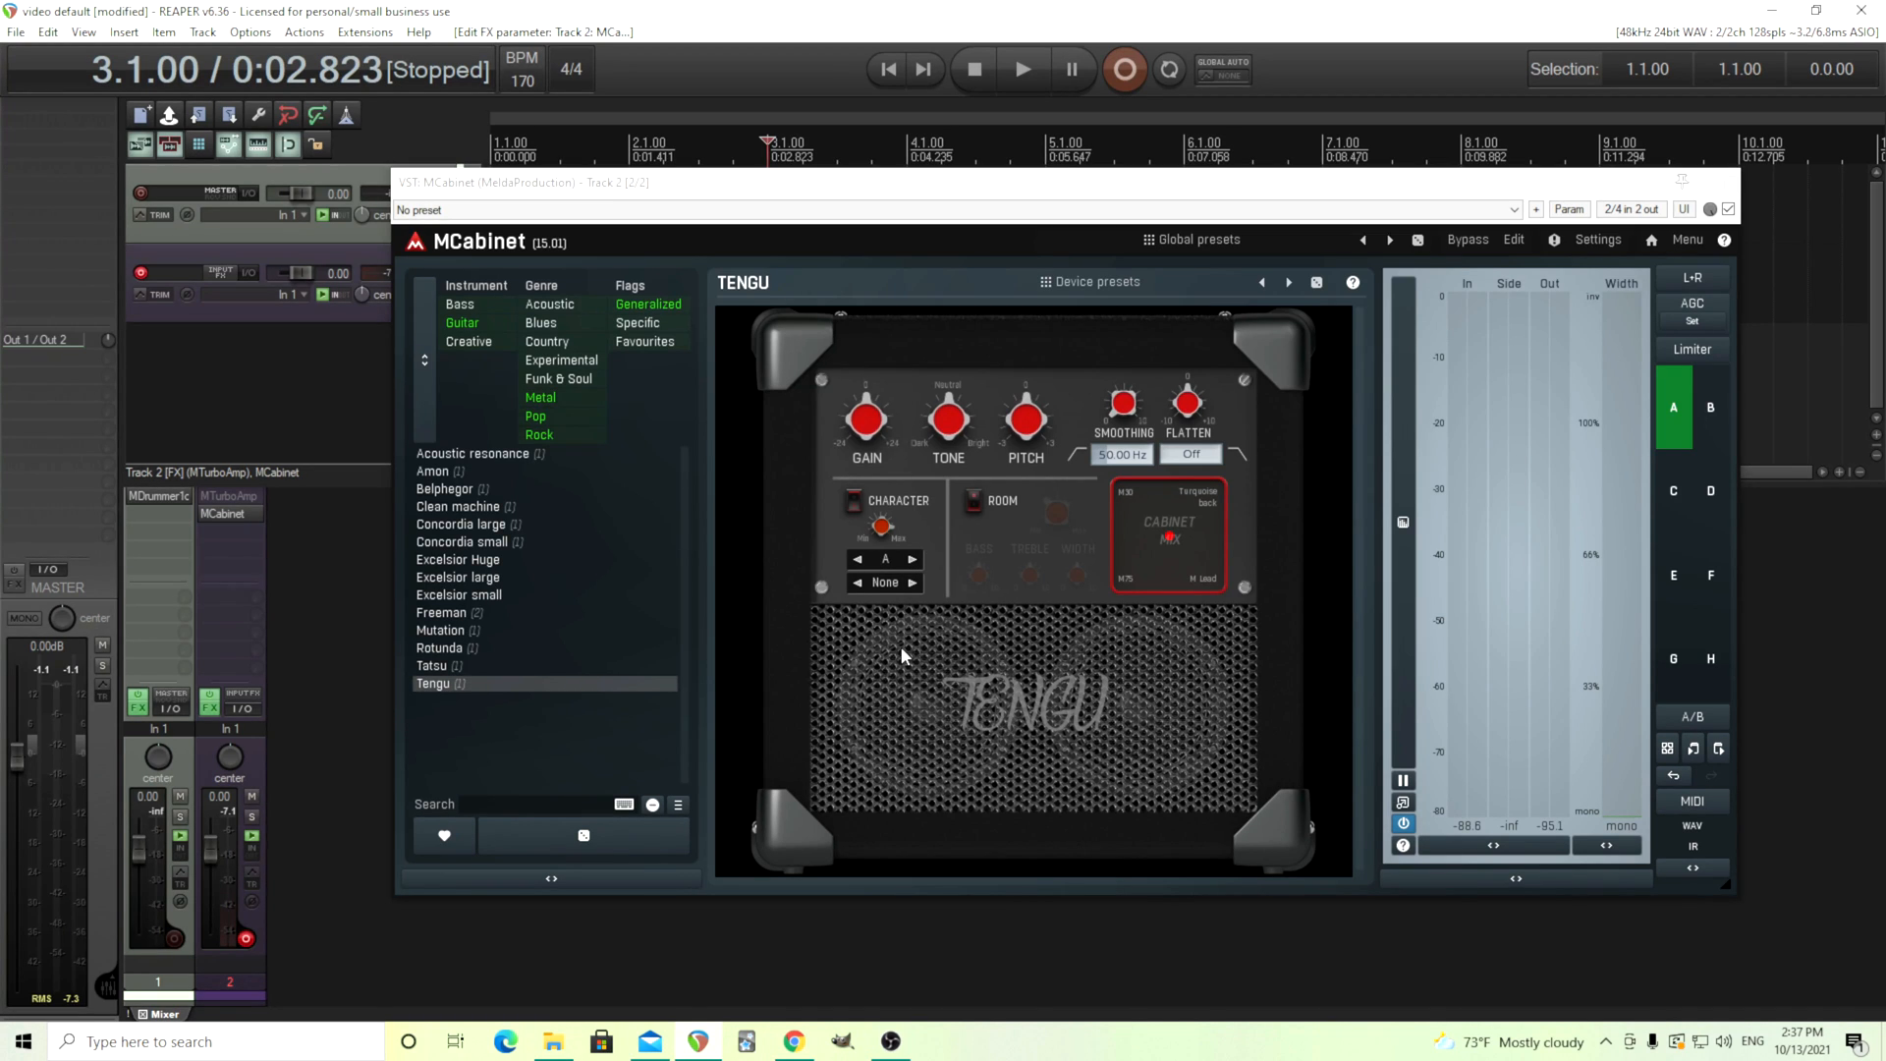
pyautogui.moveTo(884, 646)
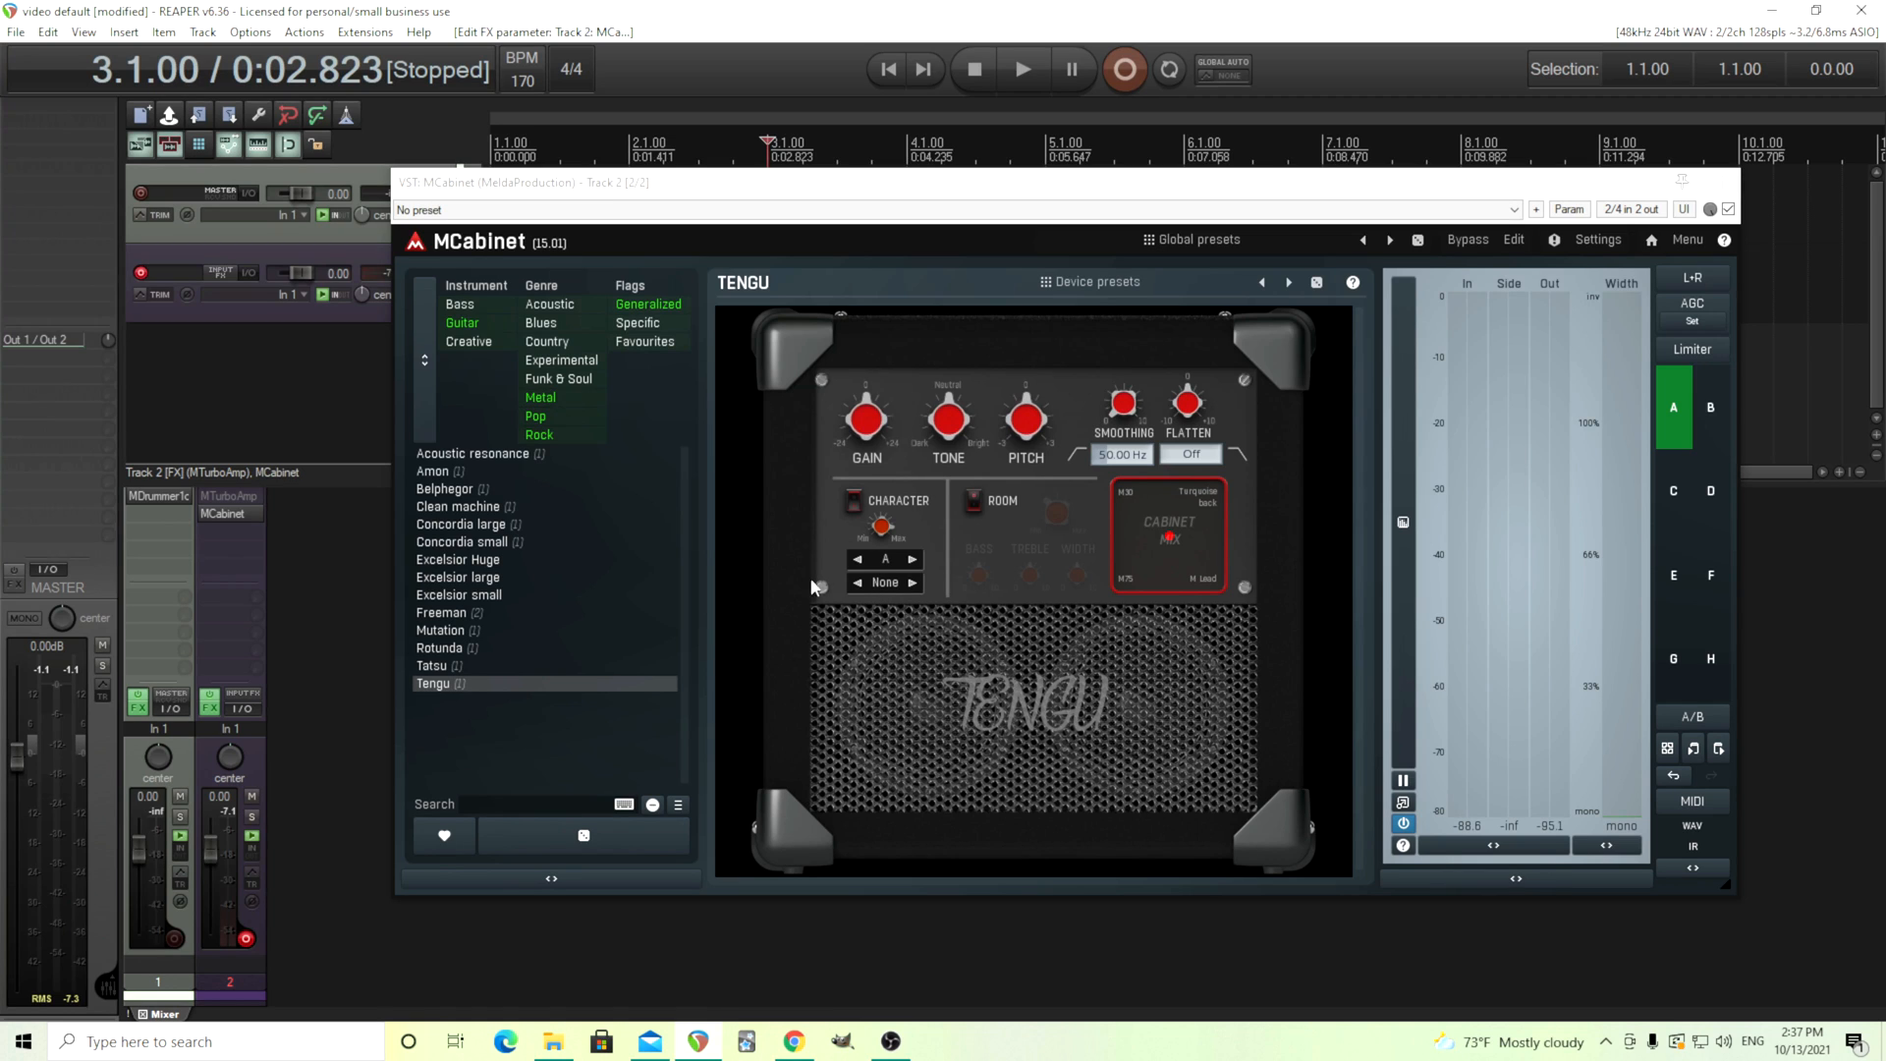
pyautogui.moveTo(946, 623)
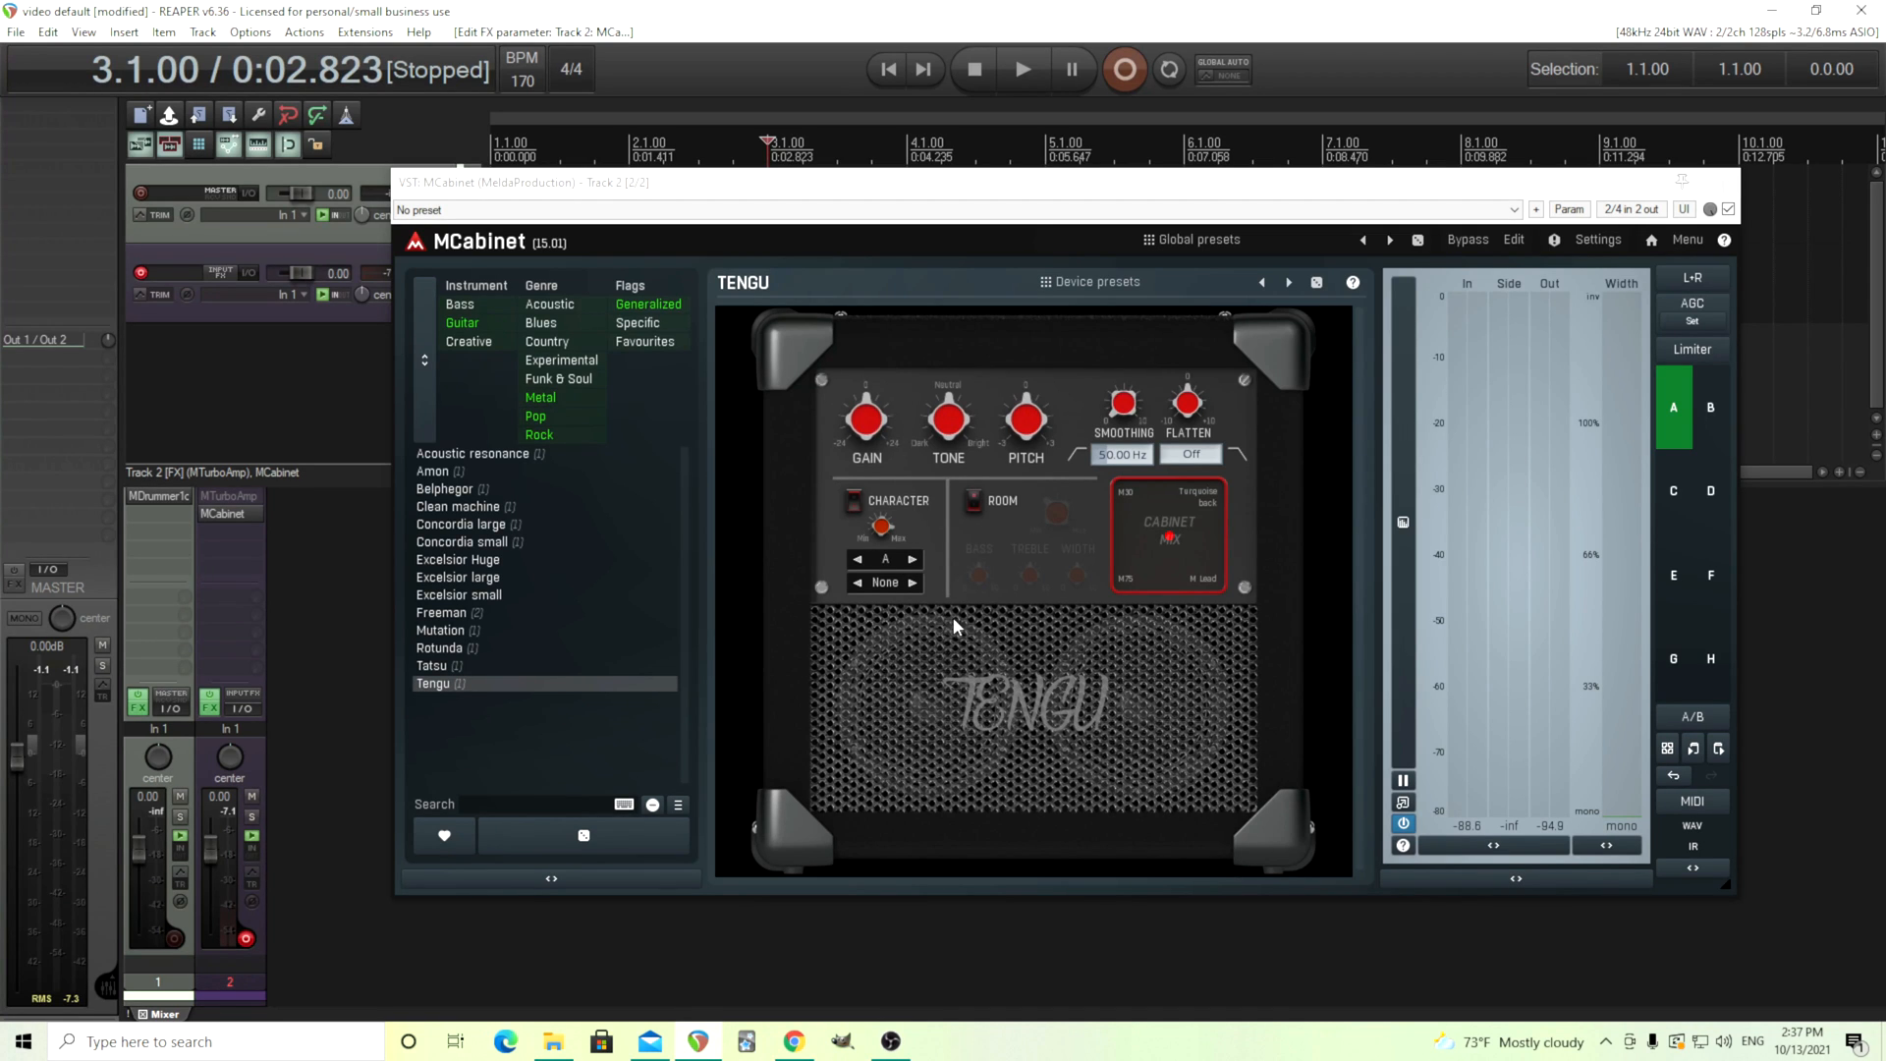
pyautogui.moveTo(849, 623)
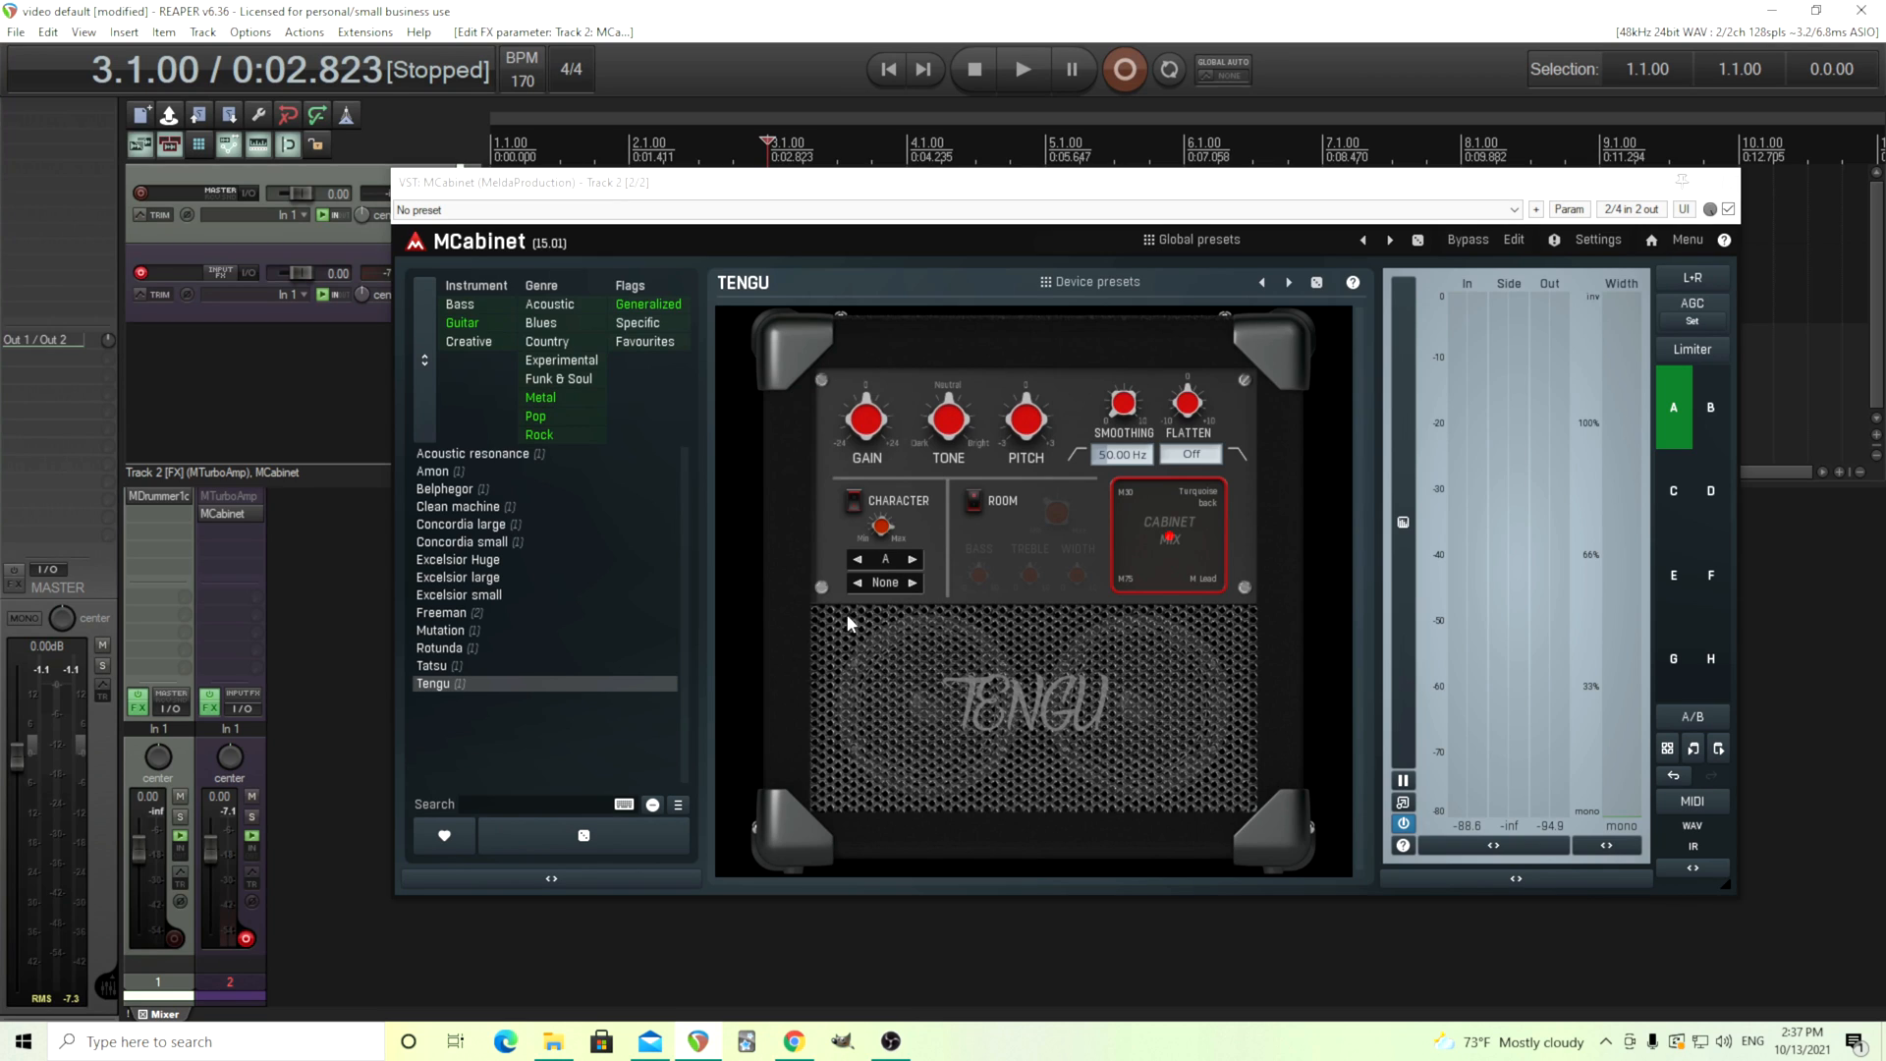
pyautogui.moveTo(912, 635)
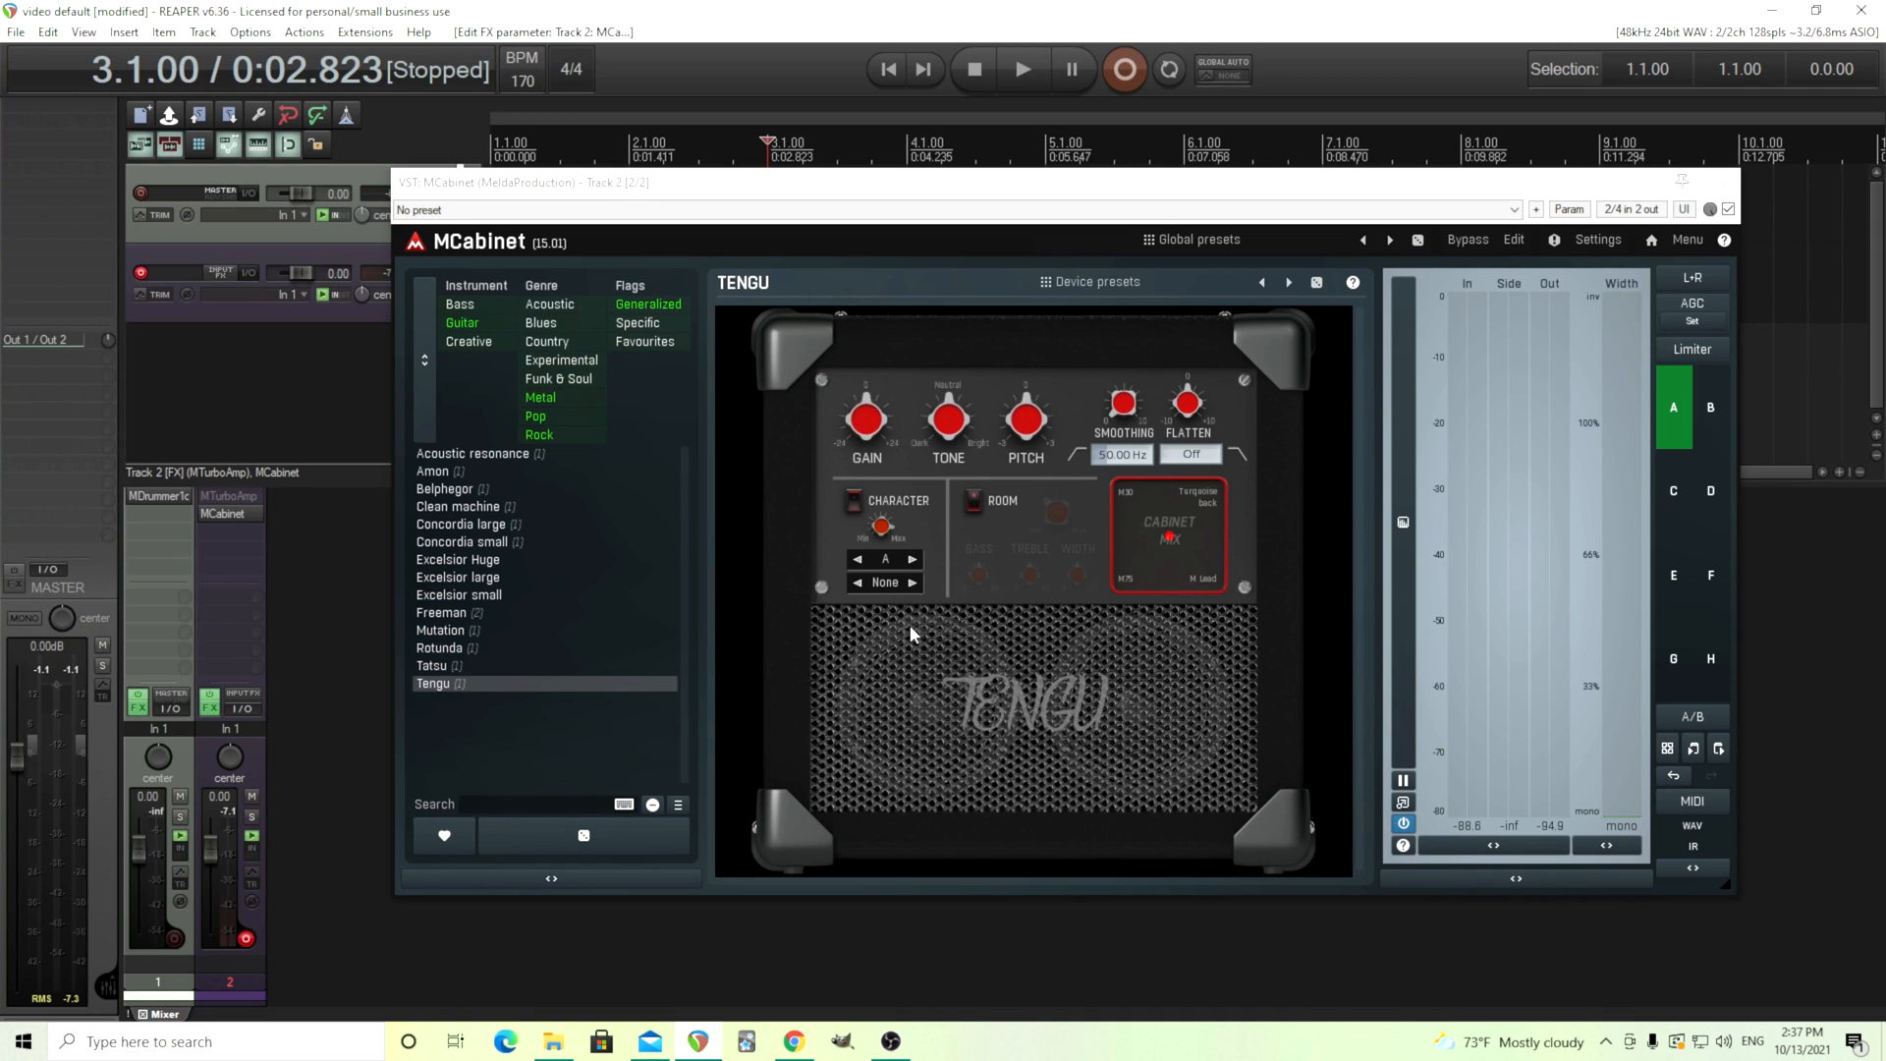
pyautogui.moveTo(935, 617)
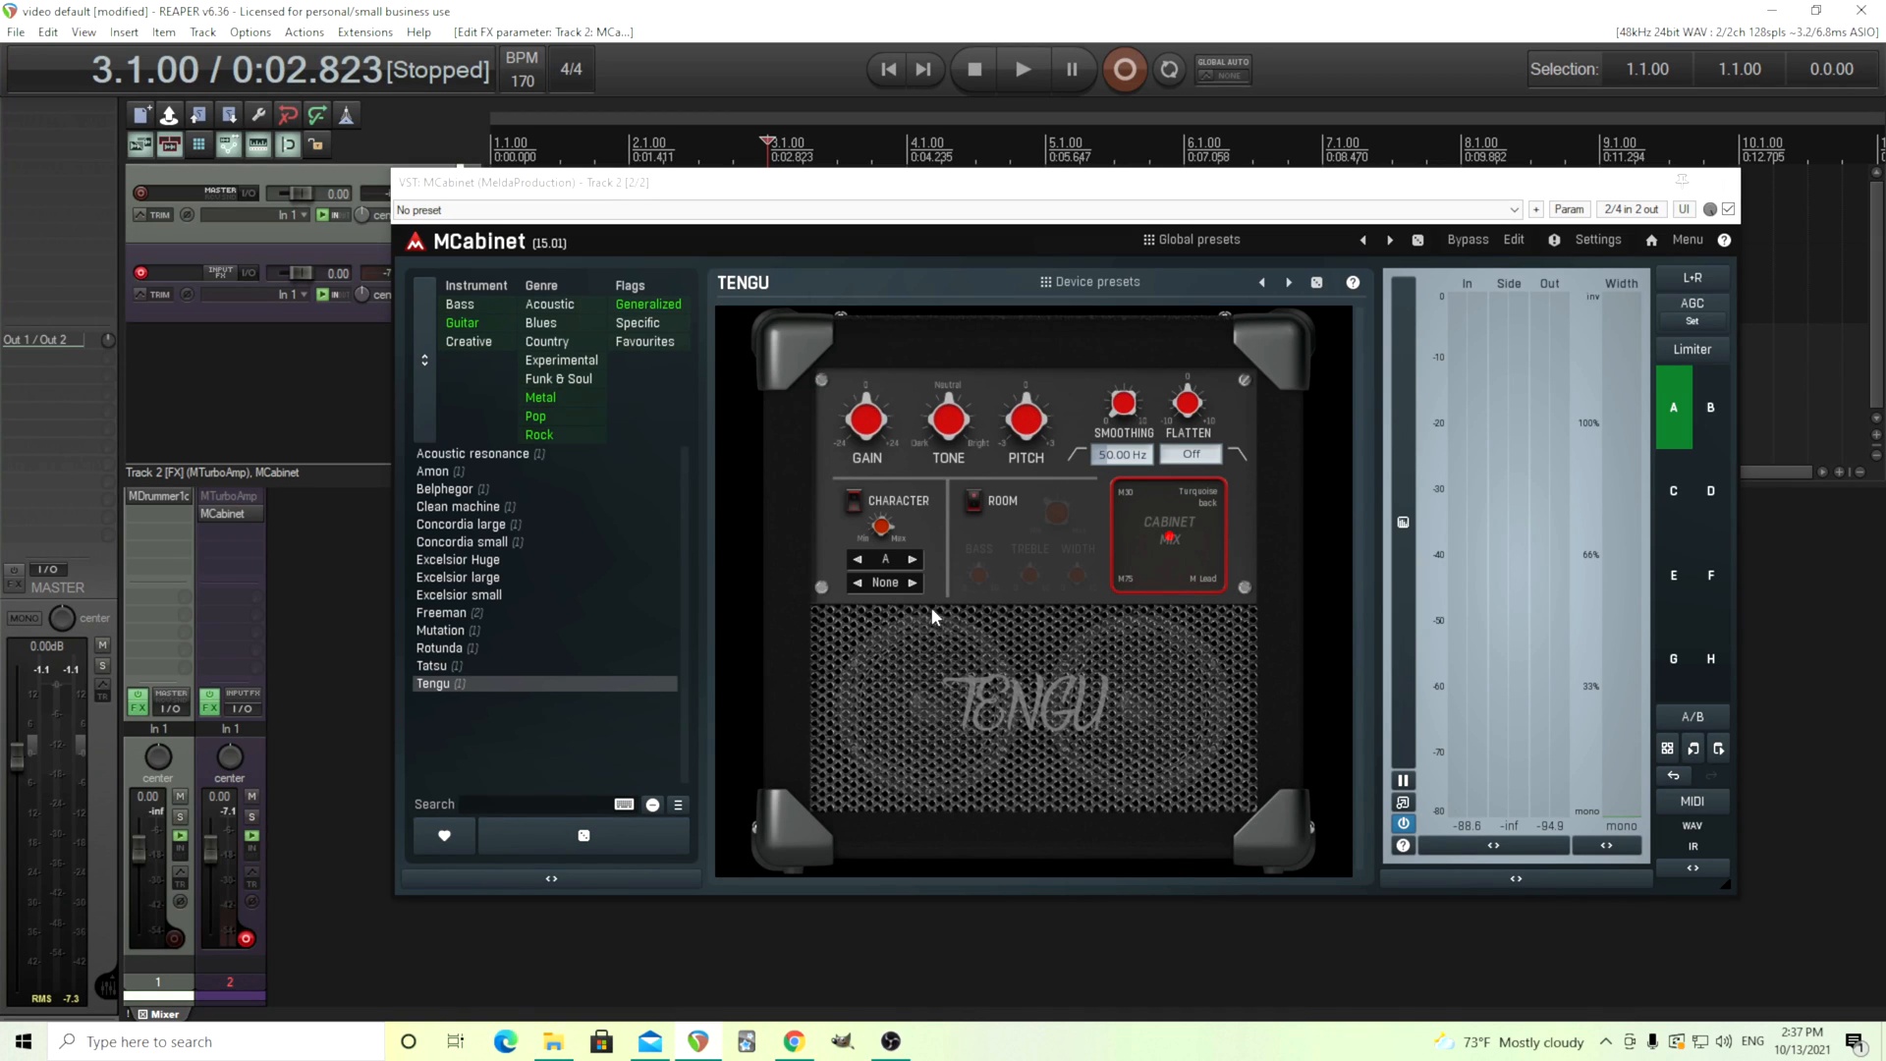
pyautogui.moveTo(845, 651)
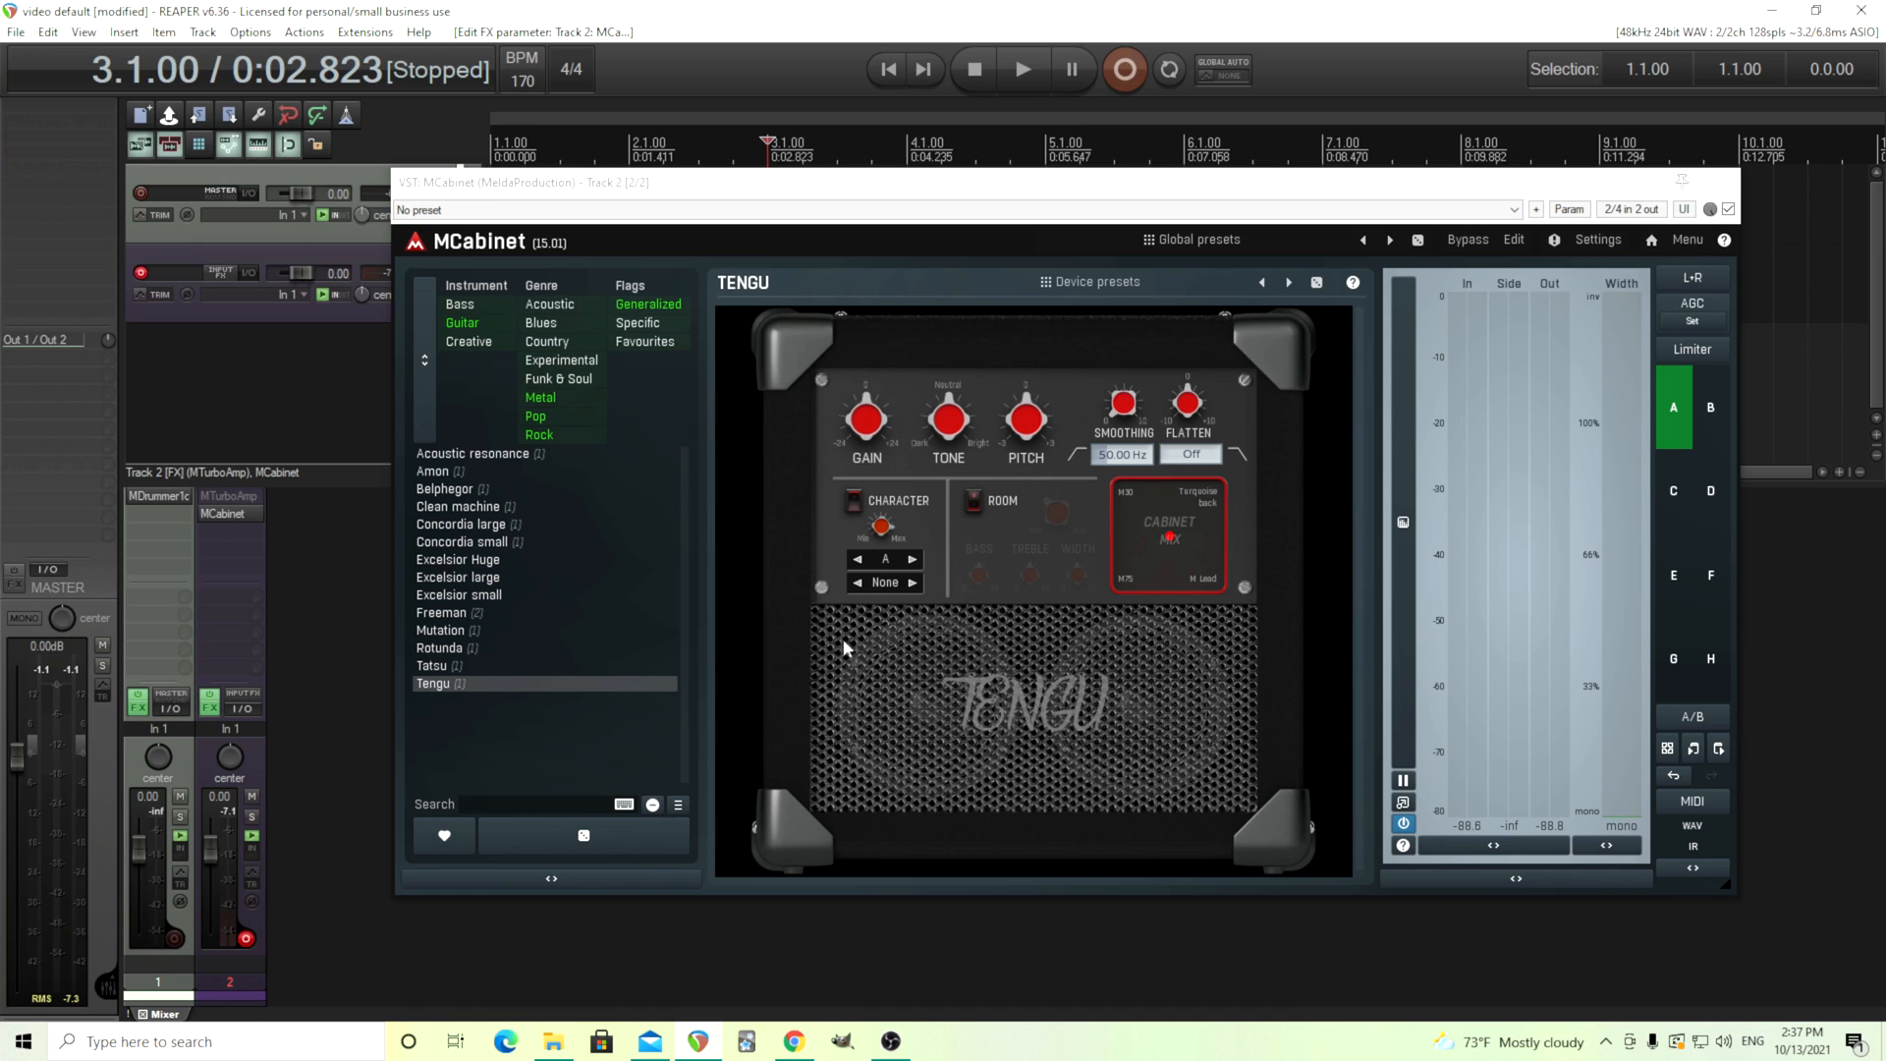
# Load the Freeman cabinet model from MCabinet's device list, replacing Tengu
pyautogui.click(442, 613)
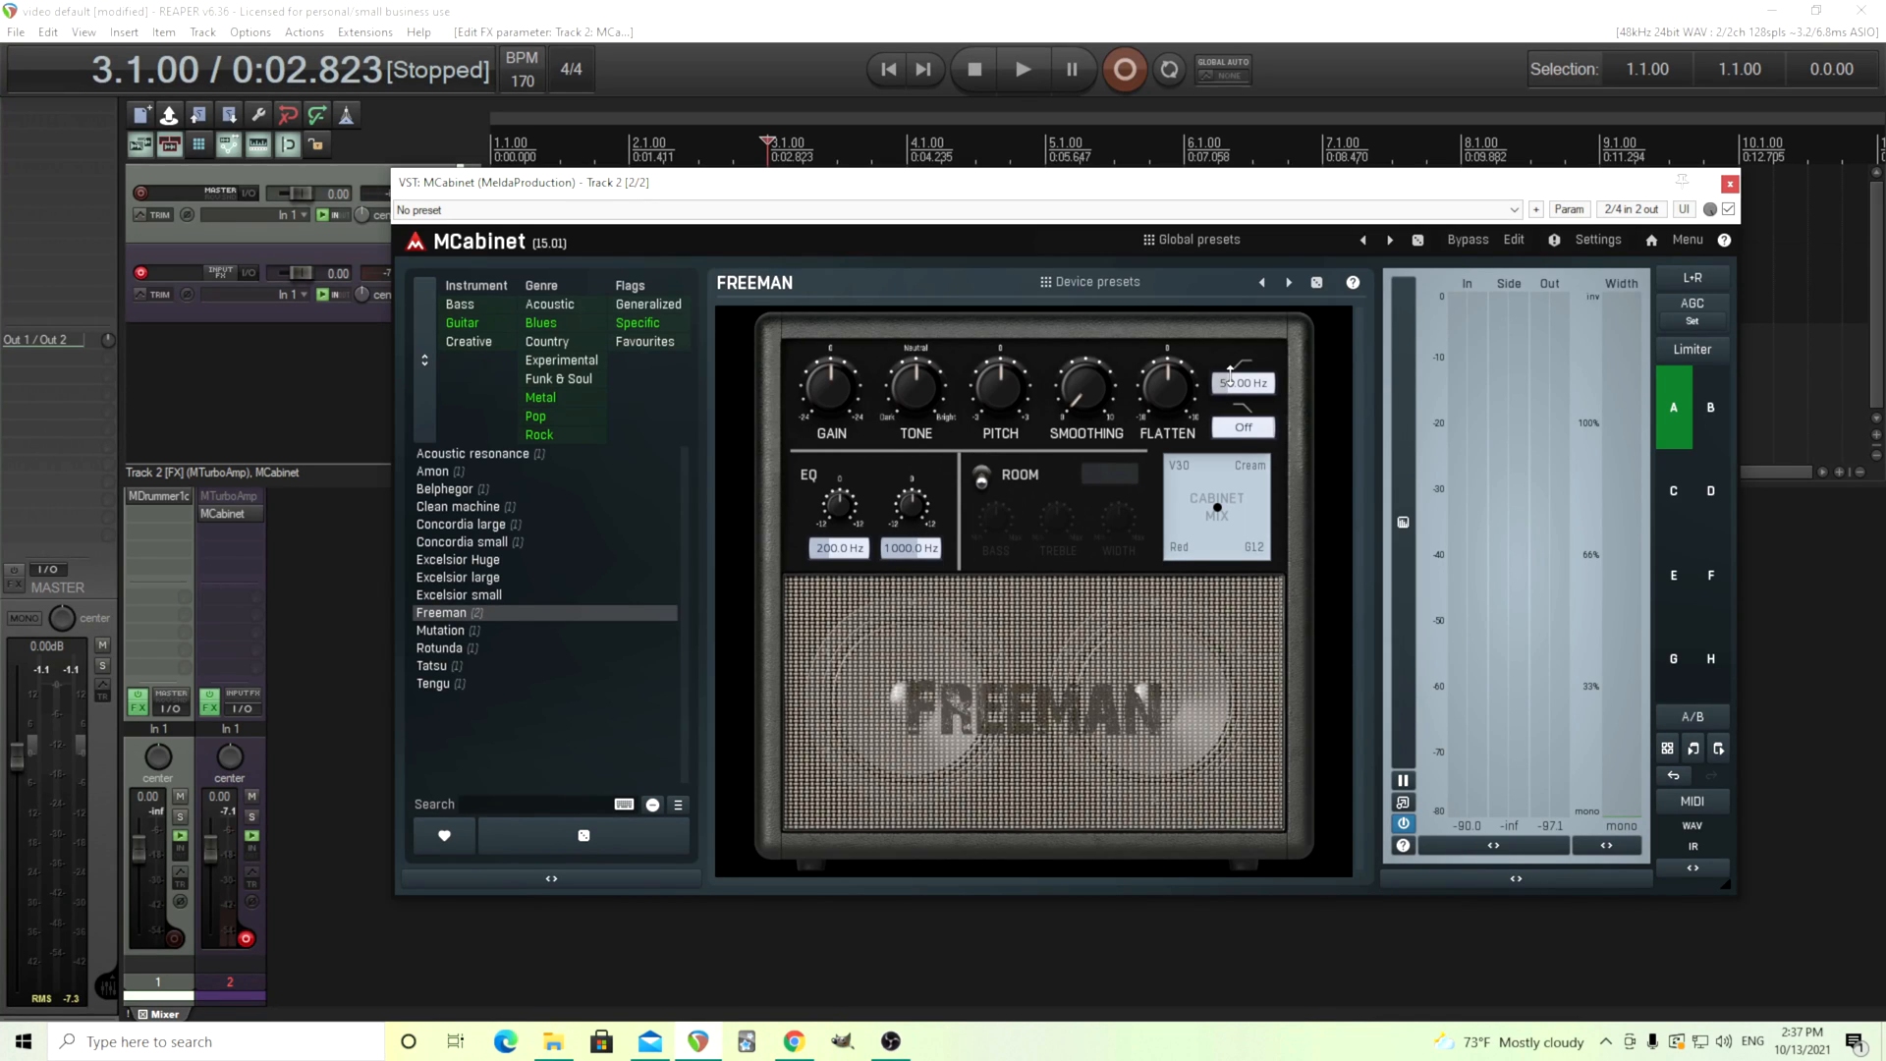
pyautogui.moveTo(1262, 318)
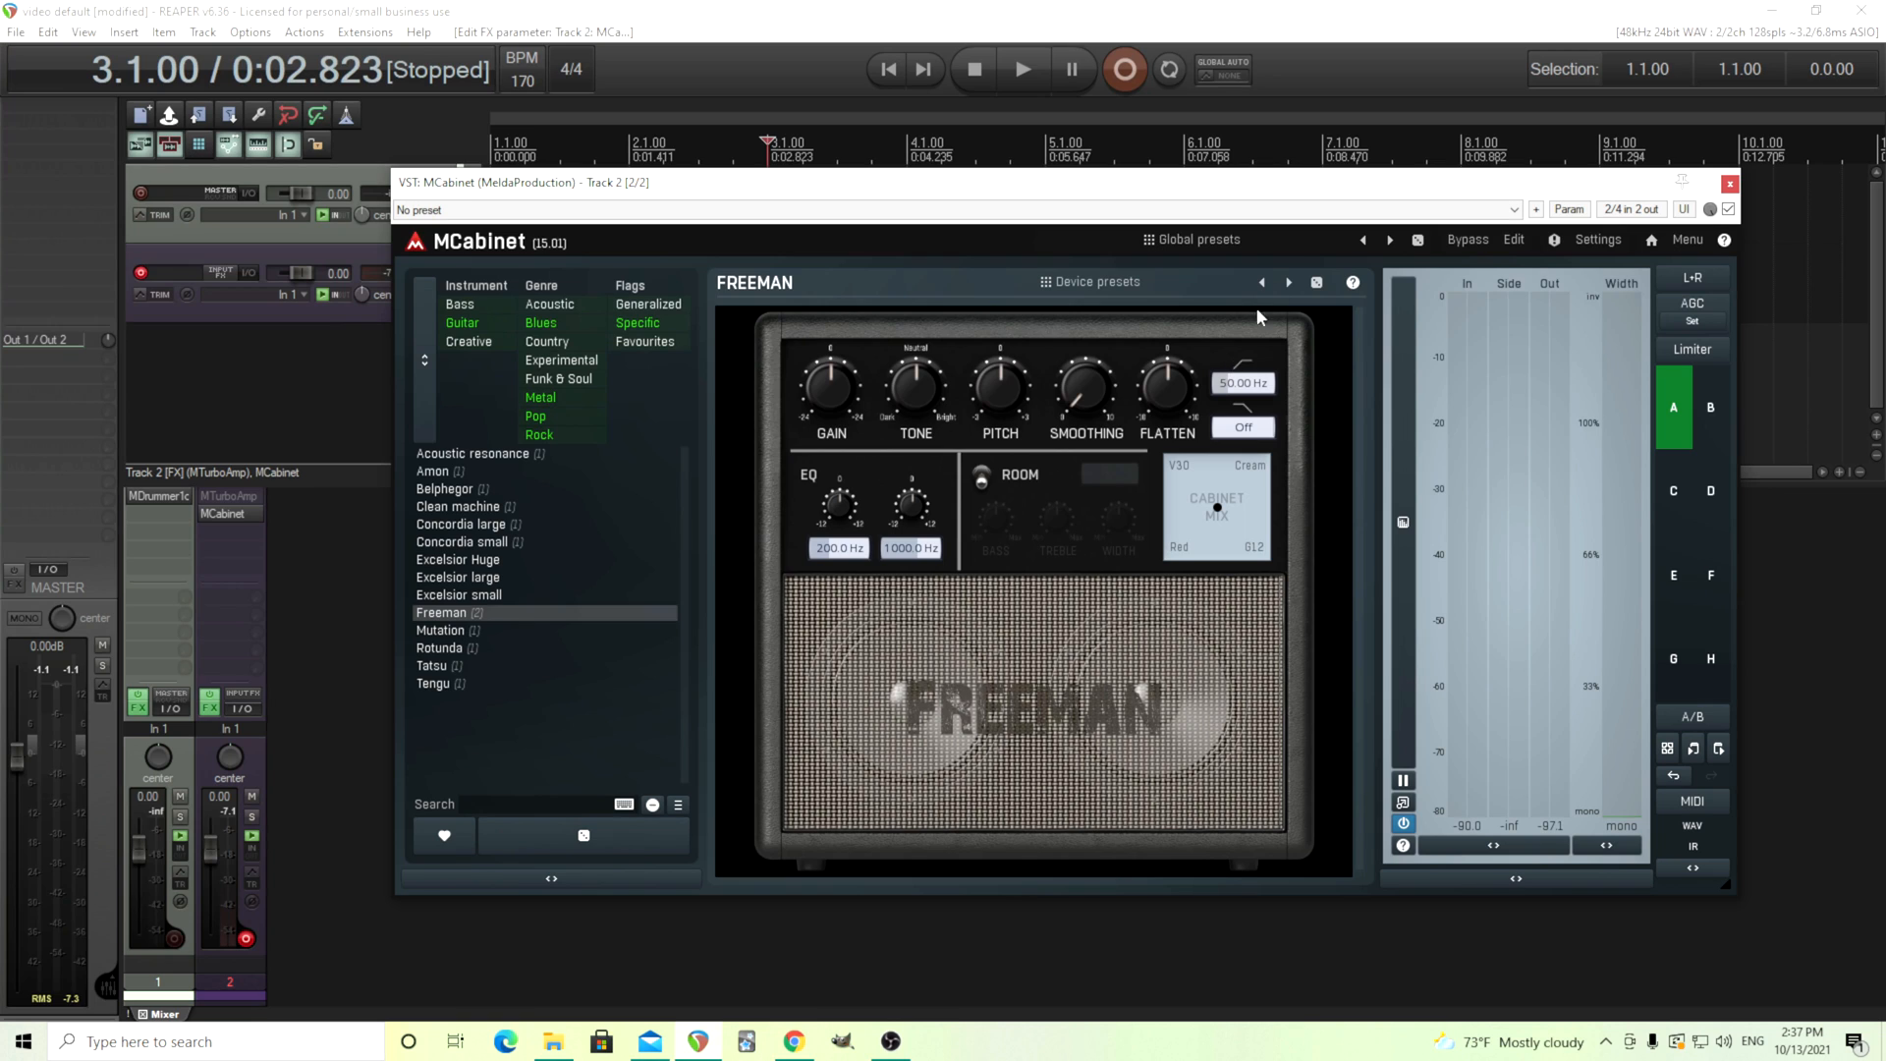
# Add a new global preset named 'Blank' from MCabinet's current Freeman setup
pyautogui.click(1196, 240)
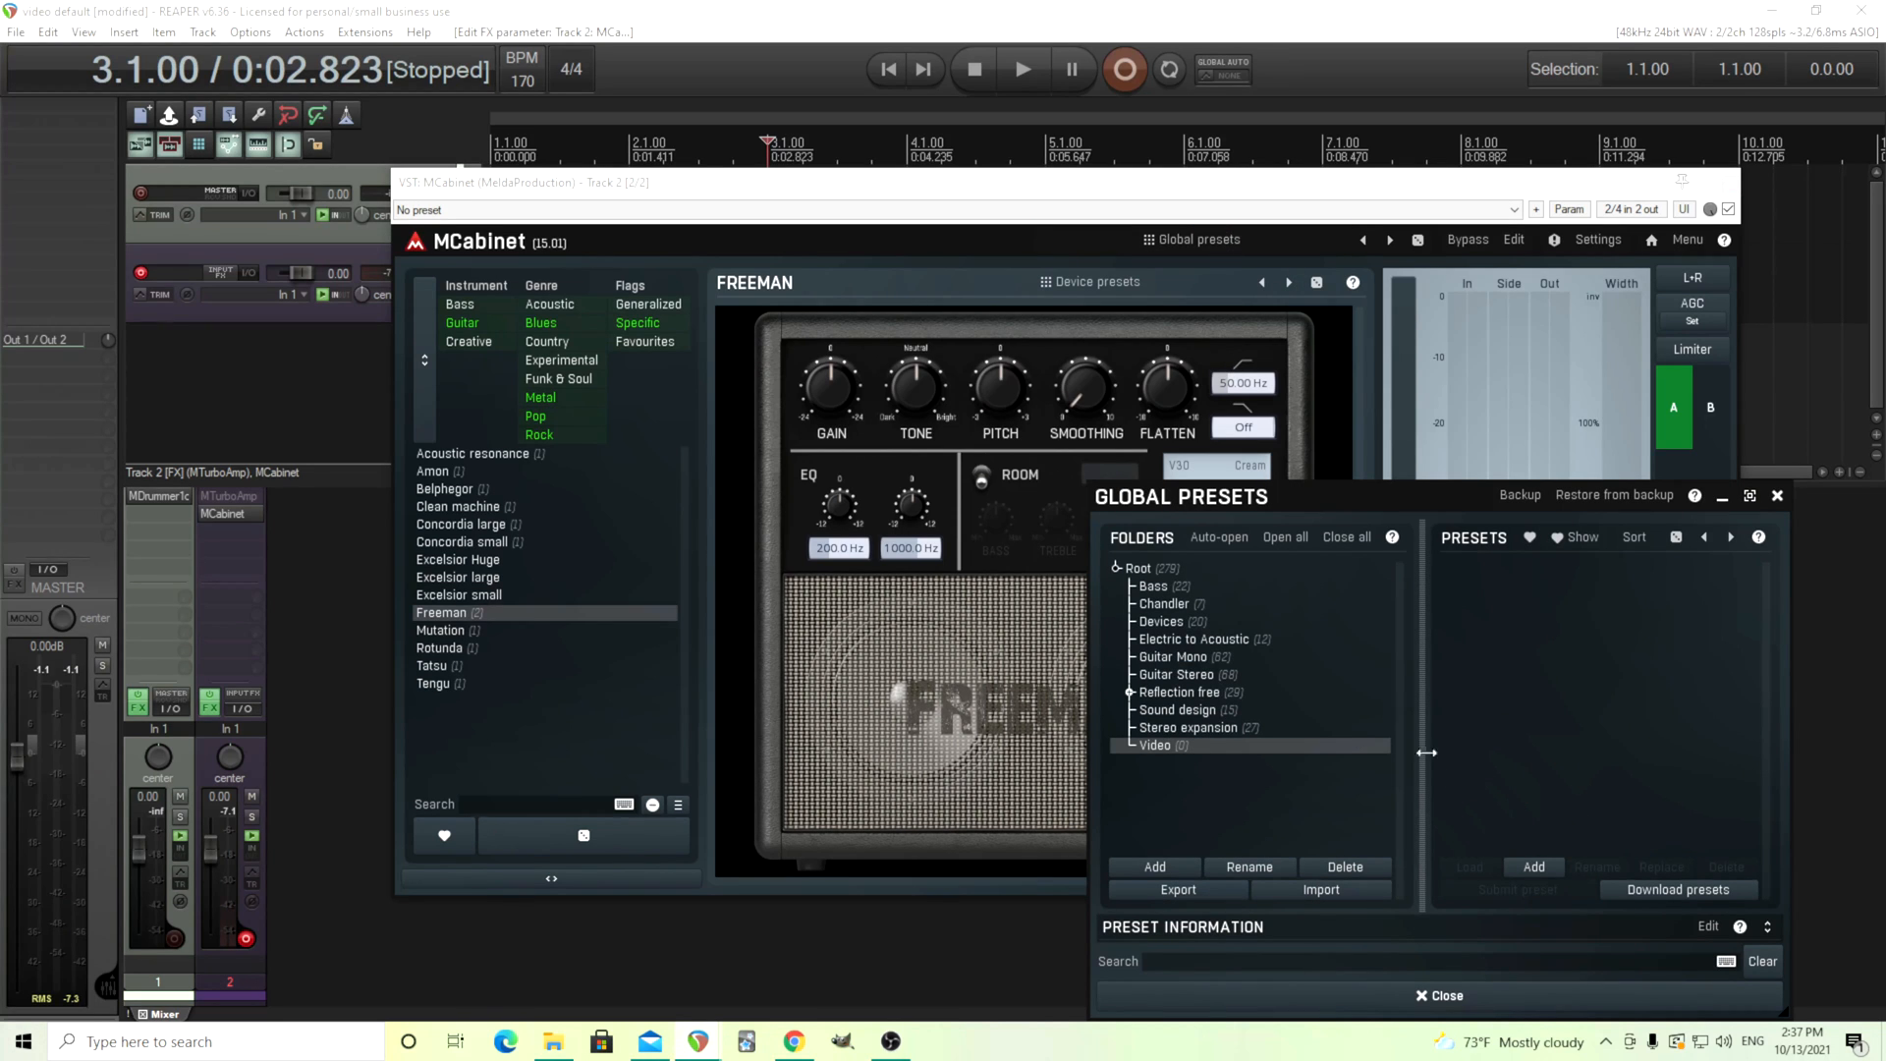
pyautogui.click(1532, 866)
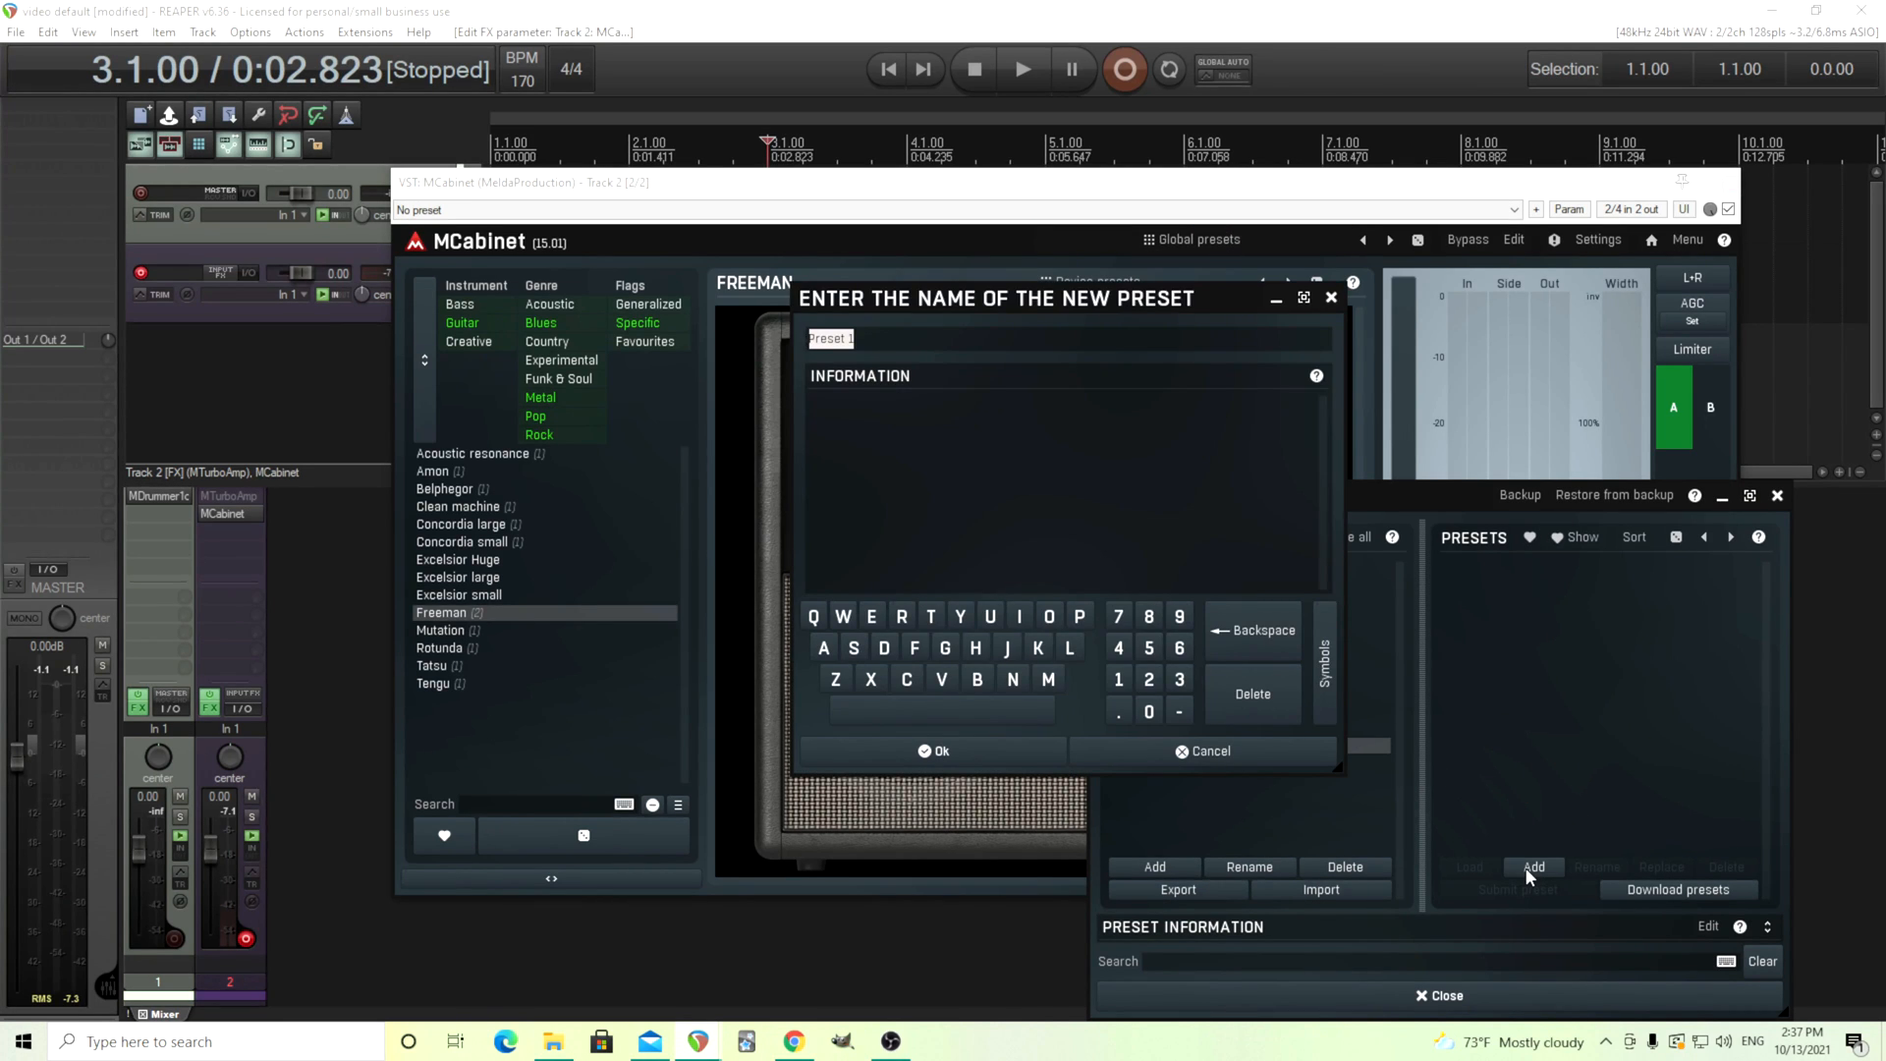
pyautogui.write('Blank')
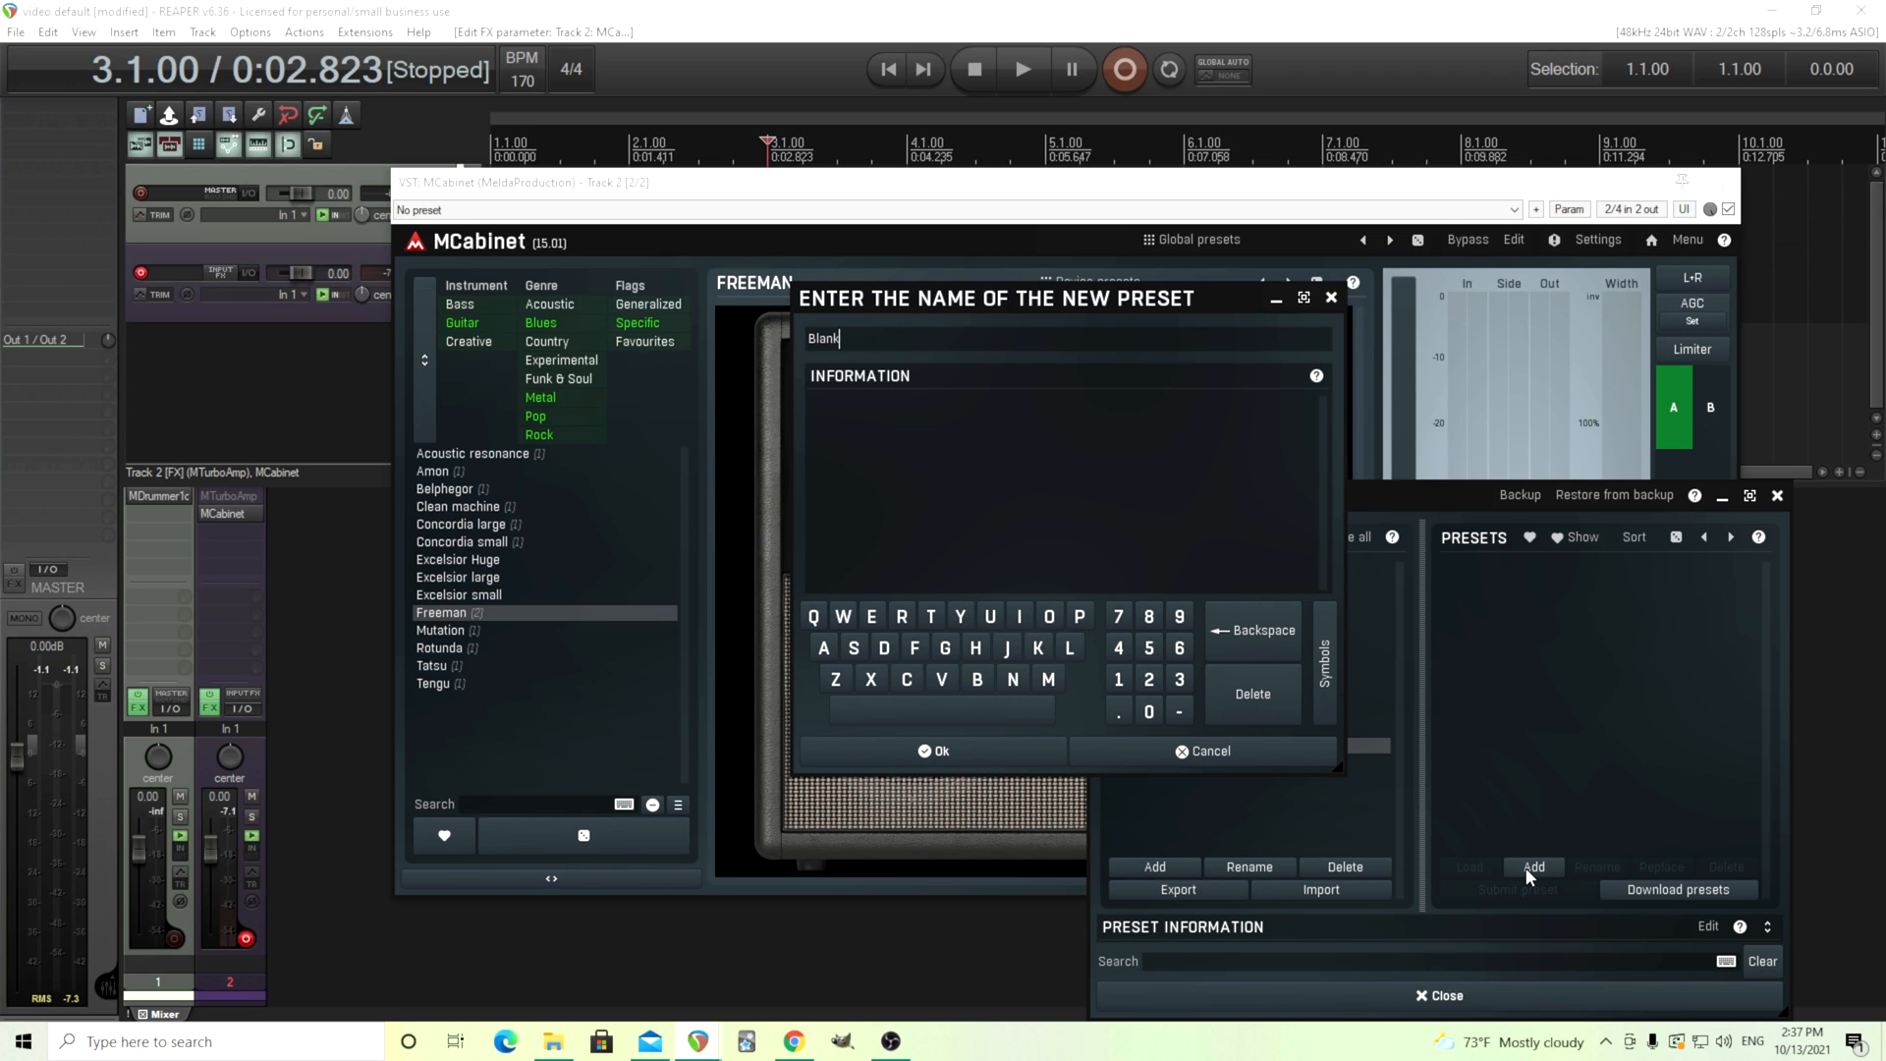
pyautogui.click(937, 751)
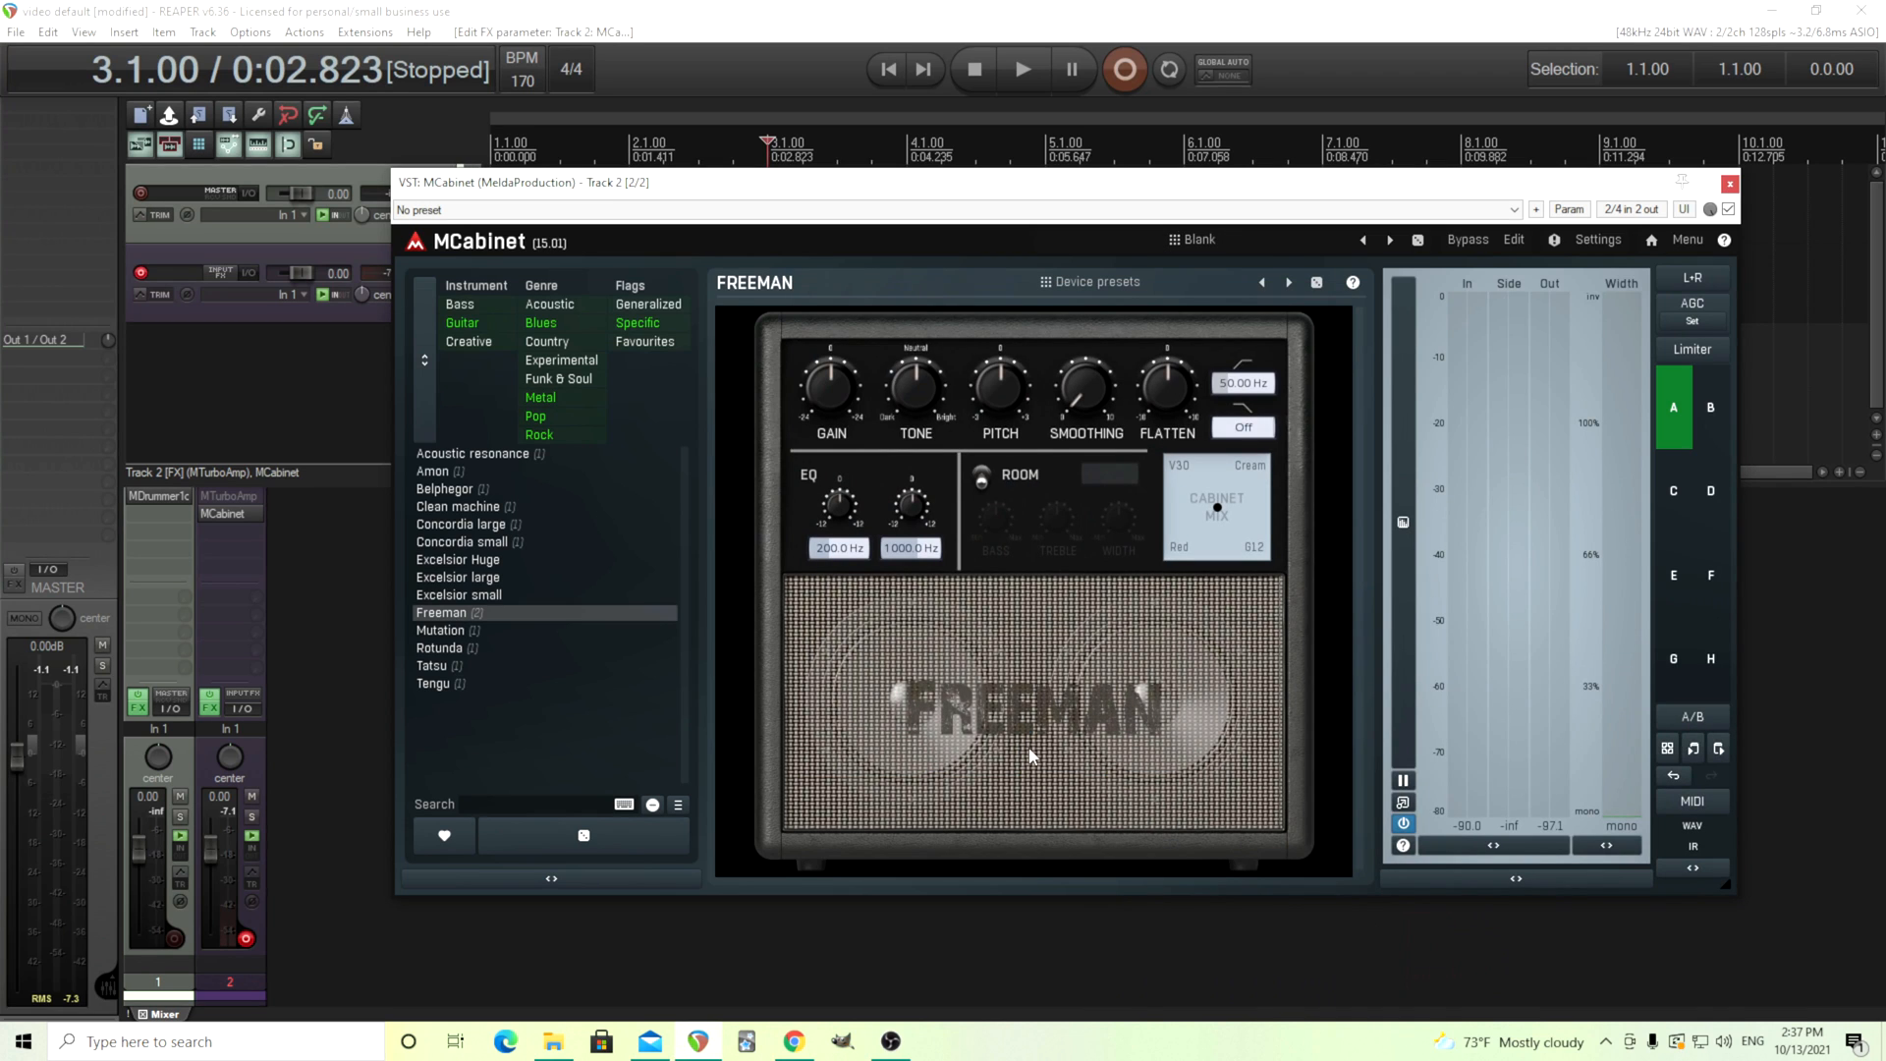
pyautogui.moveTo(1026, 625)
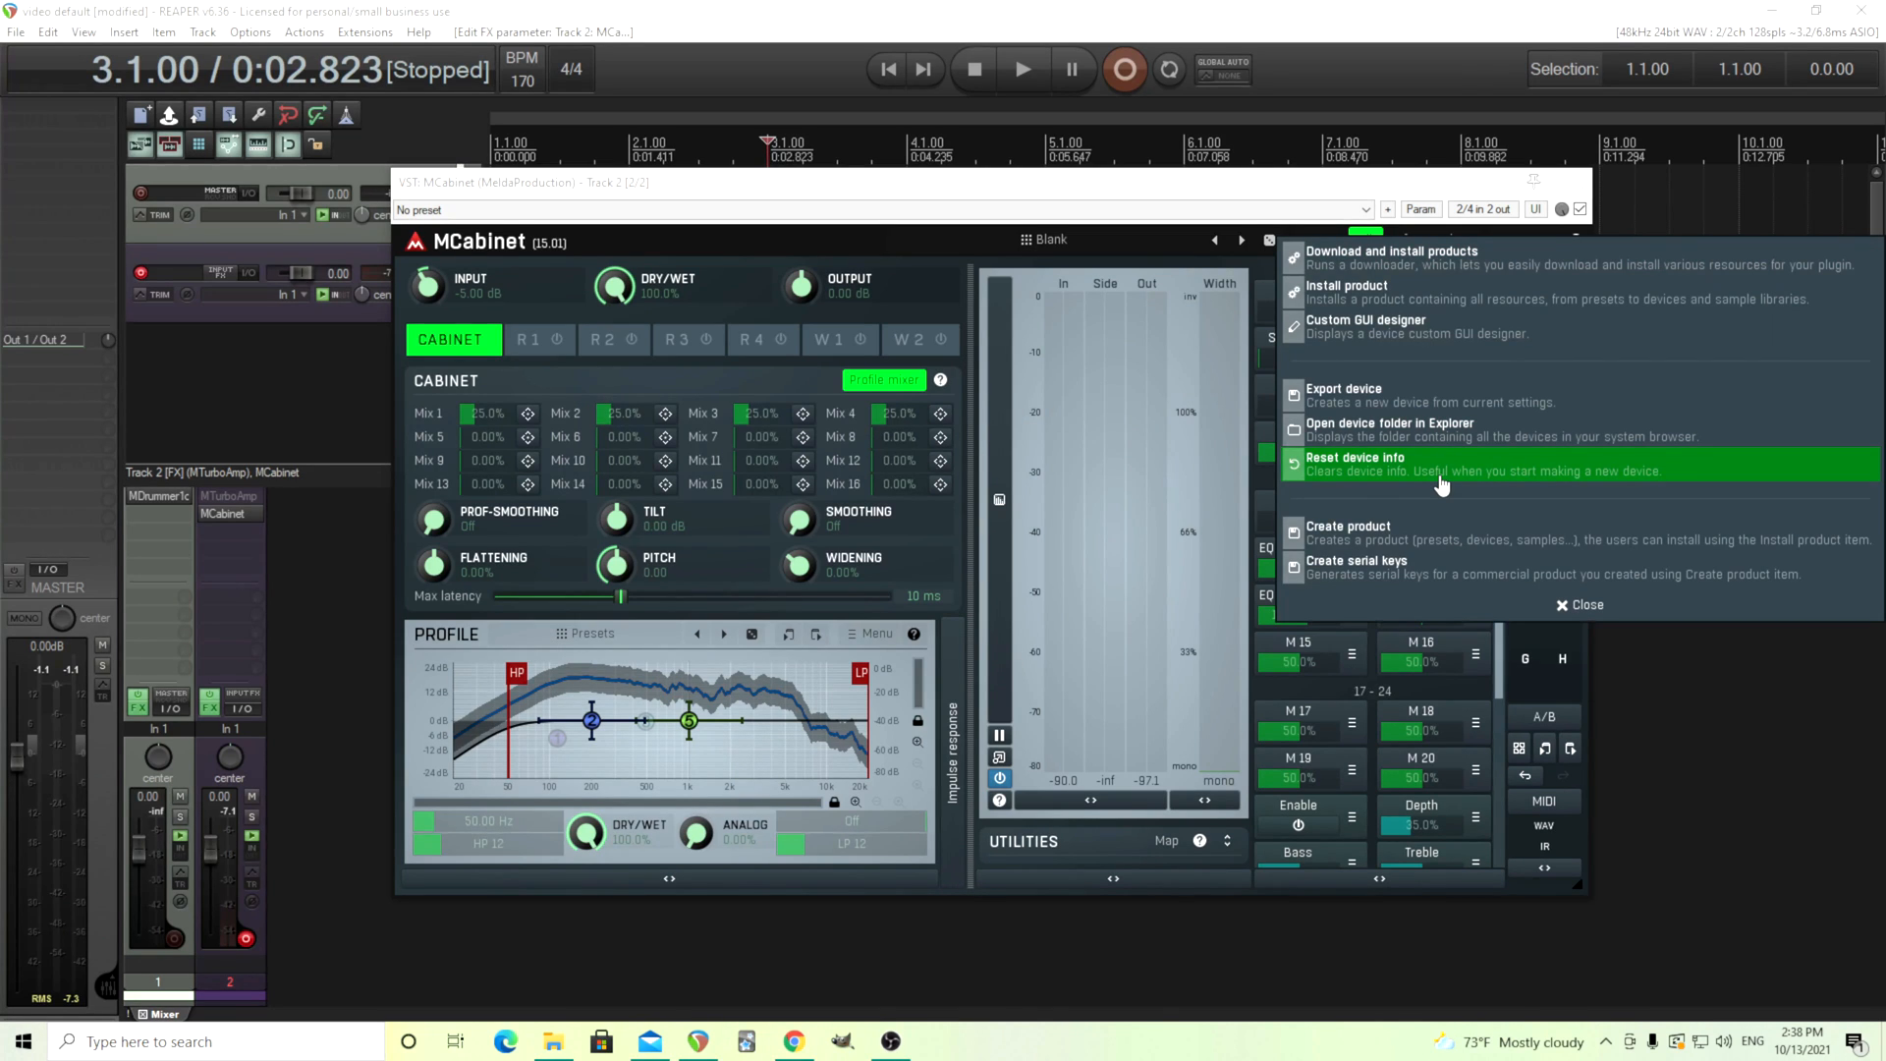
# Start and cancel a device export, then reset the device info to a generic untitled device
pyautogui.click(1344, 393)
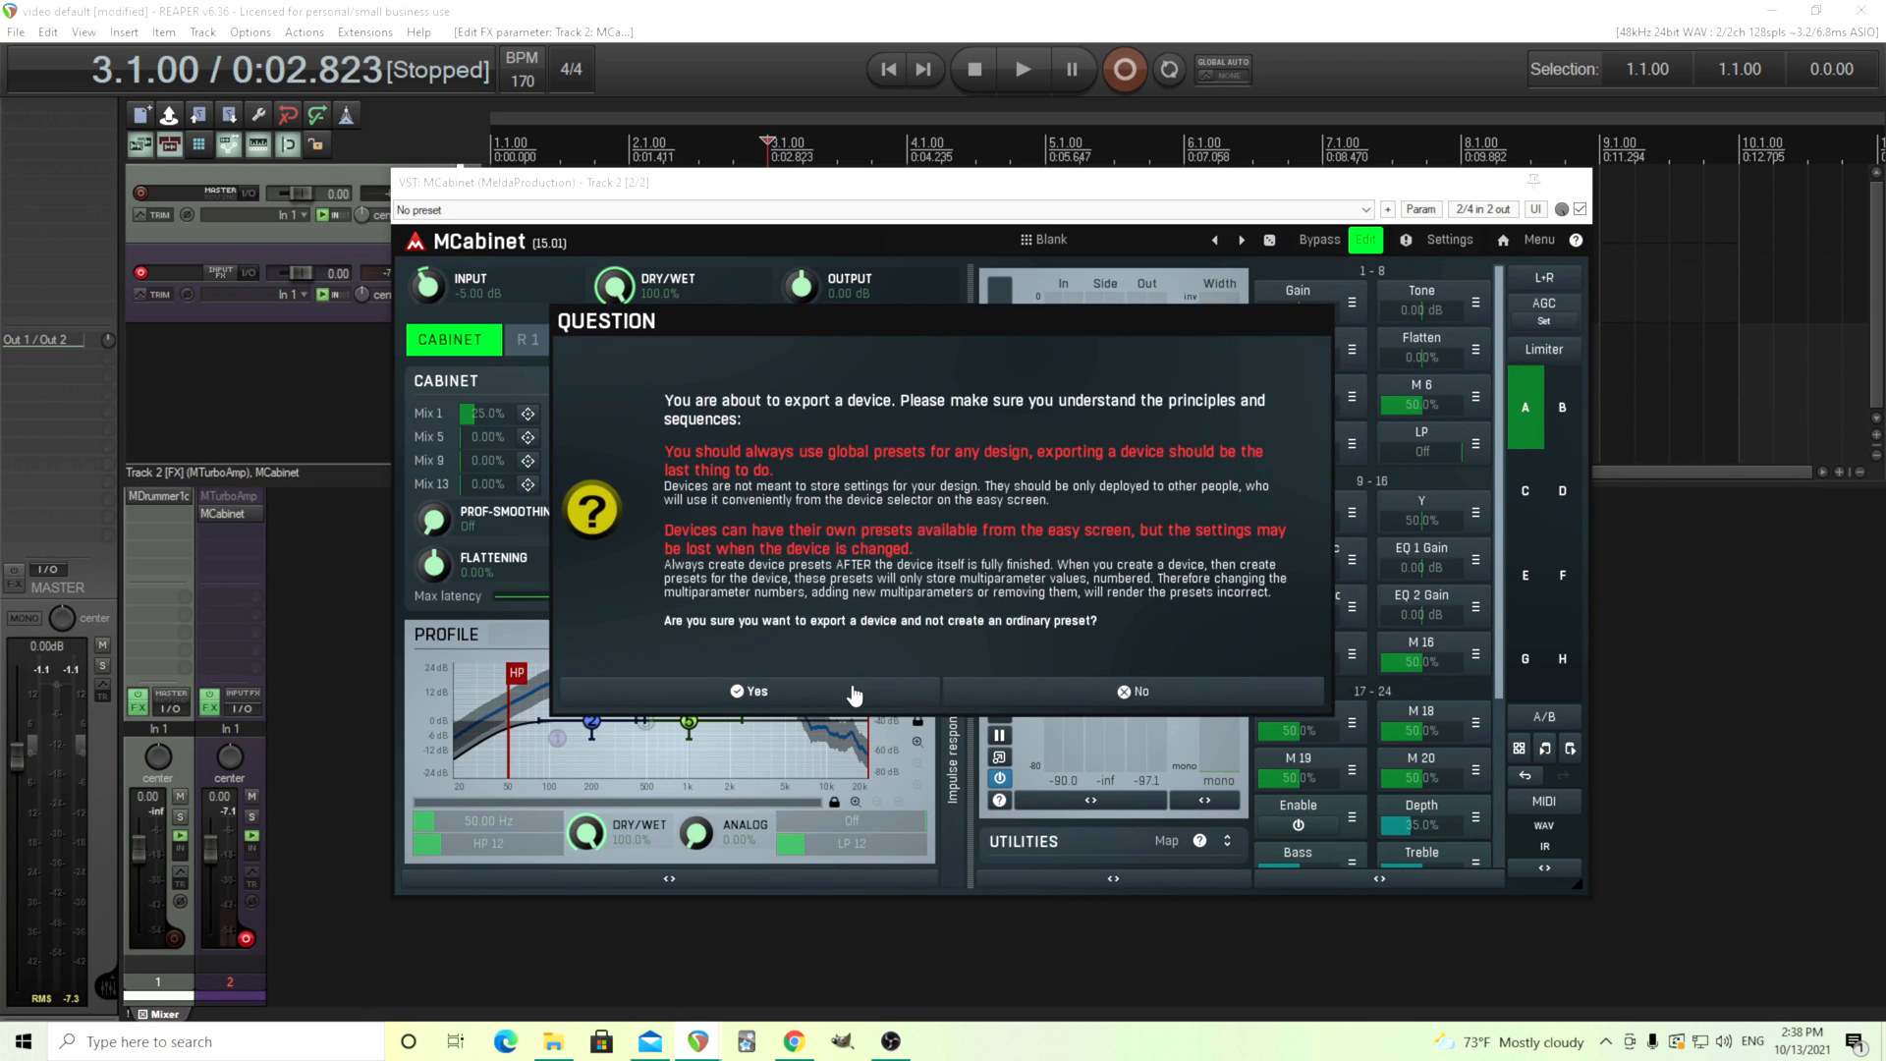
pyautogui.click(751, 690)
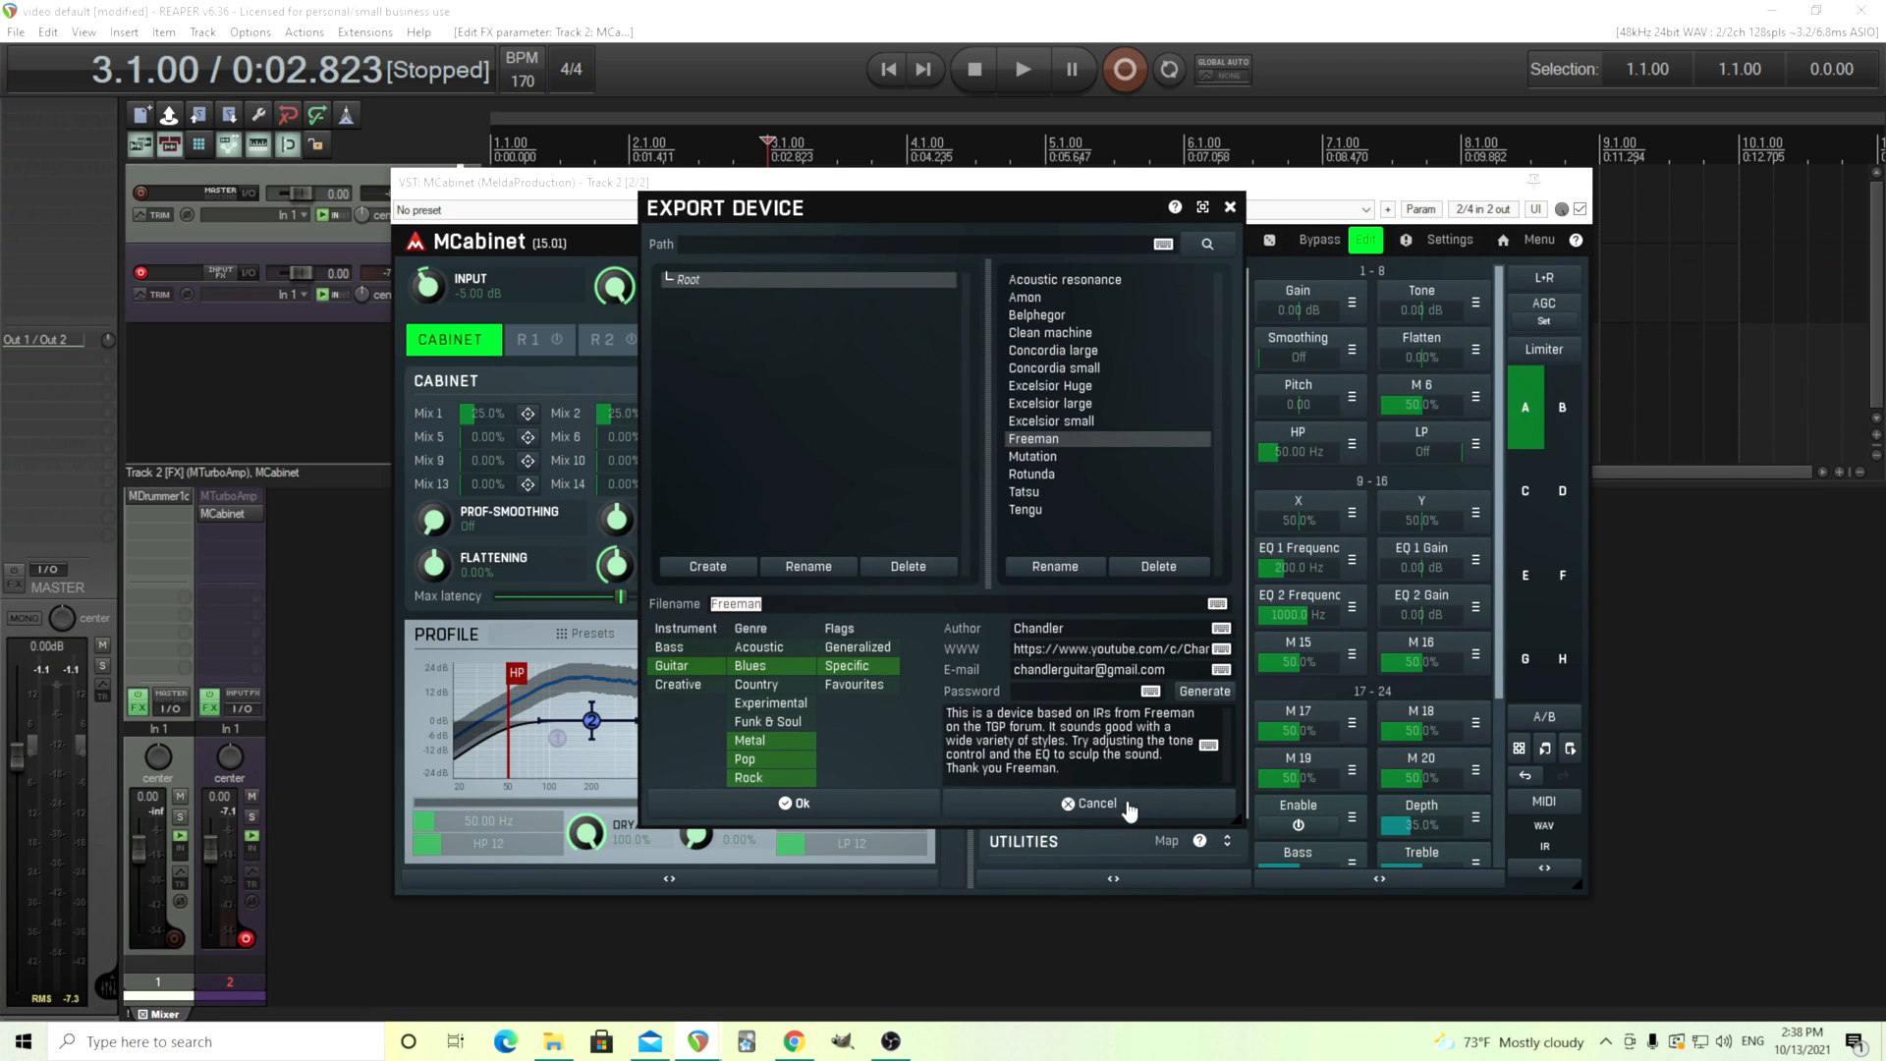
pyautogui.click(1094, 804)
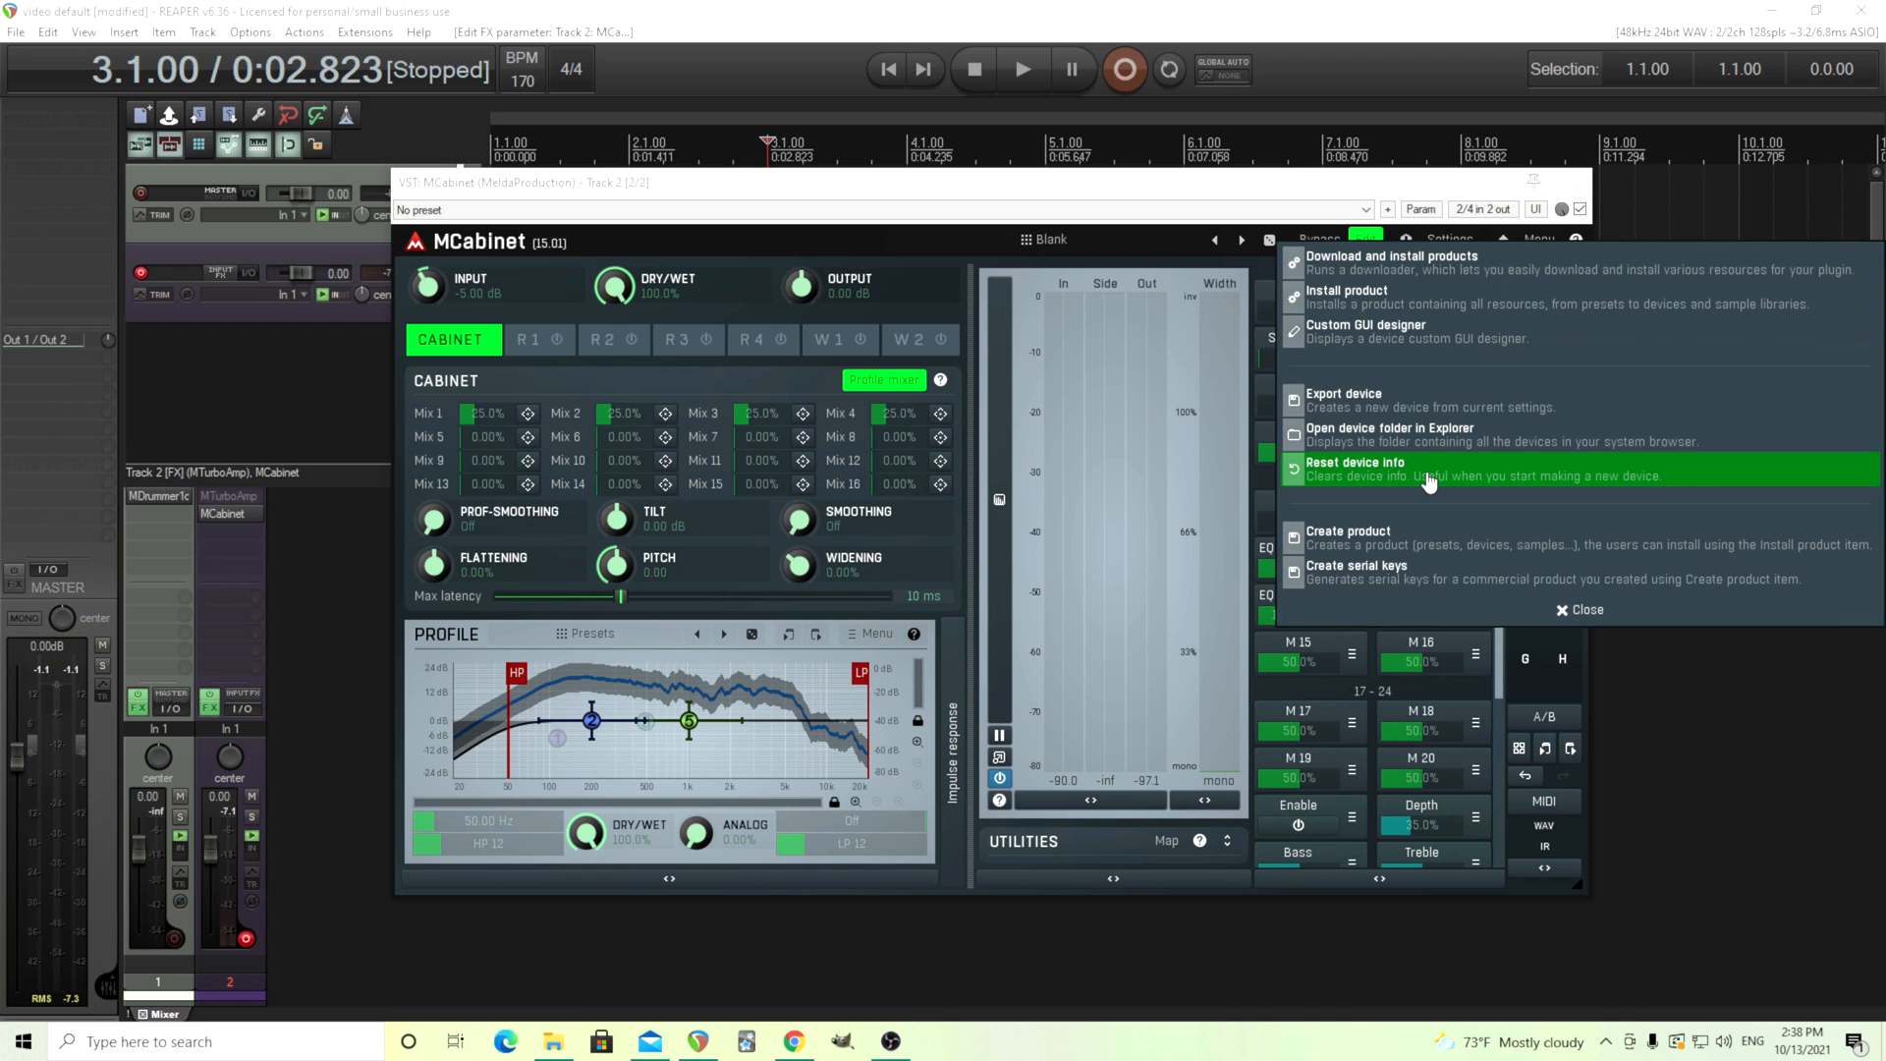
pyautogui.click(1356, 470)
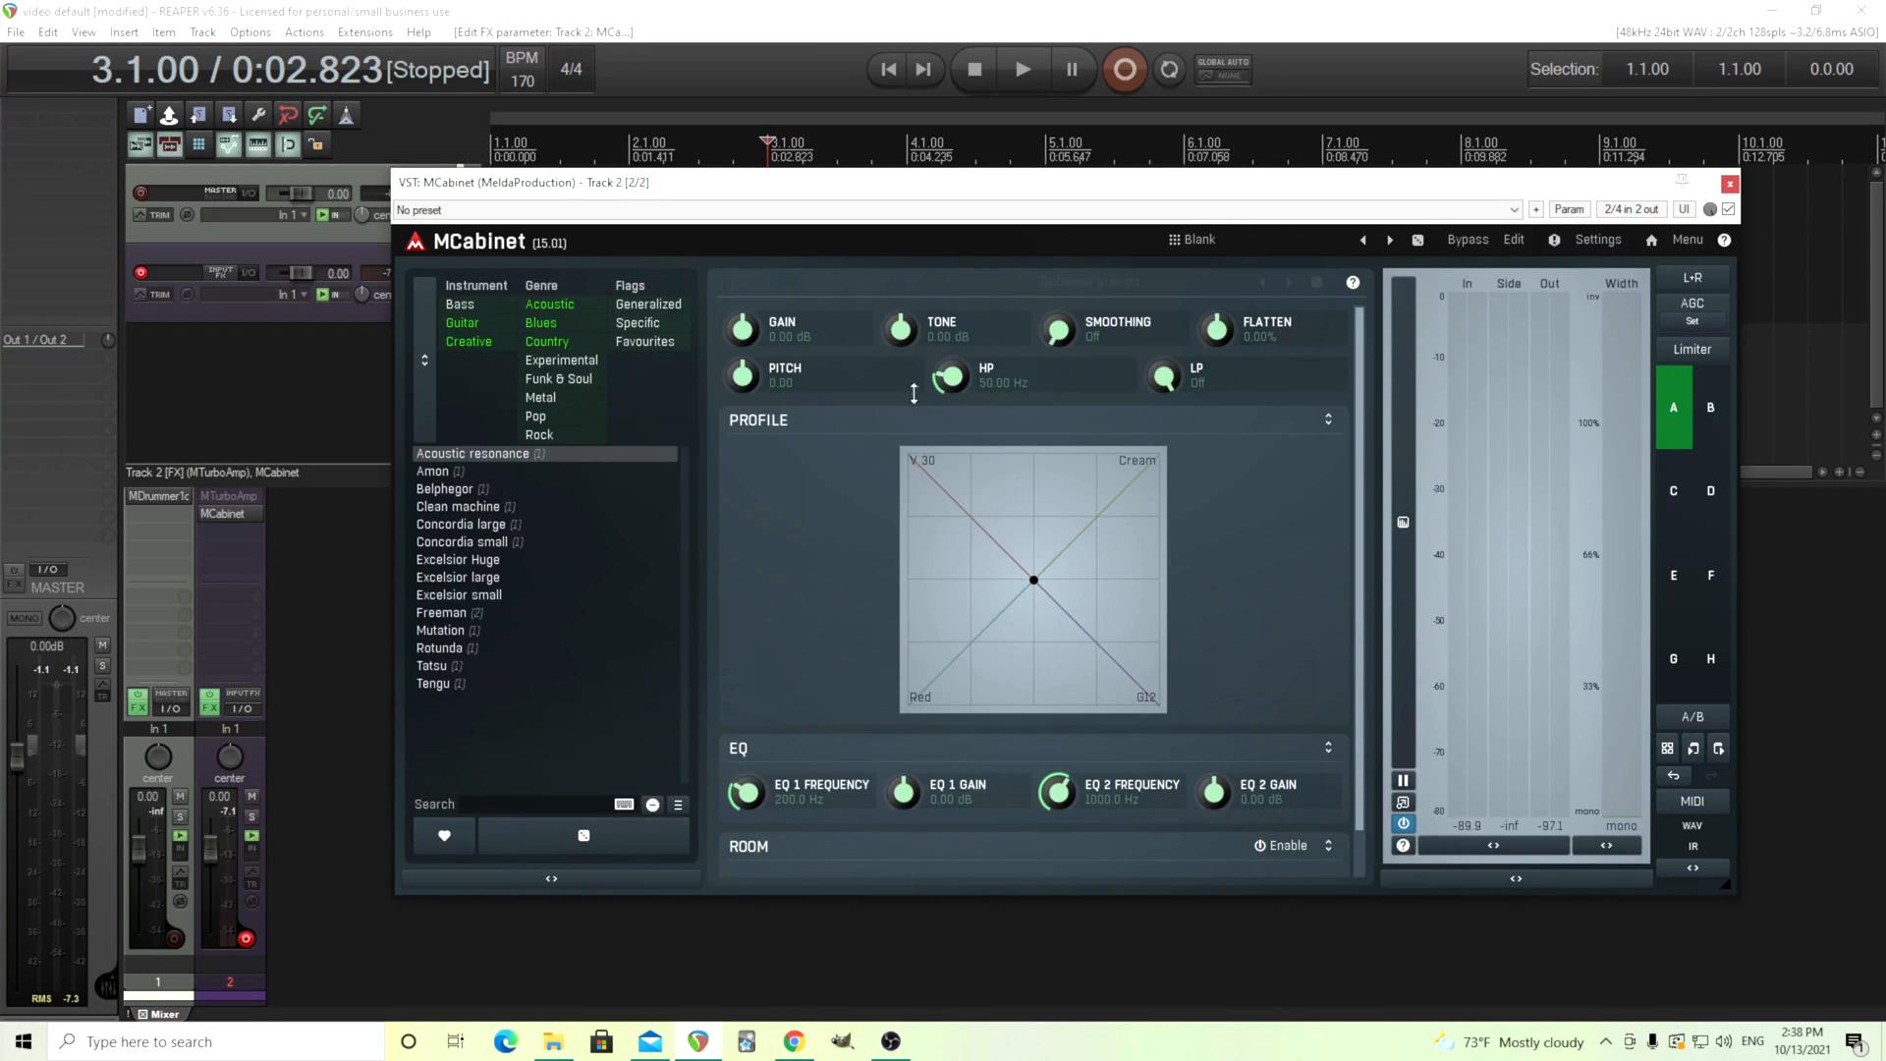
pyautogui.moveTo(851, 614)
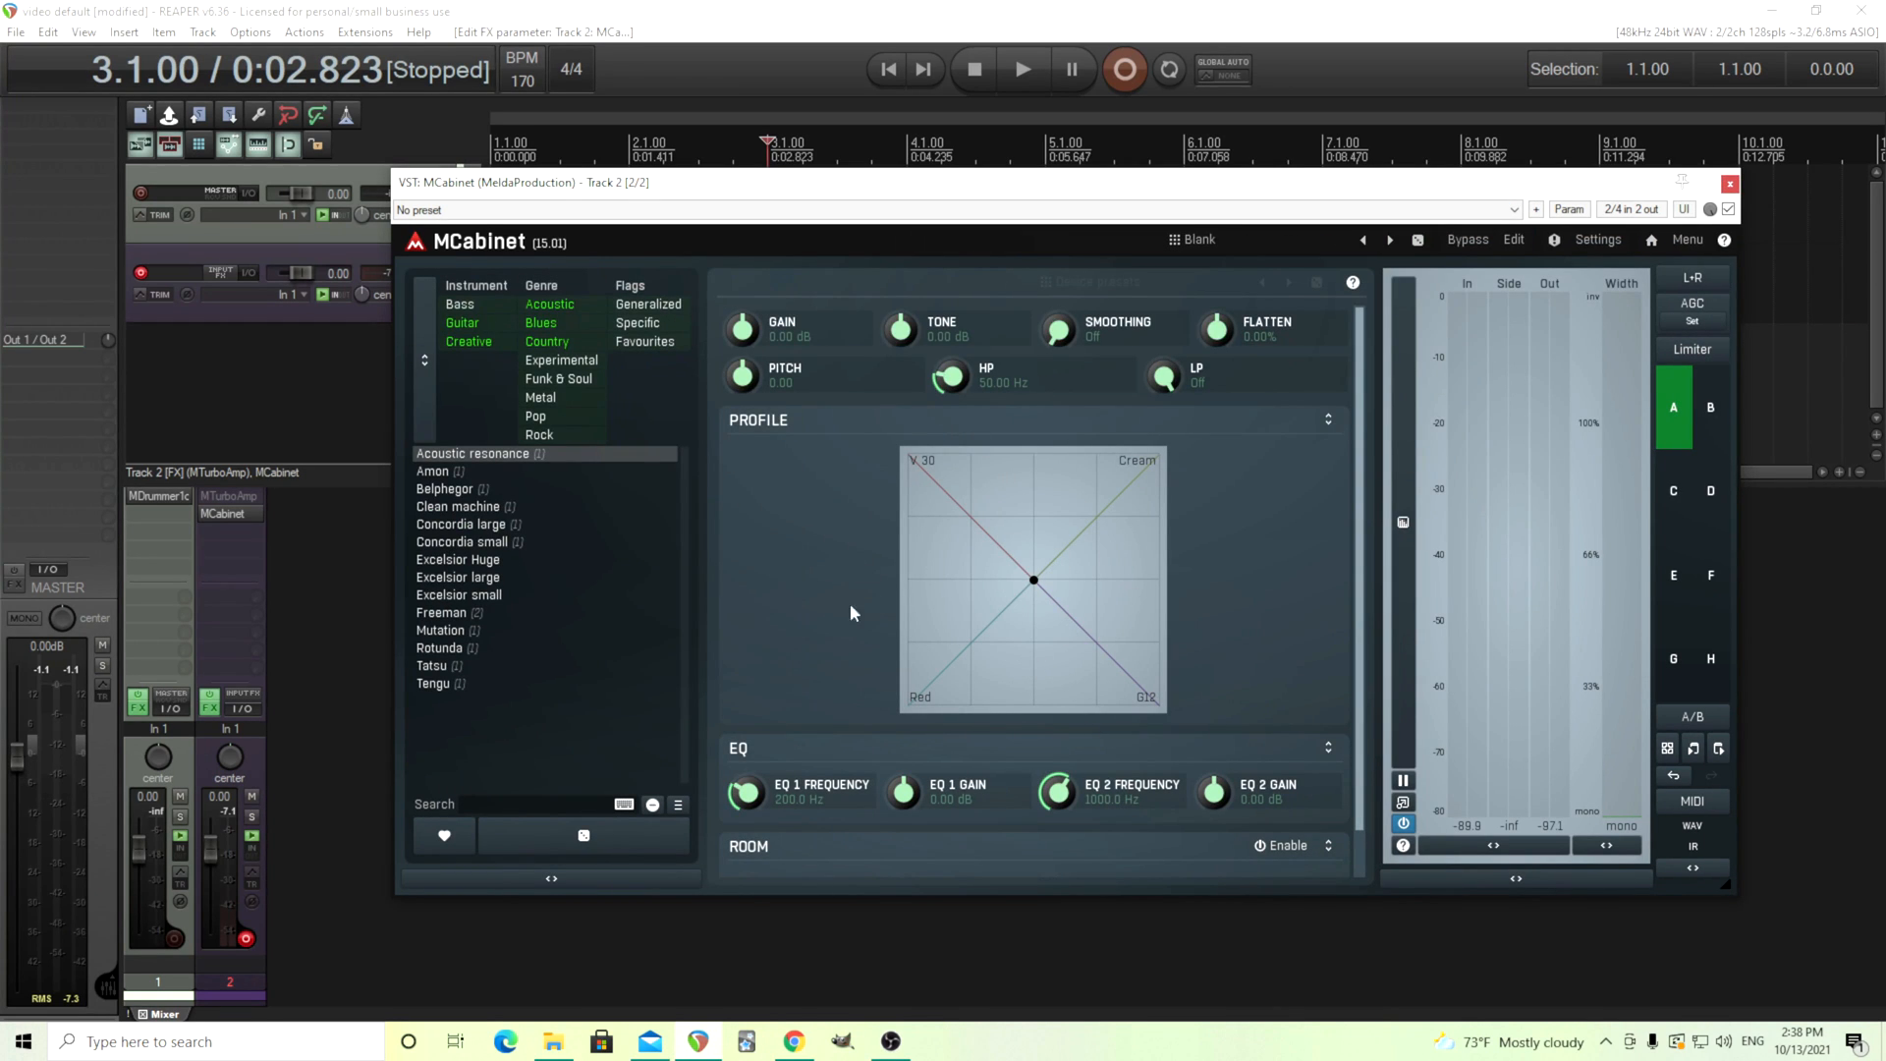
pyautogui.click(1199, 239)
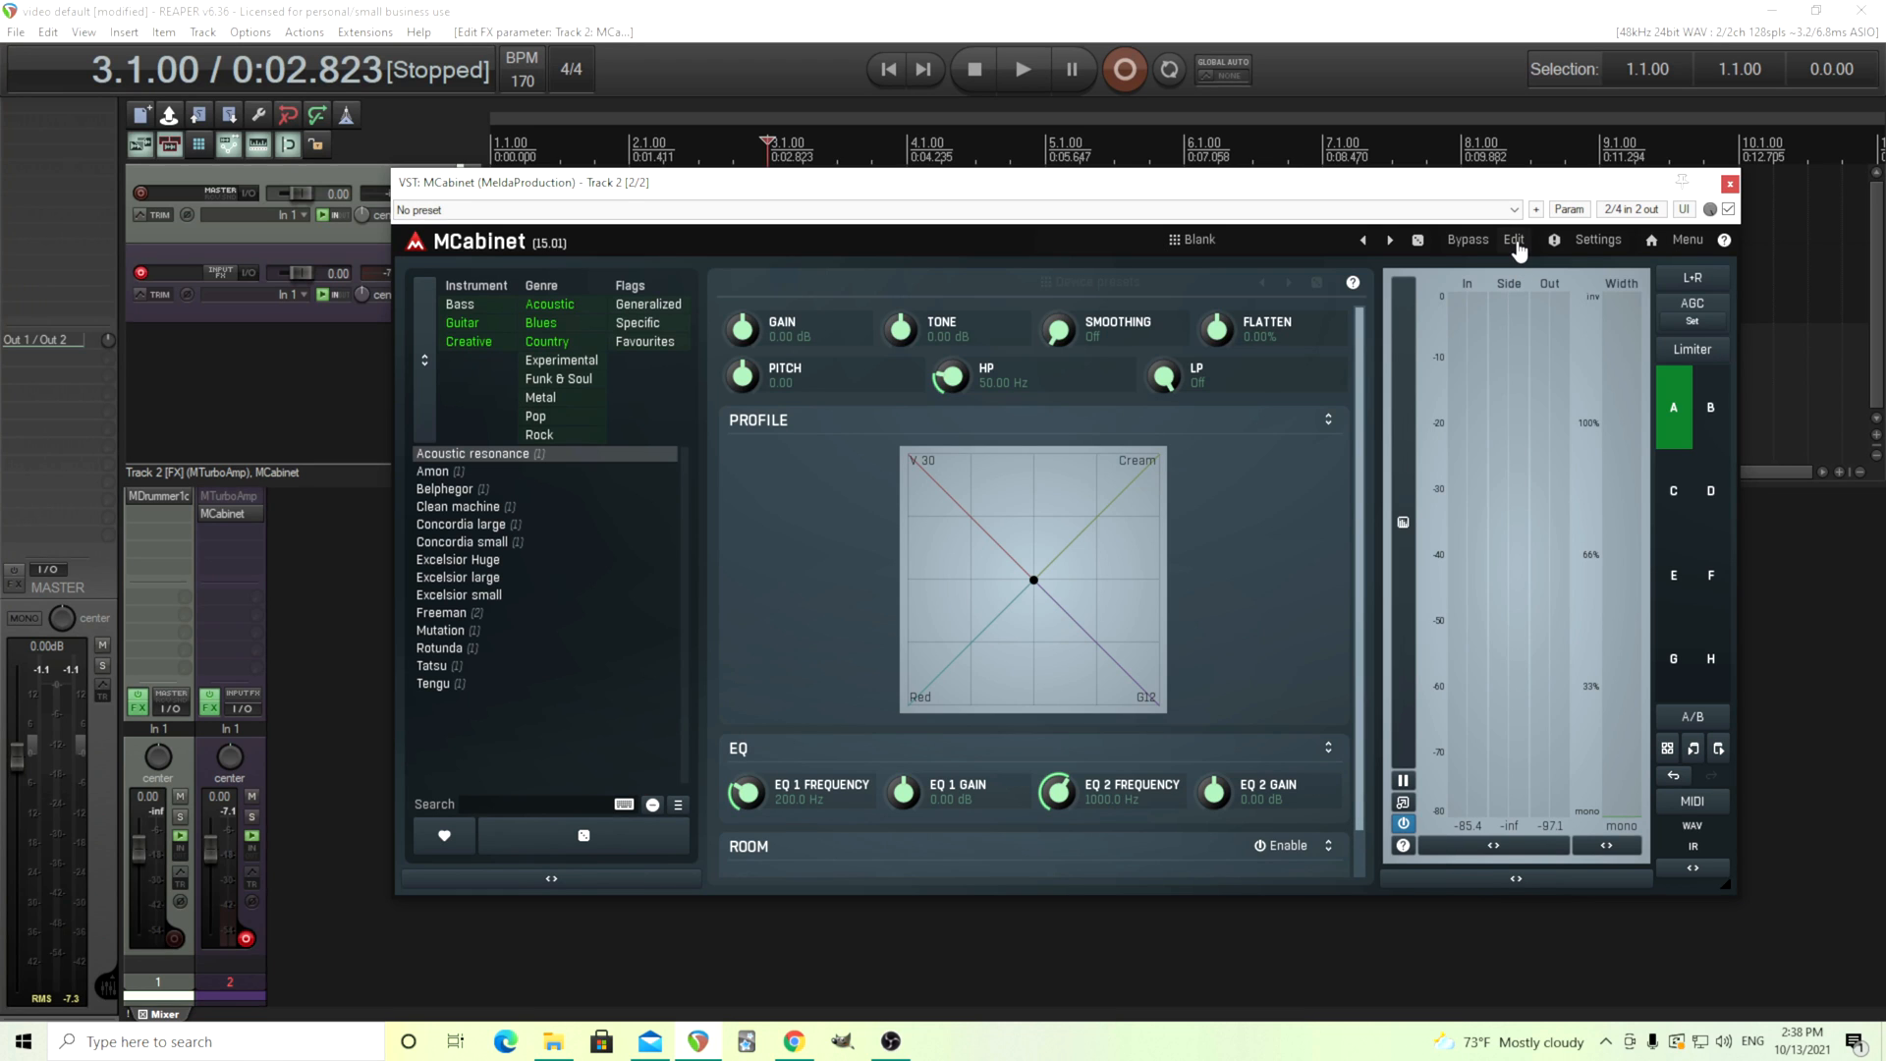
# Switch MCabinet to its editing screen, dismissing the impulse response file browser
pyautogui.click(1515, 240)
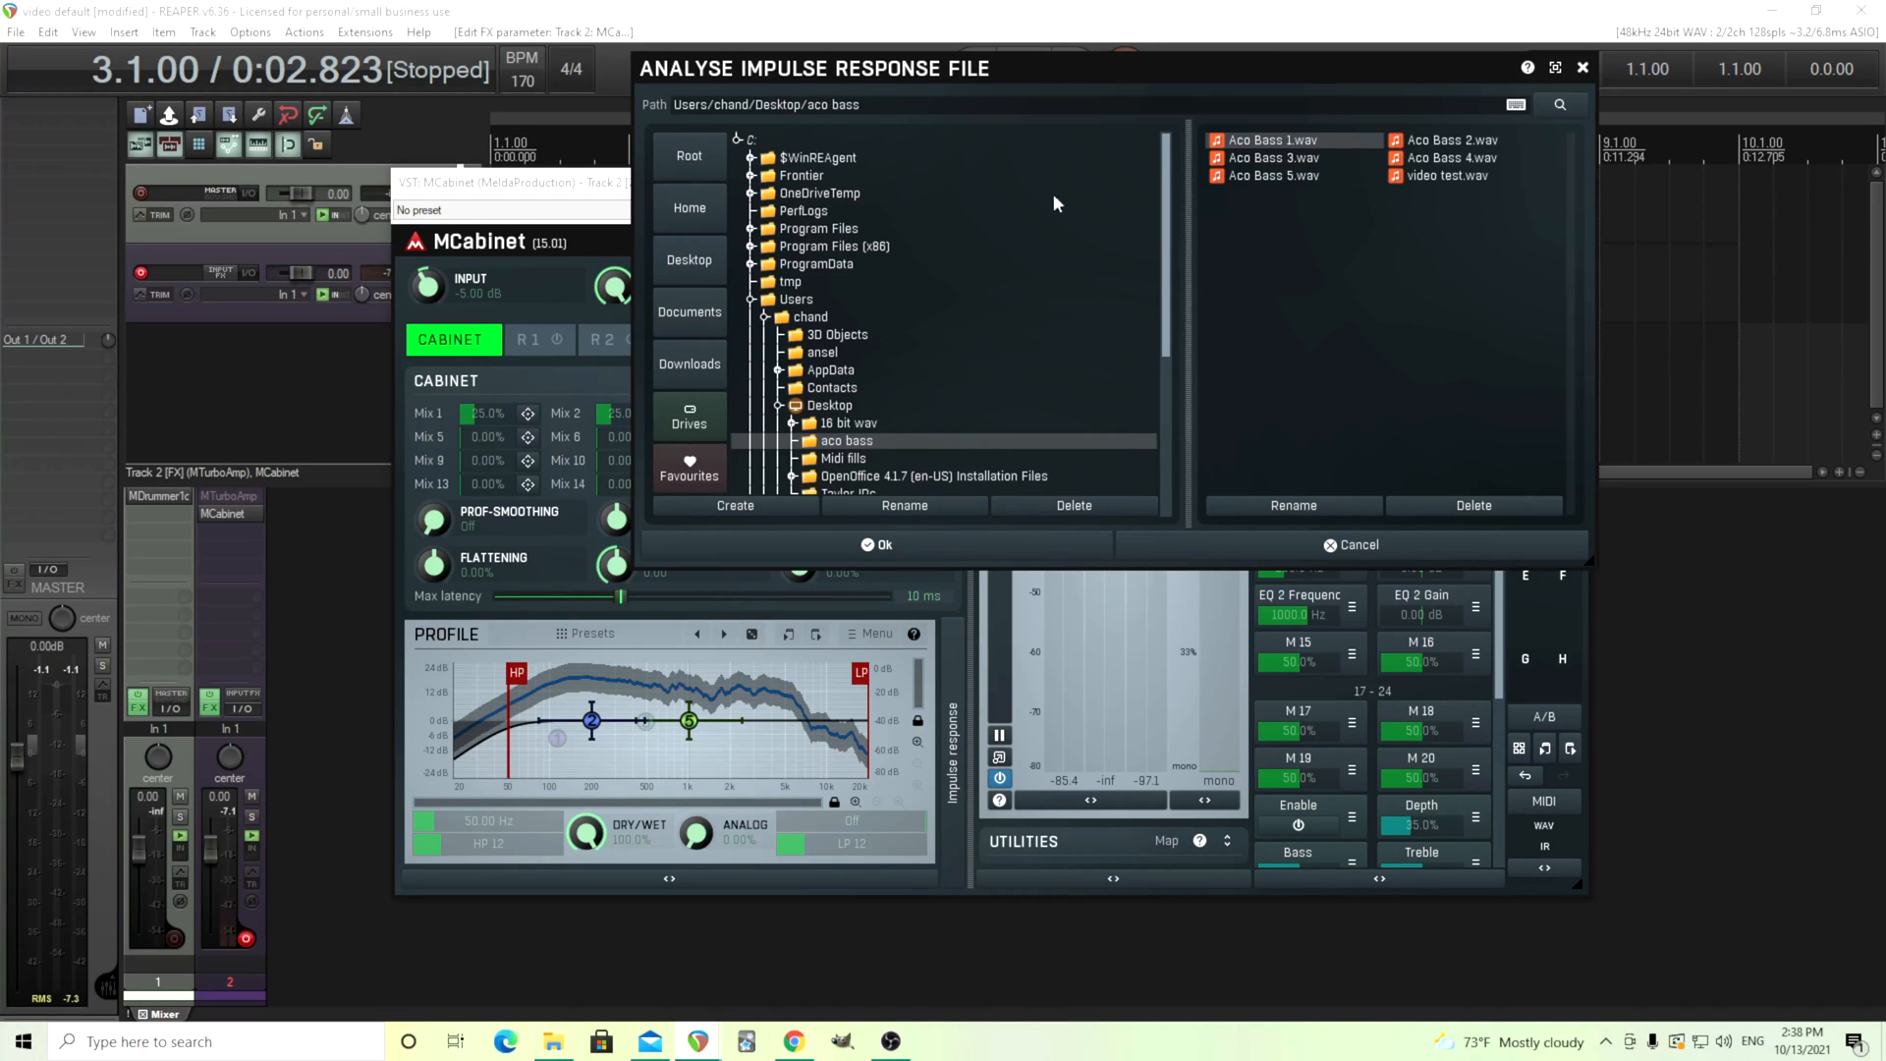
pyautogui.click(1350, 544)
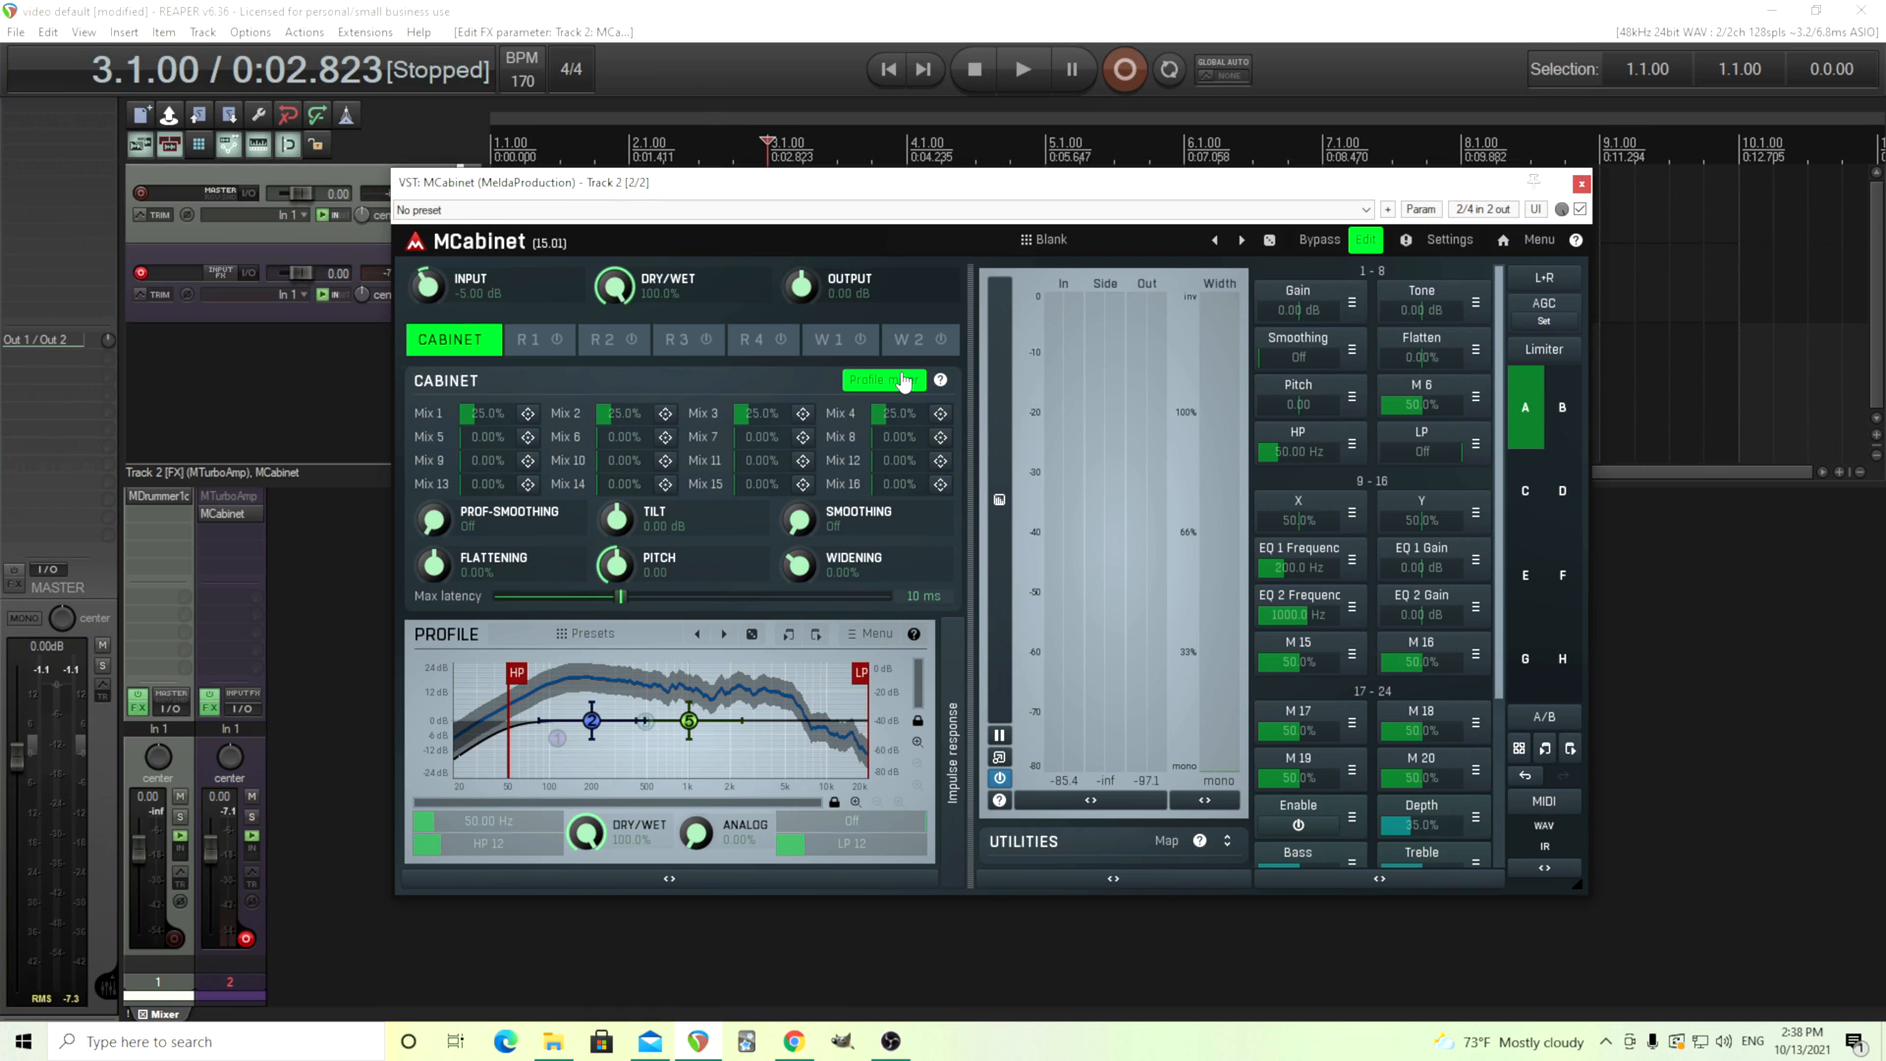
# Fill cabinet profile slots with IRs from the video IRs folder, the fourth file in profile 4
pyautogui.click(884, 380)
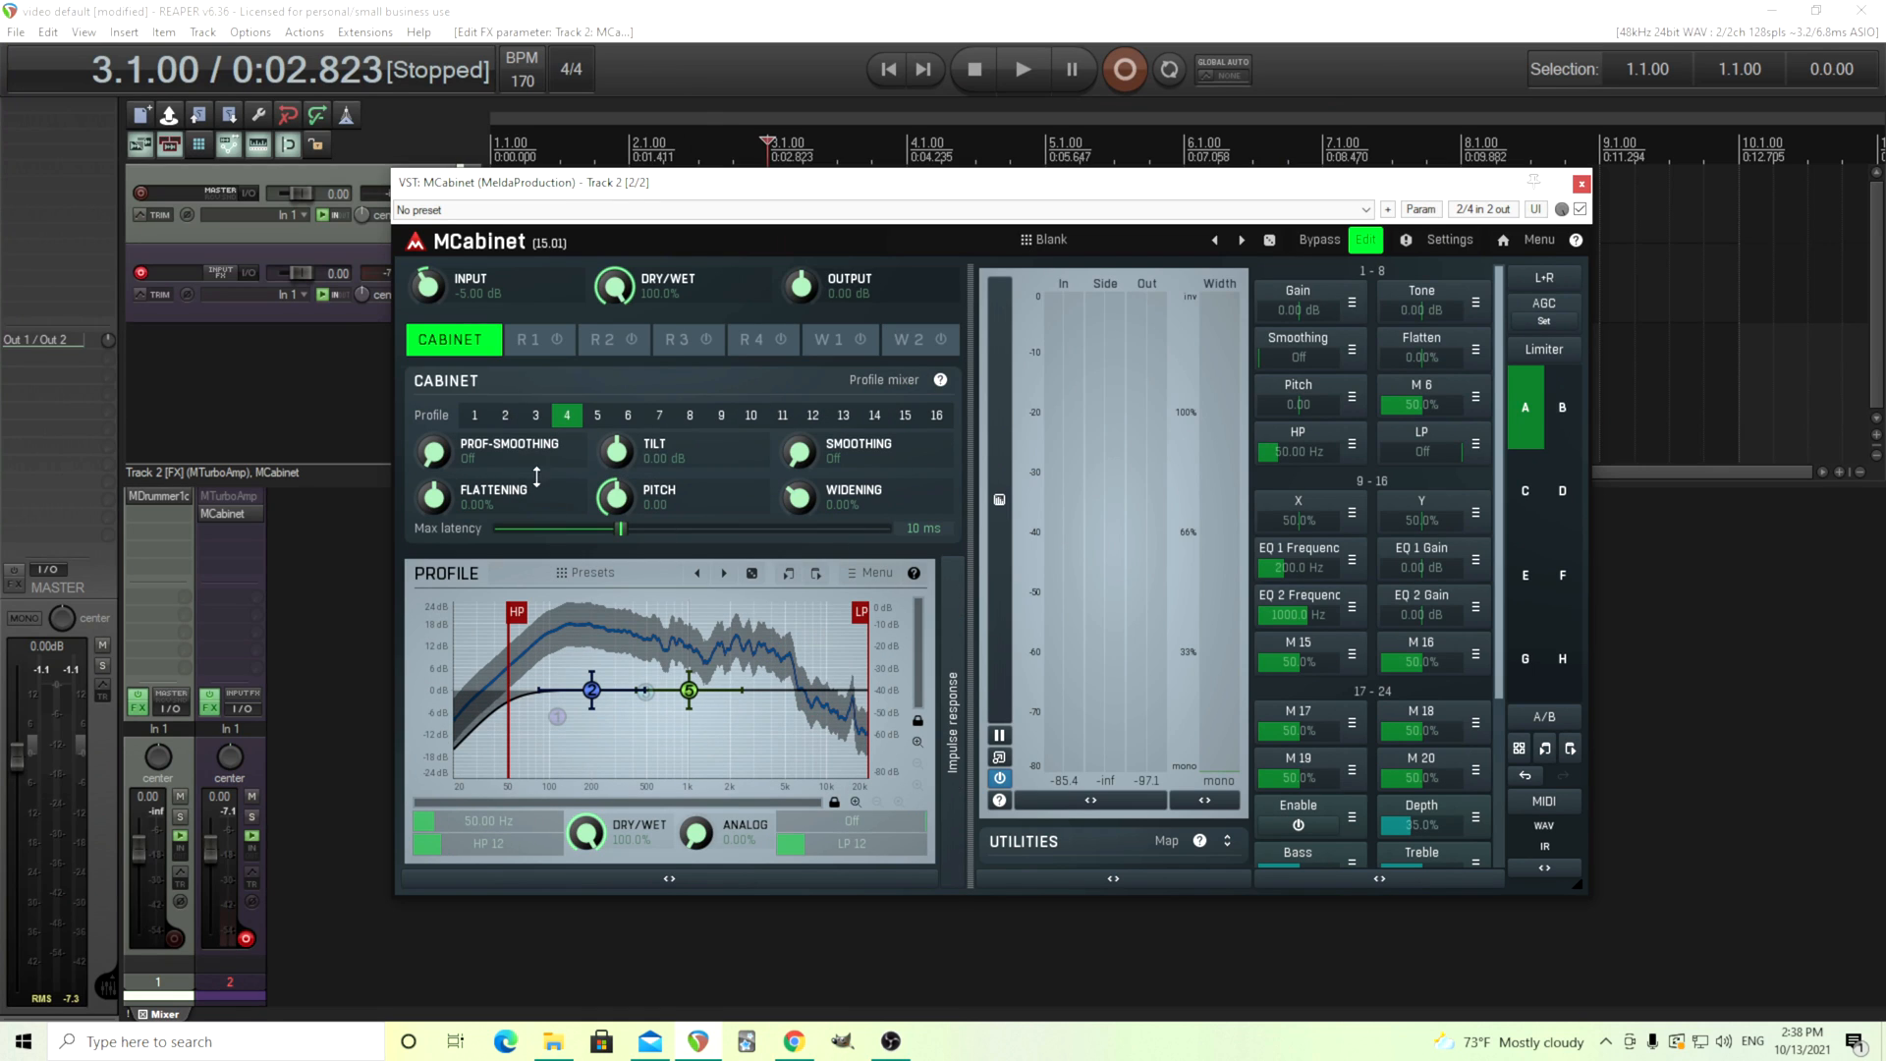
pyautogui.click(474, 415)
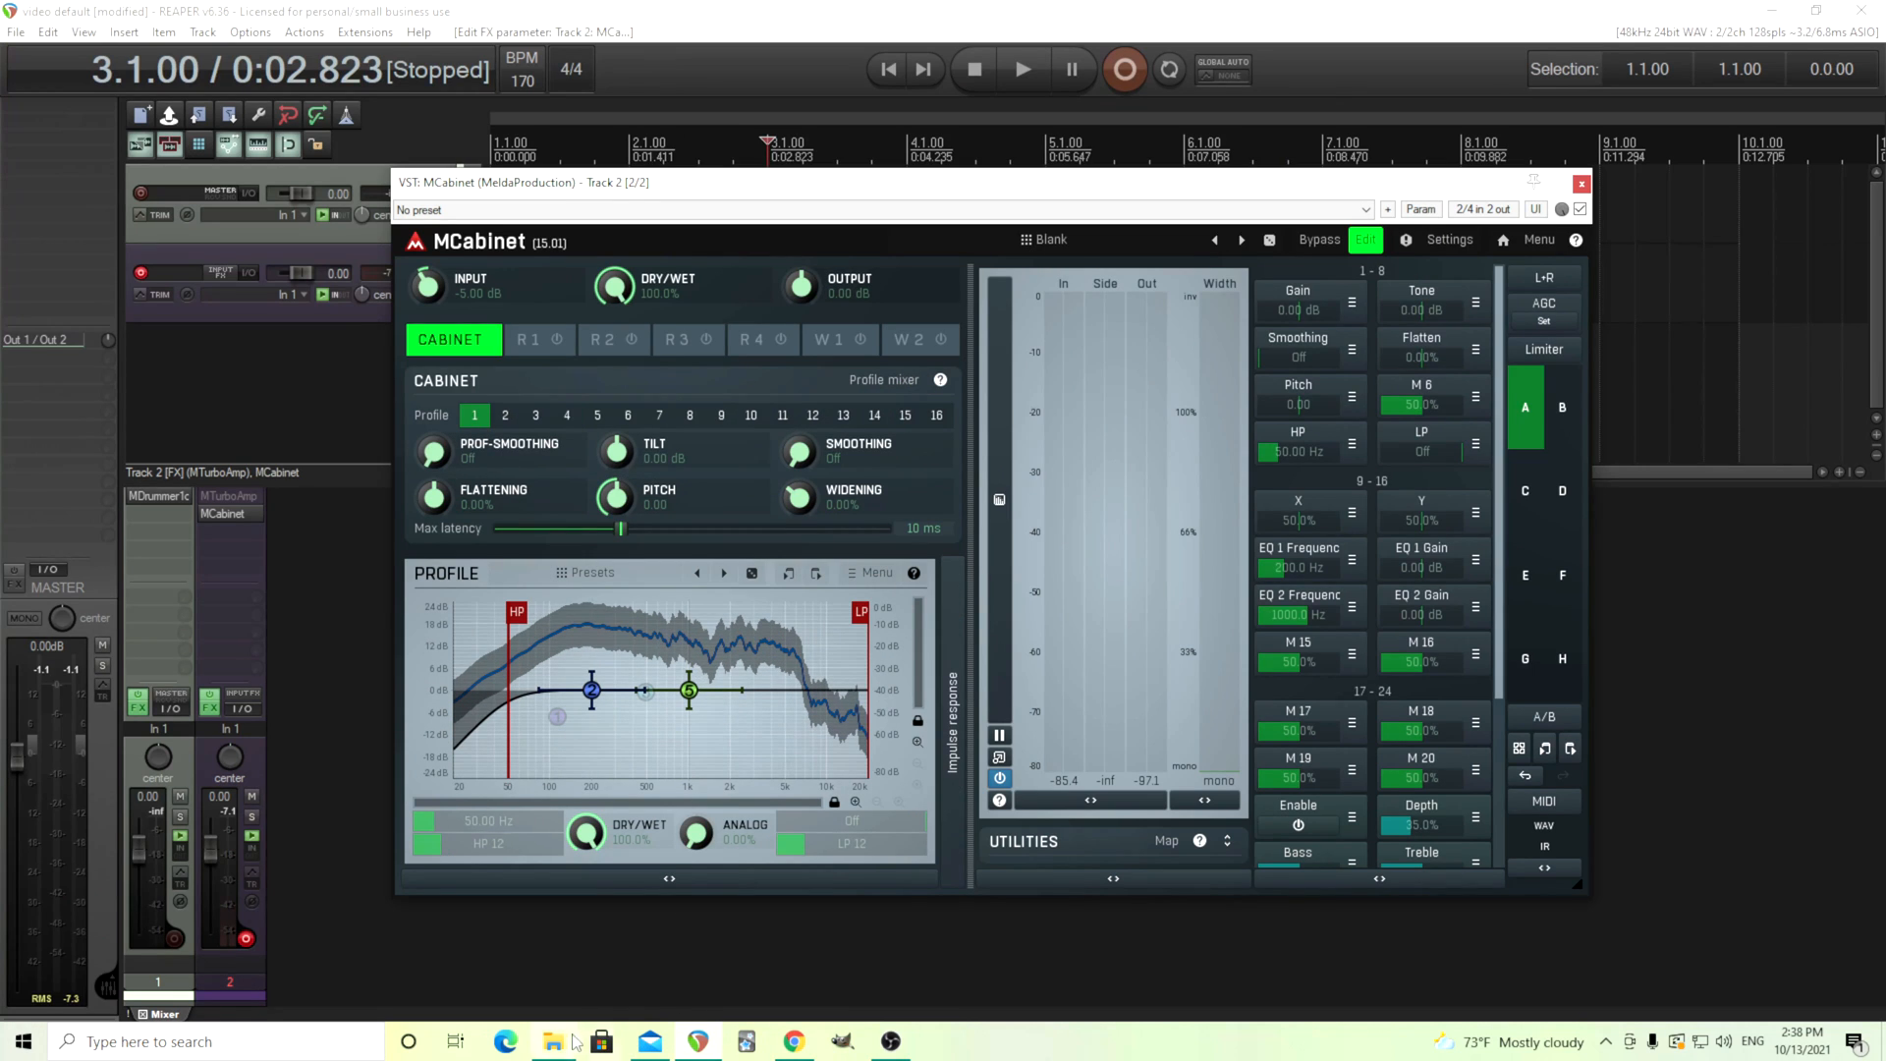
pyautogui.click(552, 1042)
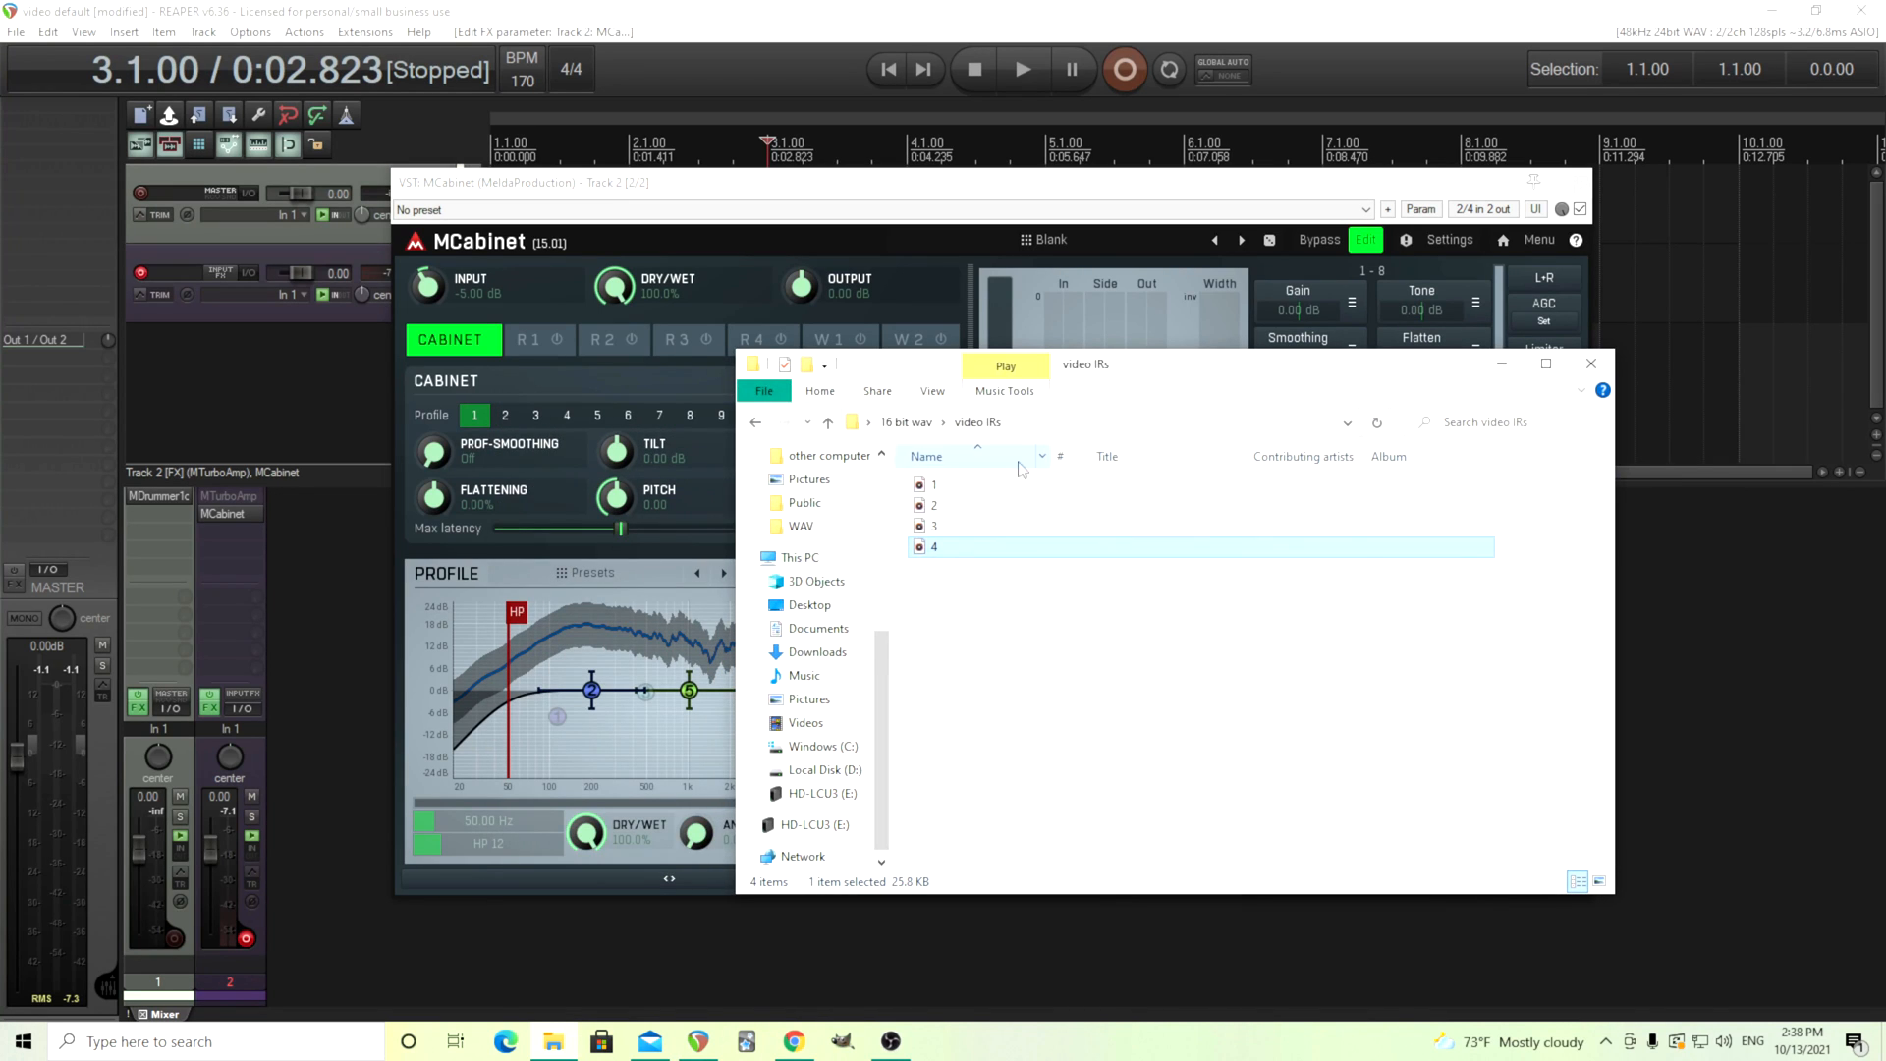
pyautogui.click(933, 484)
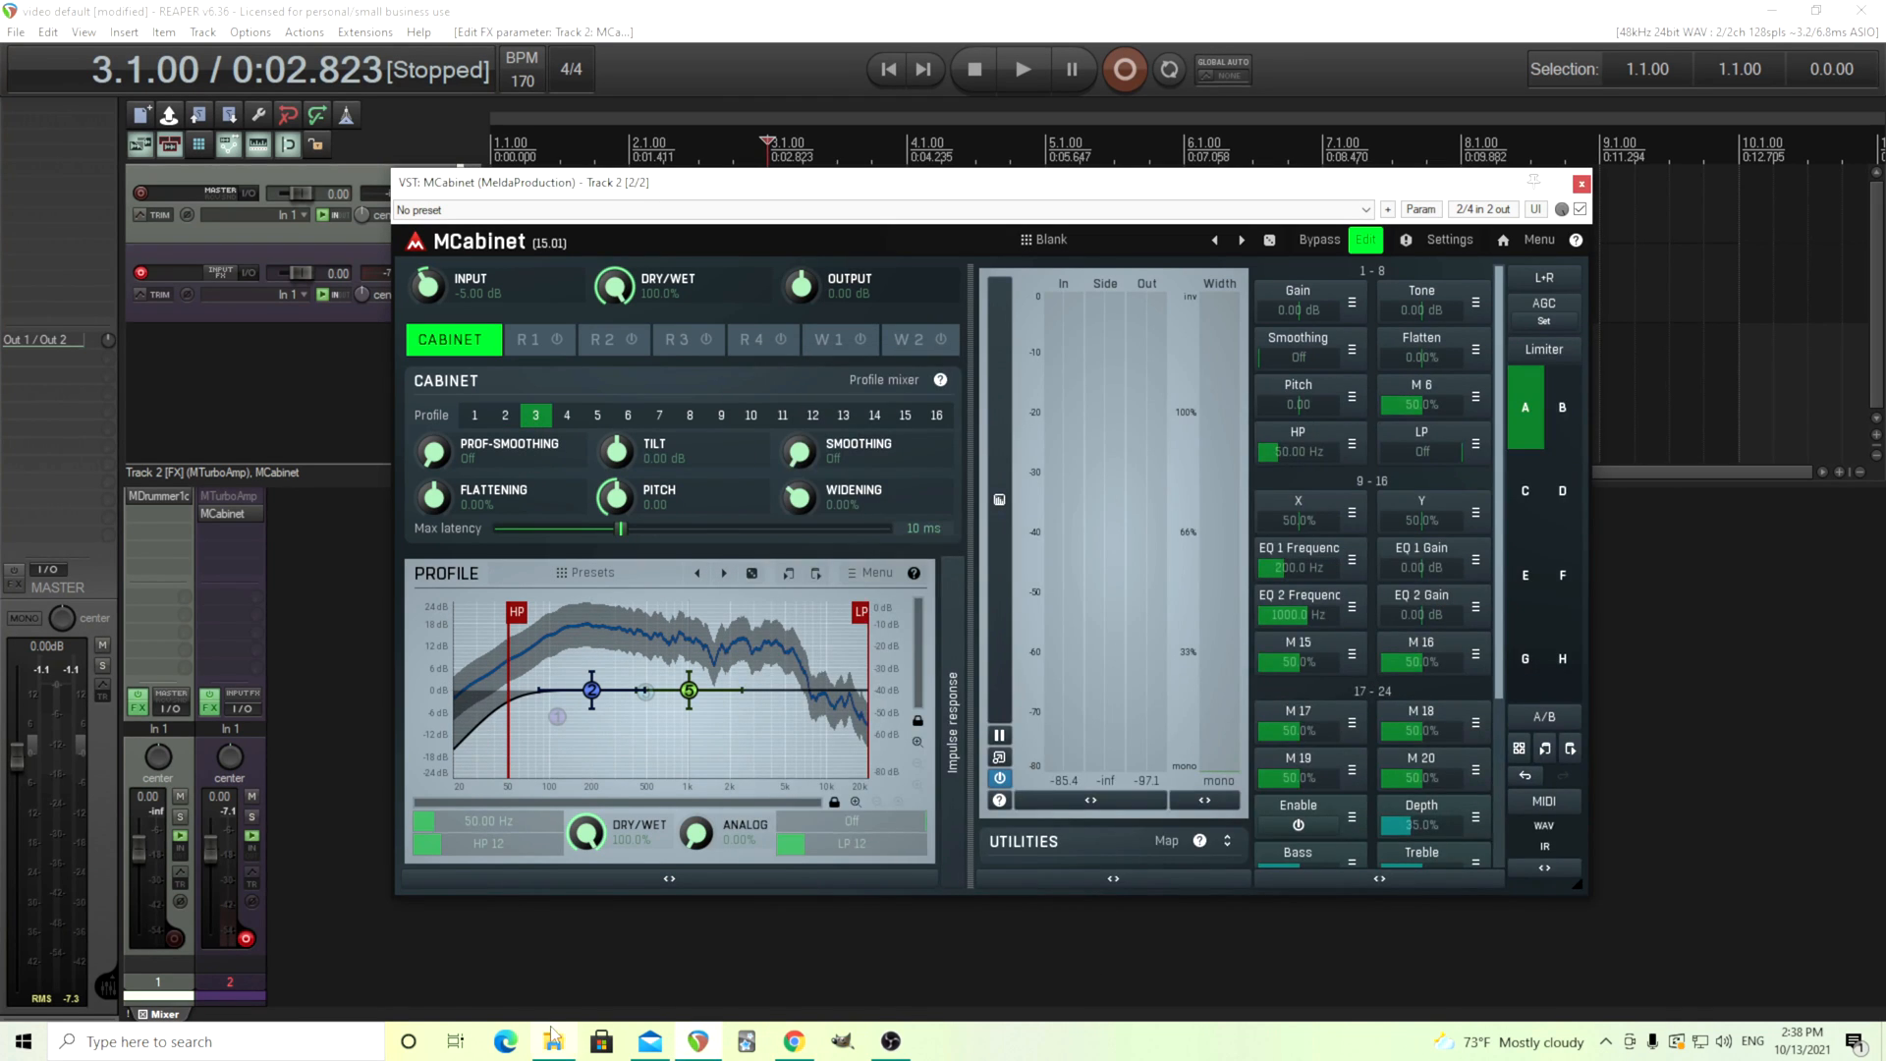
pyautogui.click(552, 1041)
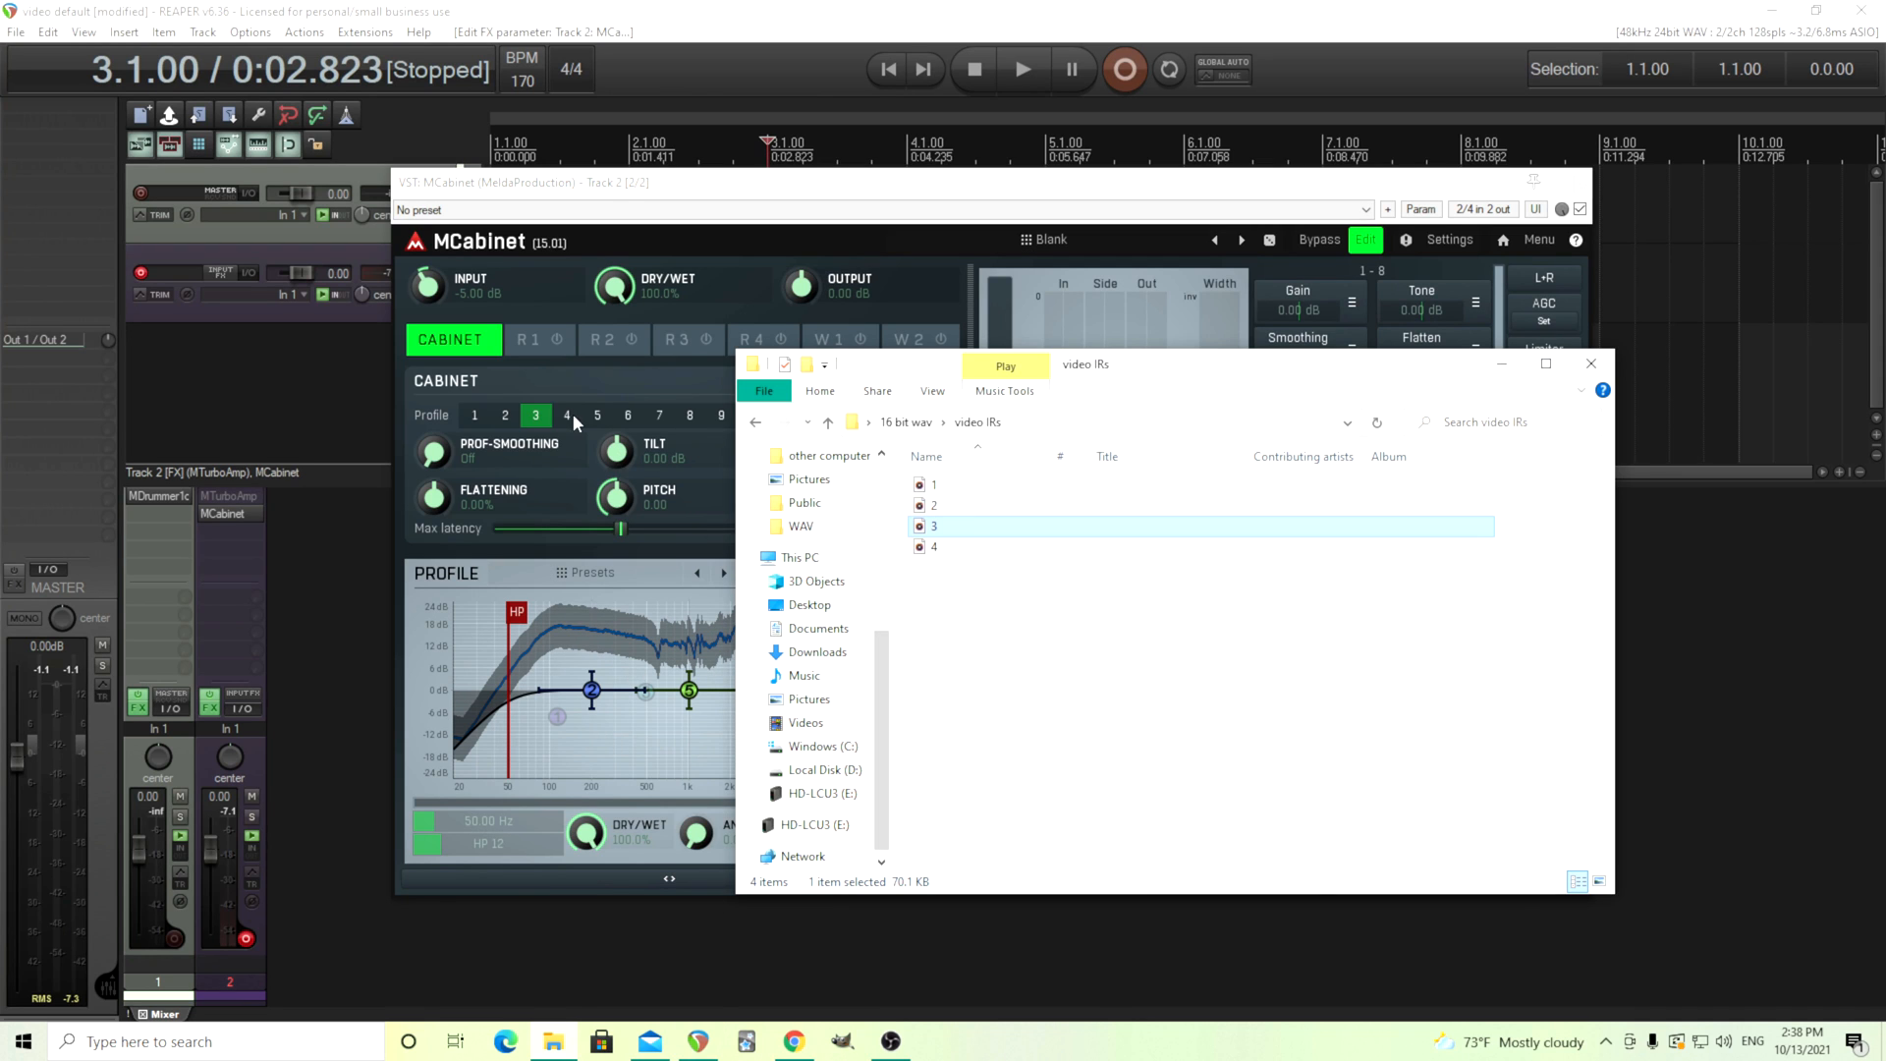
pyautogui.click(566, 414)
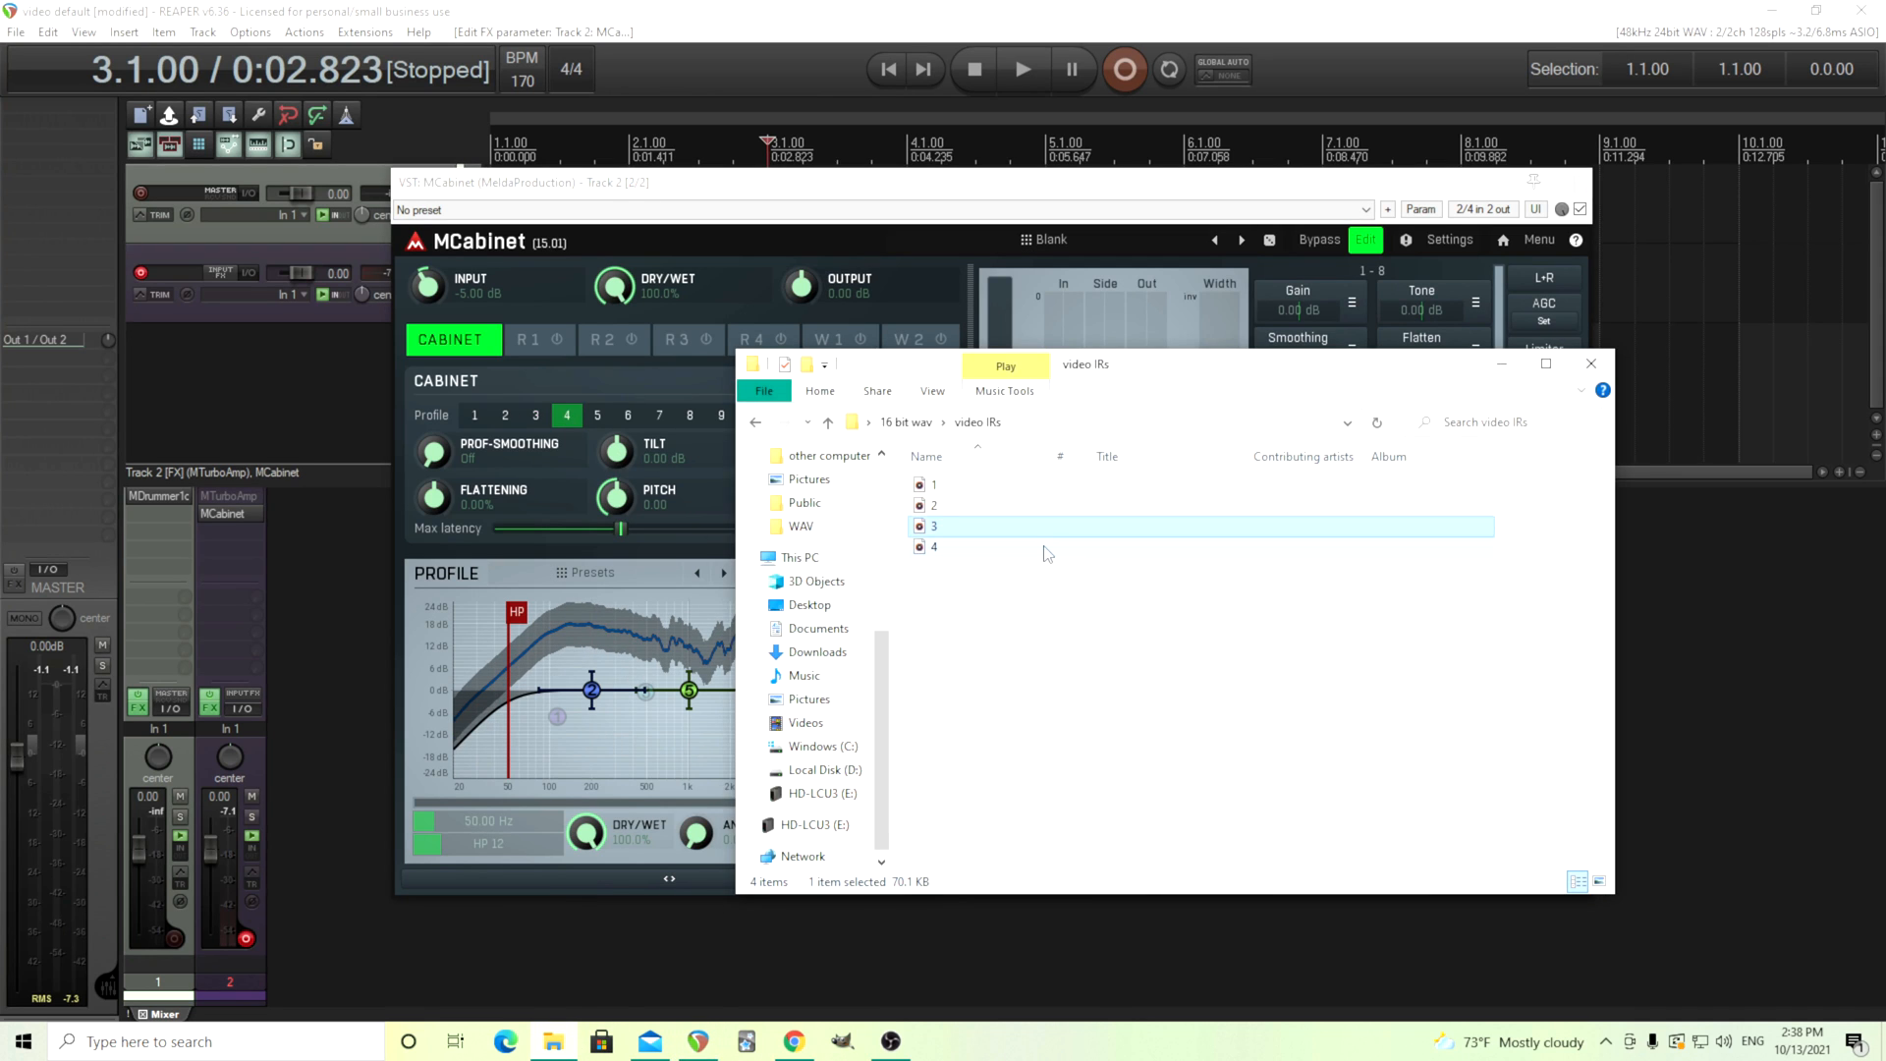
pyautogui.click(934, 546)
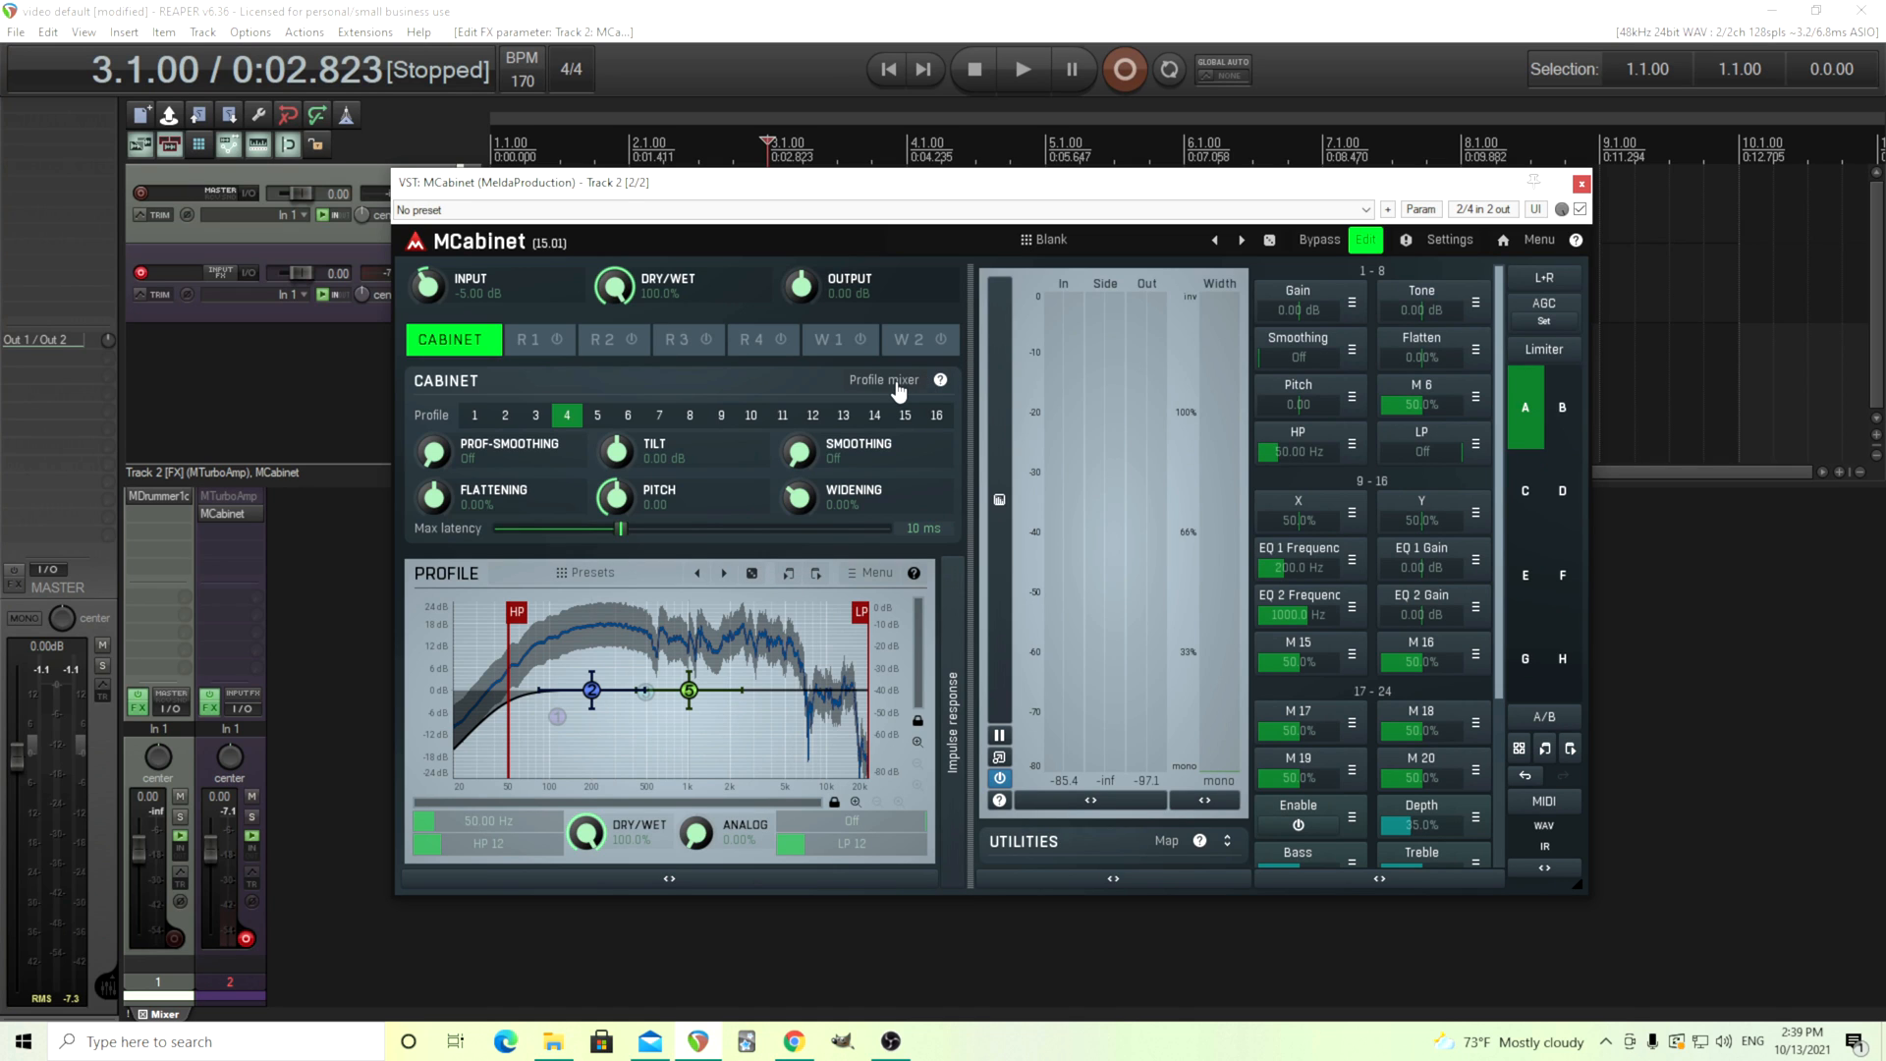
# Enable the profile mixer, audition the XY-pad blend in Easy view, and return to Edit view
pyautogui.click(884, 380)
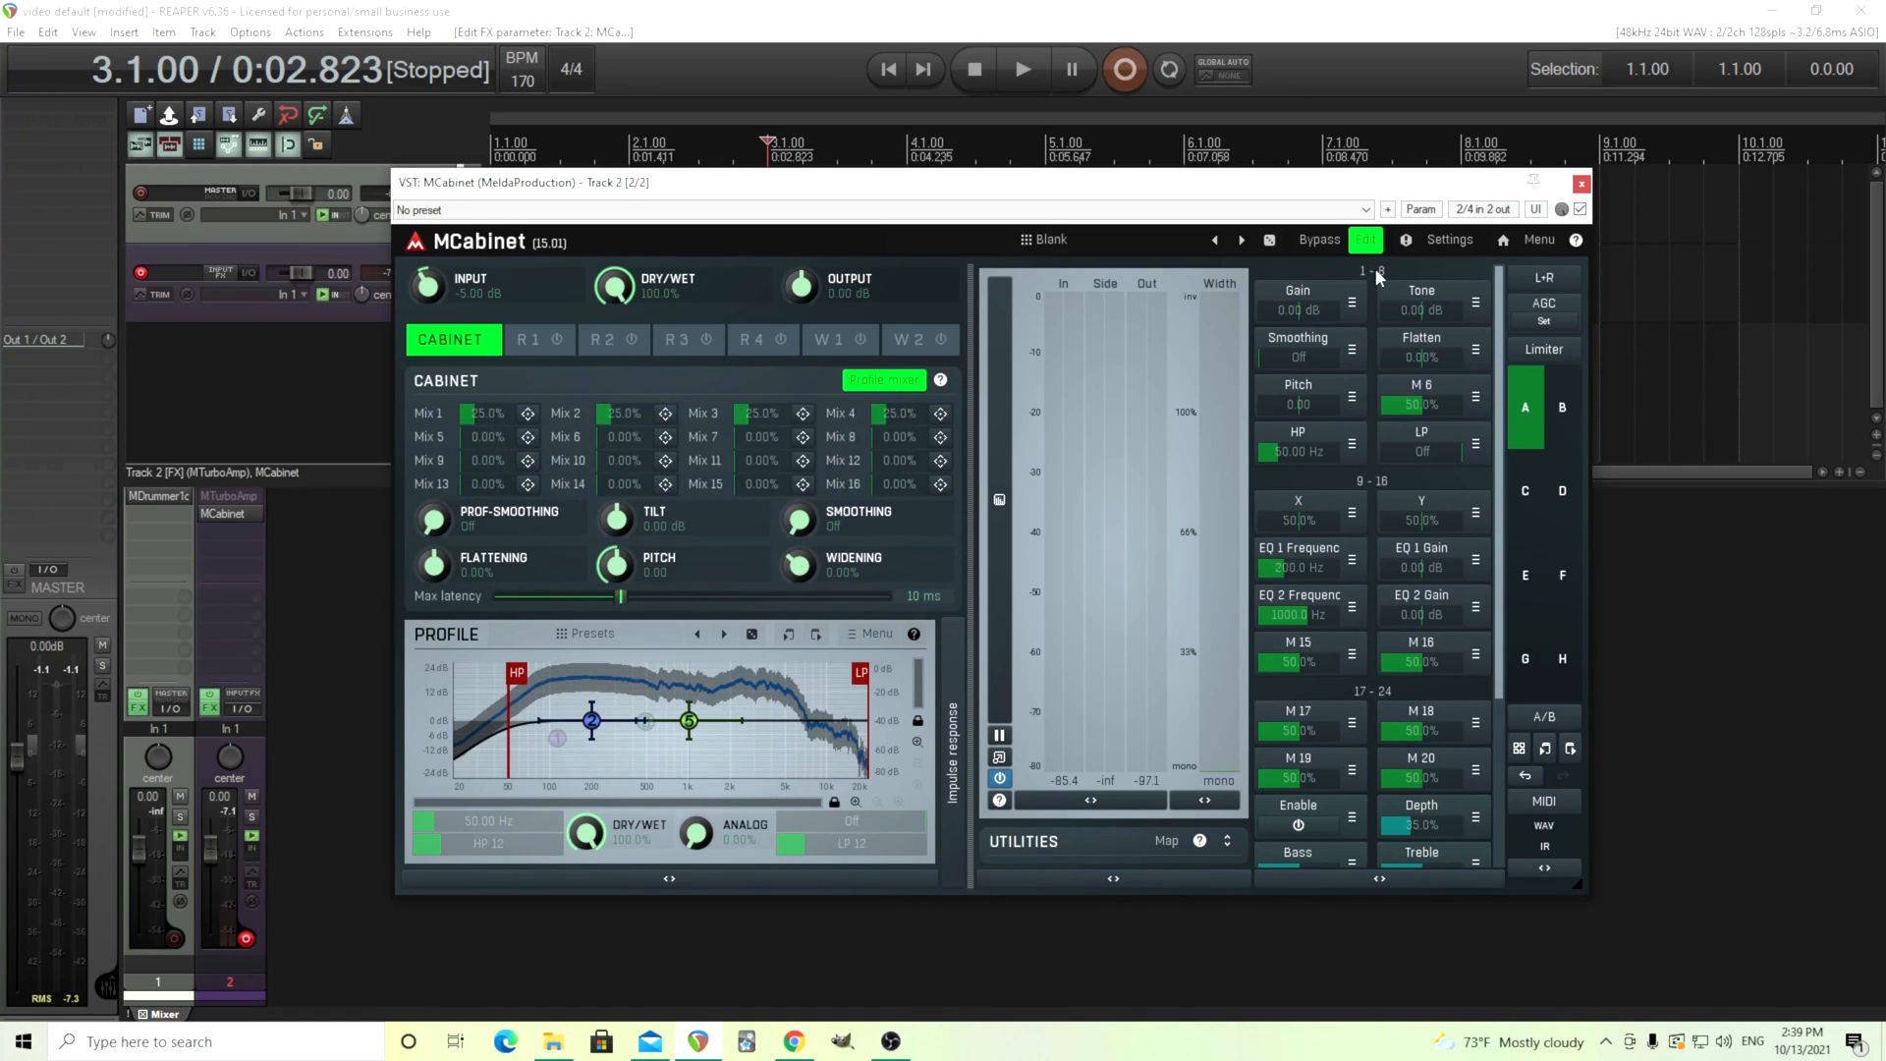
pyautogui.click(1365, 240)
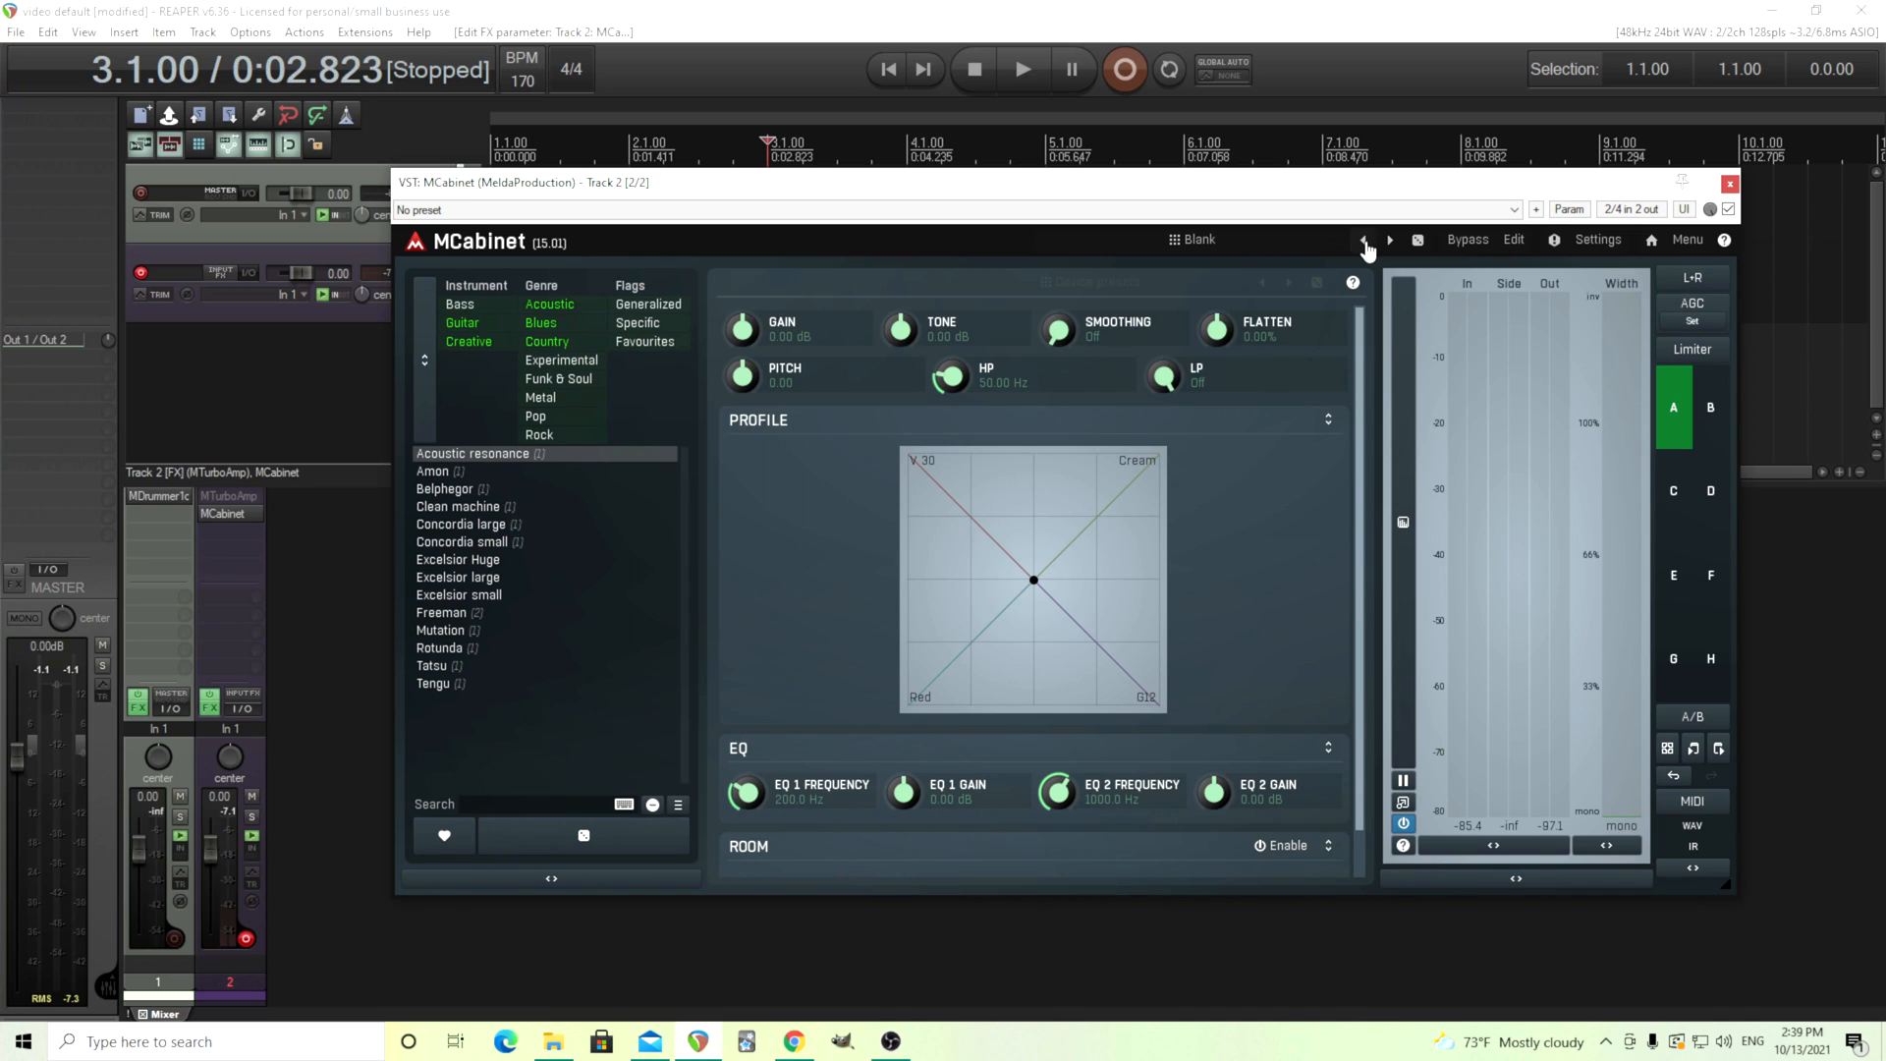
pyautogui.moveTo(228, 513)
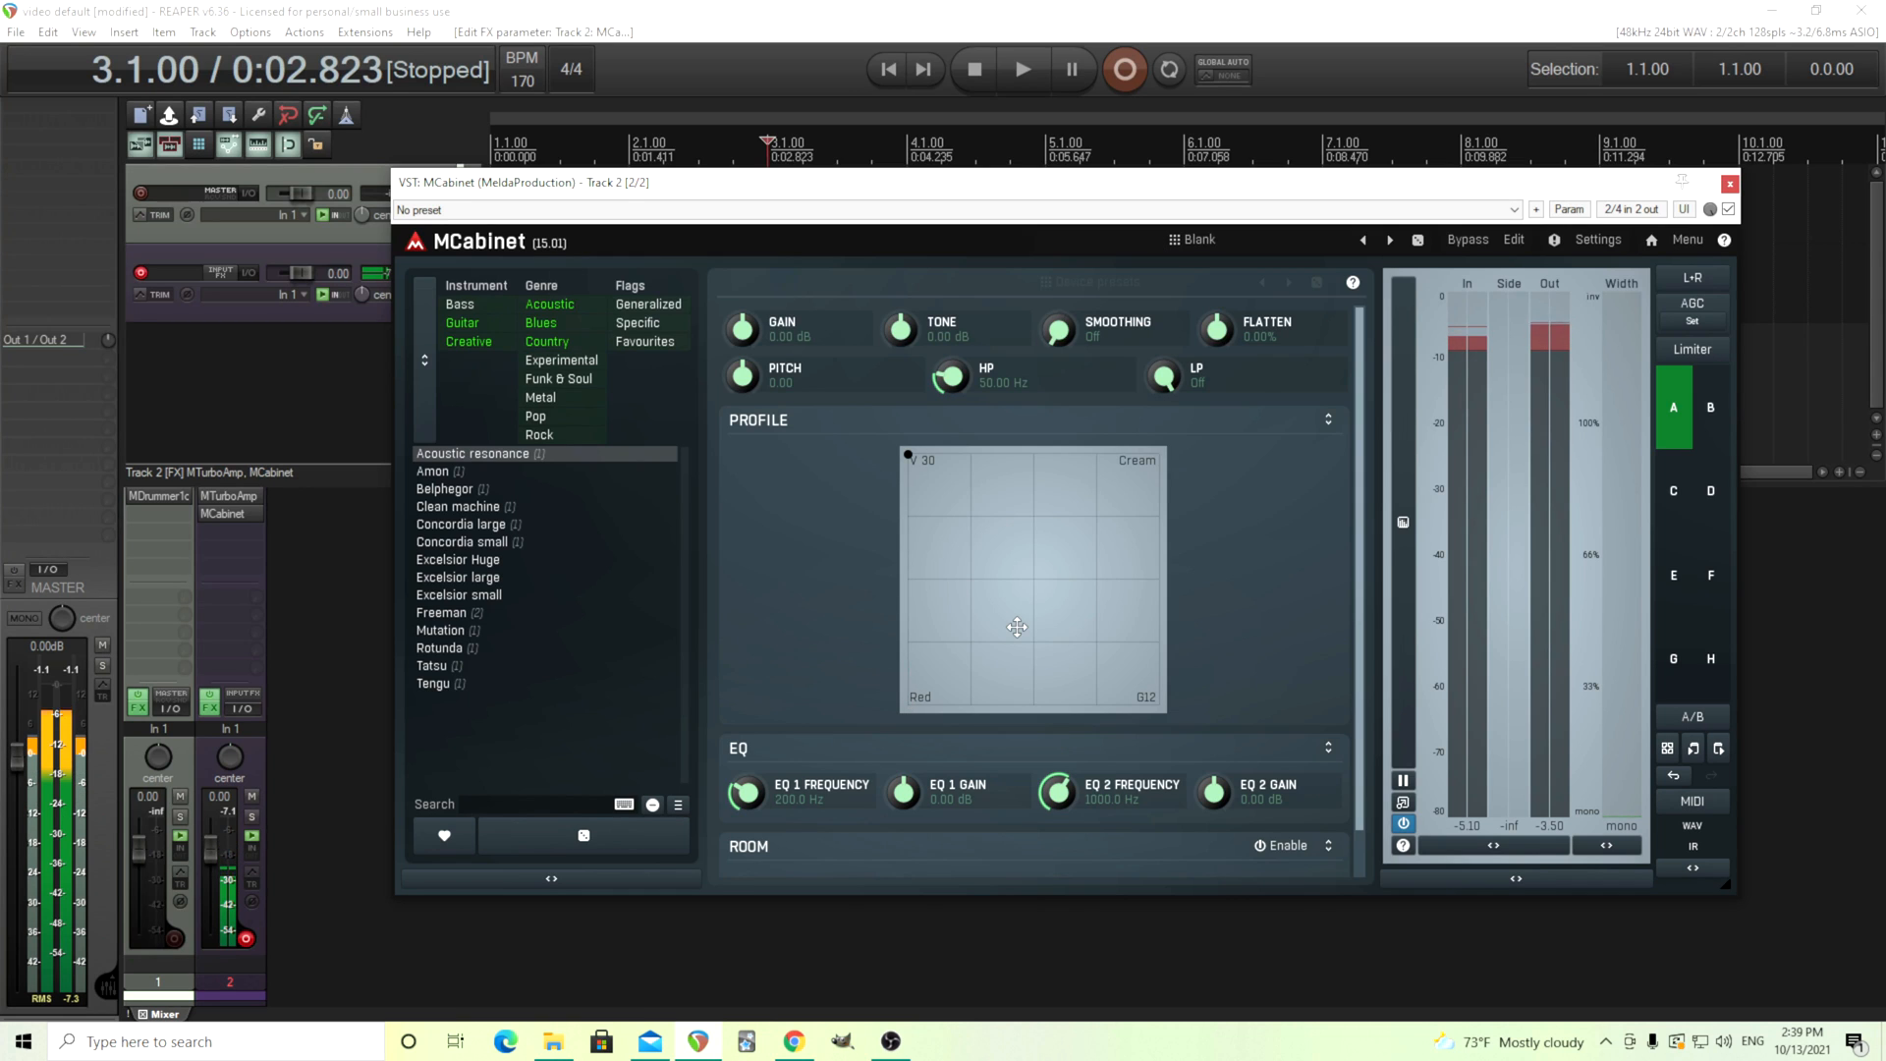
pyautogui.moveTo(227, 496)
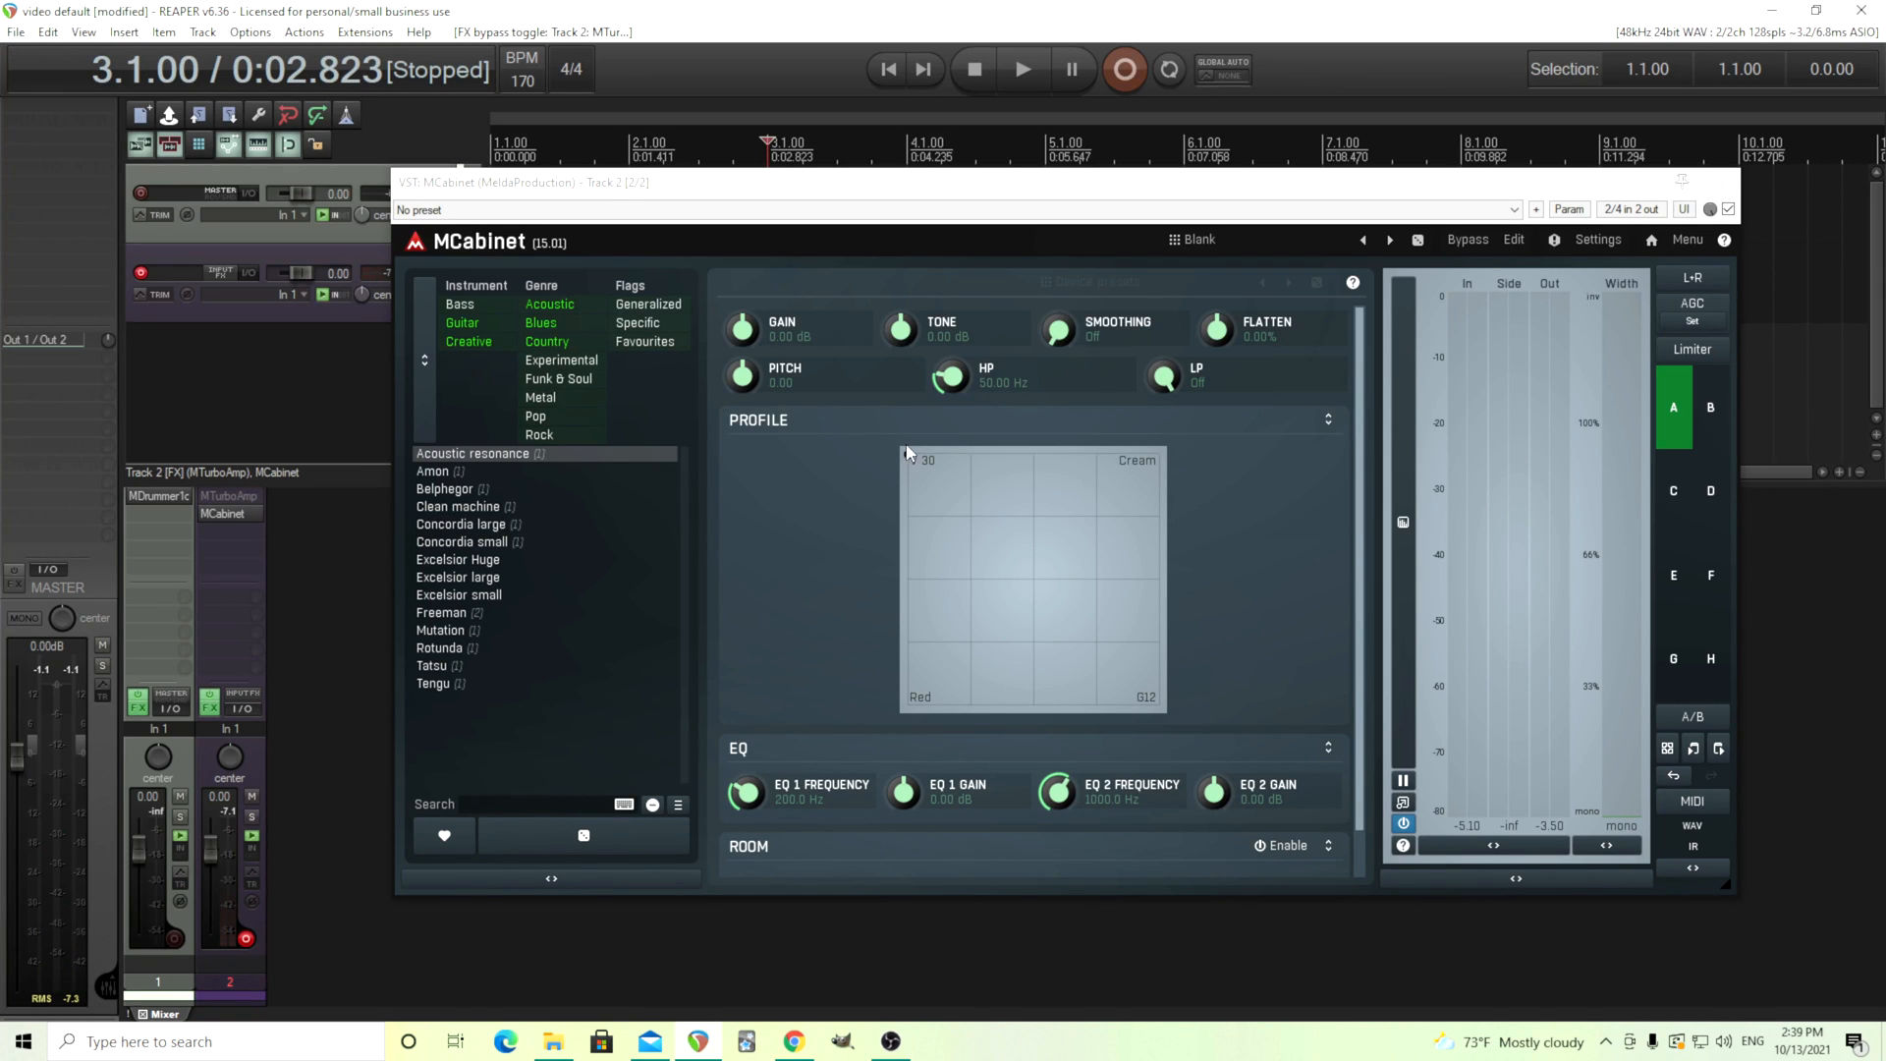
pyautogui.click(1043, 556)
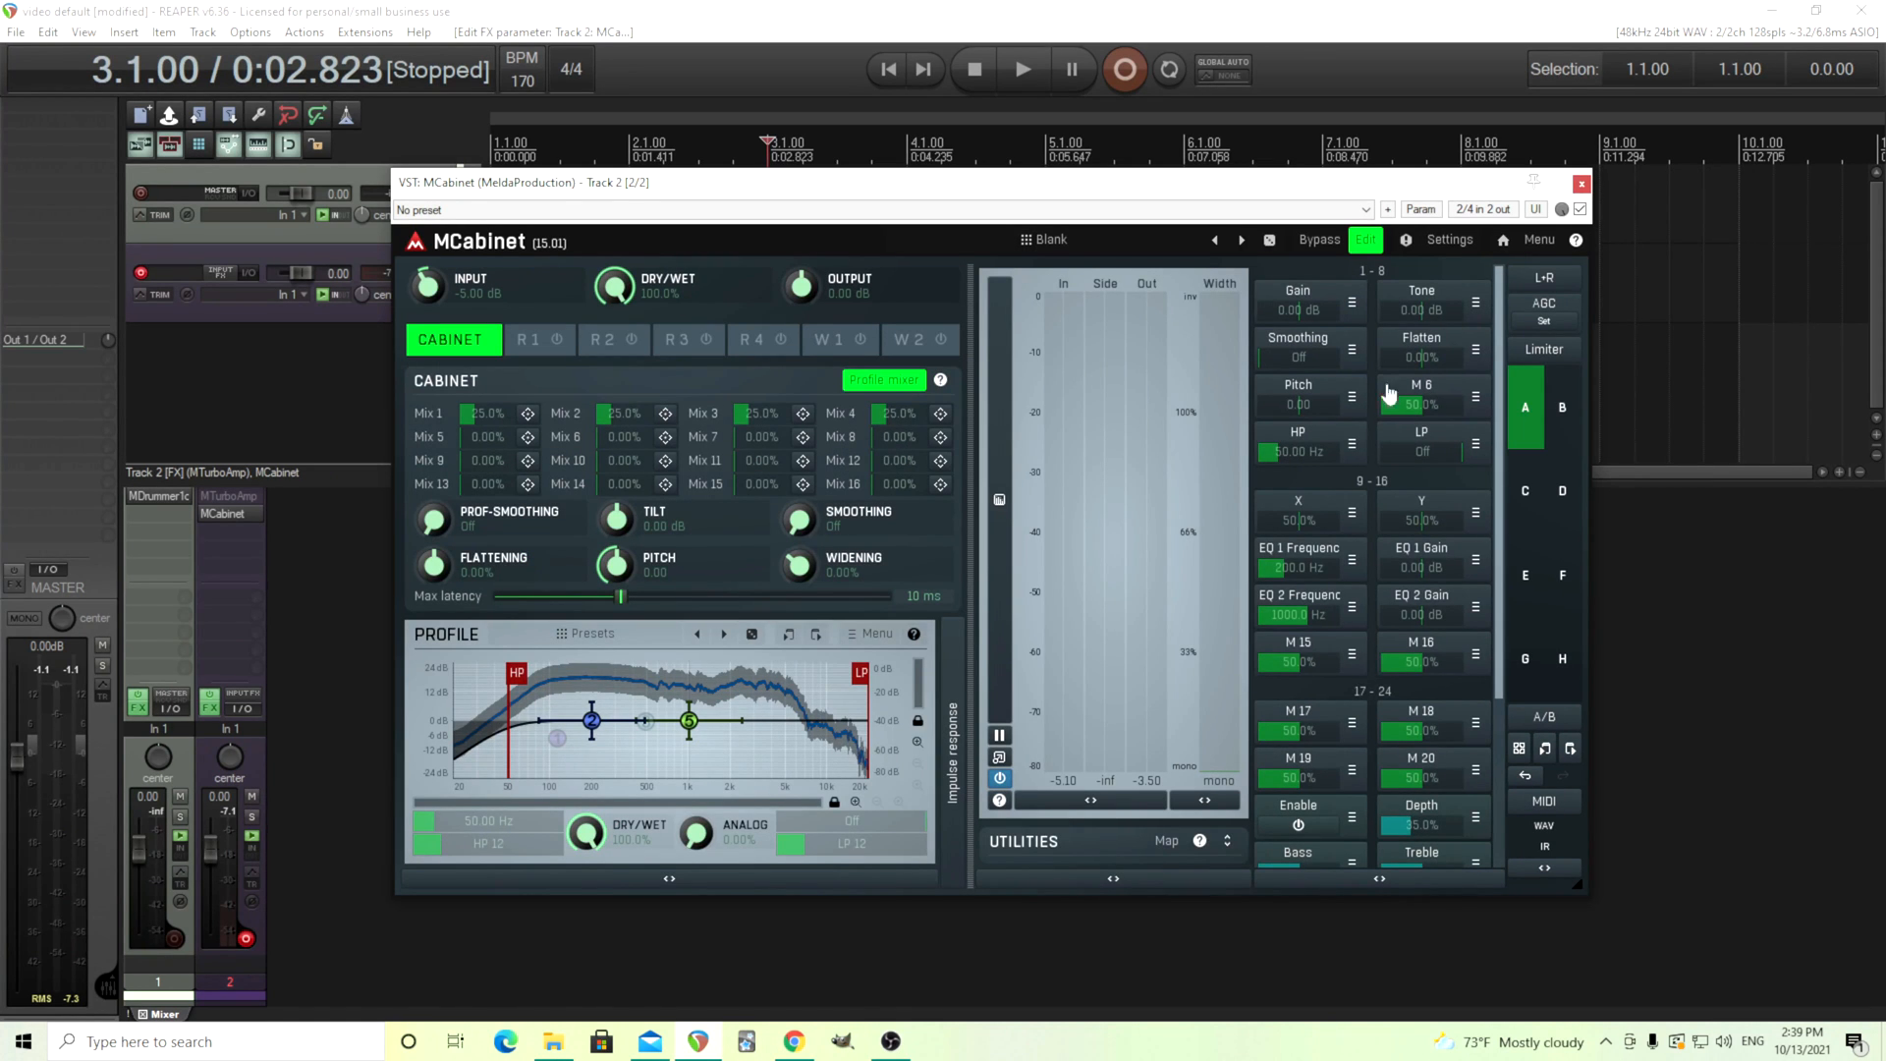
pyautogui.moveTo(1305, 512)
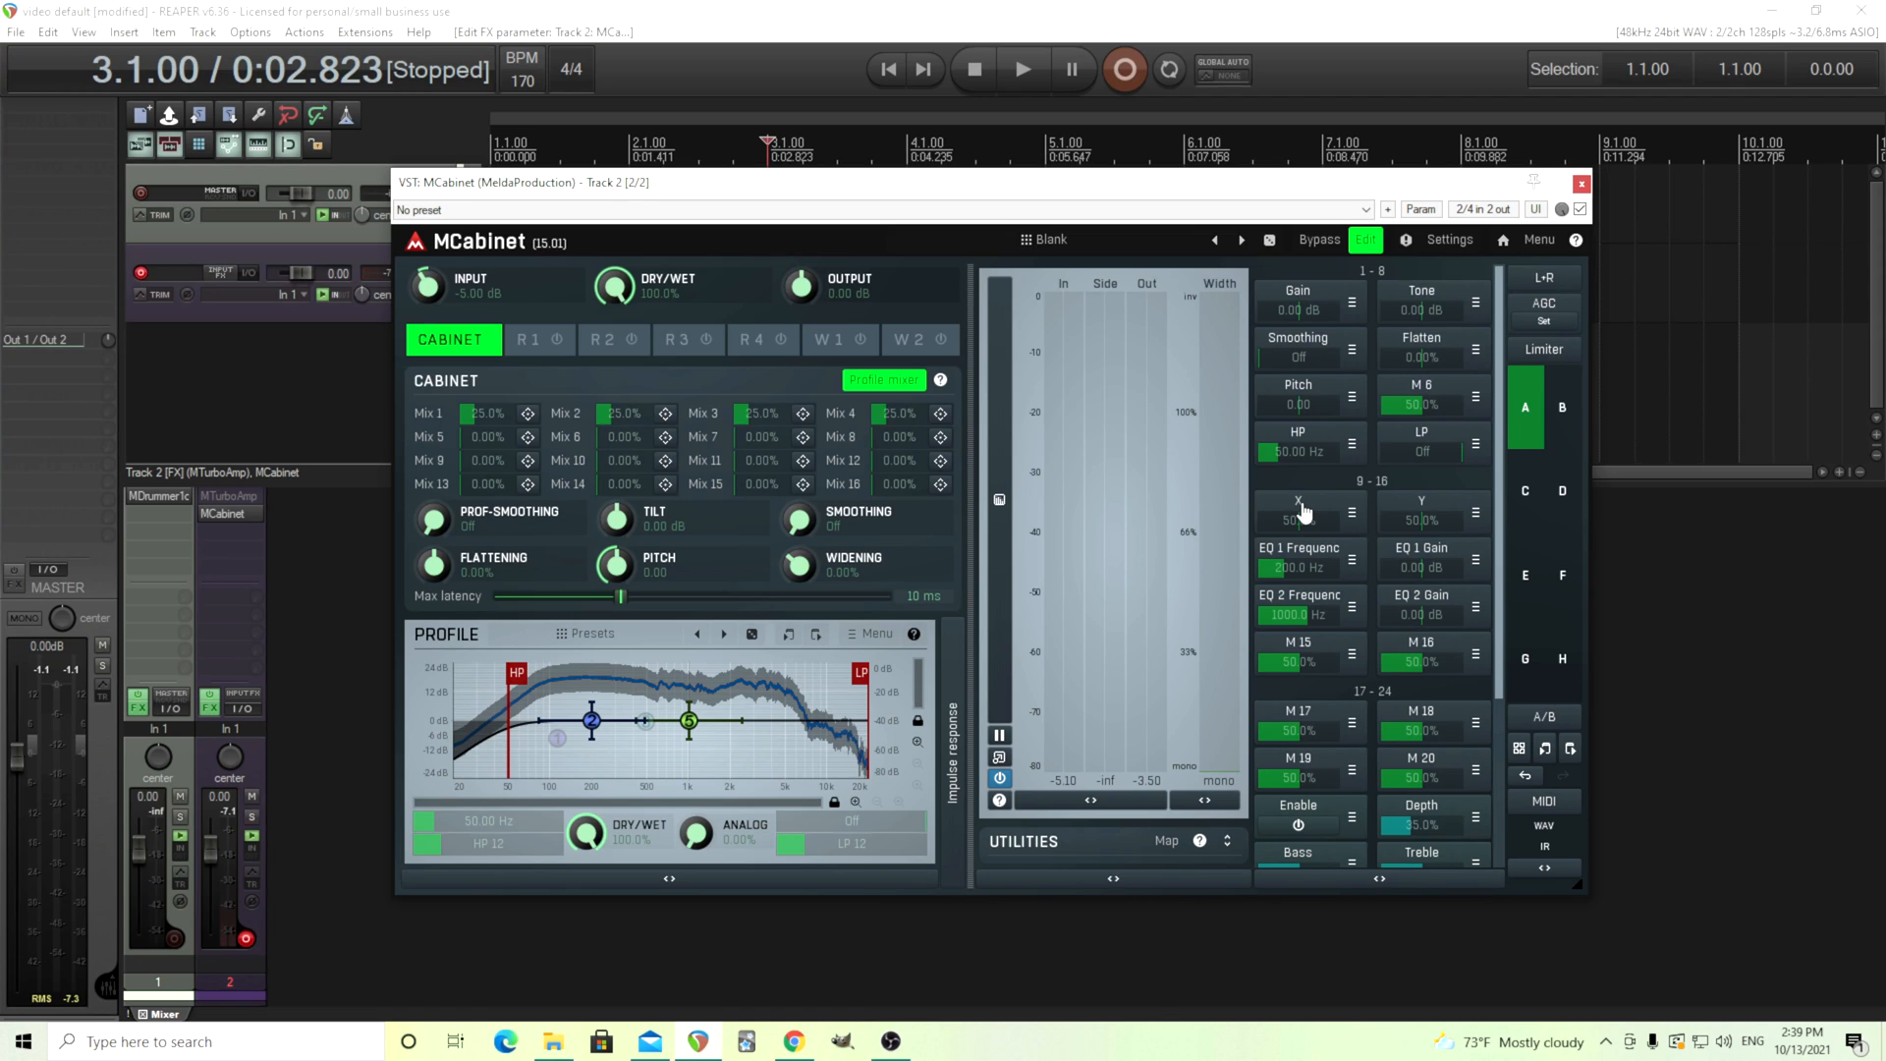
# Bring up Multiparameter 9: X with its four banks V 30, Cream, Red and G12
pyautogui.click(1297, 505)
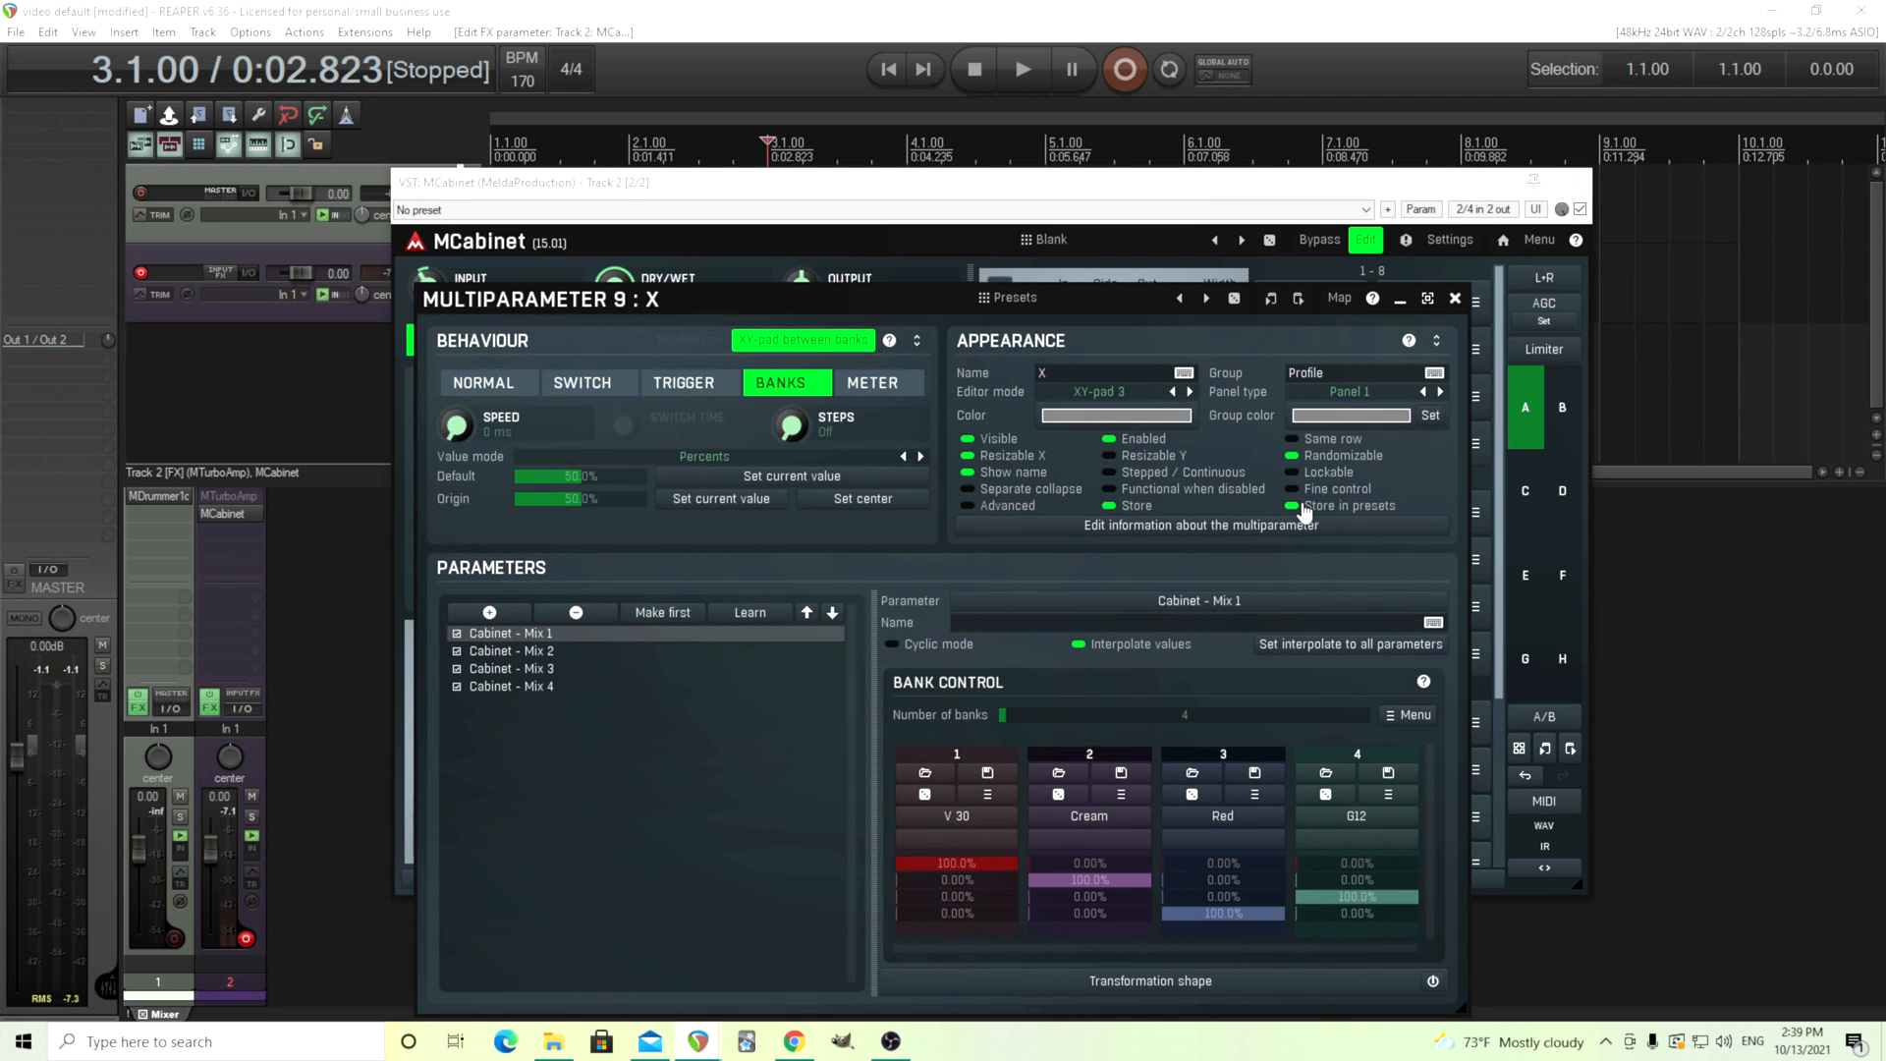
pyautogui.moveTo(624, 761)
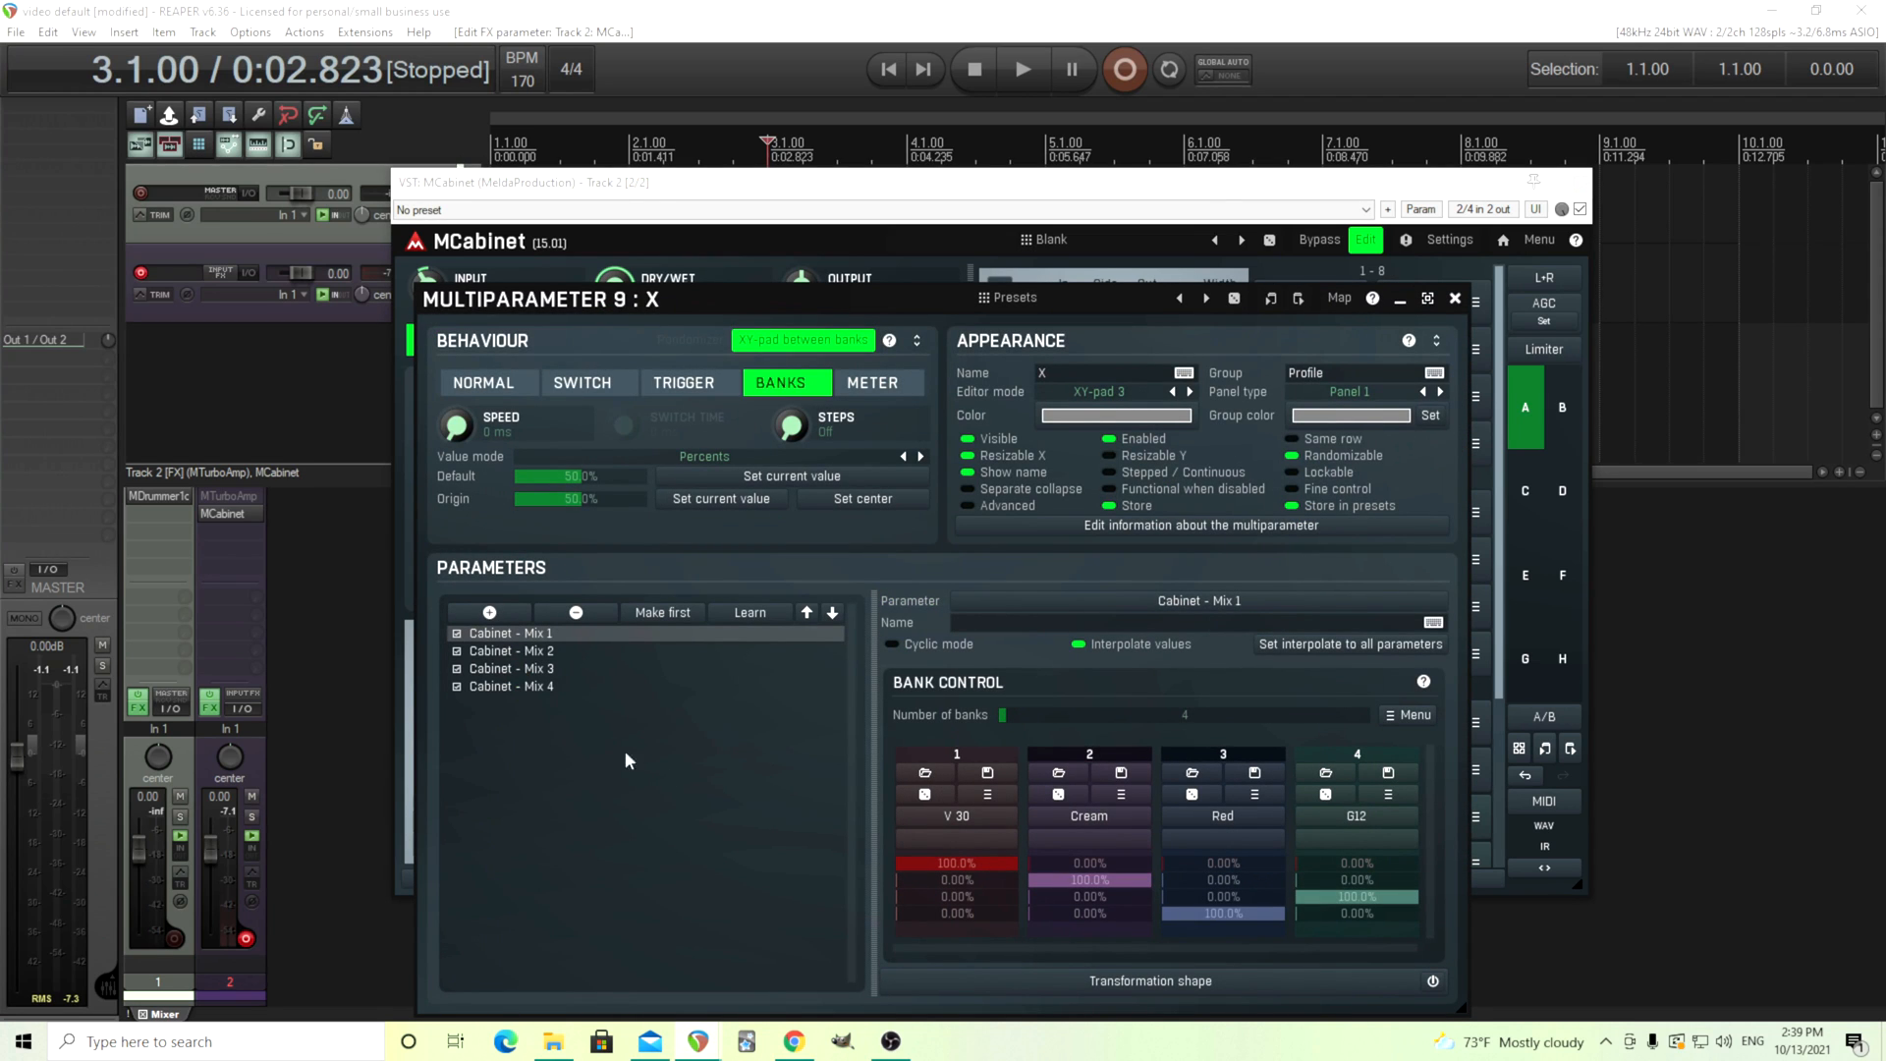
pyautogui.moveTo(782, 352)
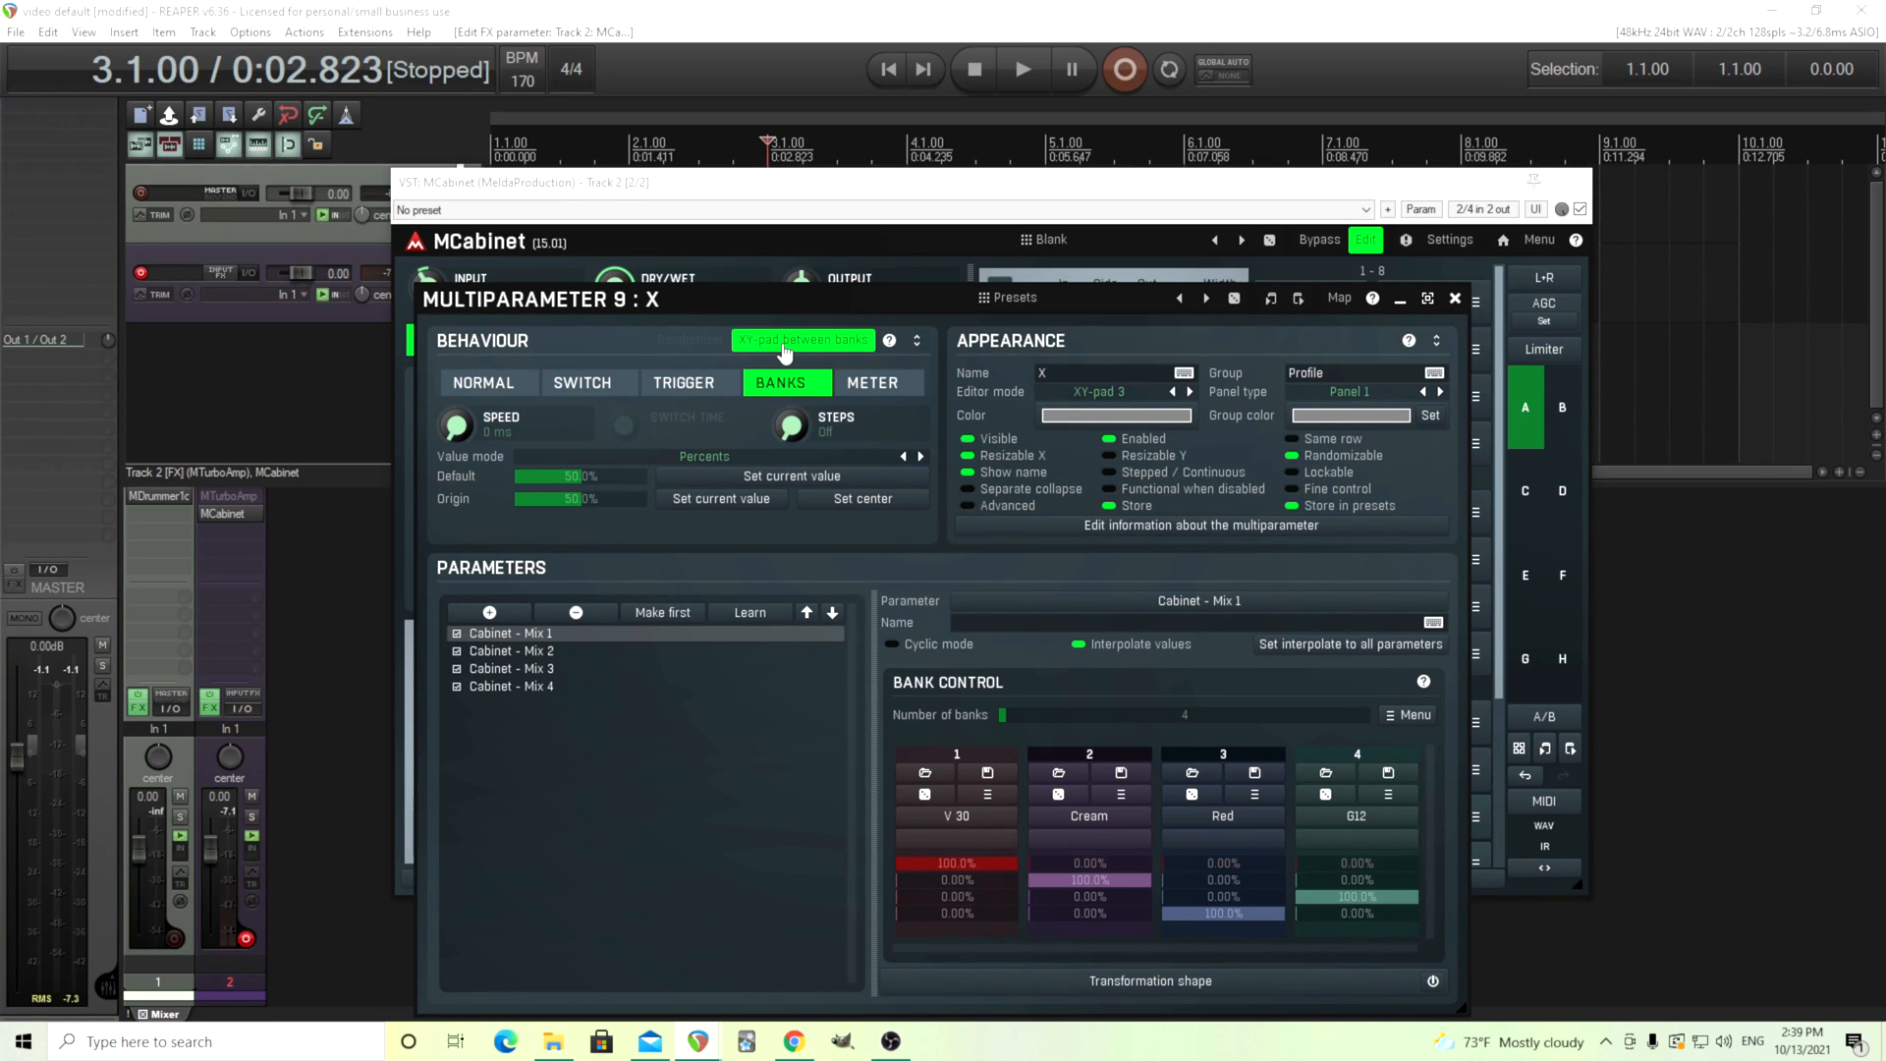
pyautogui.moveTo(1015, 383)
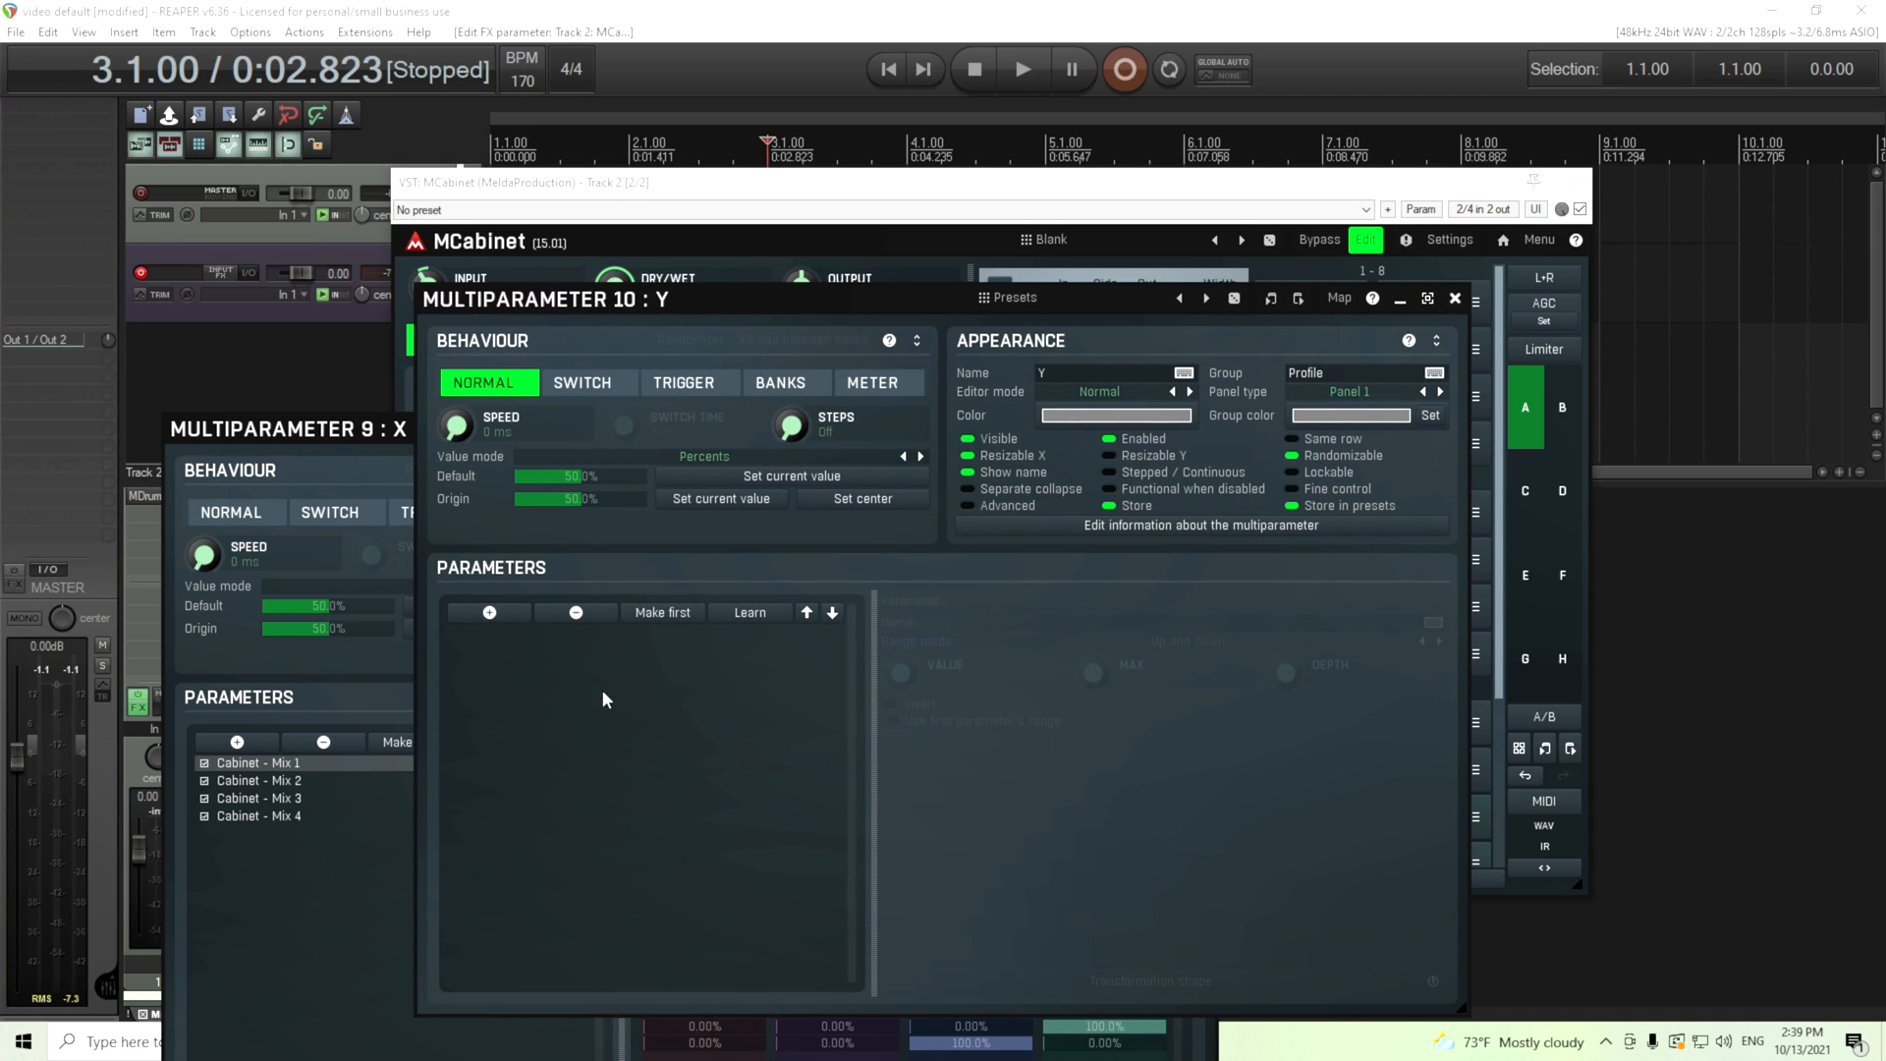
pyautogui.moveTo(1423, 350)
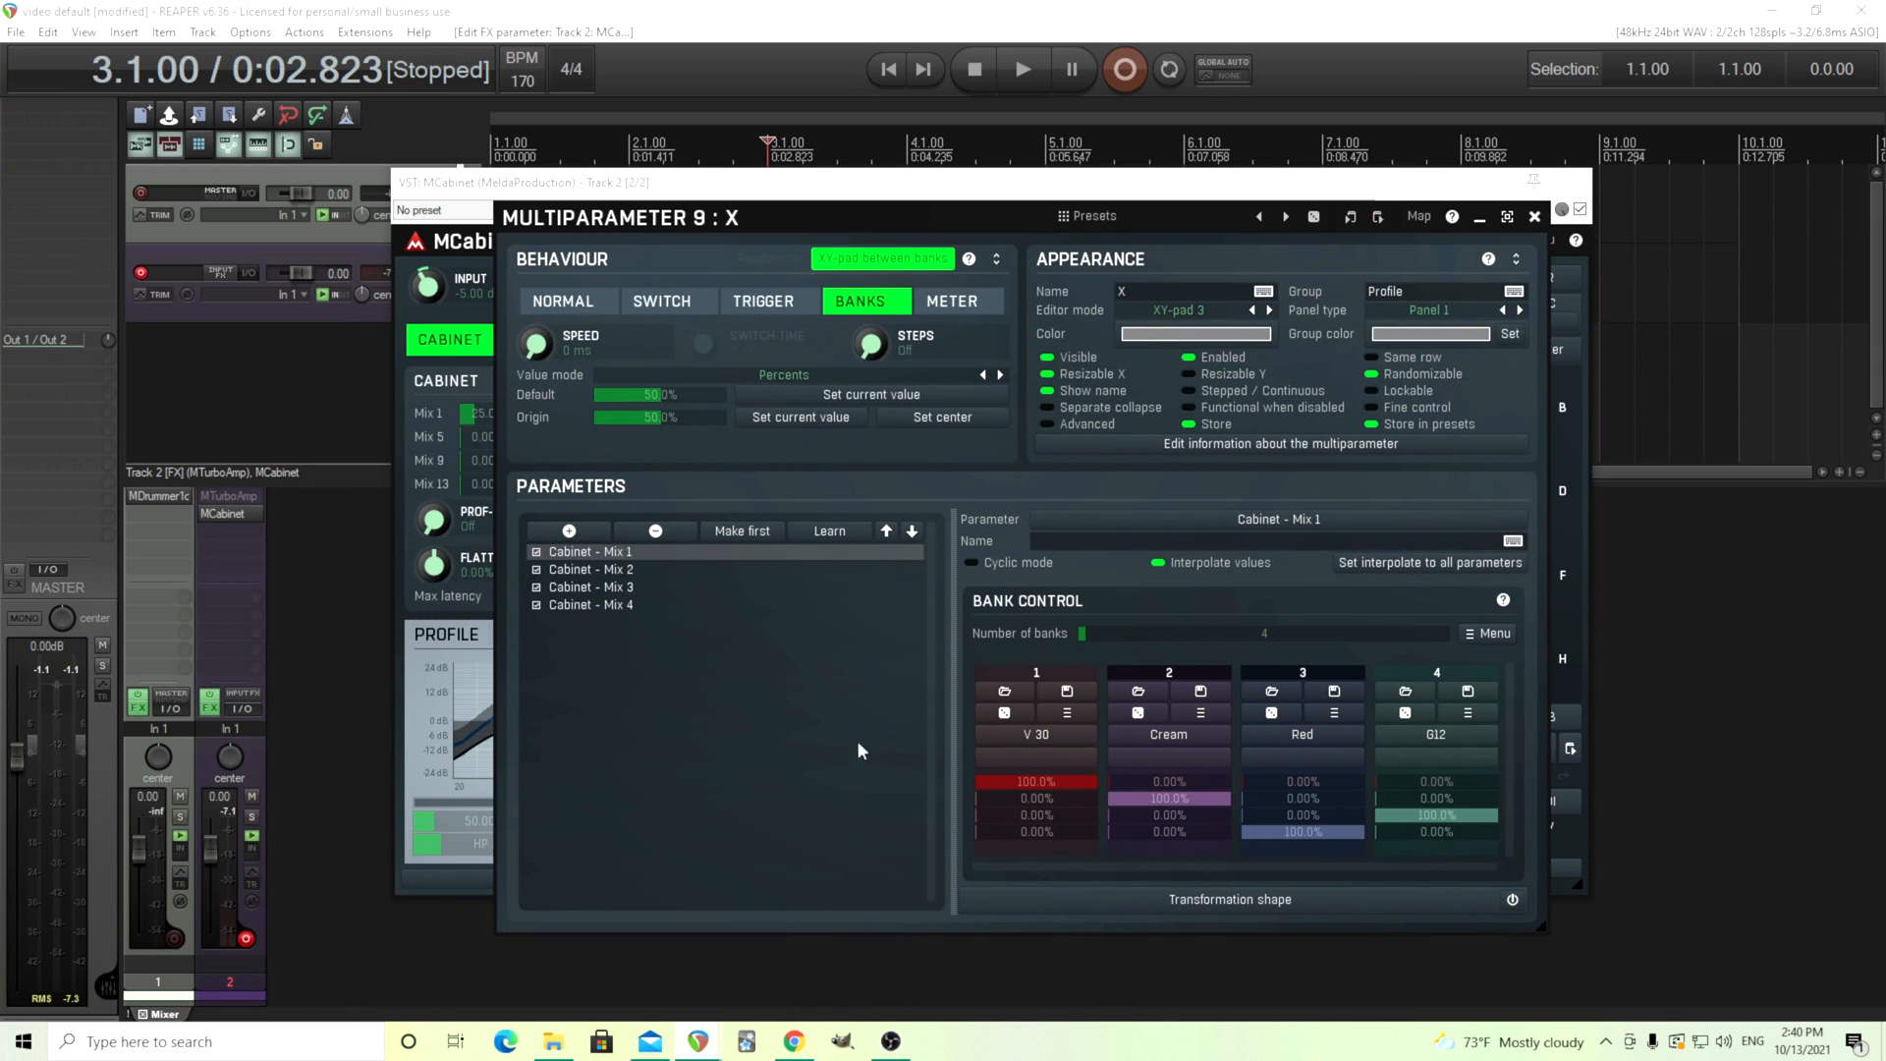
pyautogui.moveTo(760, 404)
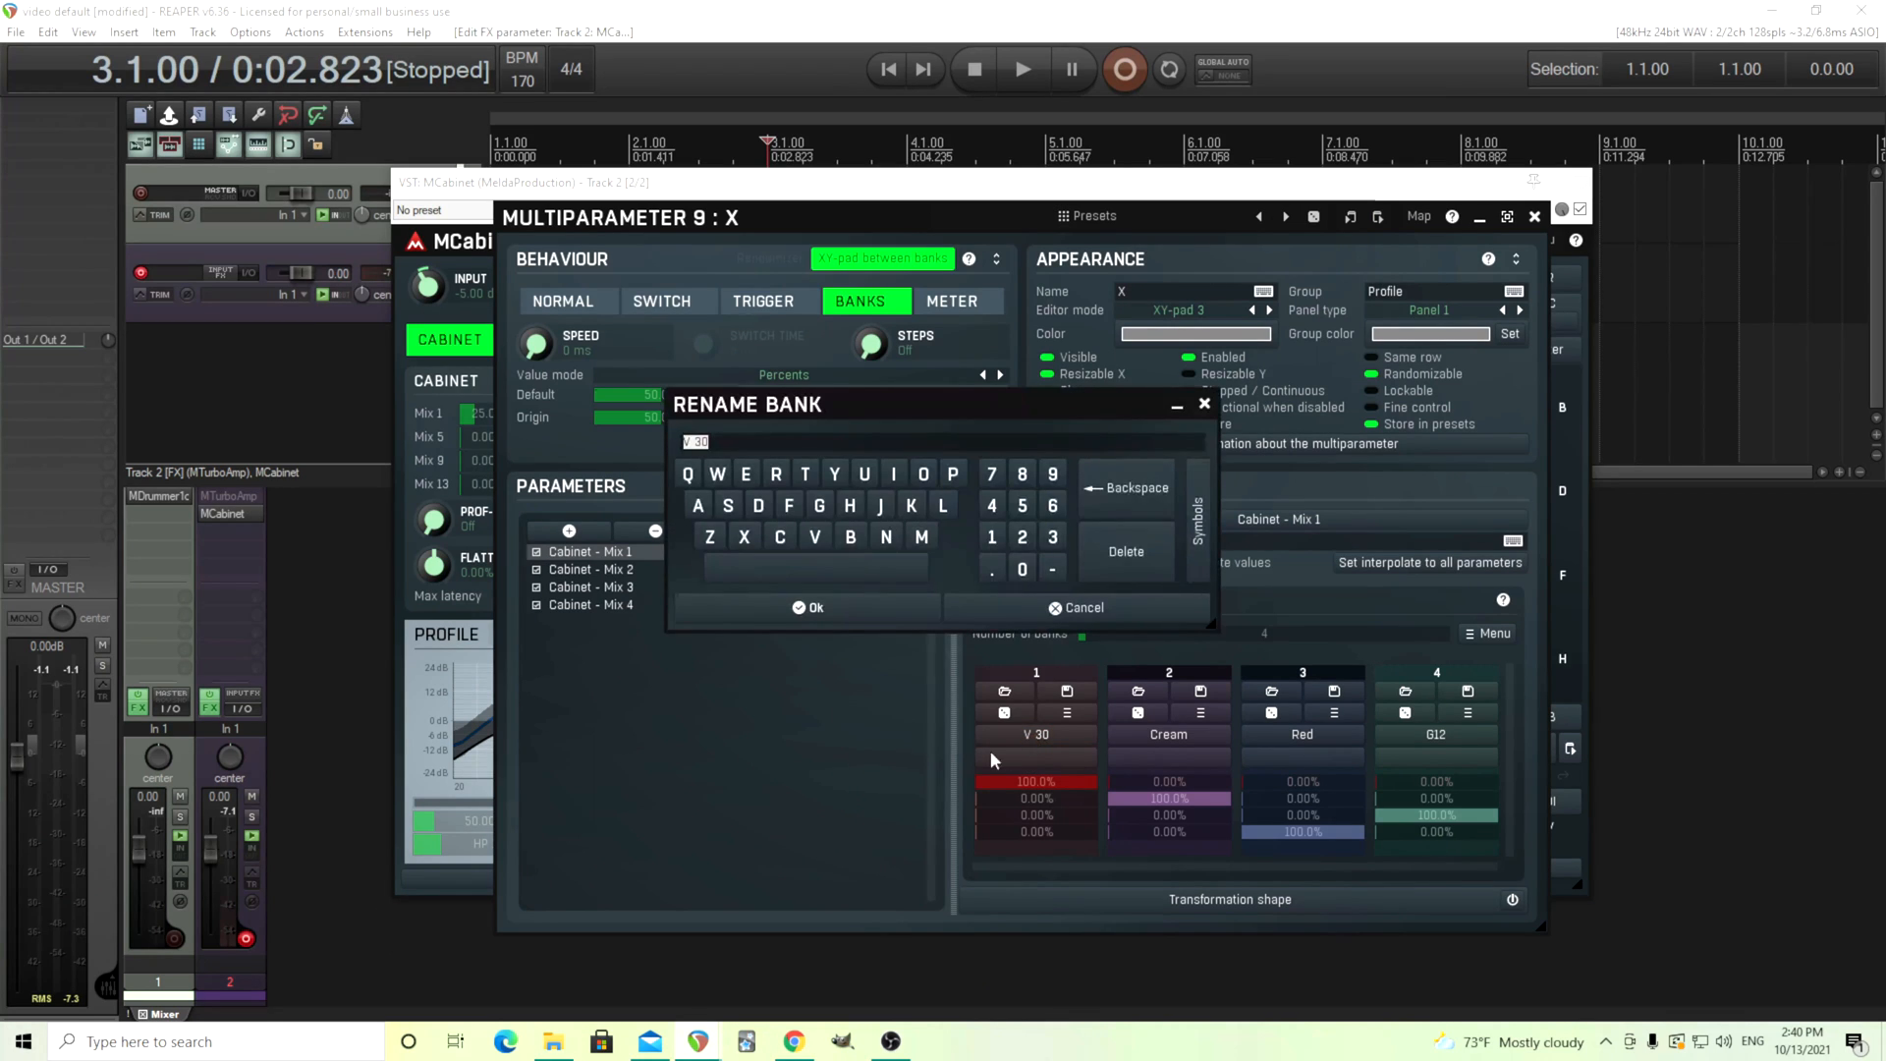
# Rename the X banks to Good, Better, Best and Awesome
pyautogui.write('Good')
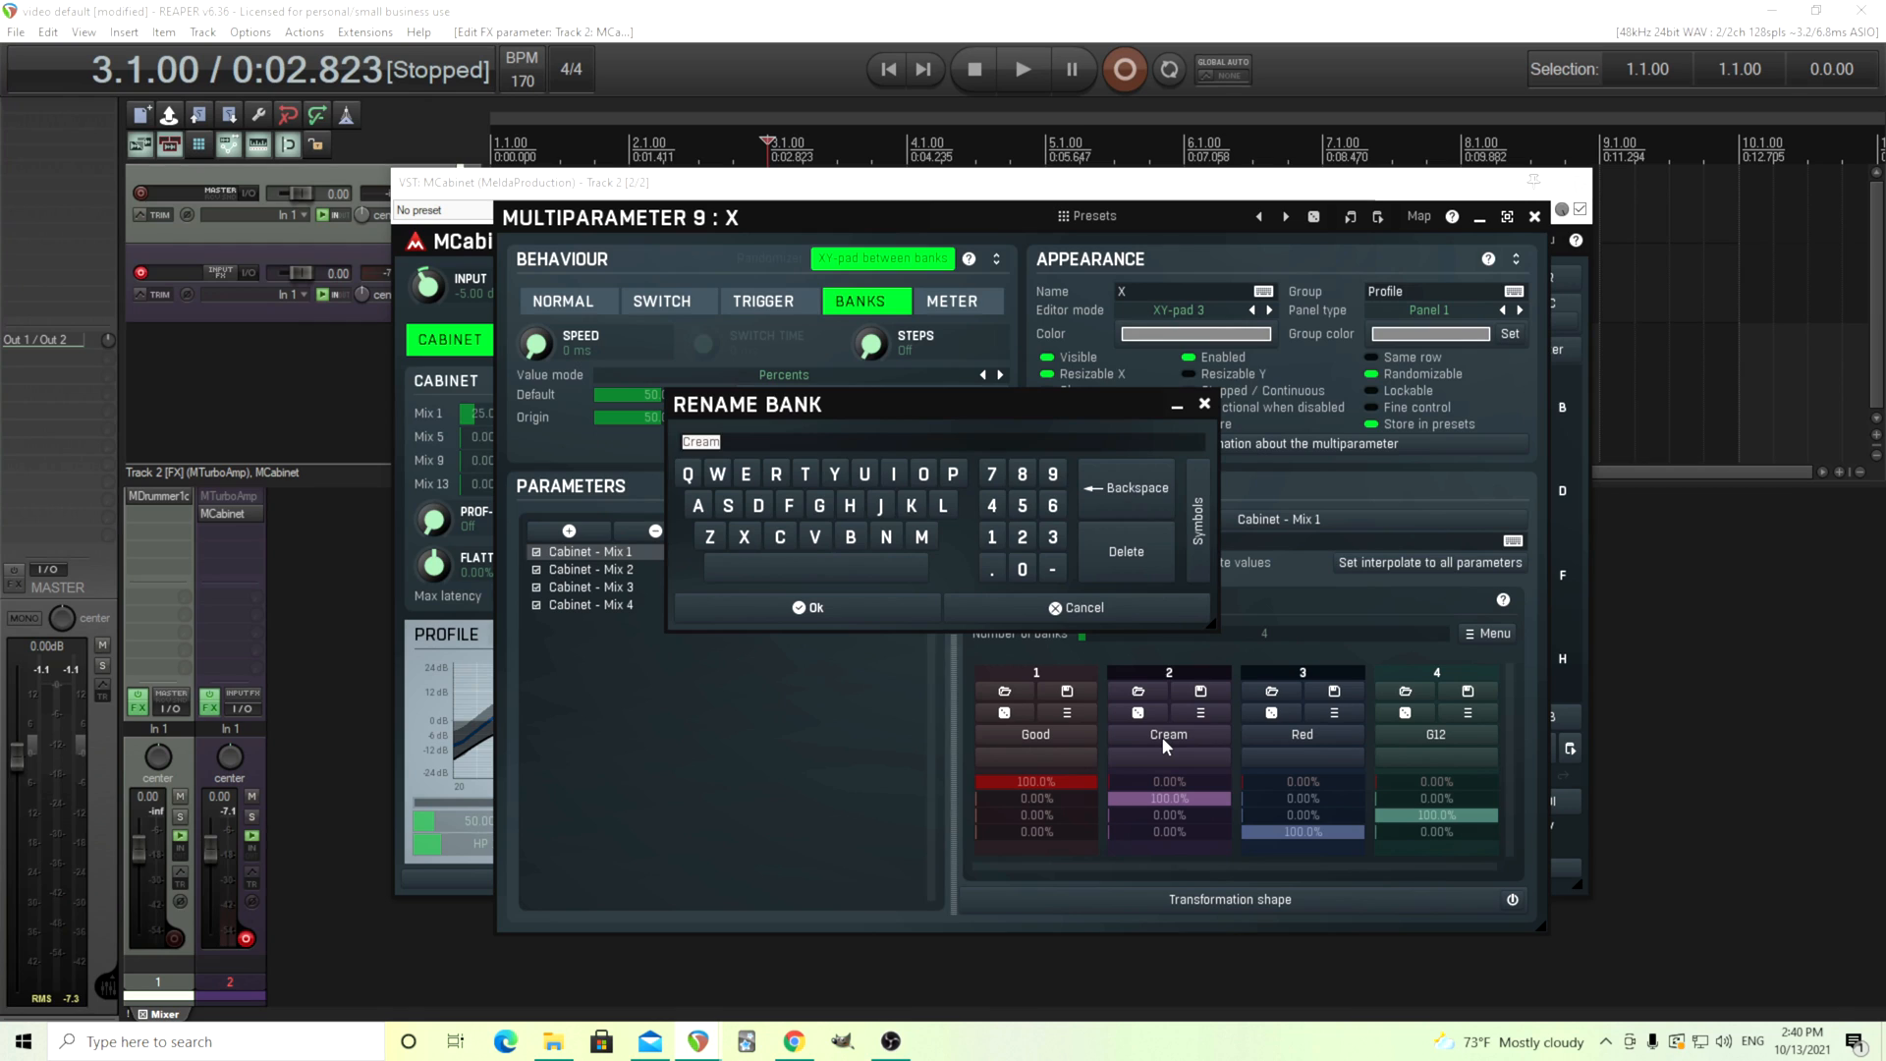
pyautogui.click(805, 607)
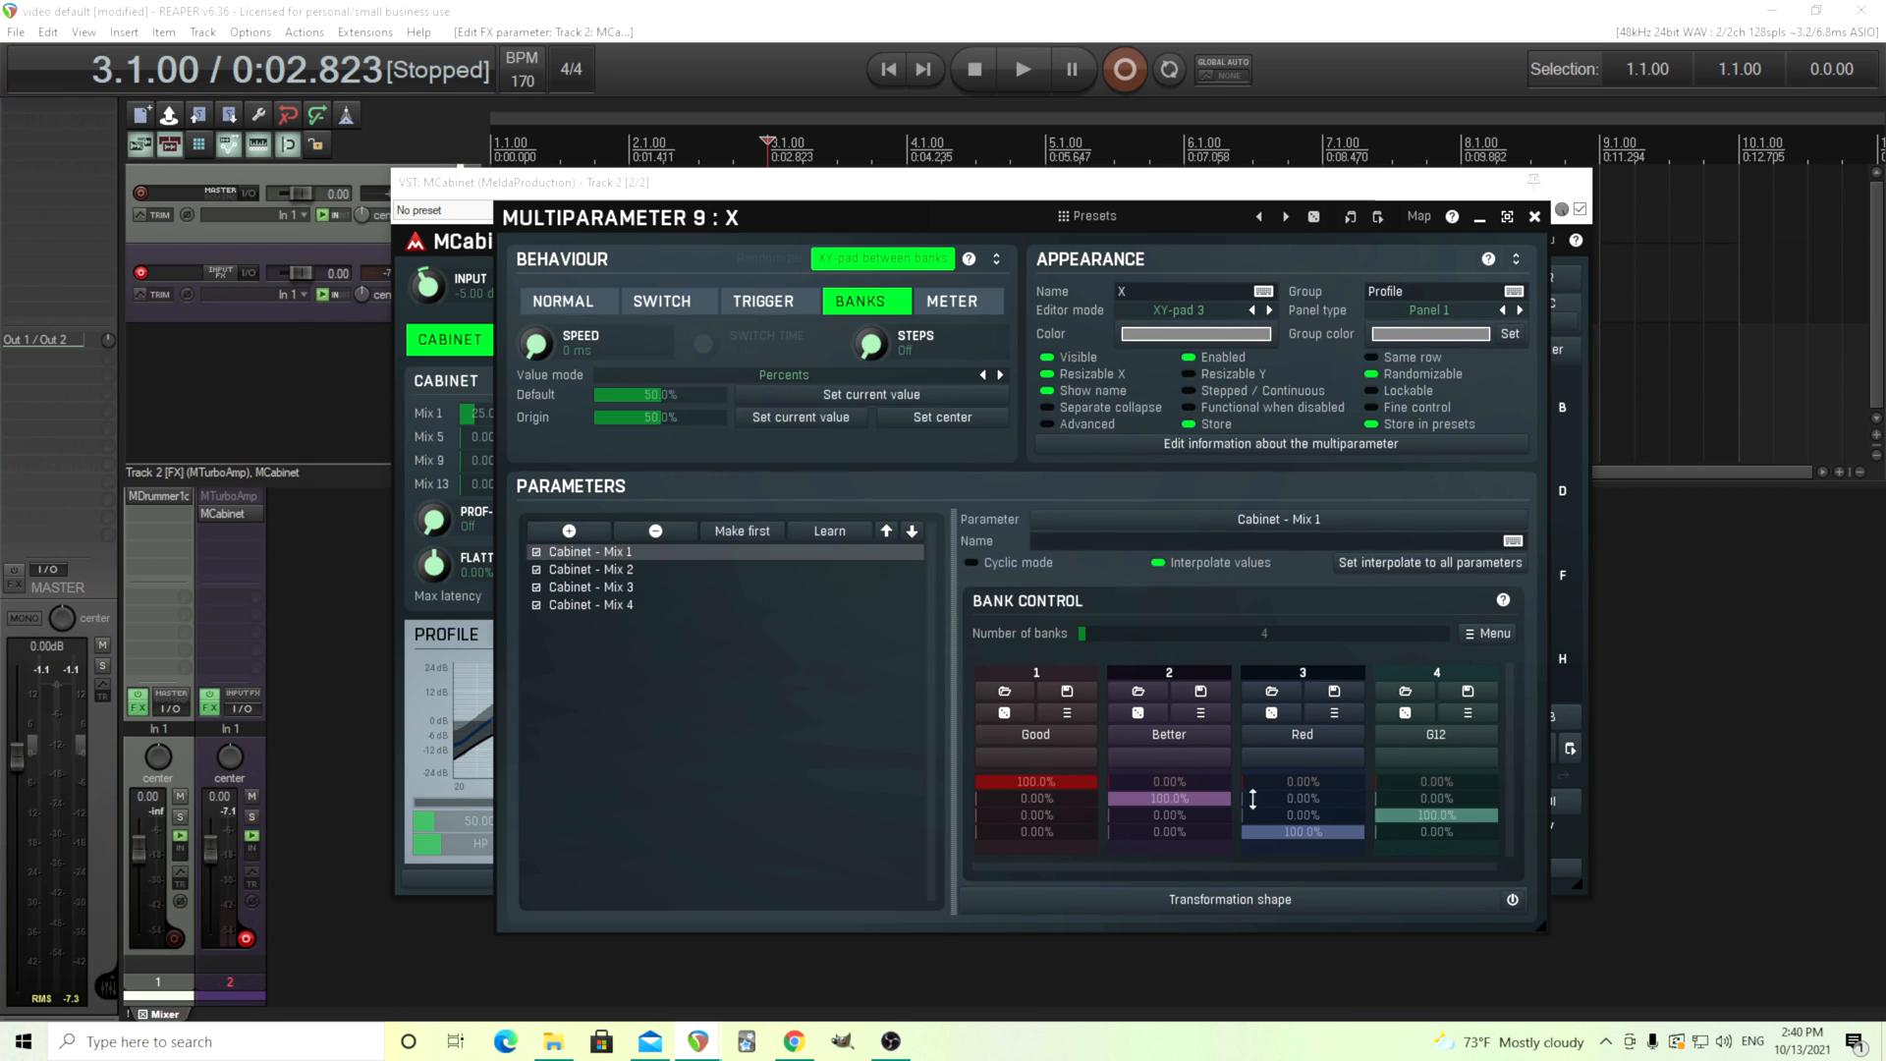
pyautogui.doubleClick(1301, 735)
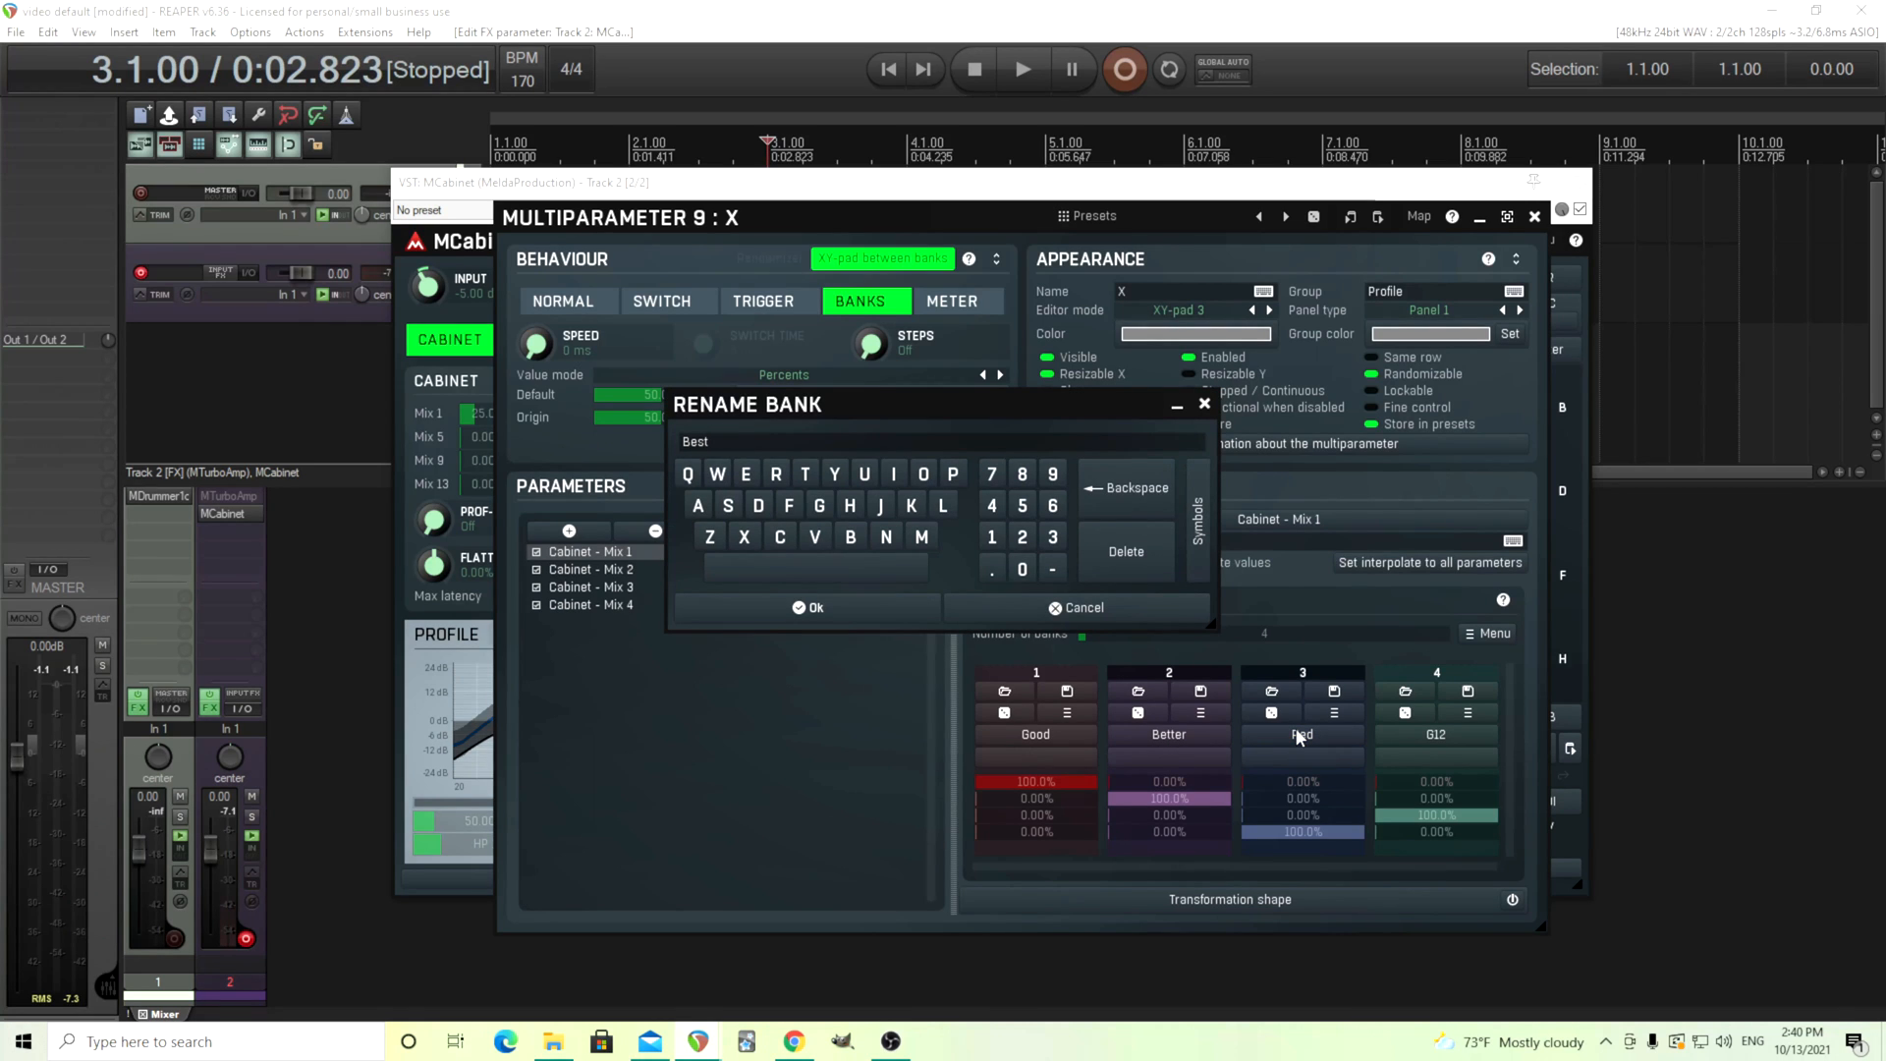
pyautogui.write('G12')
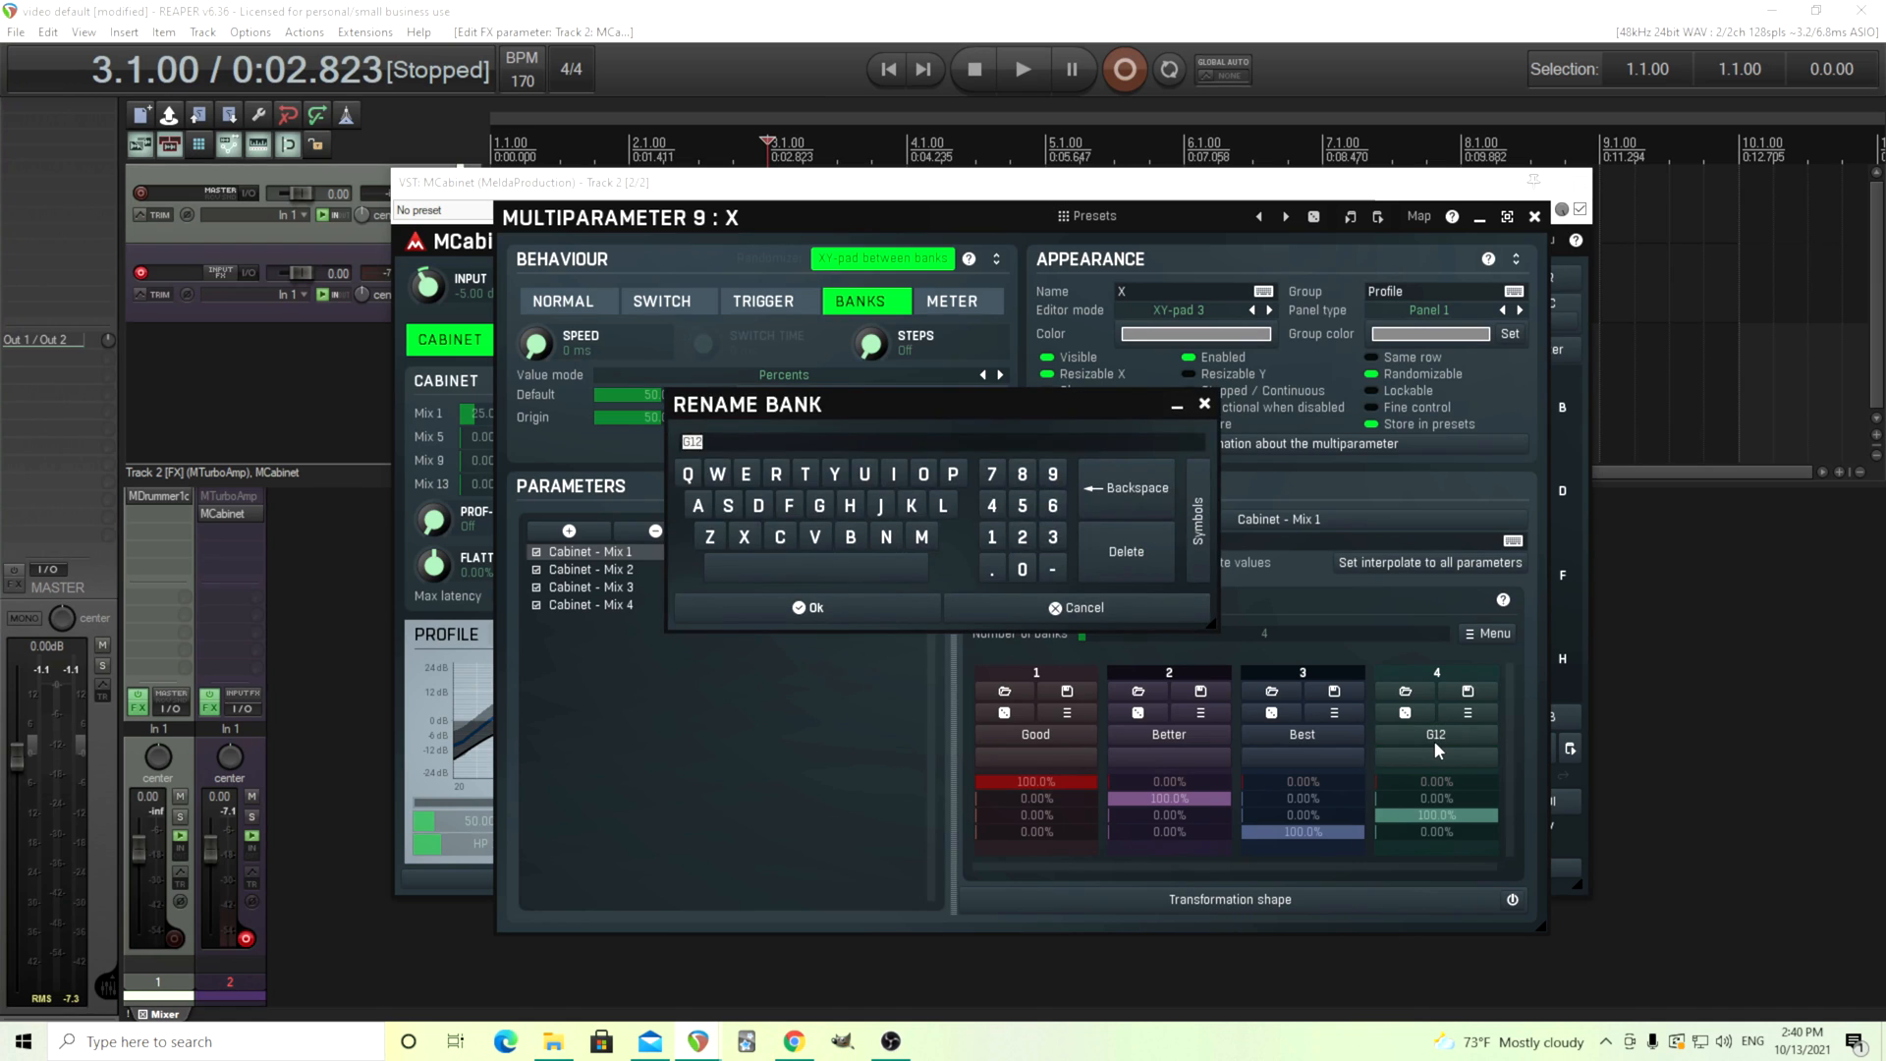
pyautogui.write('Awesome')
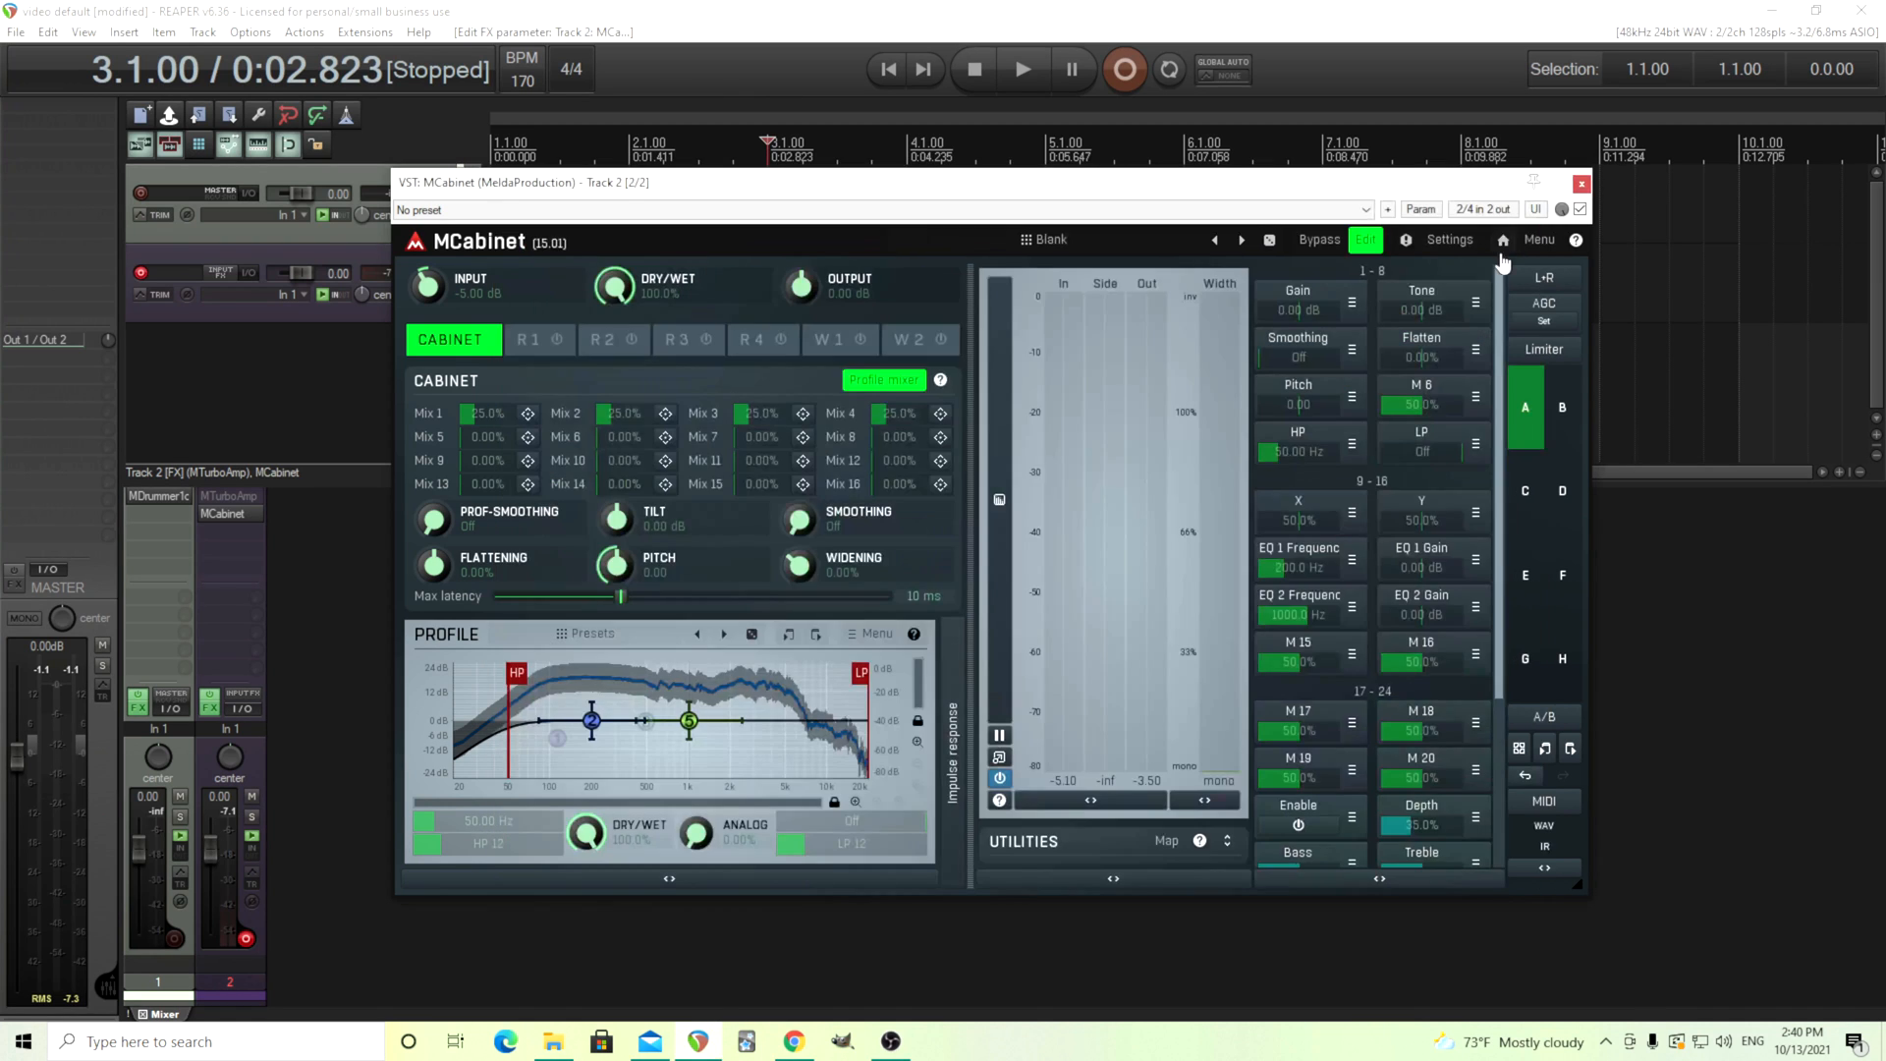
pyautogui.moveTo(1287, 515)
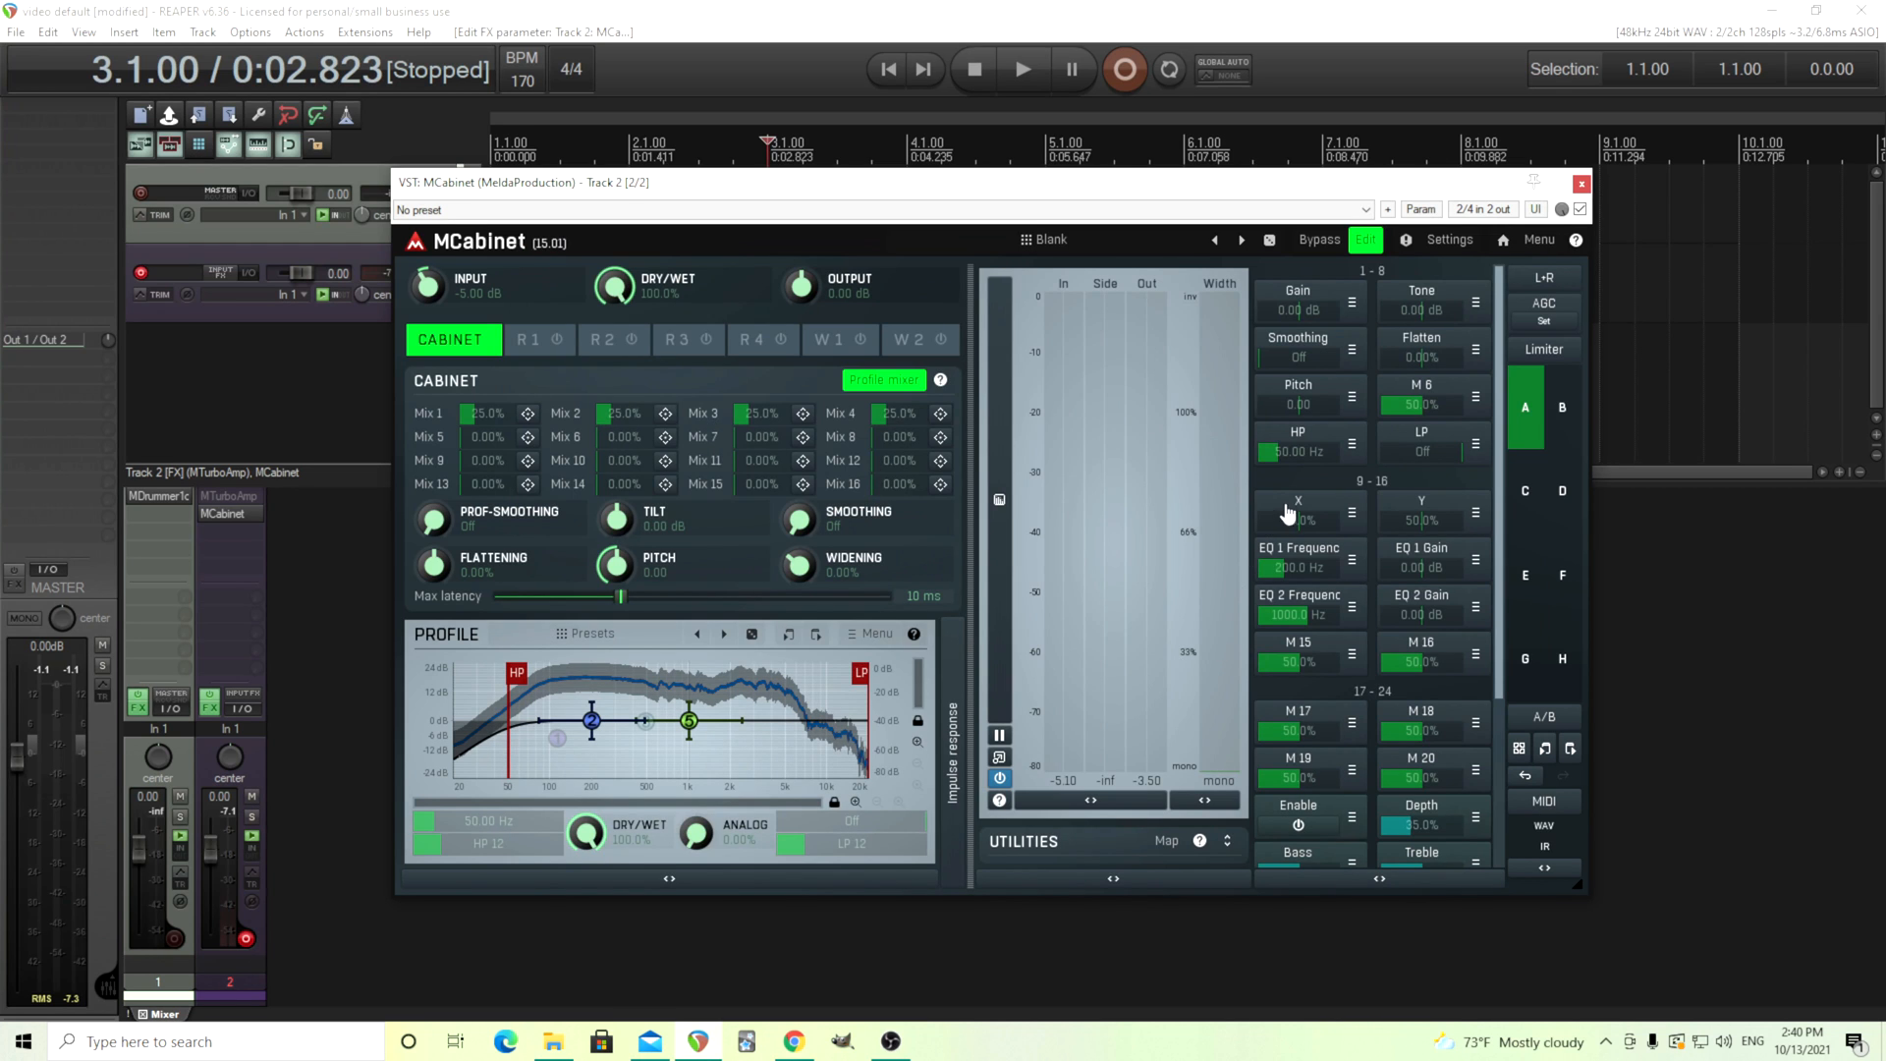
# Revisit and close the X multiparameter settings, then show MCabinet's device view with the Amon cabinet
pyautogui.click(1299, 511)
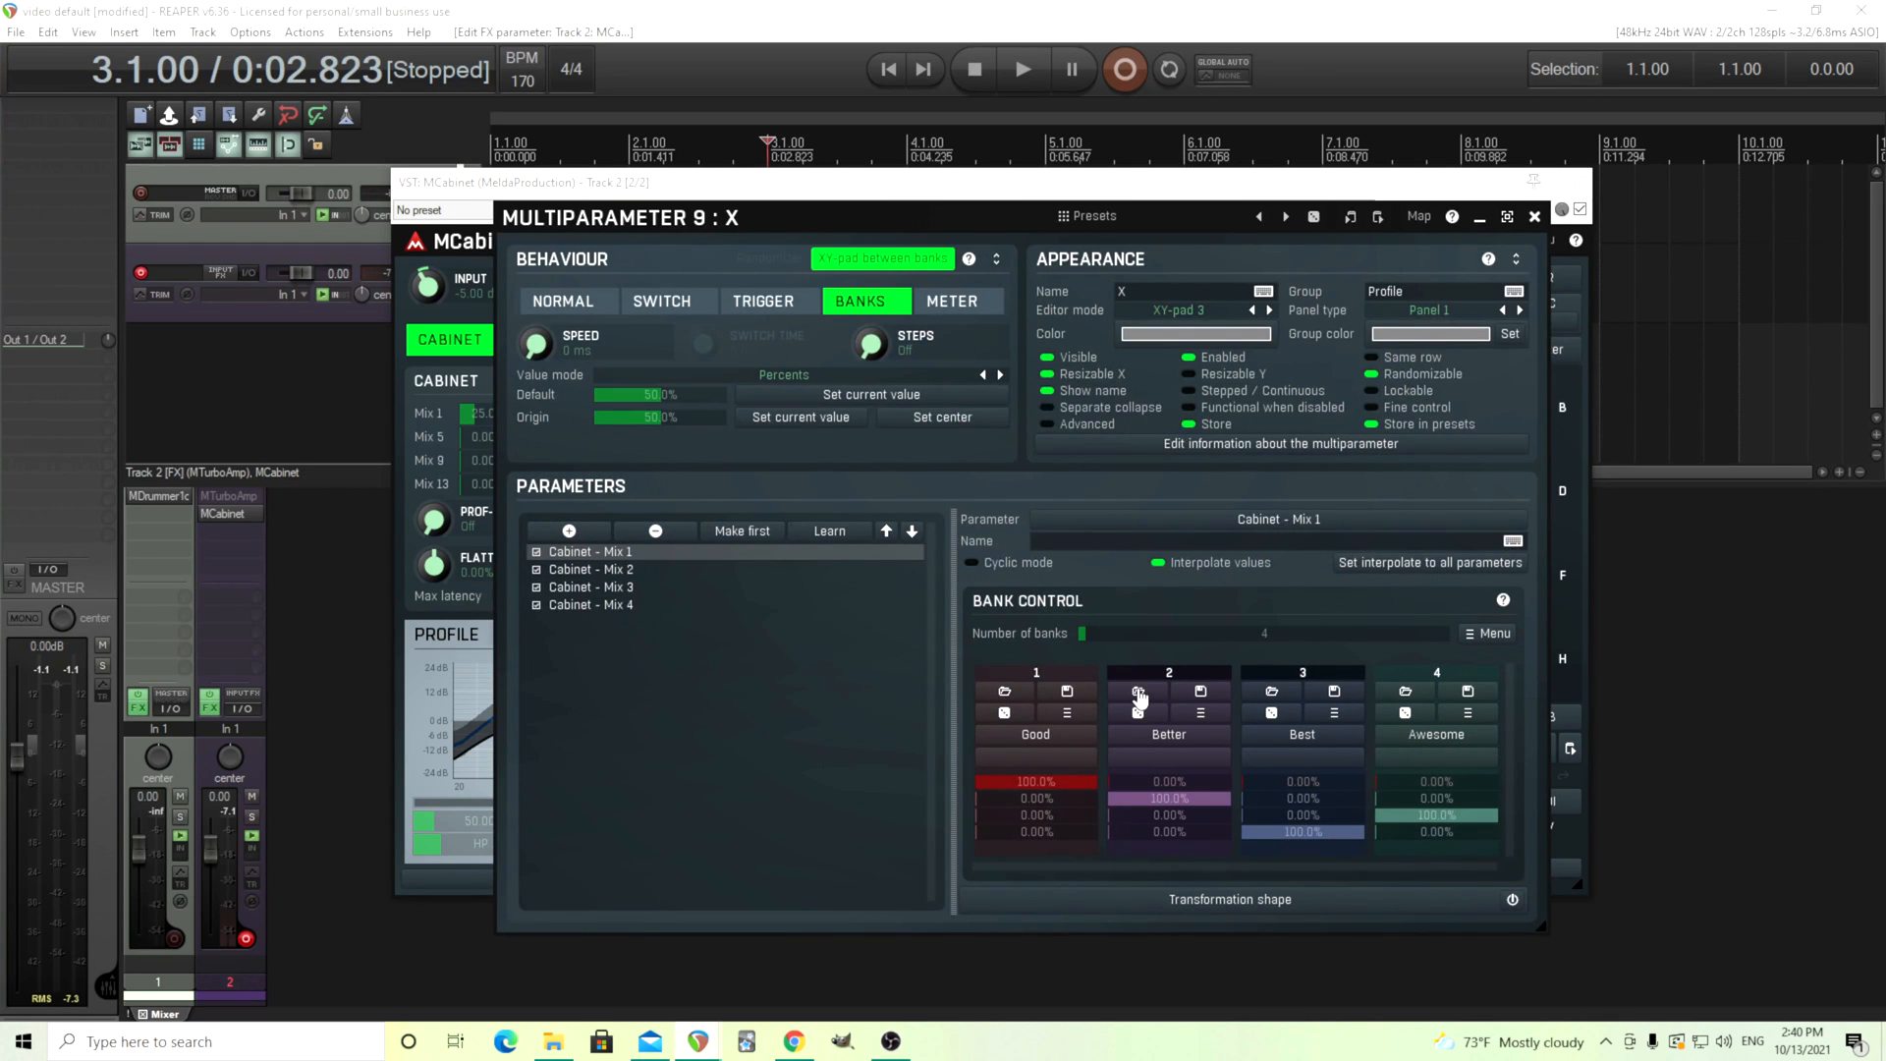
pyautogui.moveTo(612, 574)
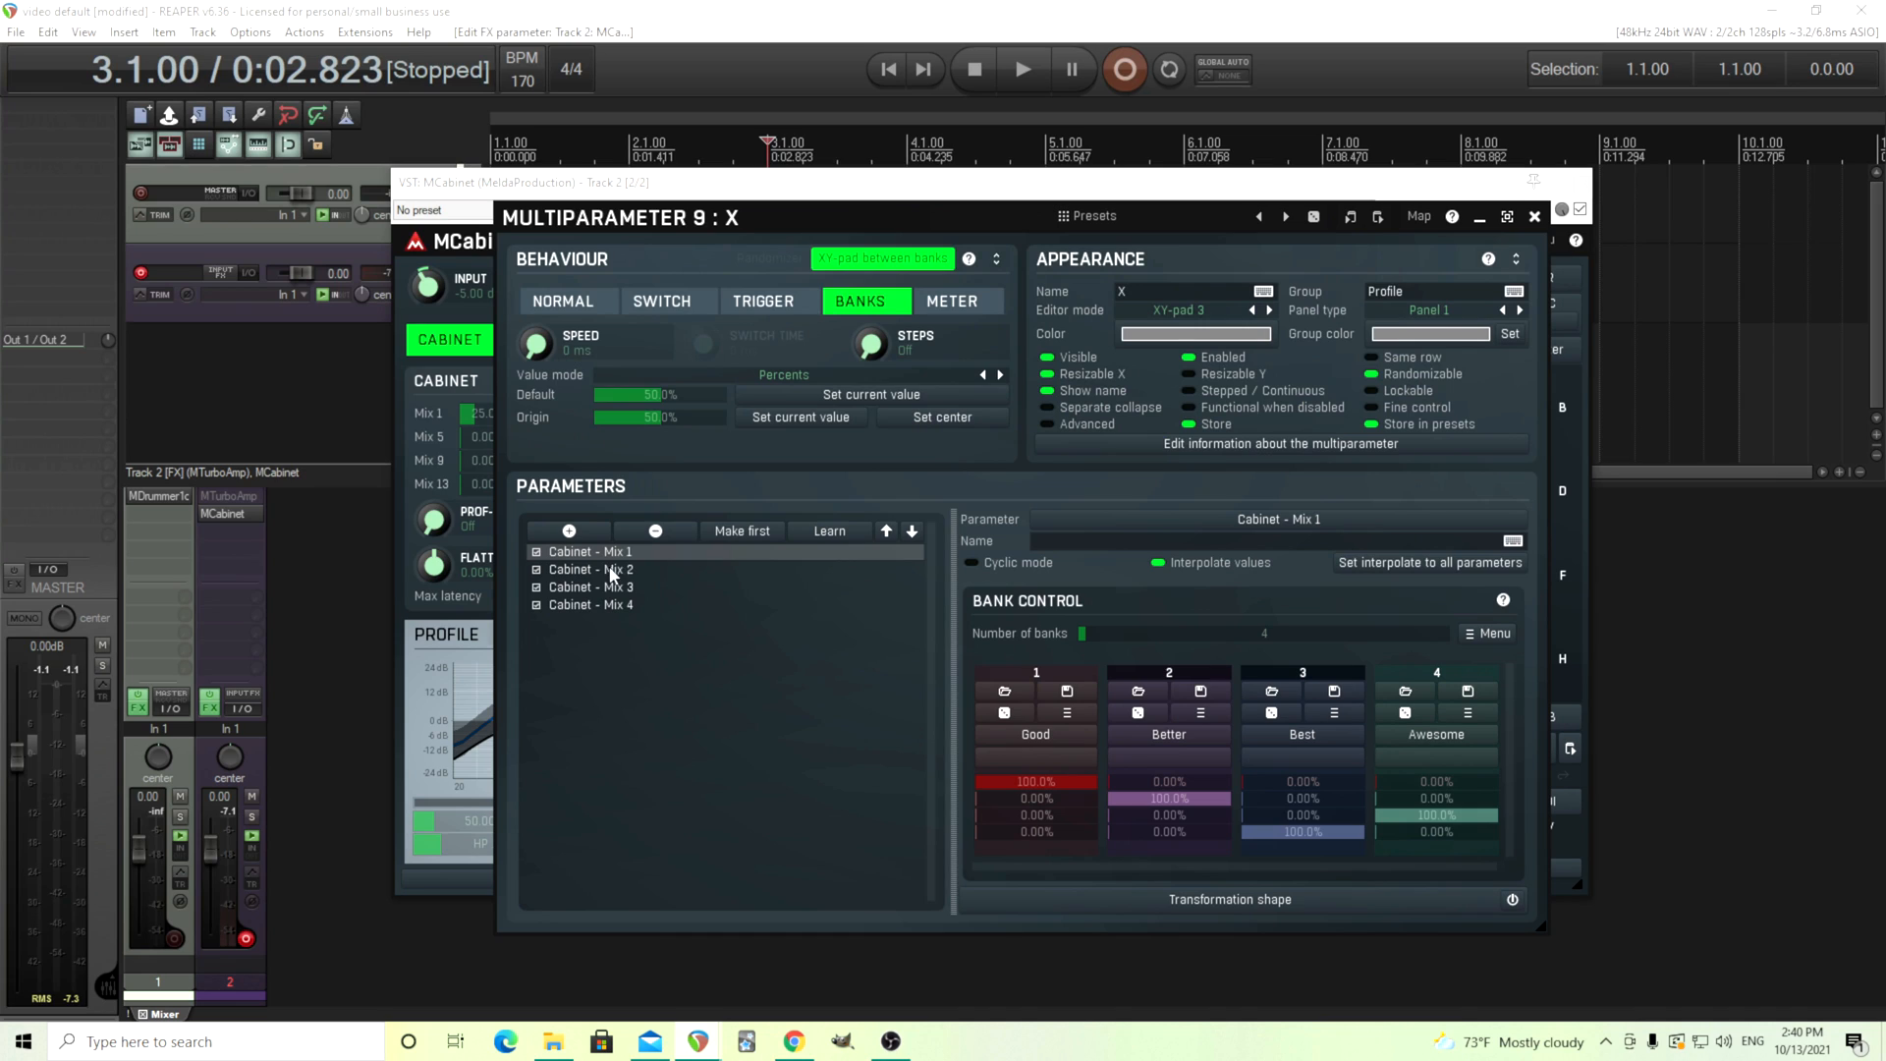
pyautogui.moveTo(615, 597)
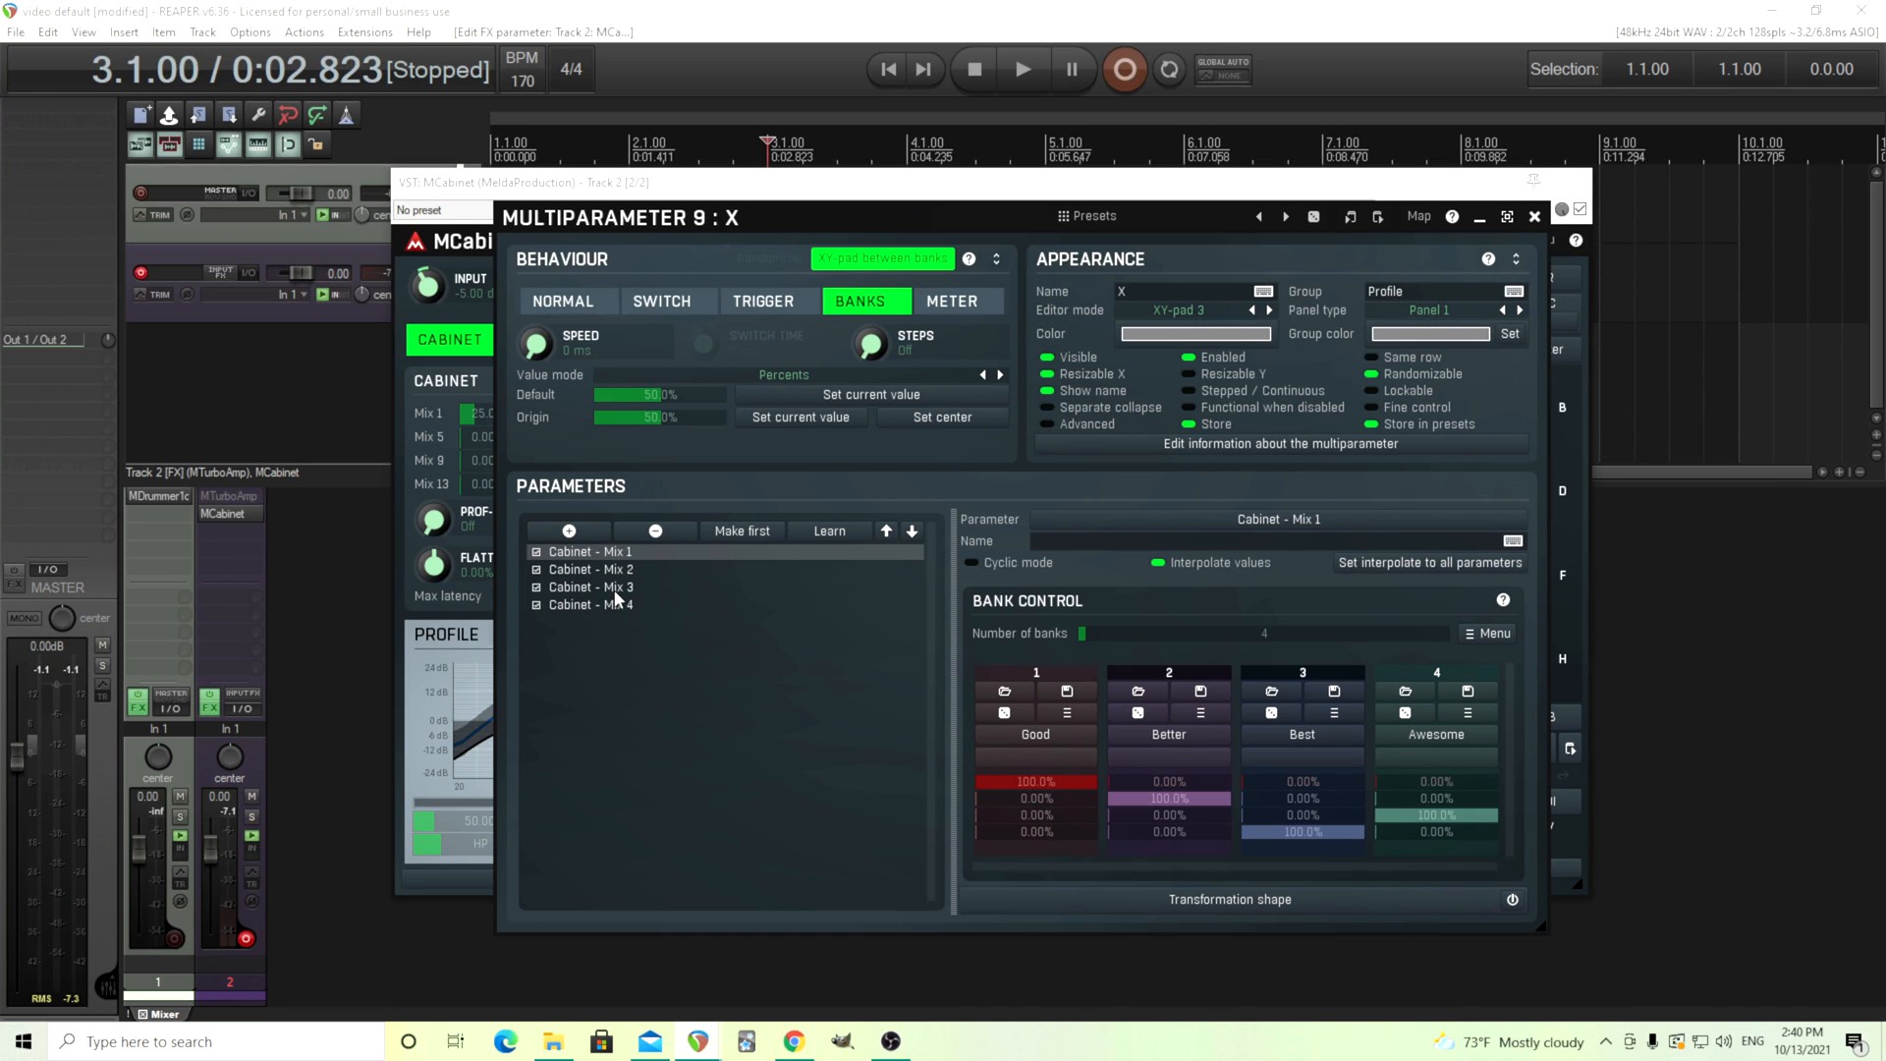
pyautogui.moveTo(631, 648)
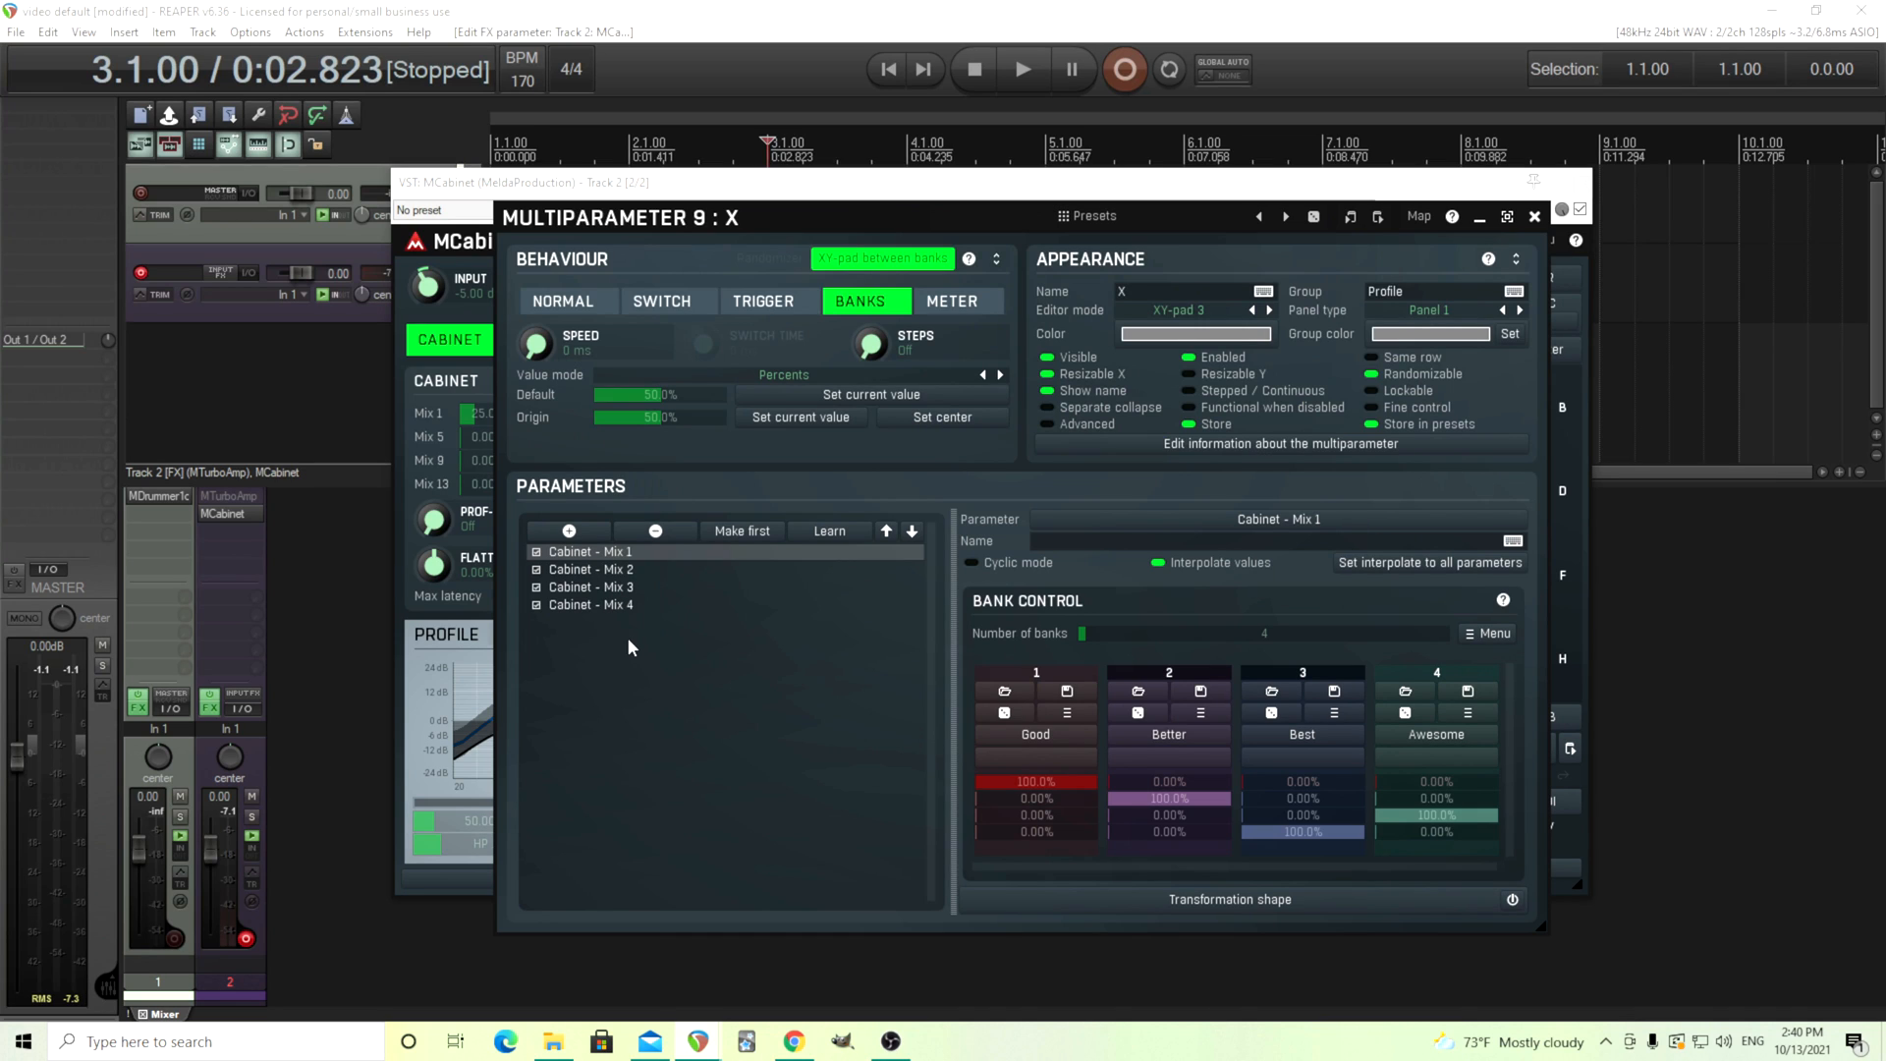
pyautogui.click(1535, 216)
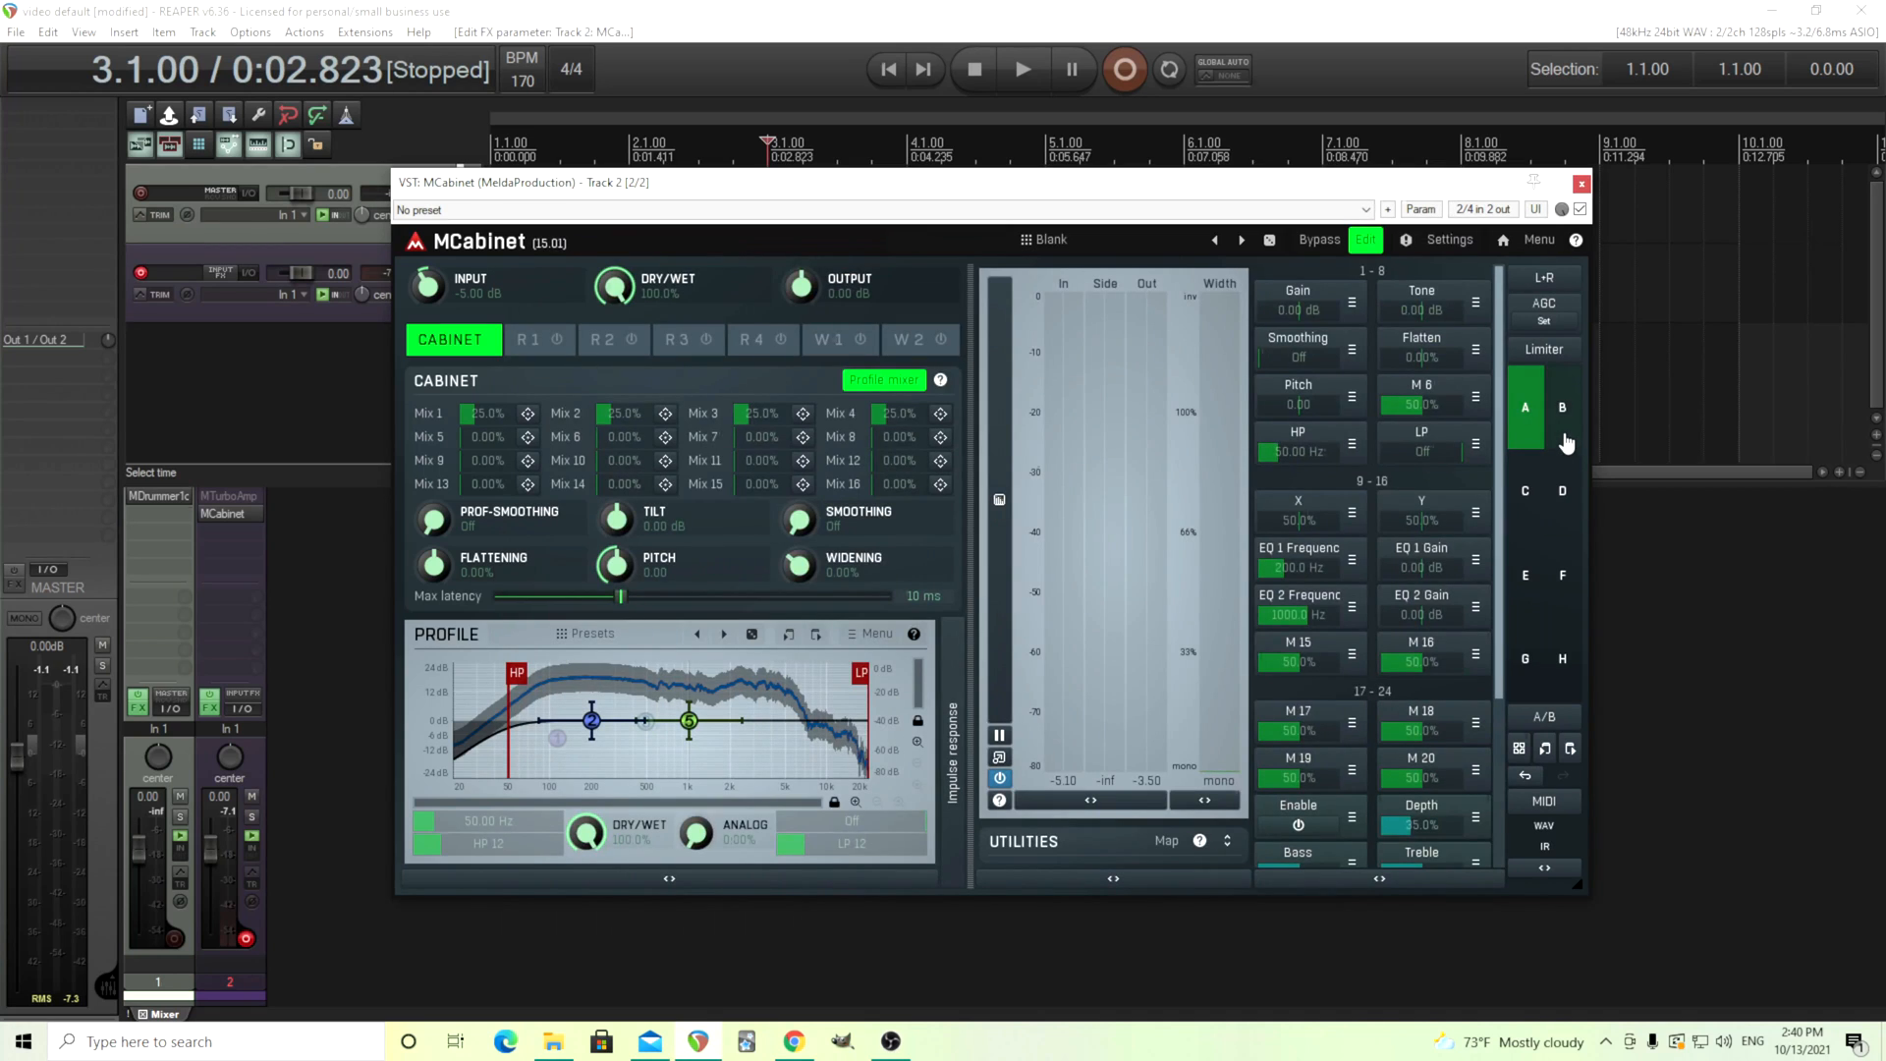
pyautogui.click(1562, 407)
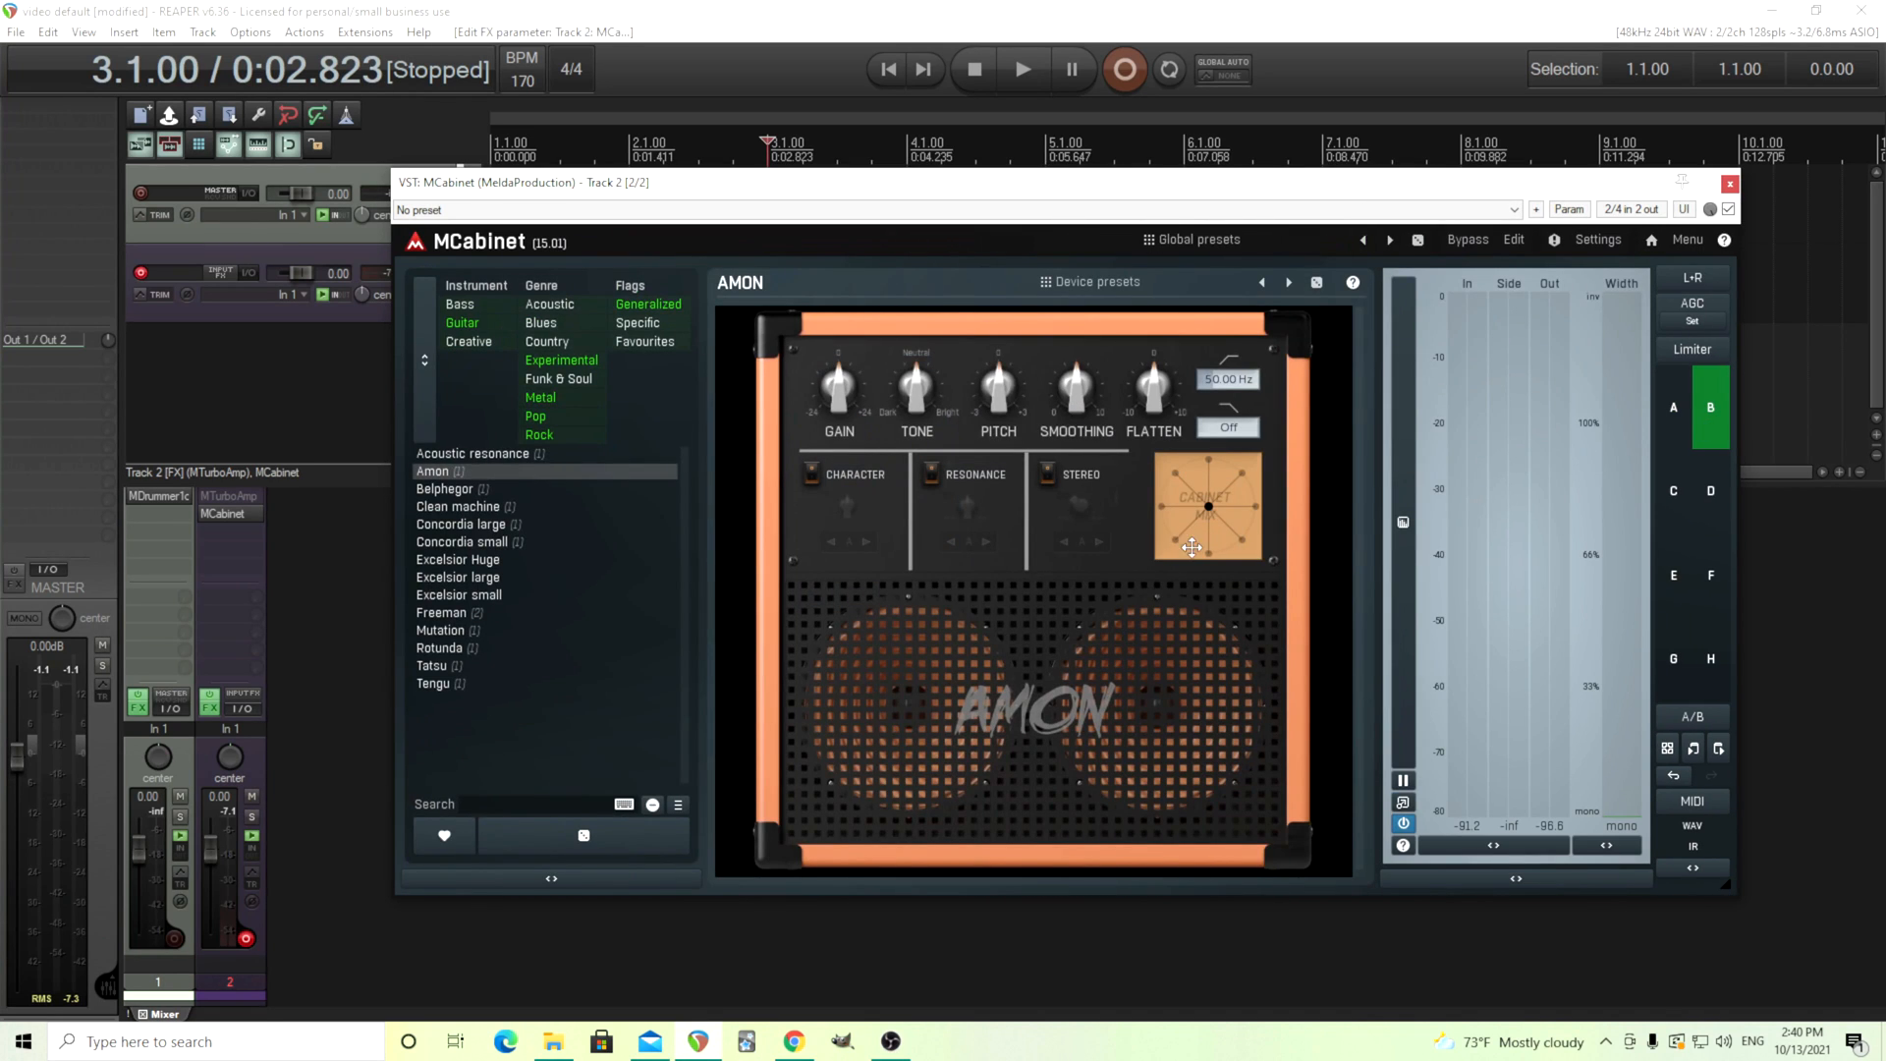
pyautogui.moveTo(1696, 430)
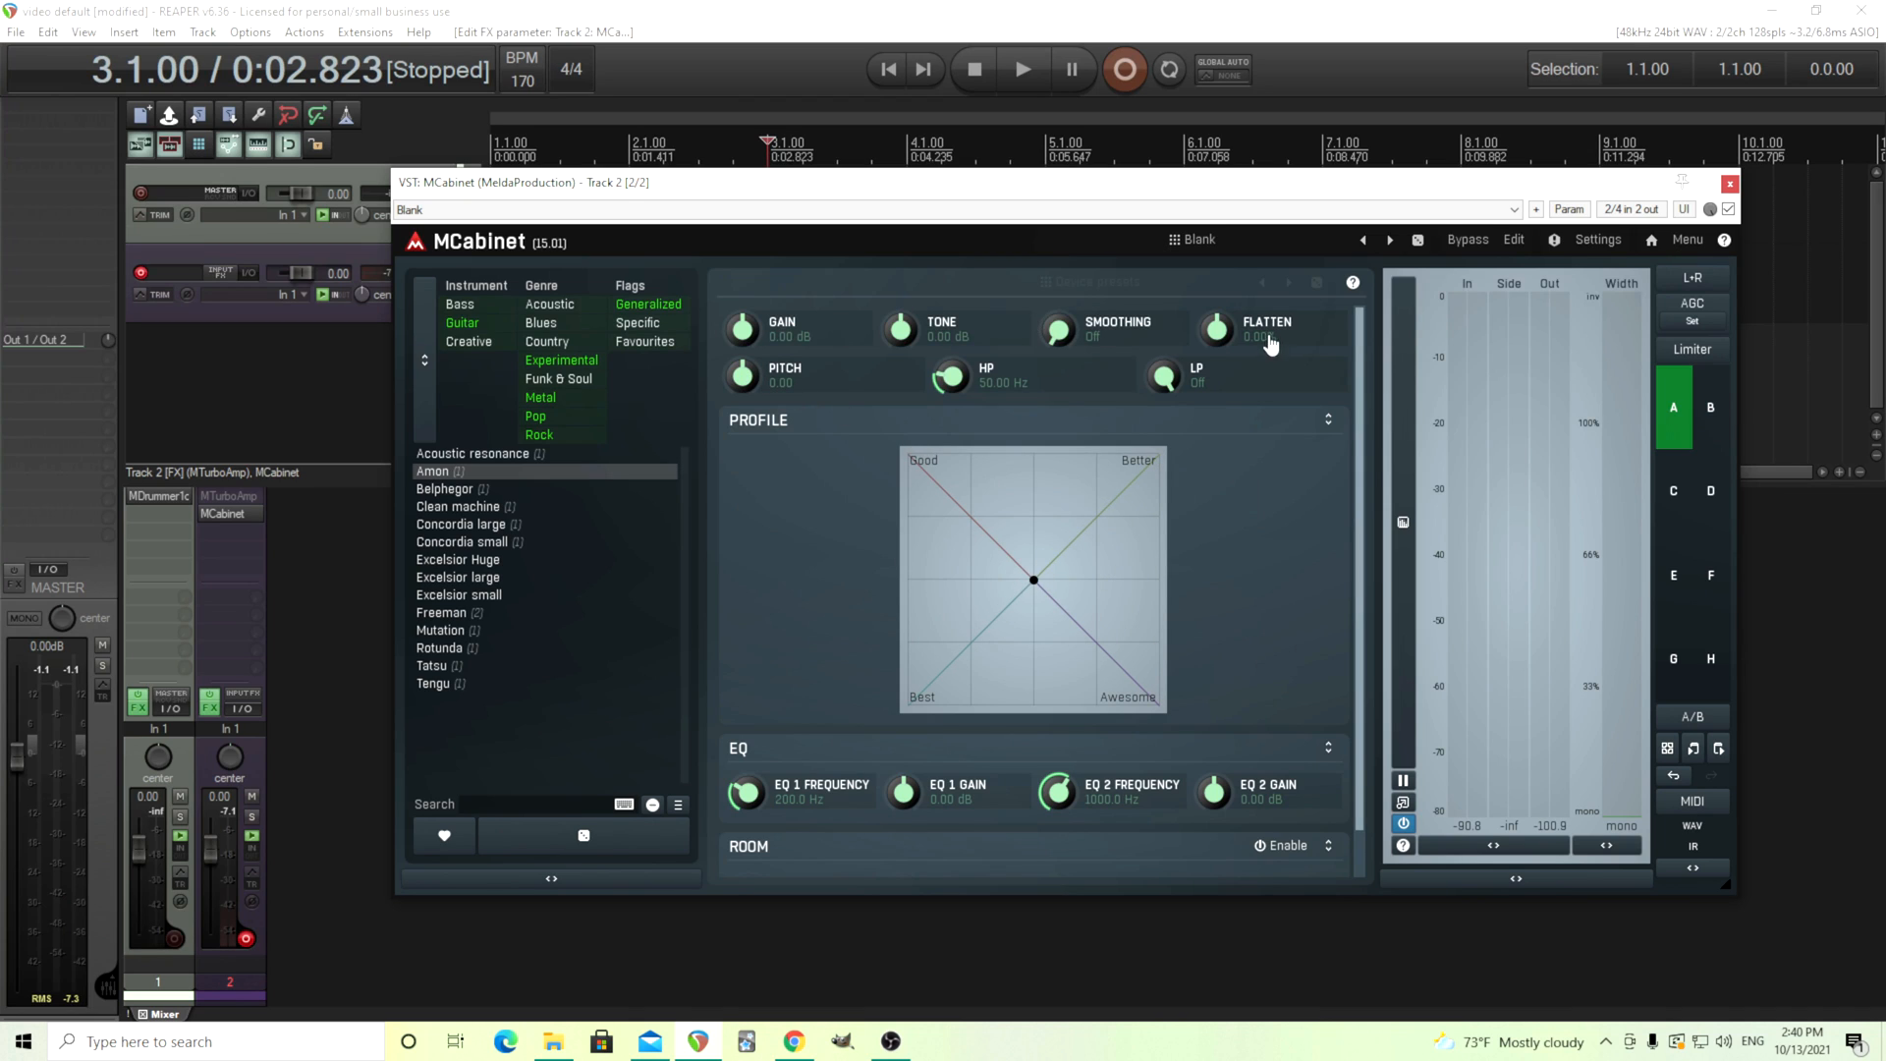
pyautogui.moveTo(1310, 545)
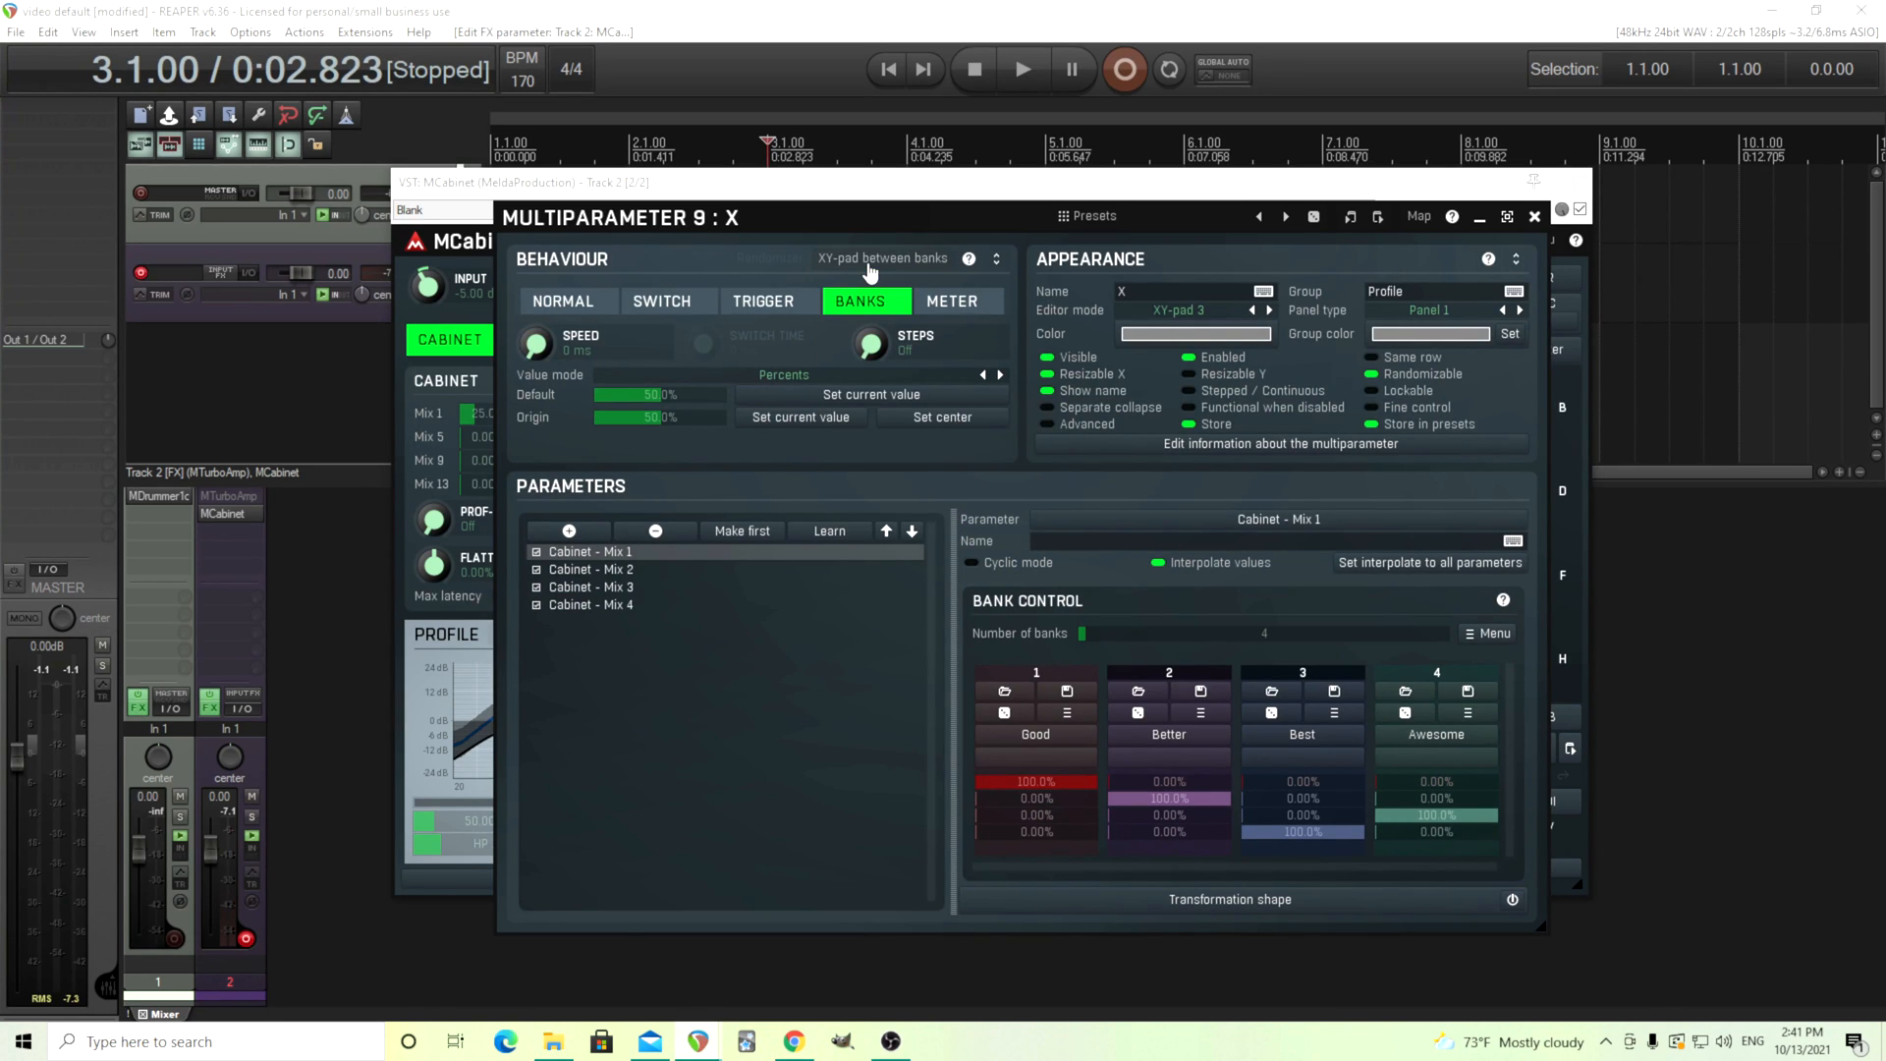
pyautogui.moveTo(1173, 354)
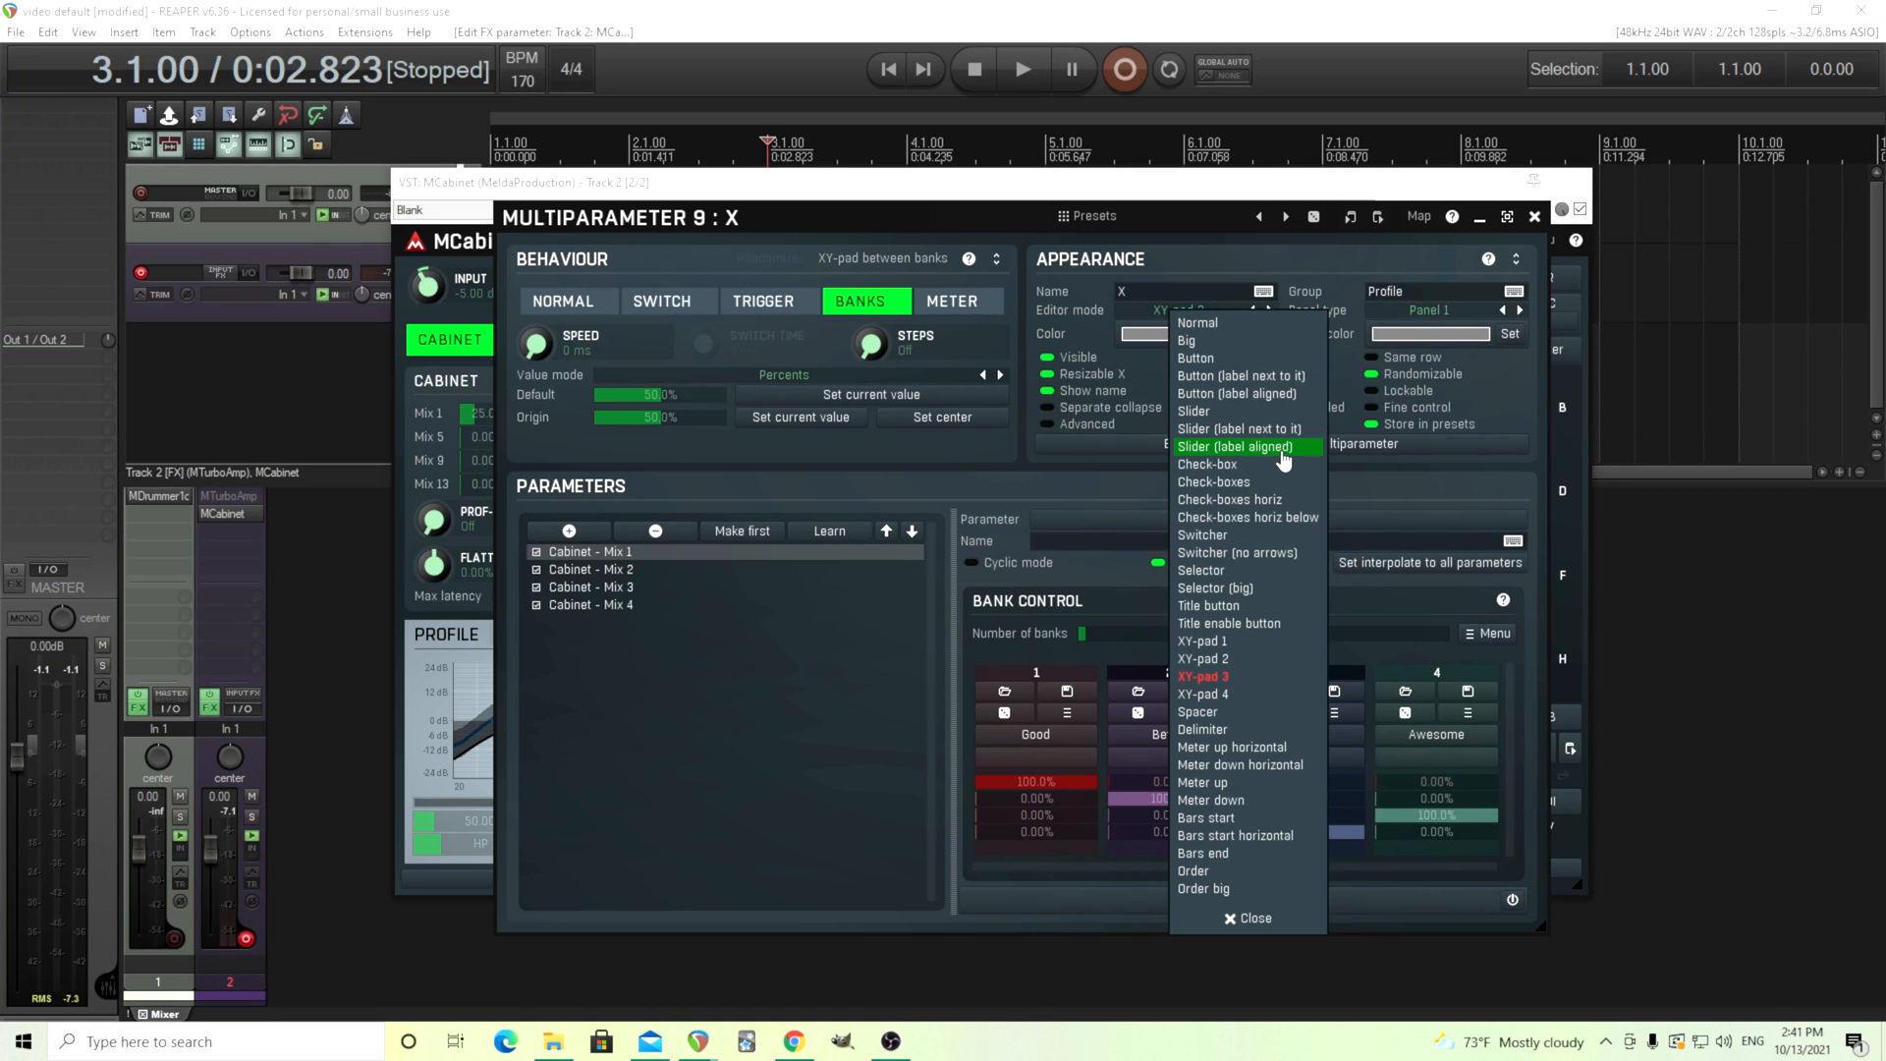
# Make X a switcher shown by bank name, checking Cabinet Mix 2–4 per-bank values
pyautogui.click(1203, 535)
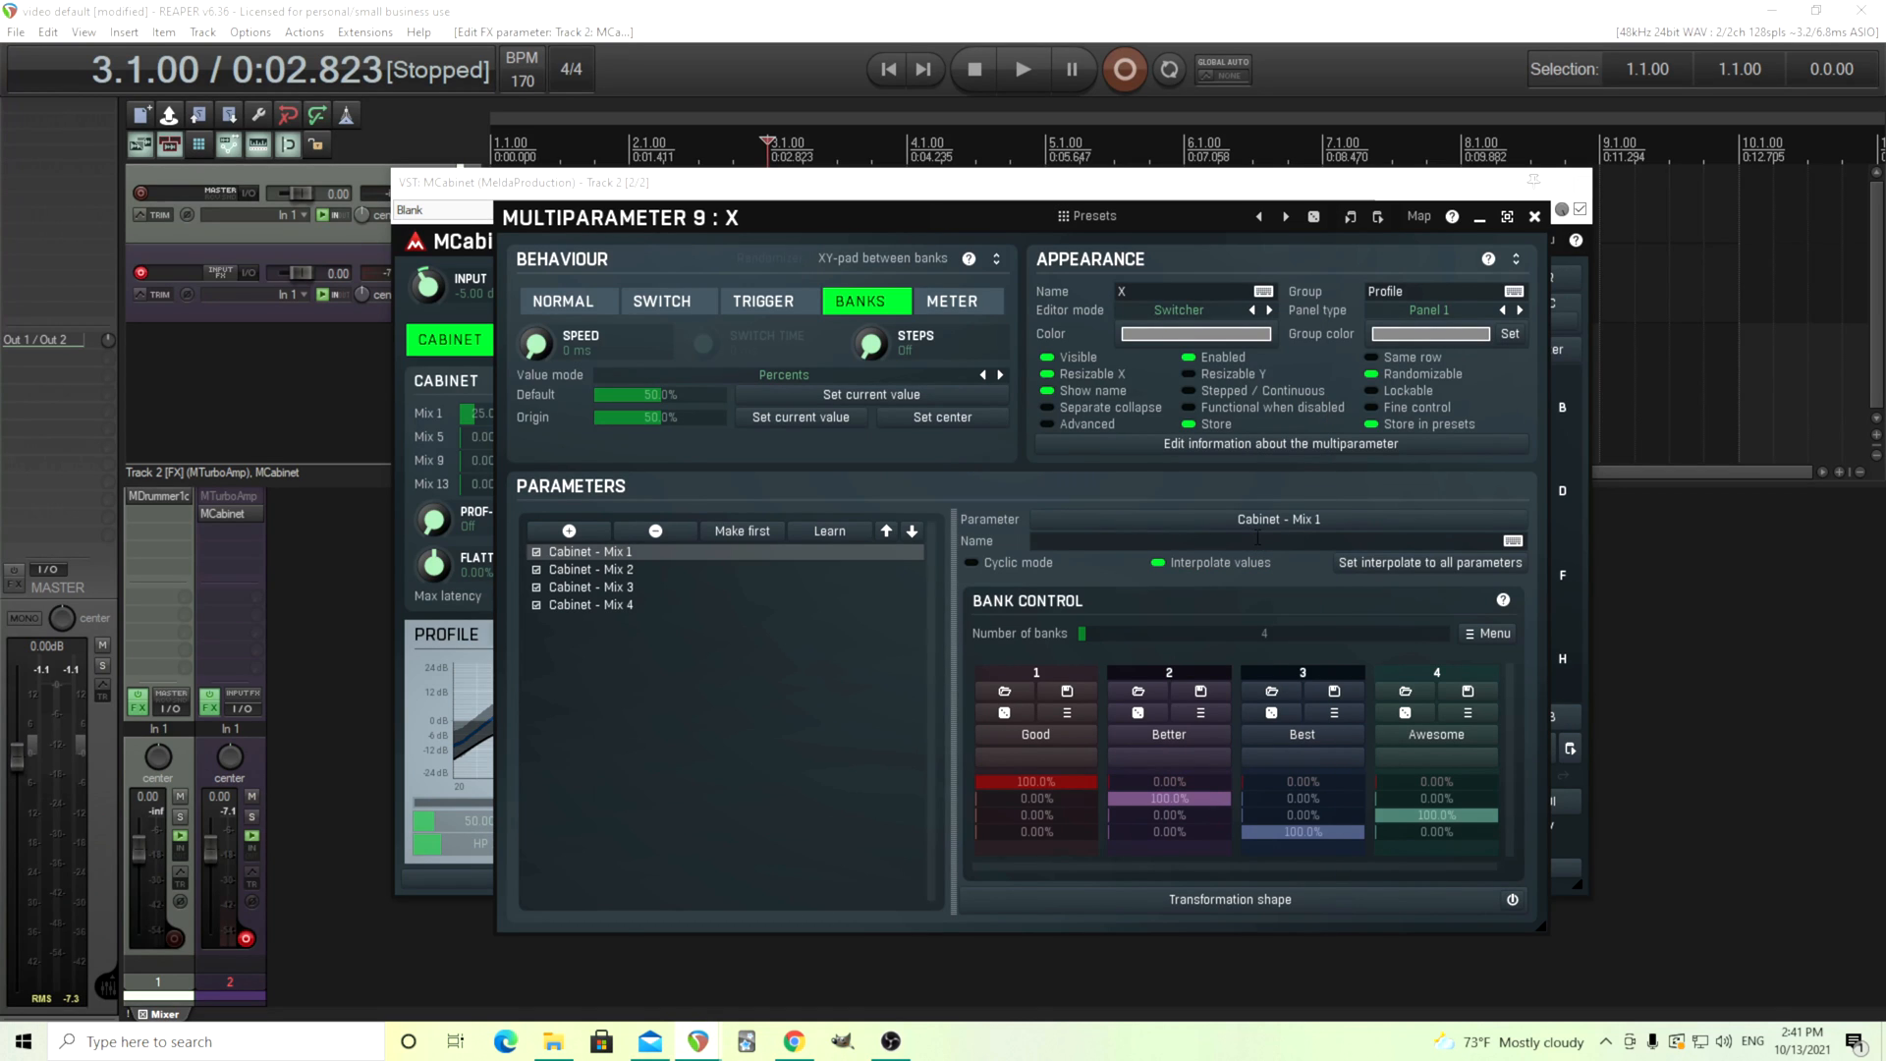
pyautogui.moveTo(1246, 630)
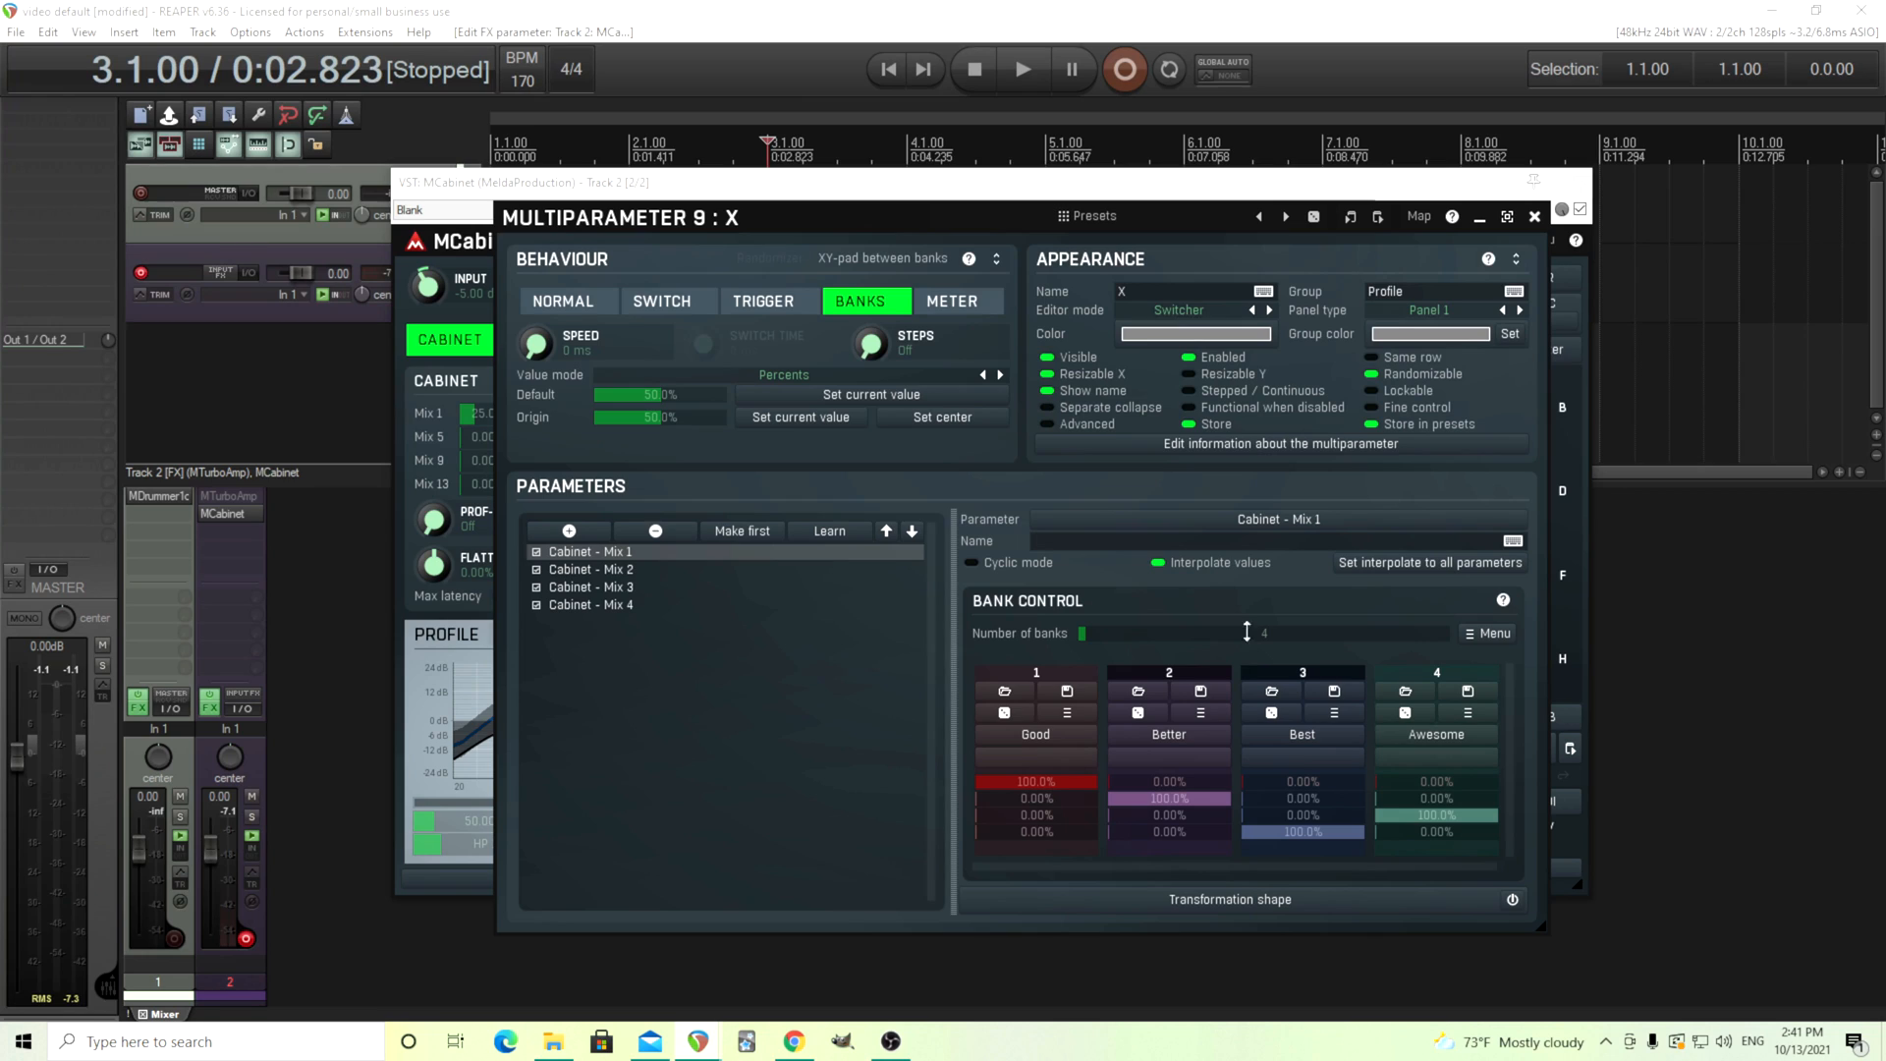
pyautogui.click(589, 570)
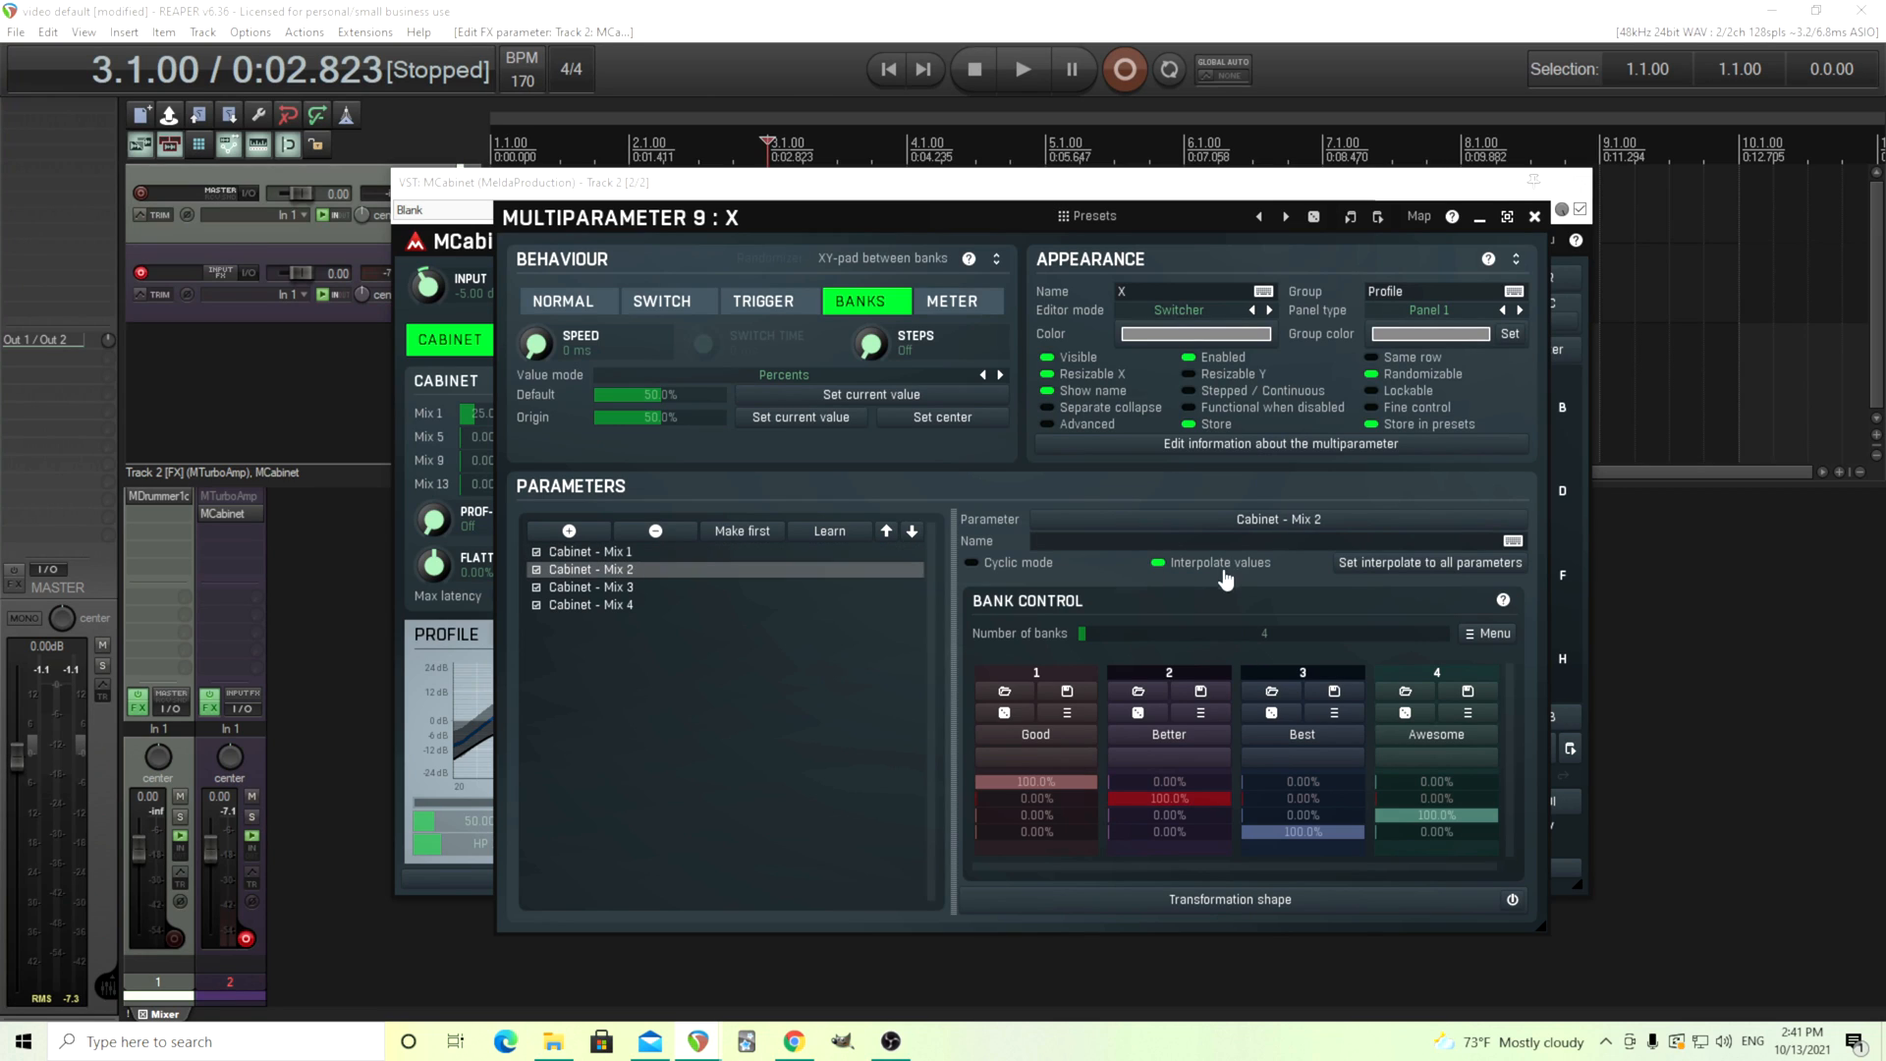
pyautogui.click(589, 588)
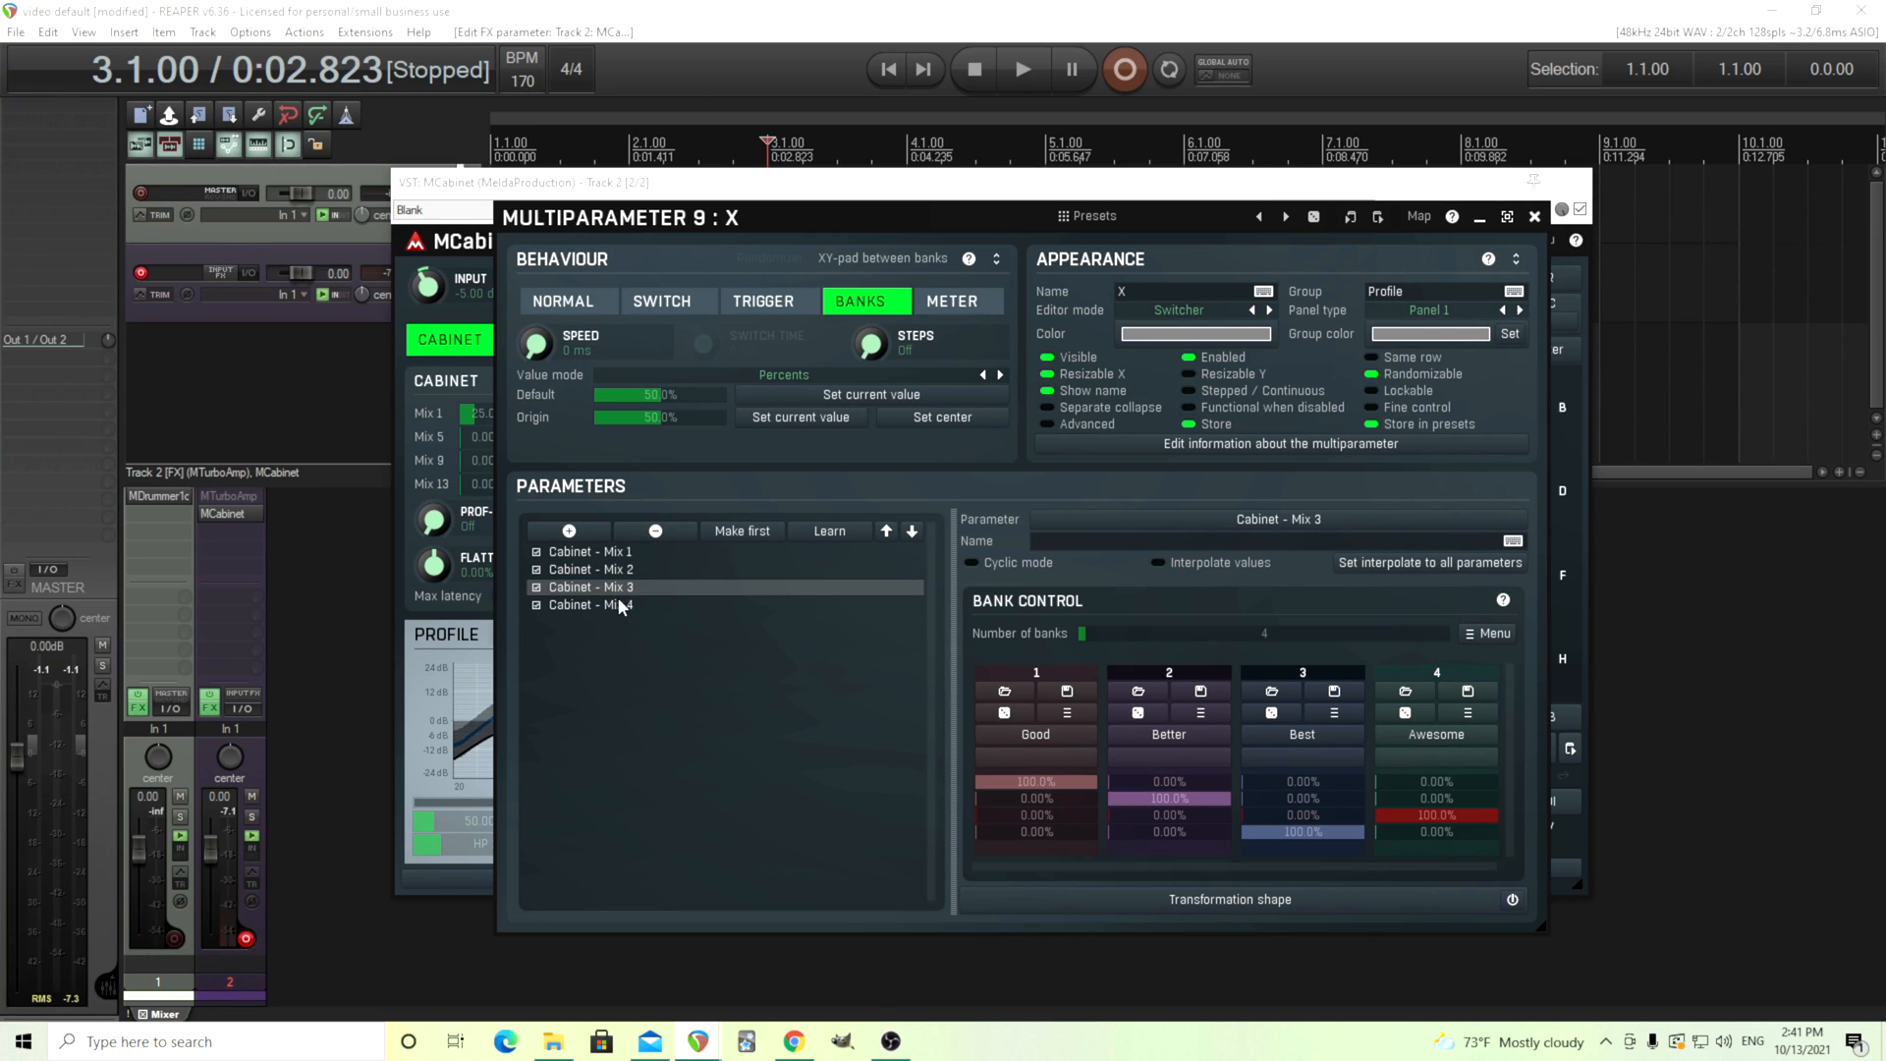
pyautogui.click(591, 605)
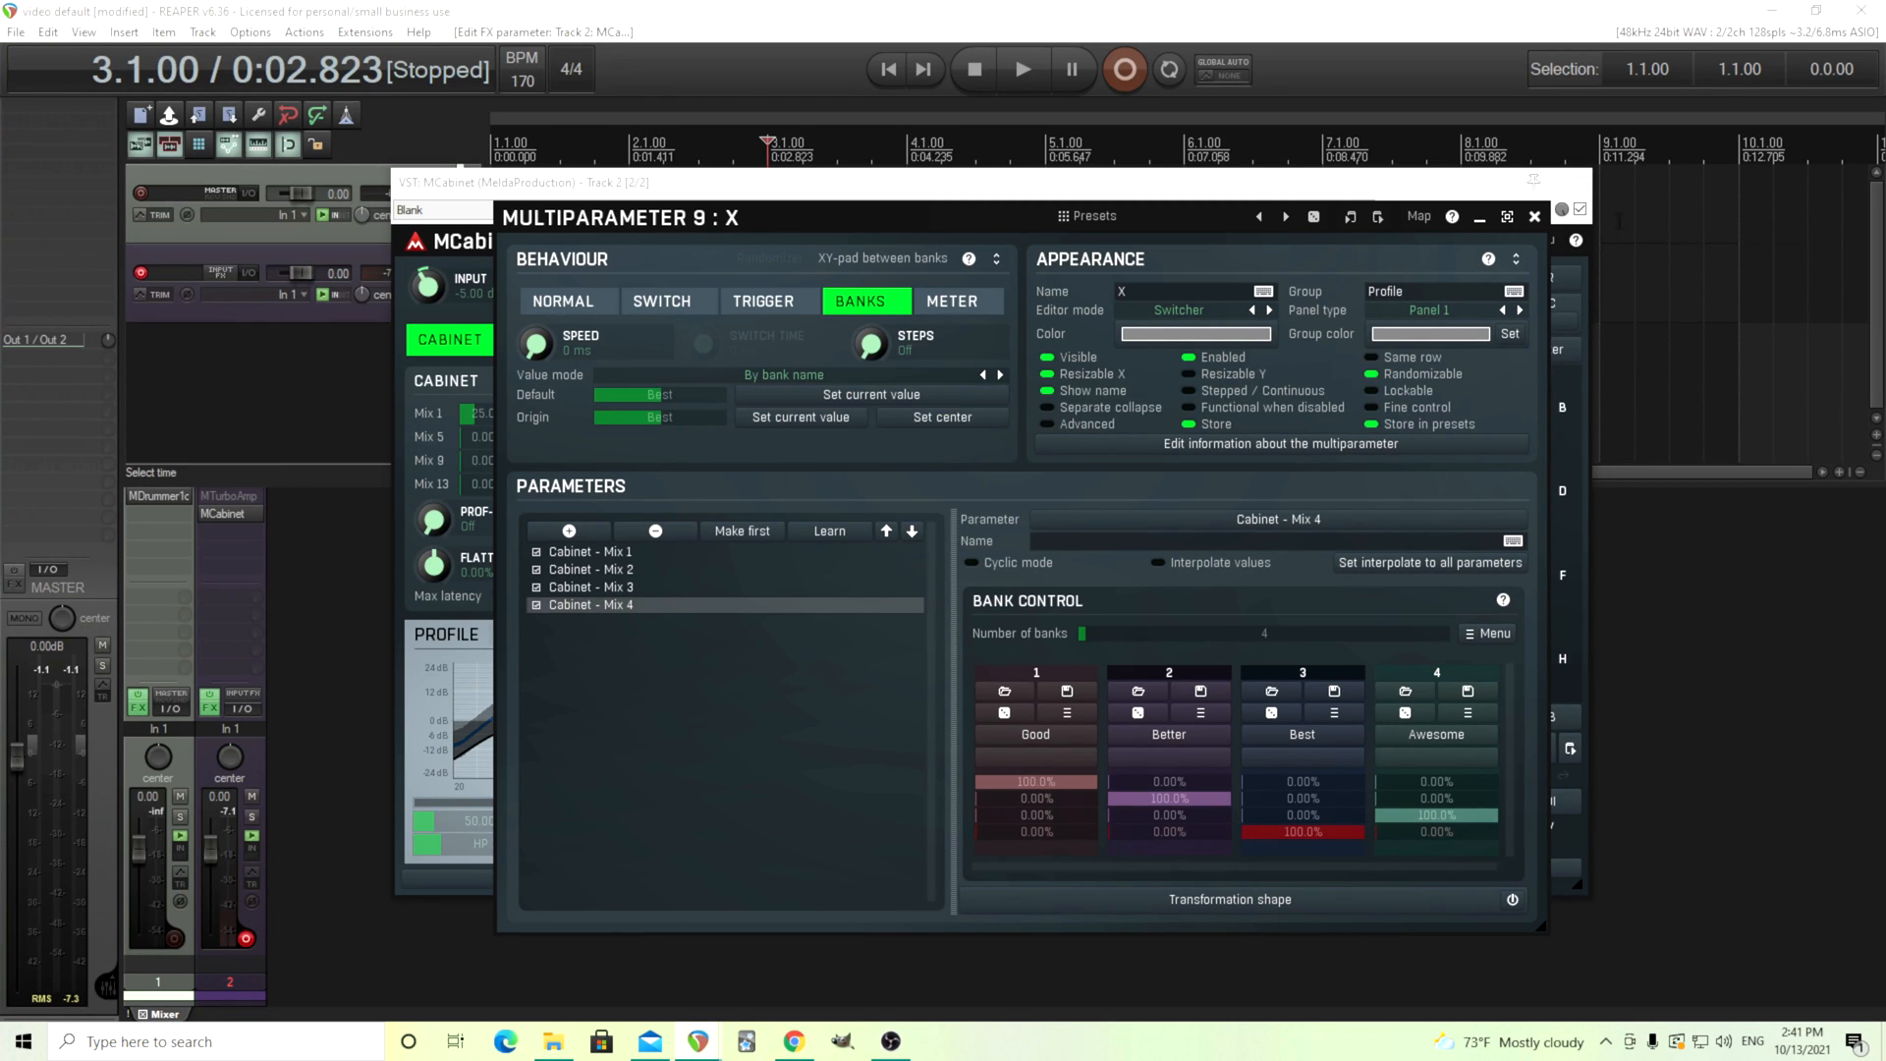
pyautogui.click(1535, 216)
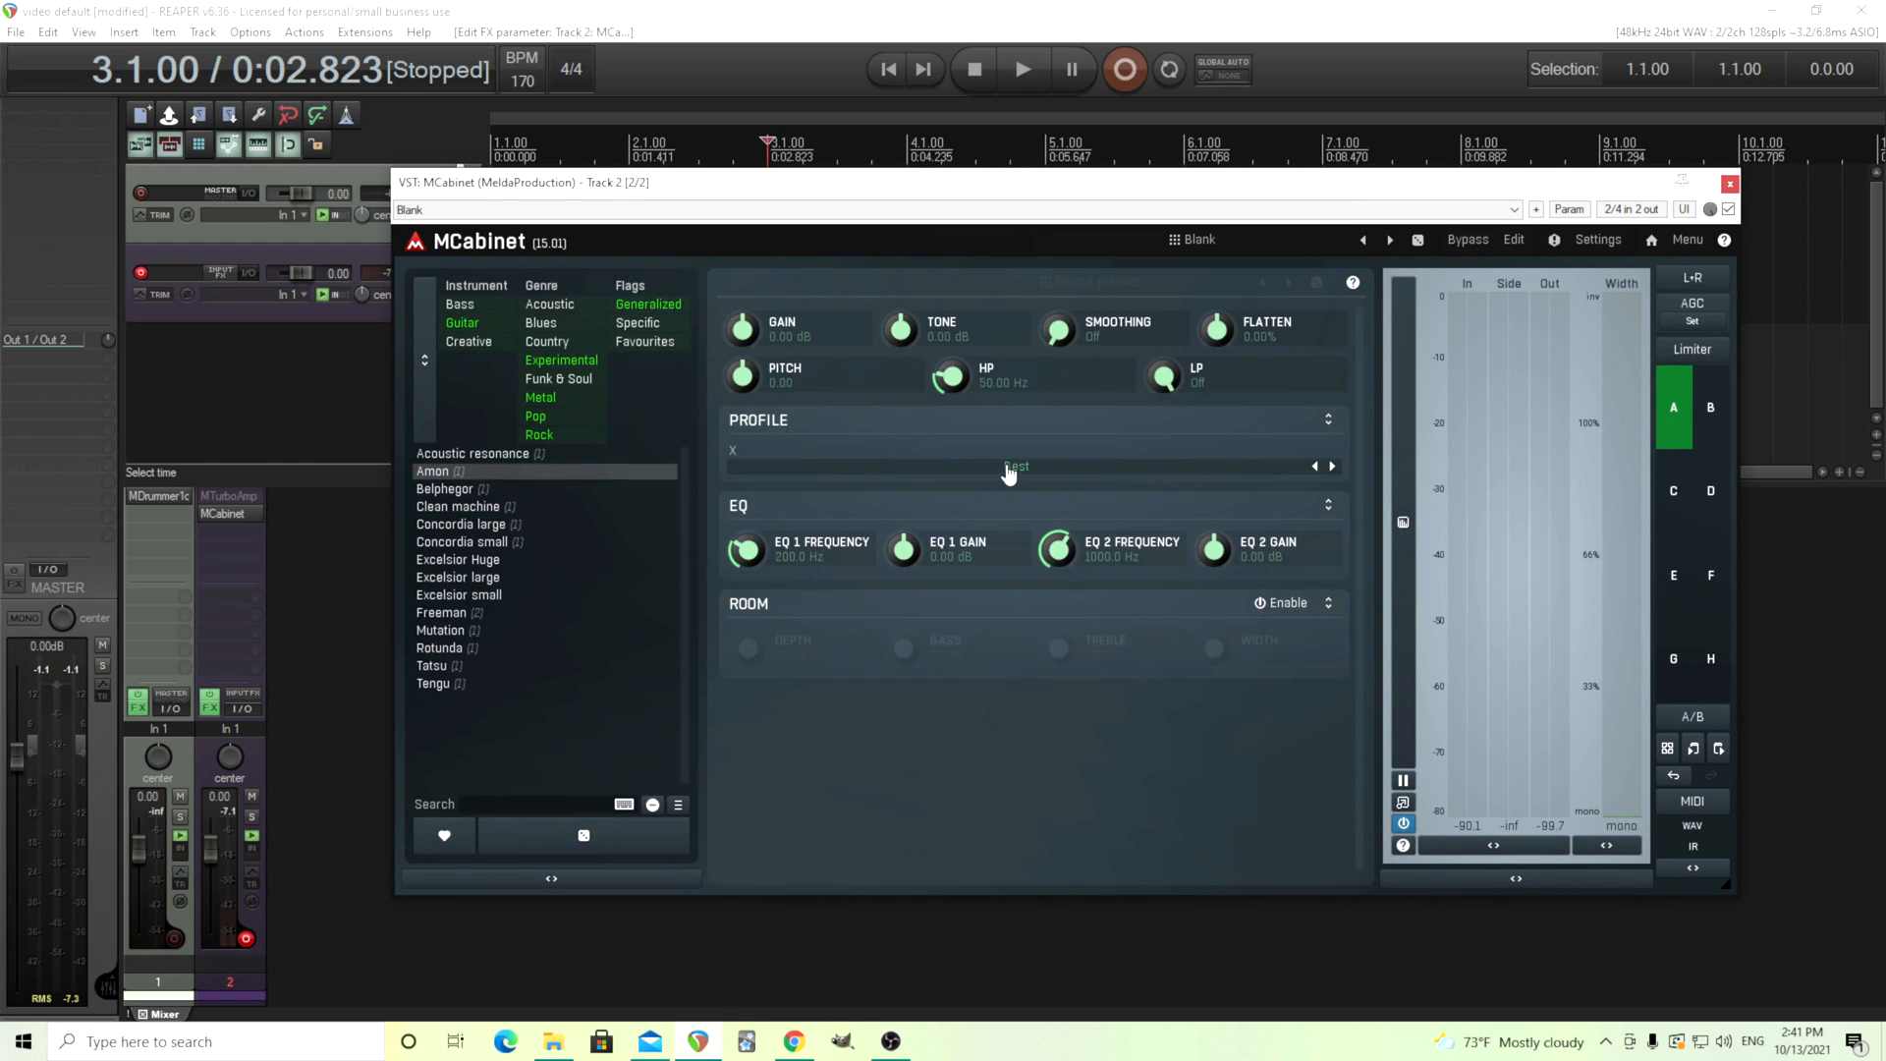
# Step the X switcher through the Good, Better, Best and Awesome banks while audio plays
pyautogui.click(1332, 468)
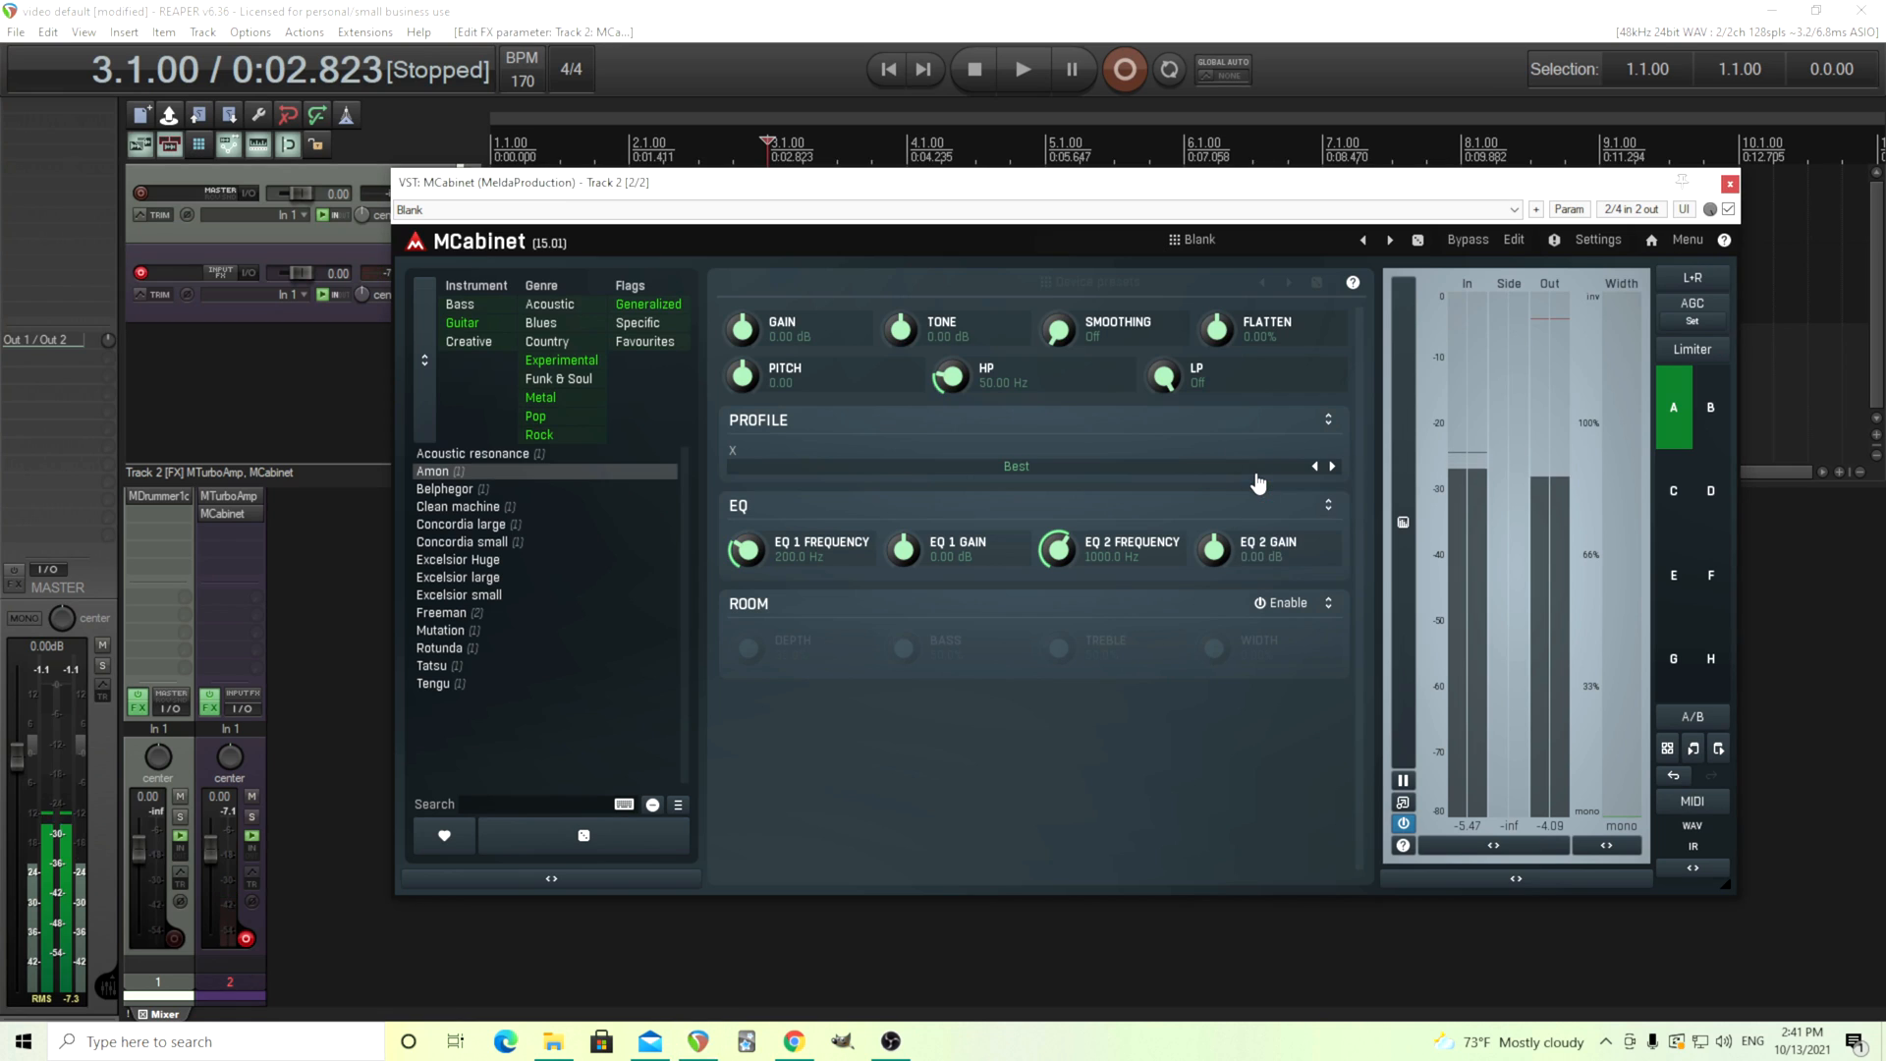
pyautogui.click(1315, 466)
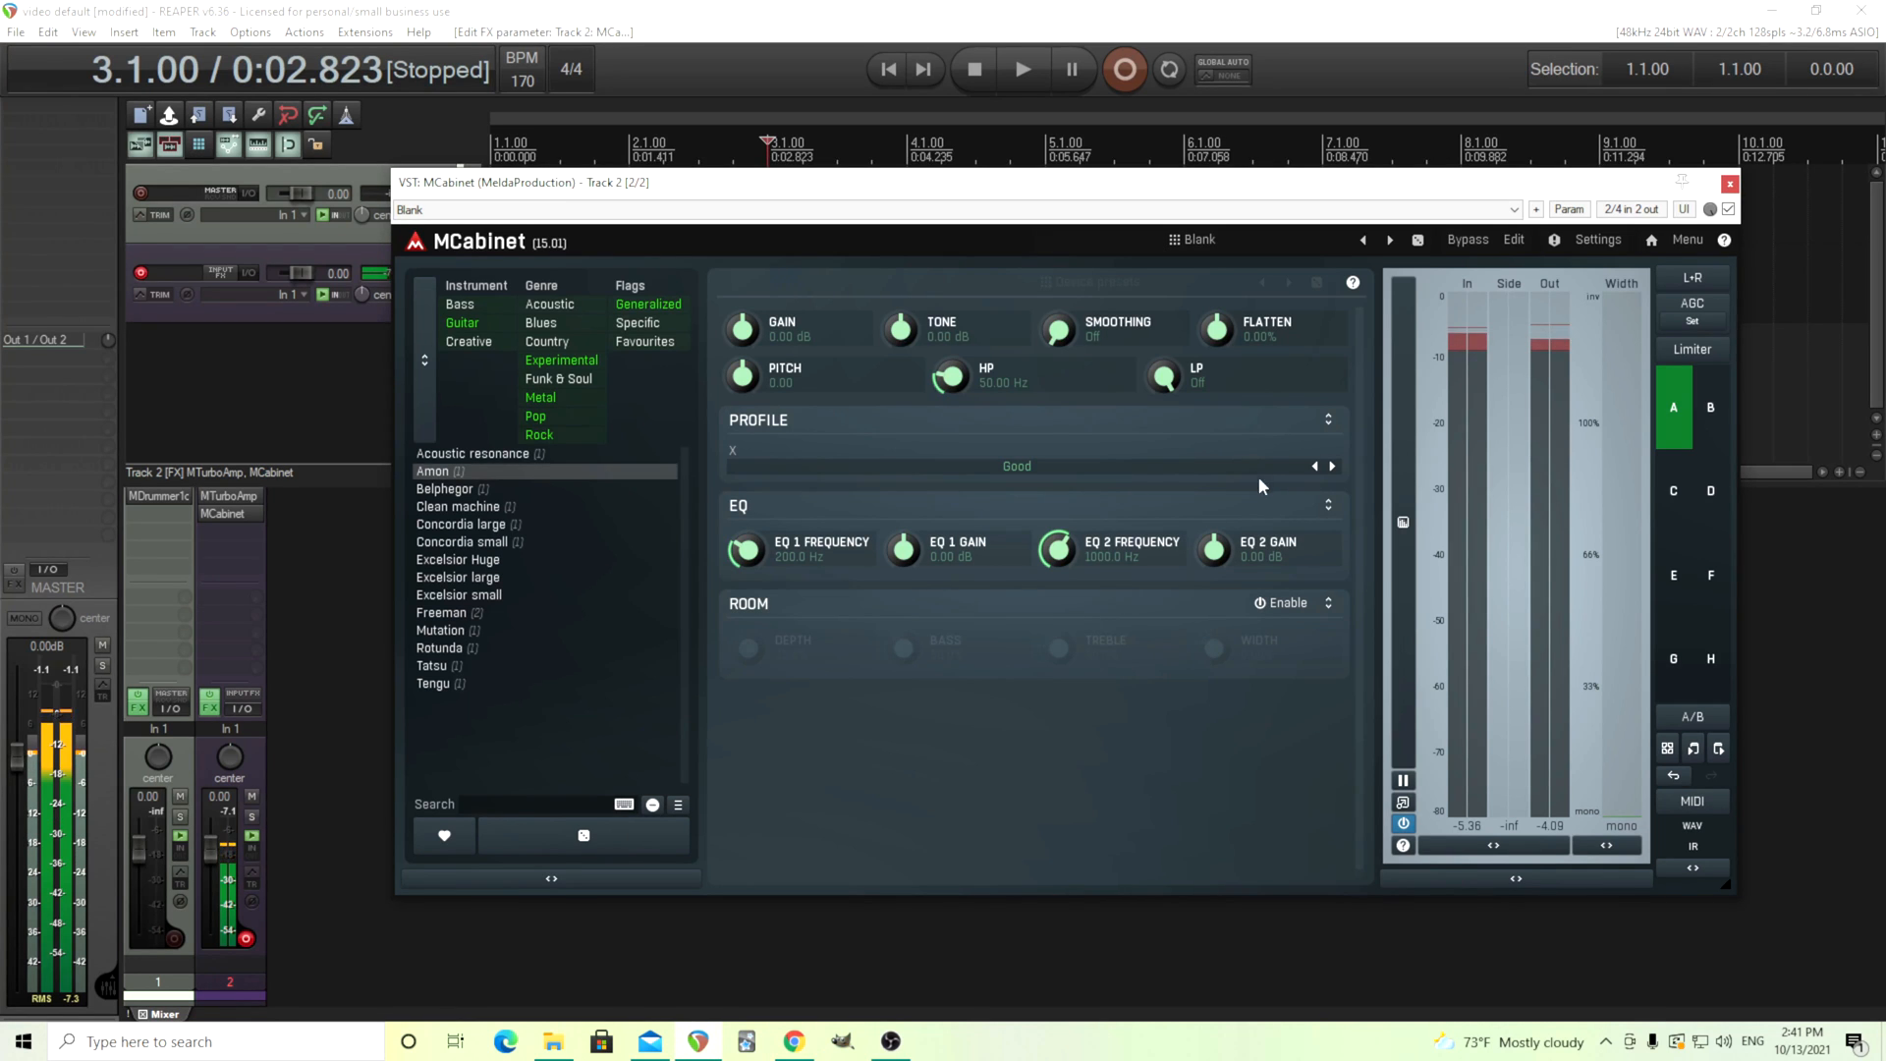
pyautogui.click(1330, 466)
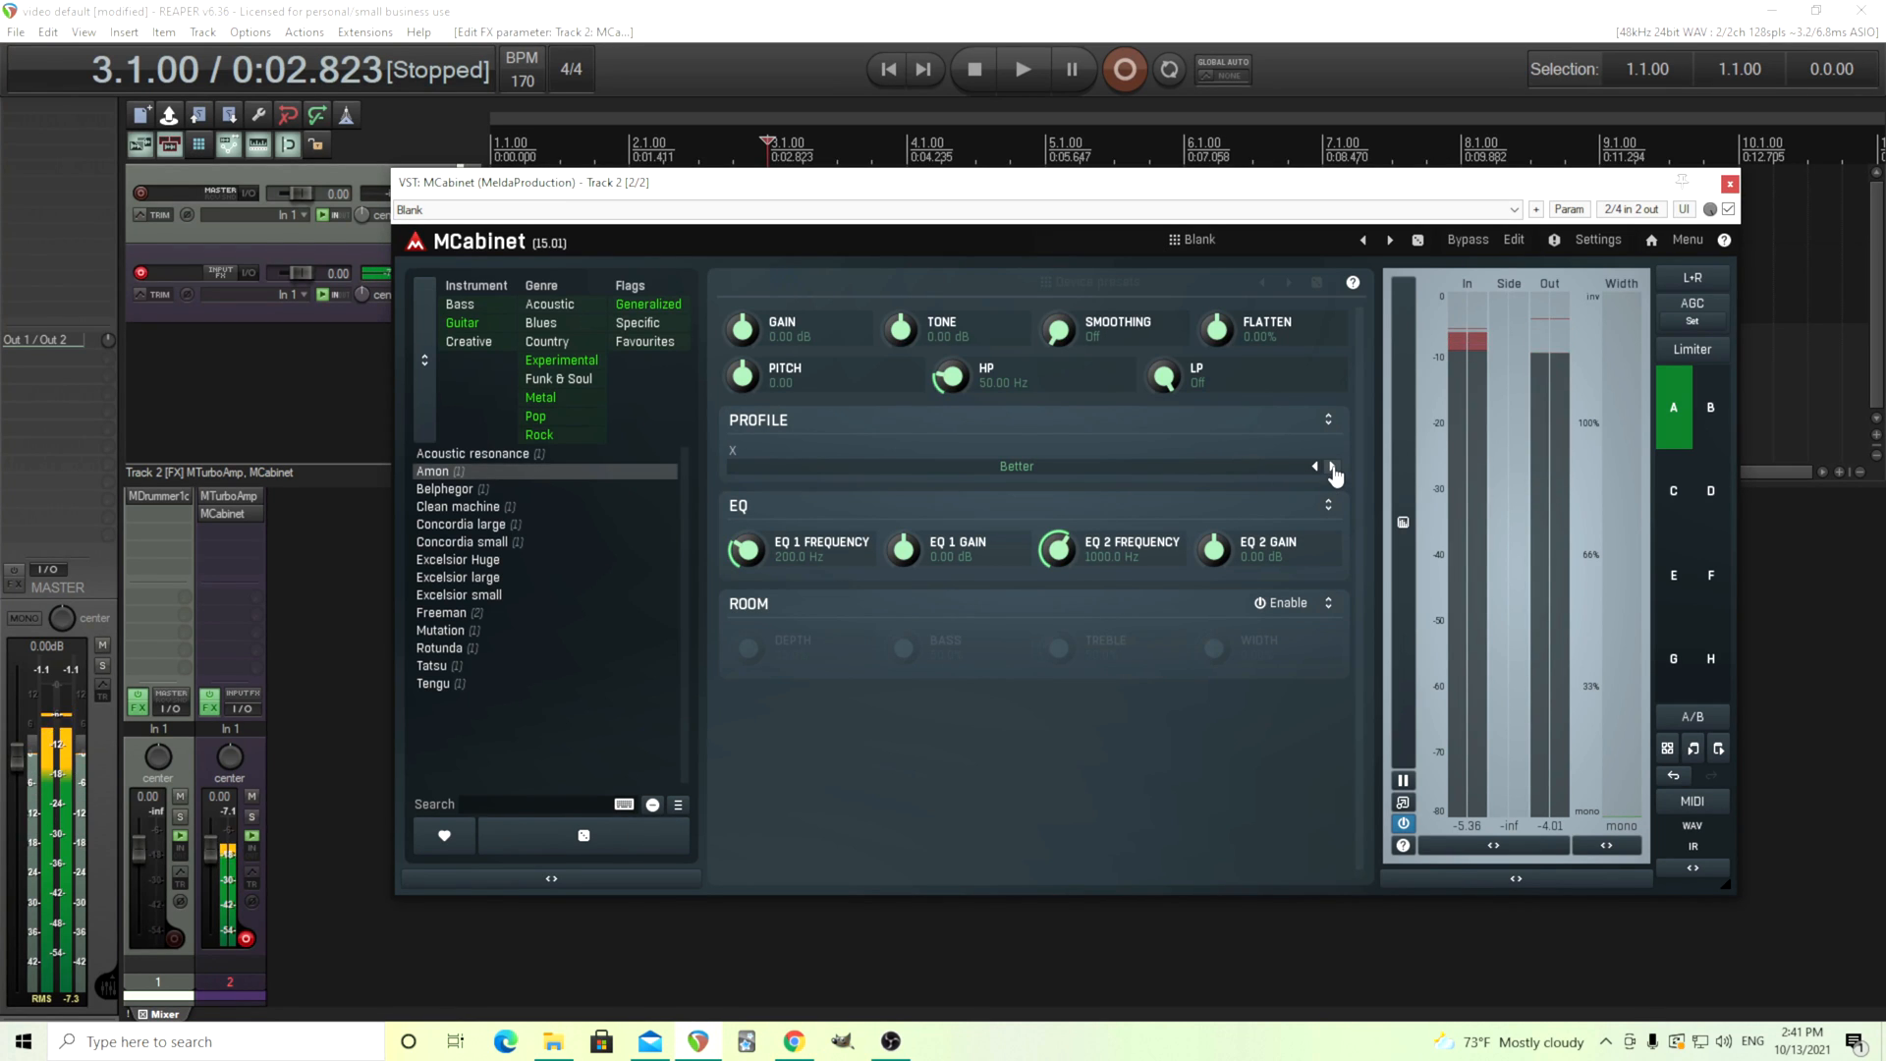
pyautogui.click(1330, 466)
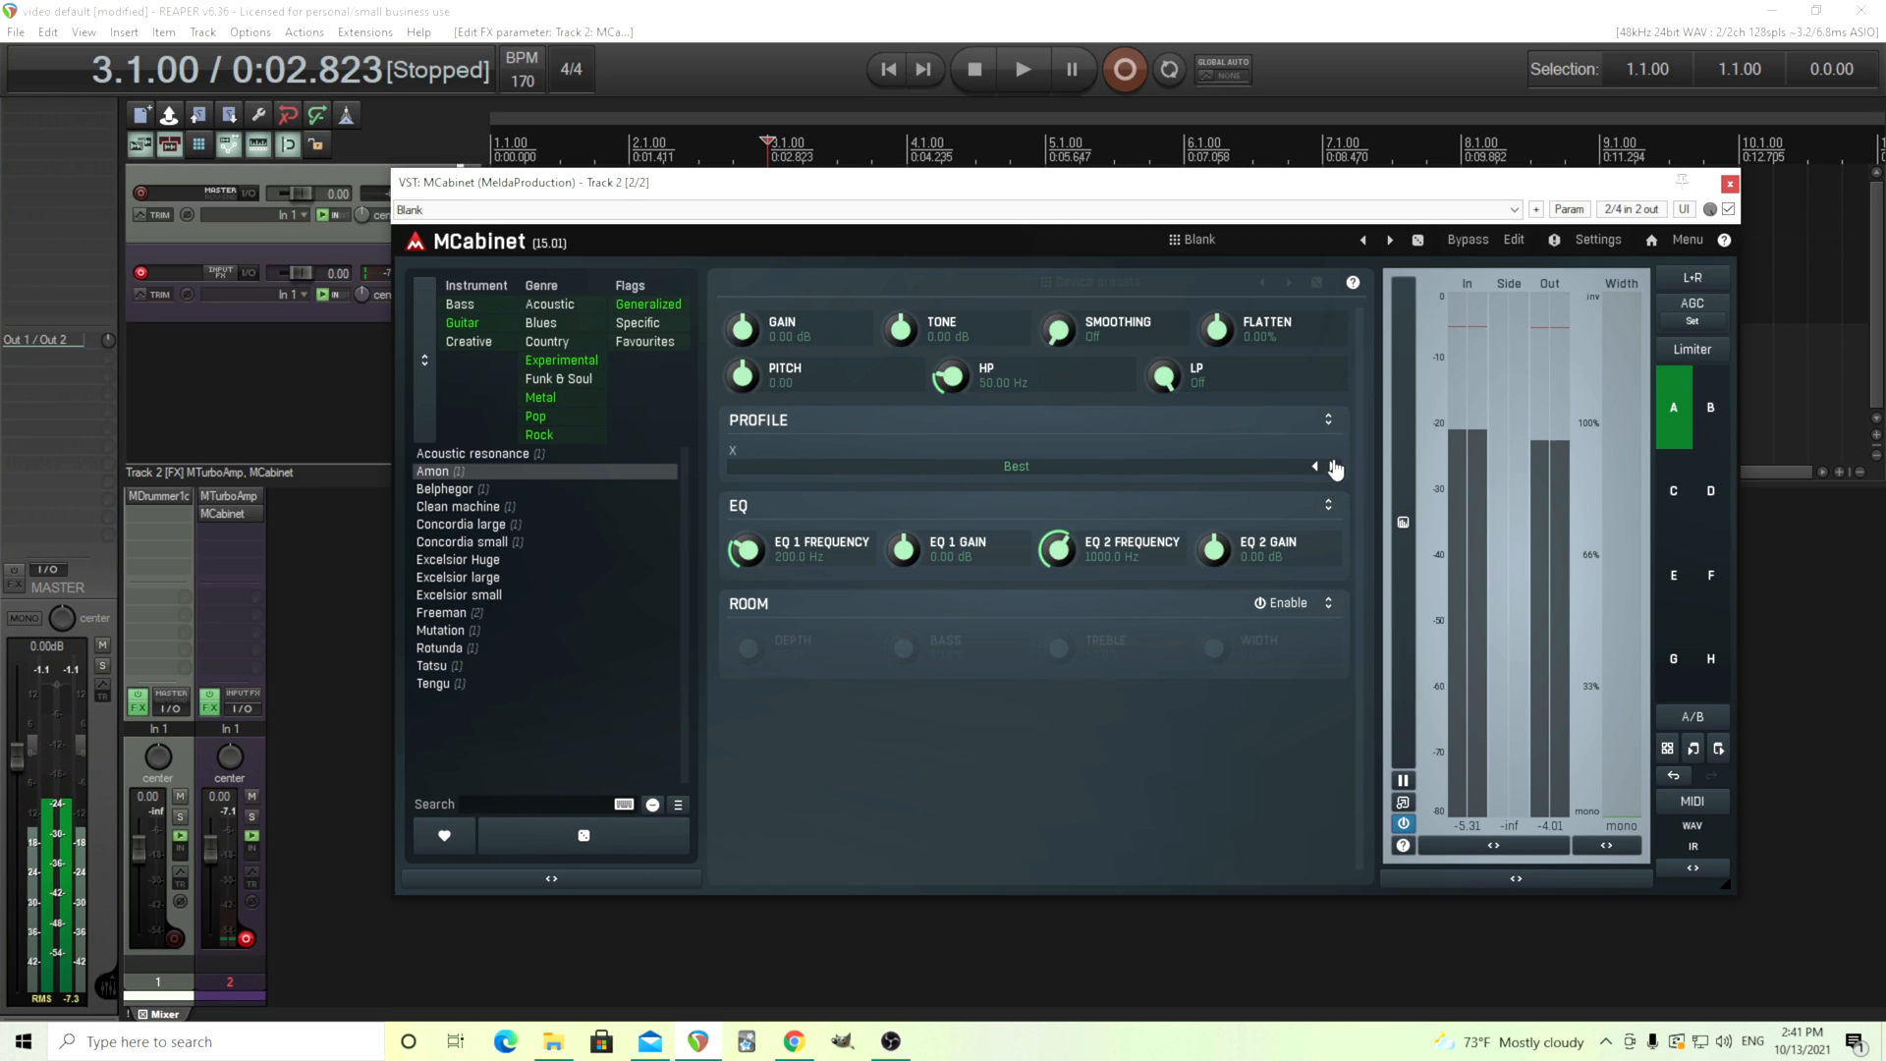
pyautogui.click(1314, 466)
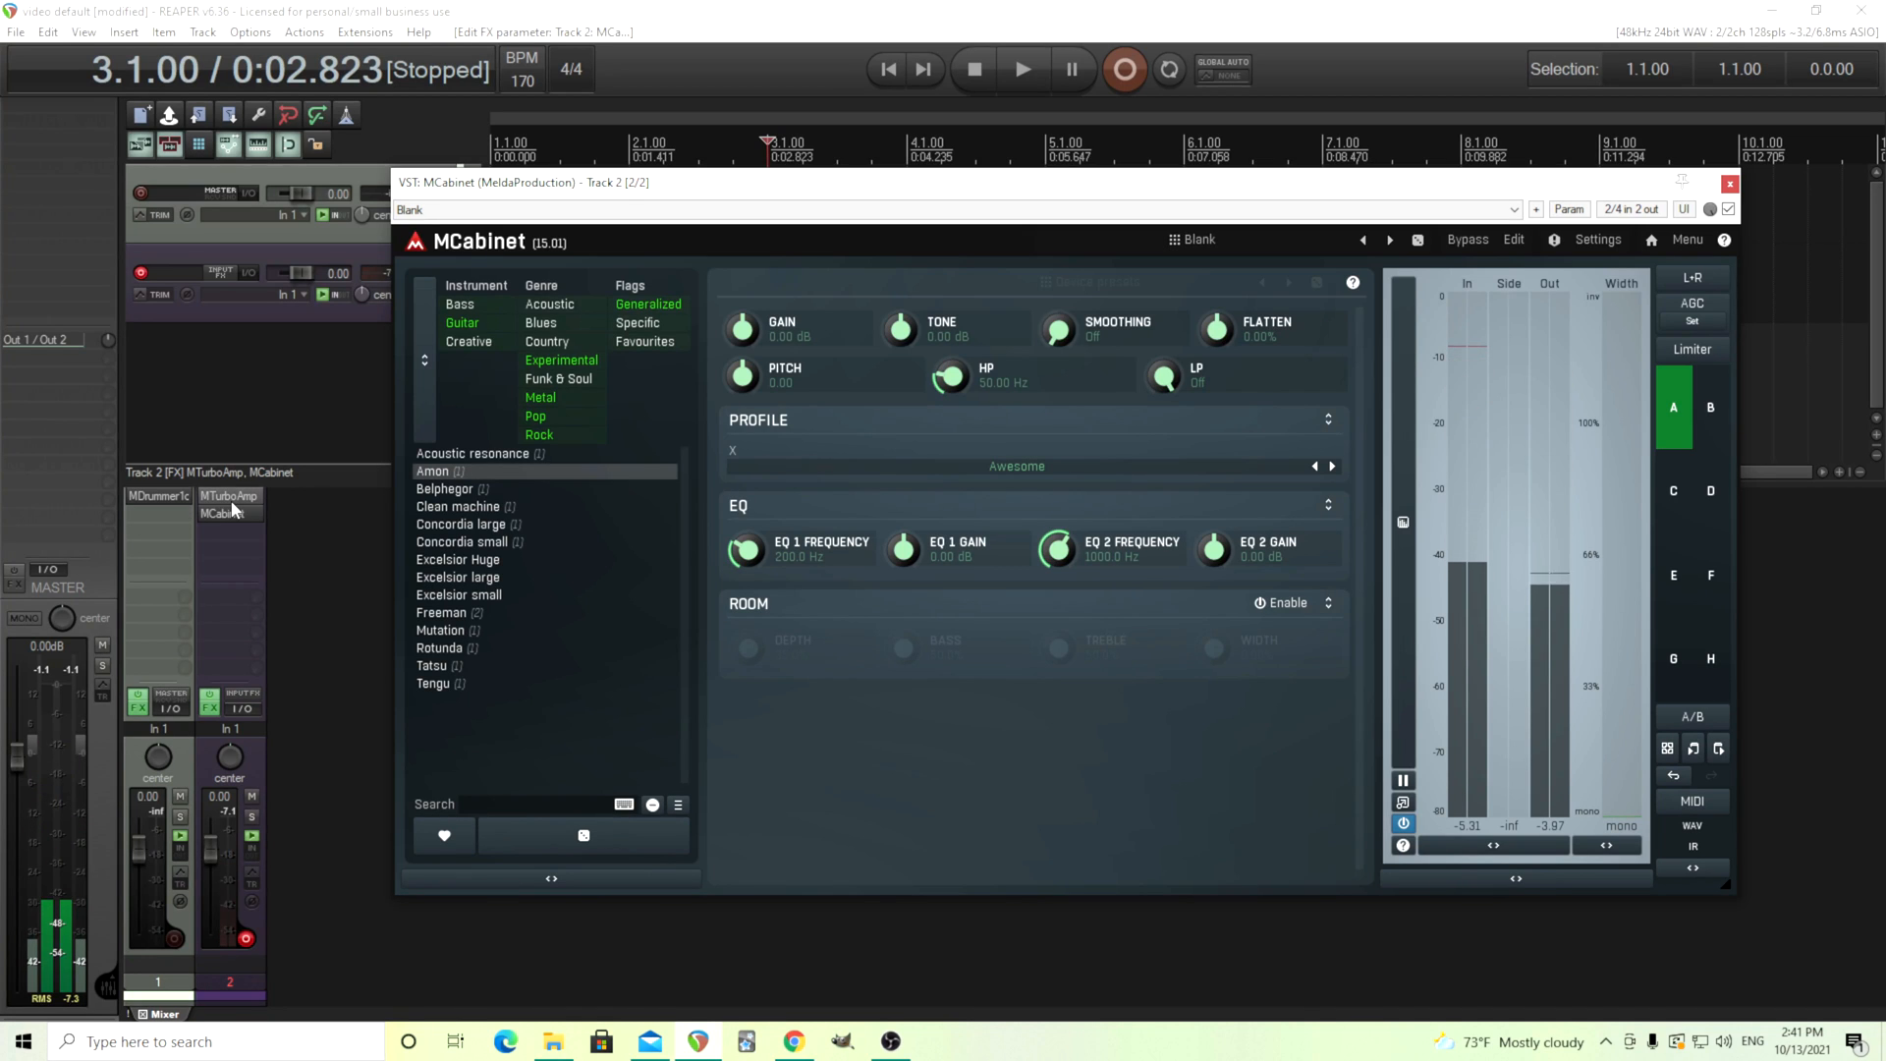
# Bypass the MTurboAmp effect in track 2's FX list
pyautogui.click(228, 495)
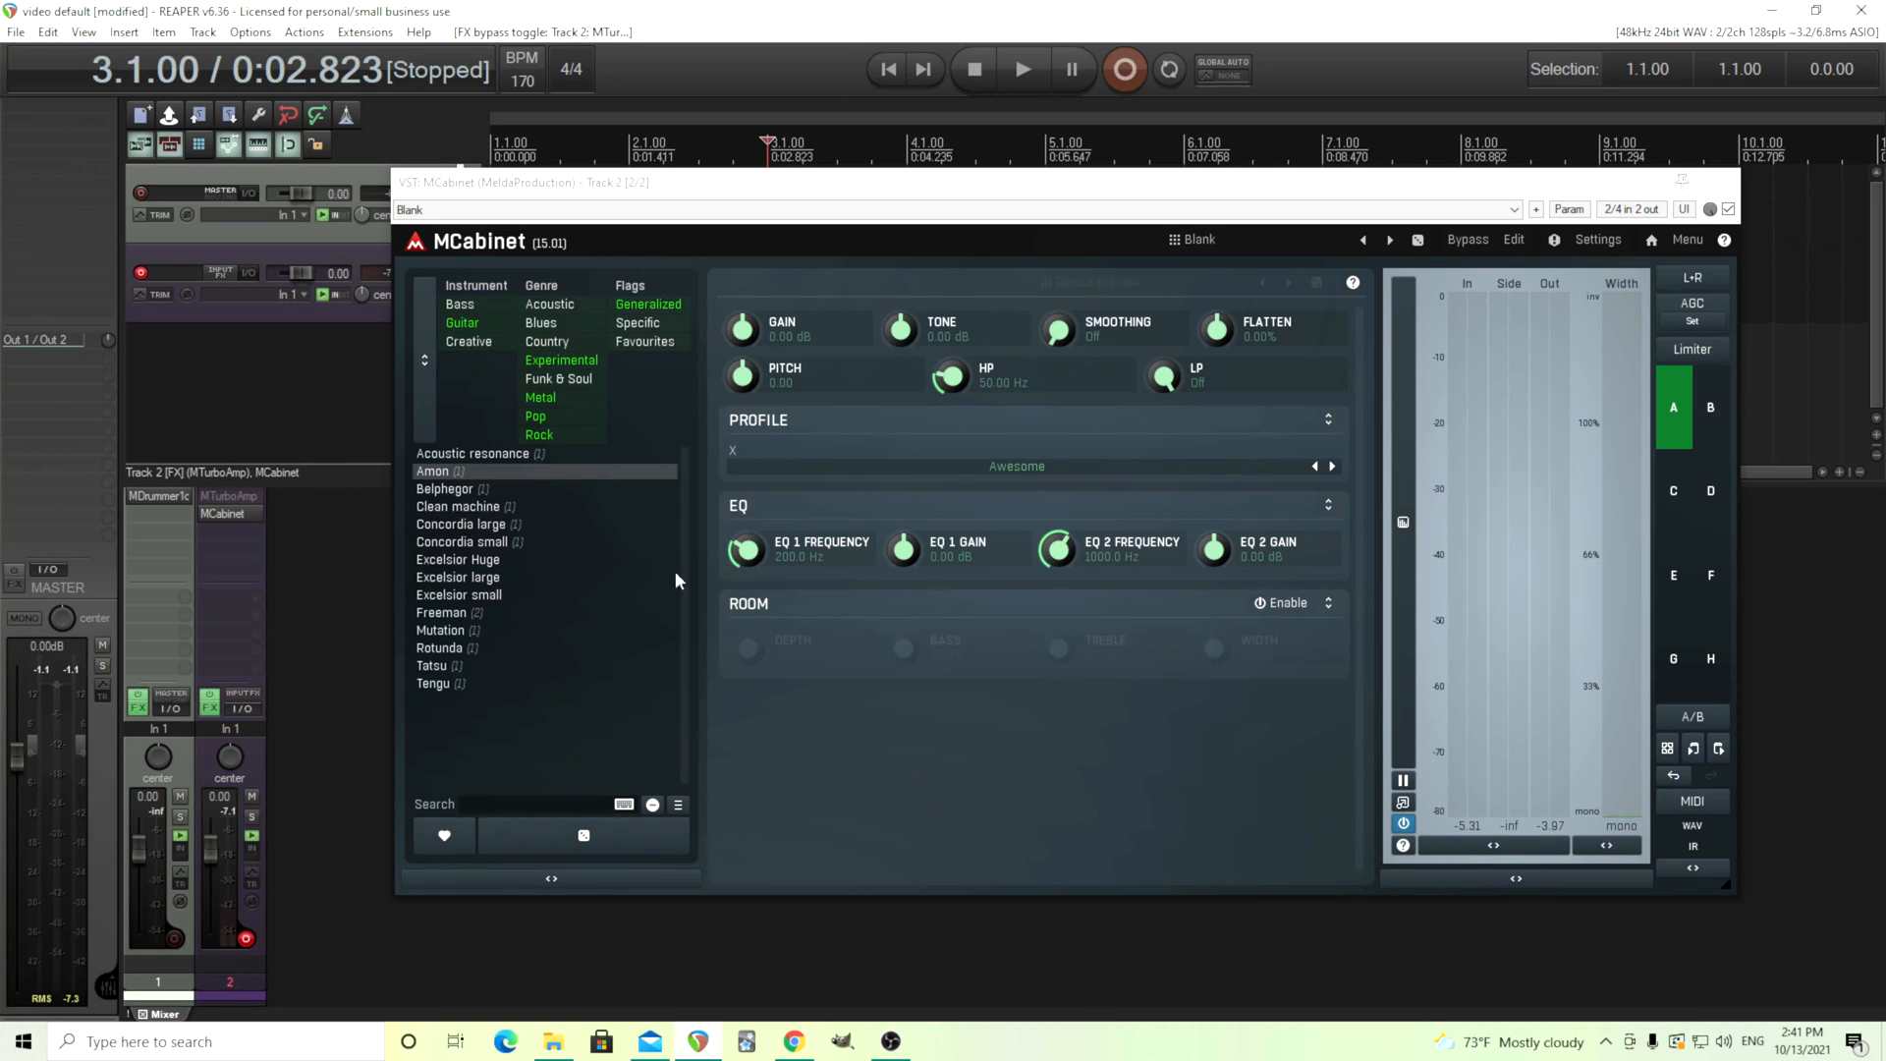
pyautogui.moveTo(1124, 550)
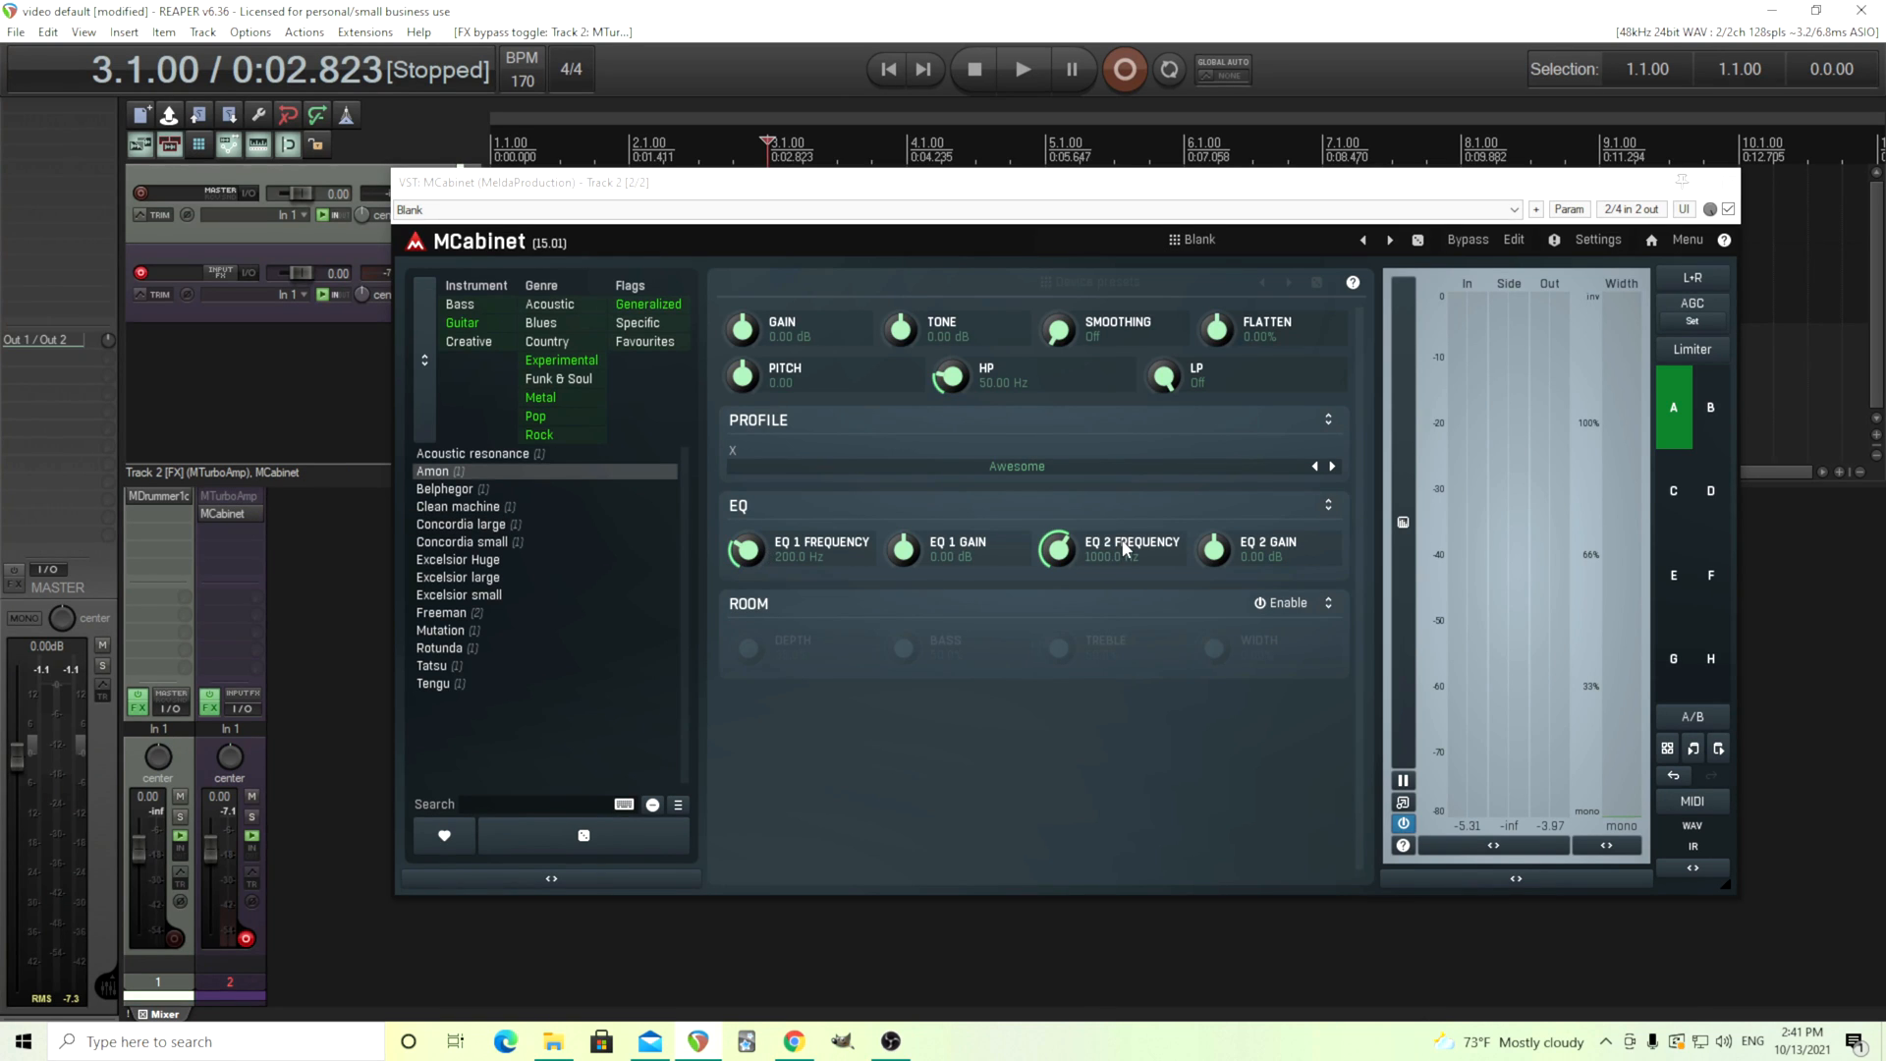
pyautogui.moveTo(1295, 615)
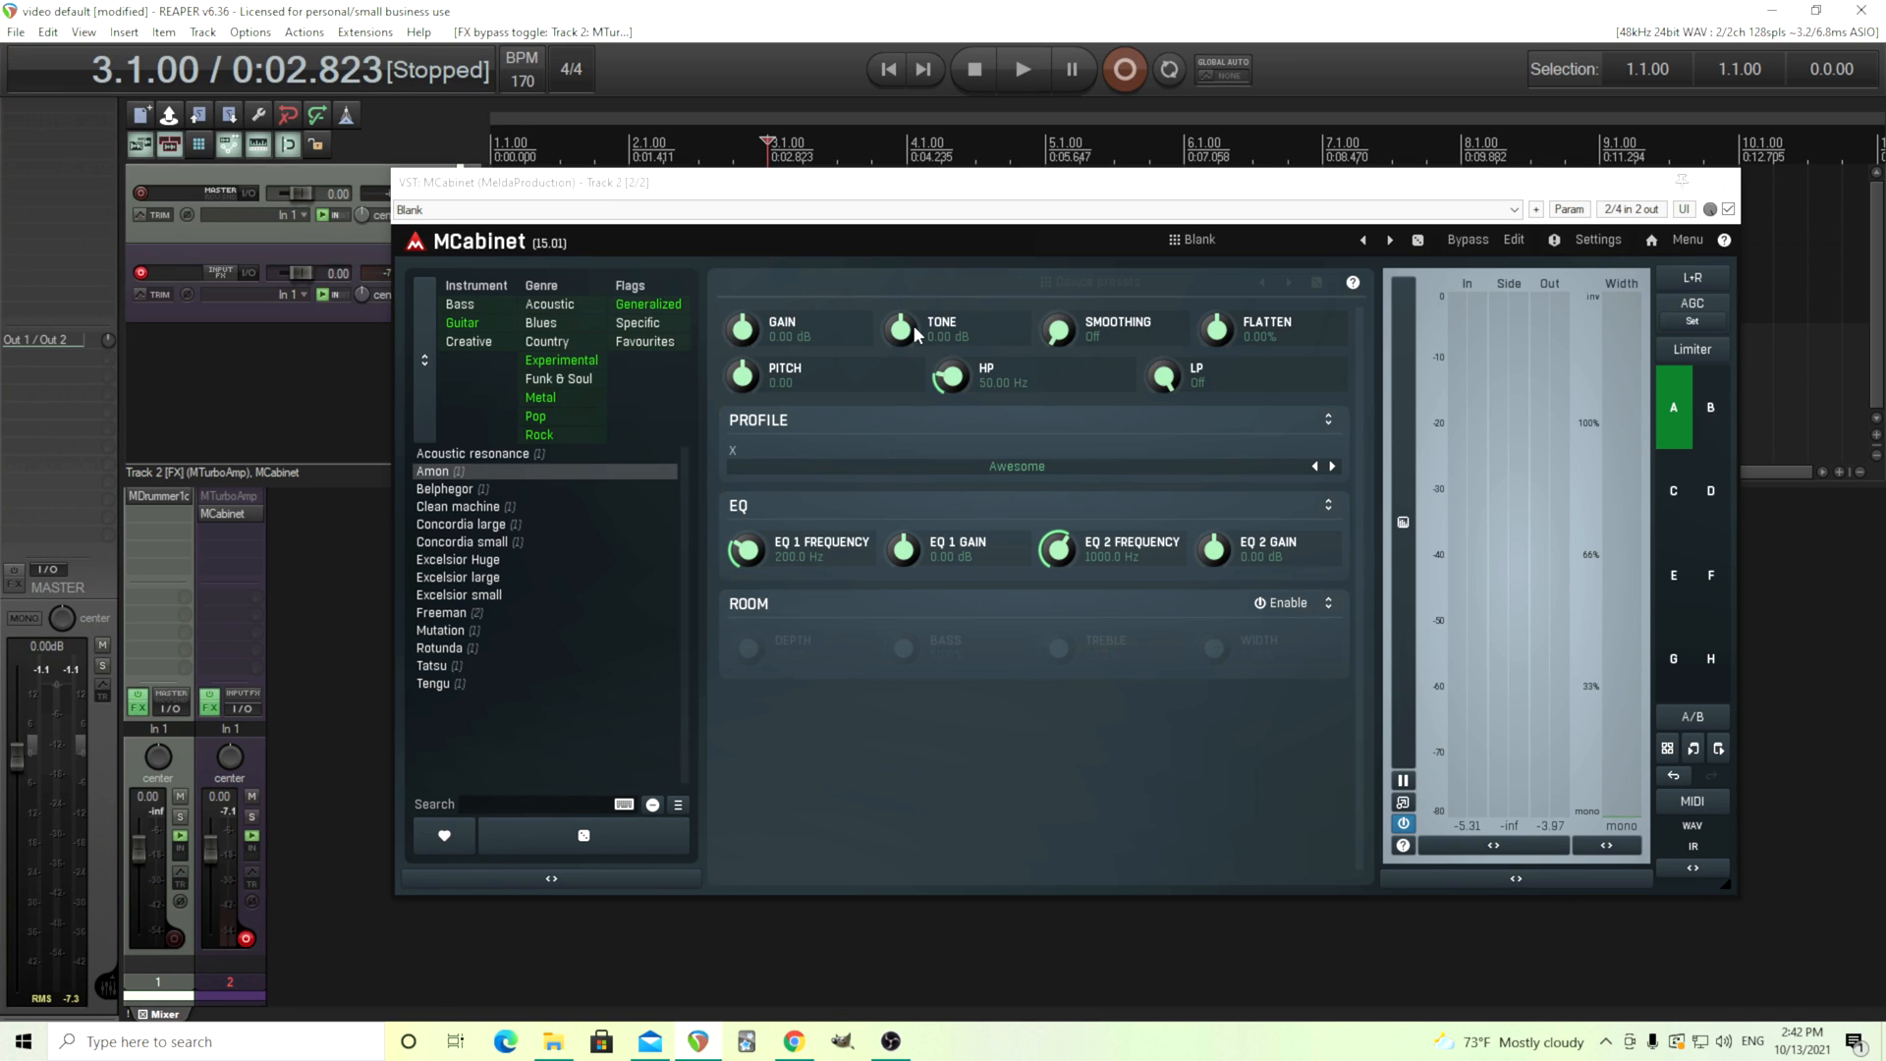
pyautogui.moveTo(1177, 497)
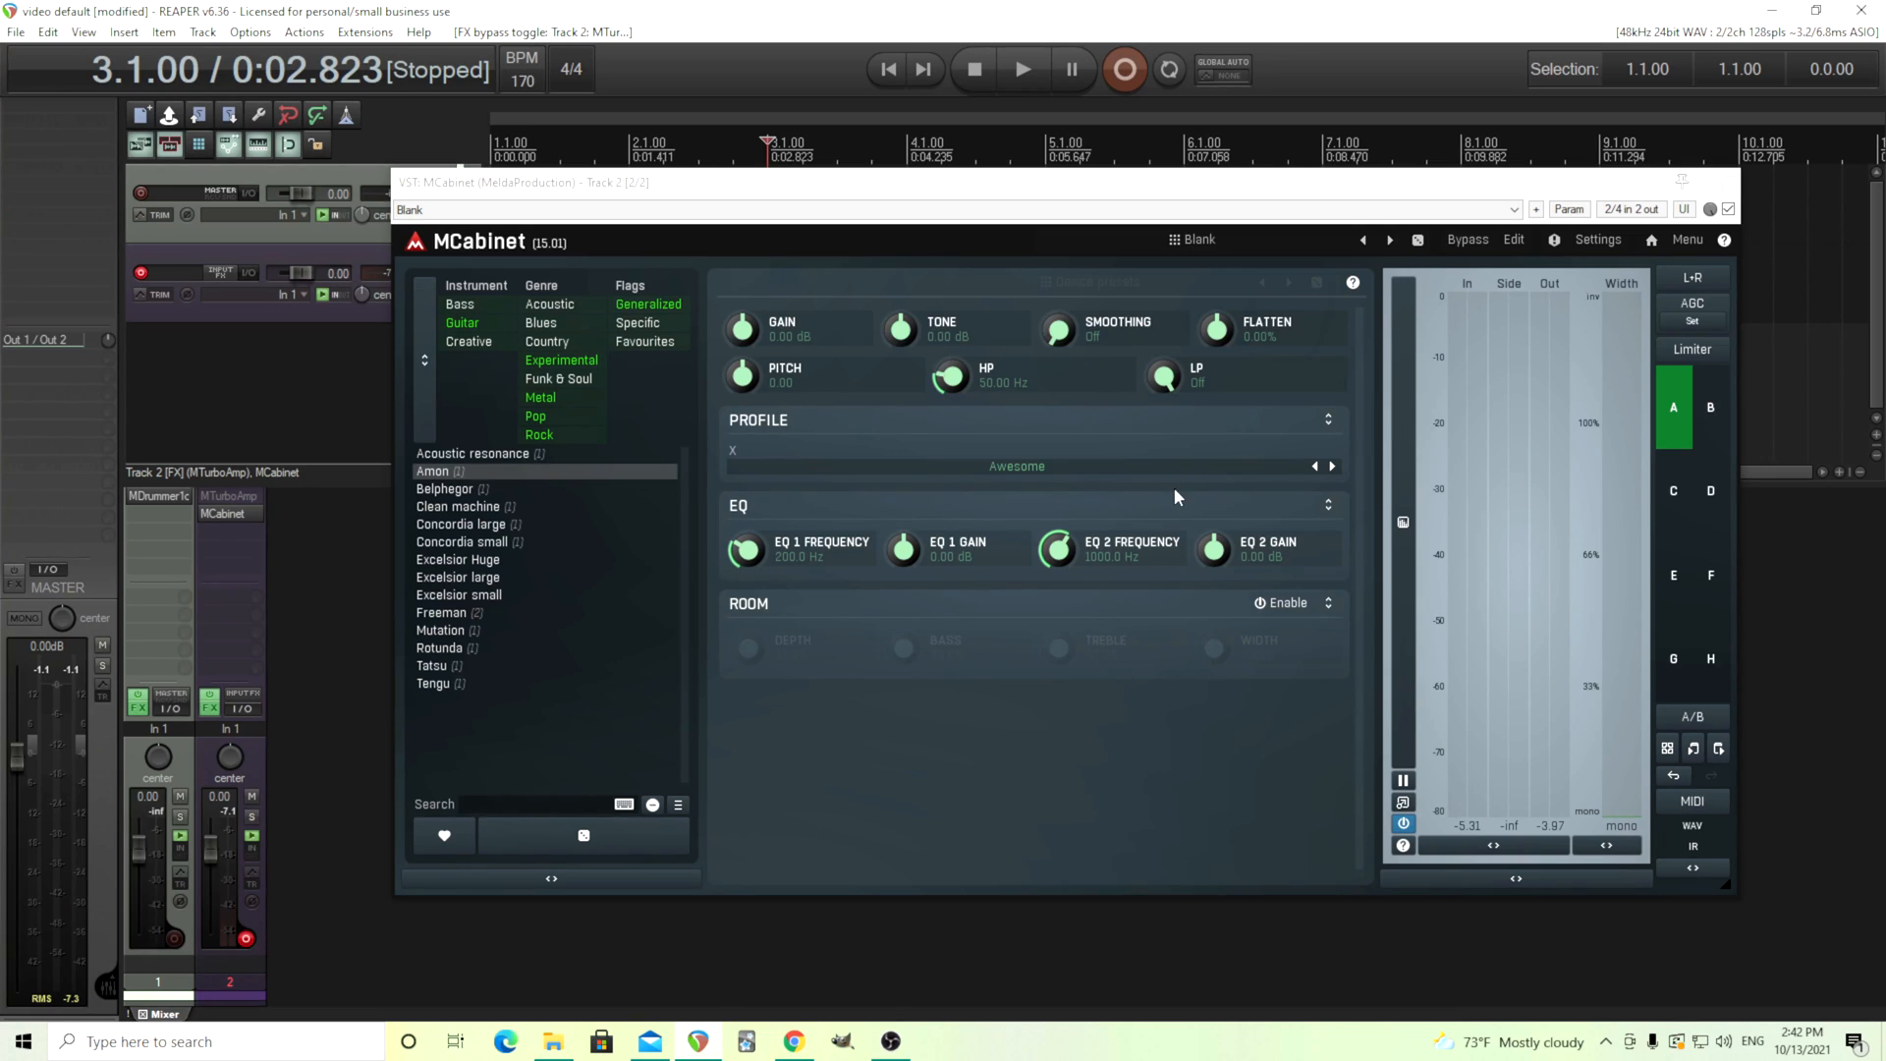
pyautogui.moveTo(1049, 480)
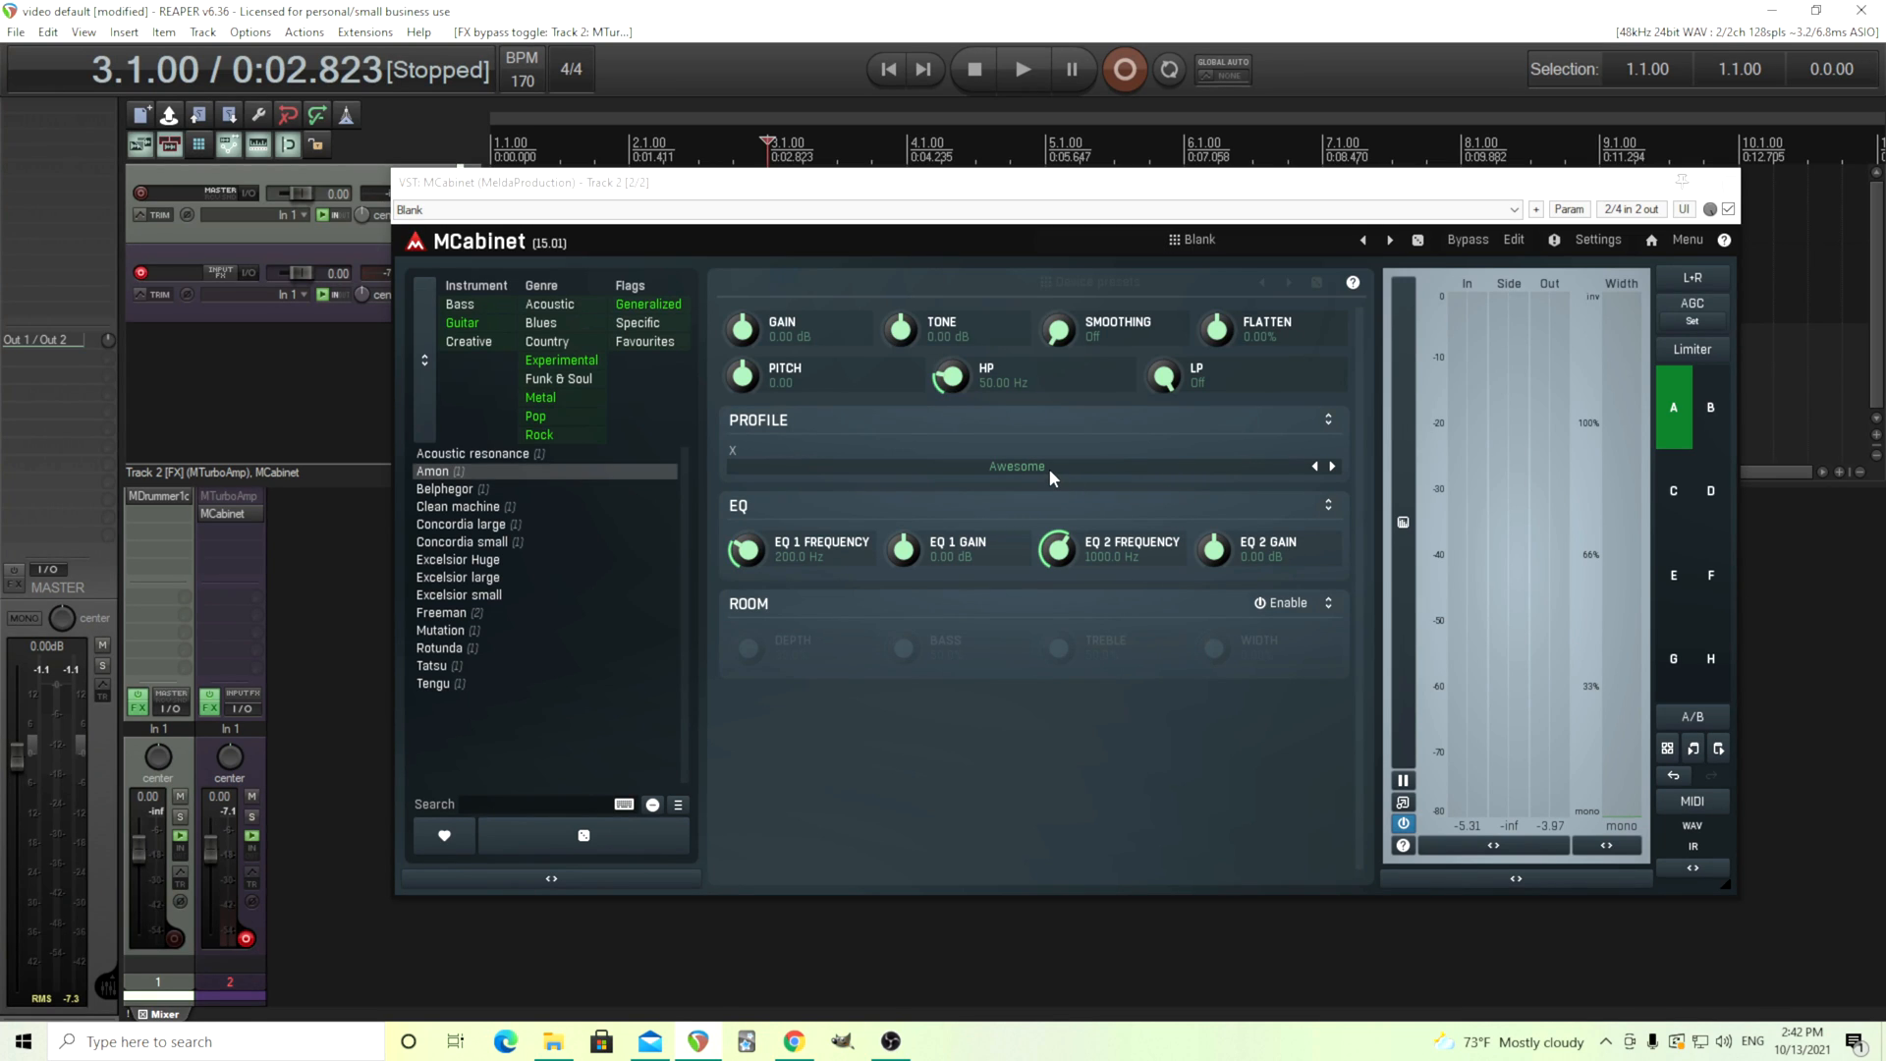
pyautogui.moveTo(1027, 483)
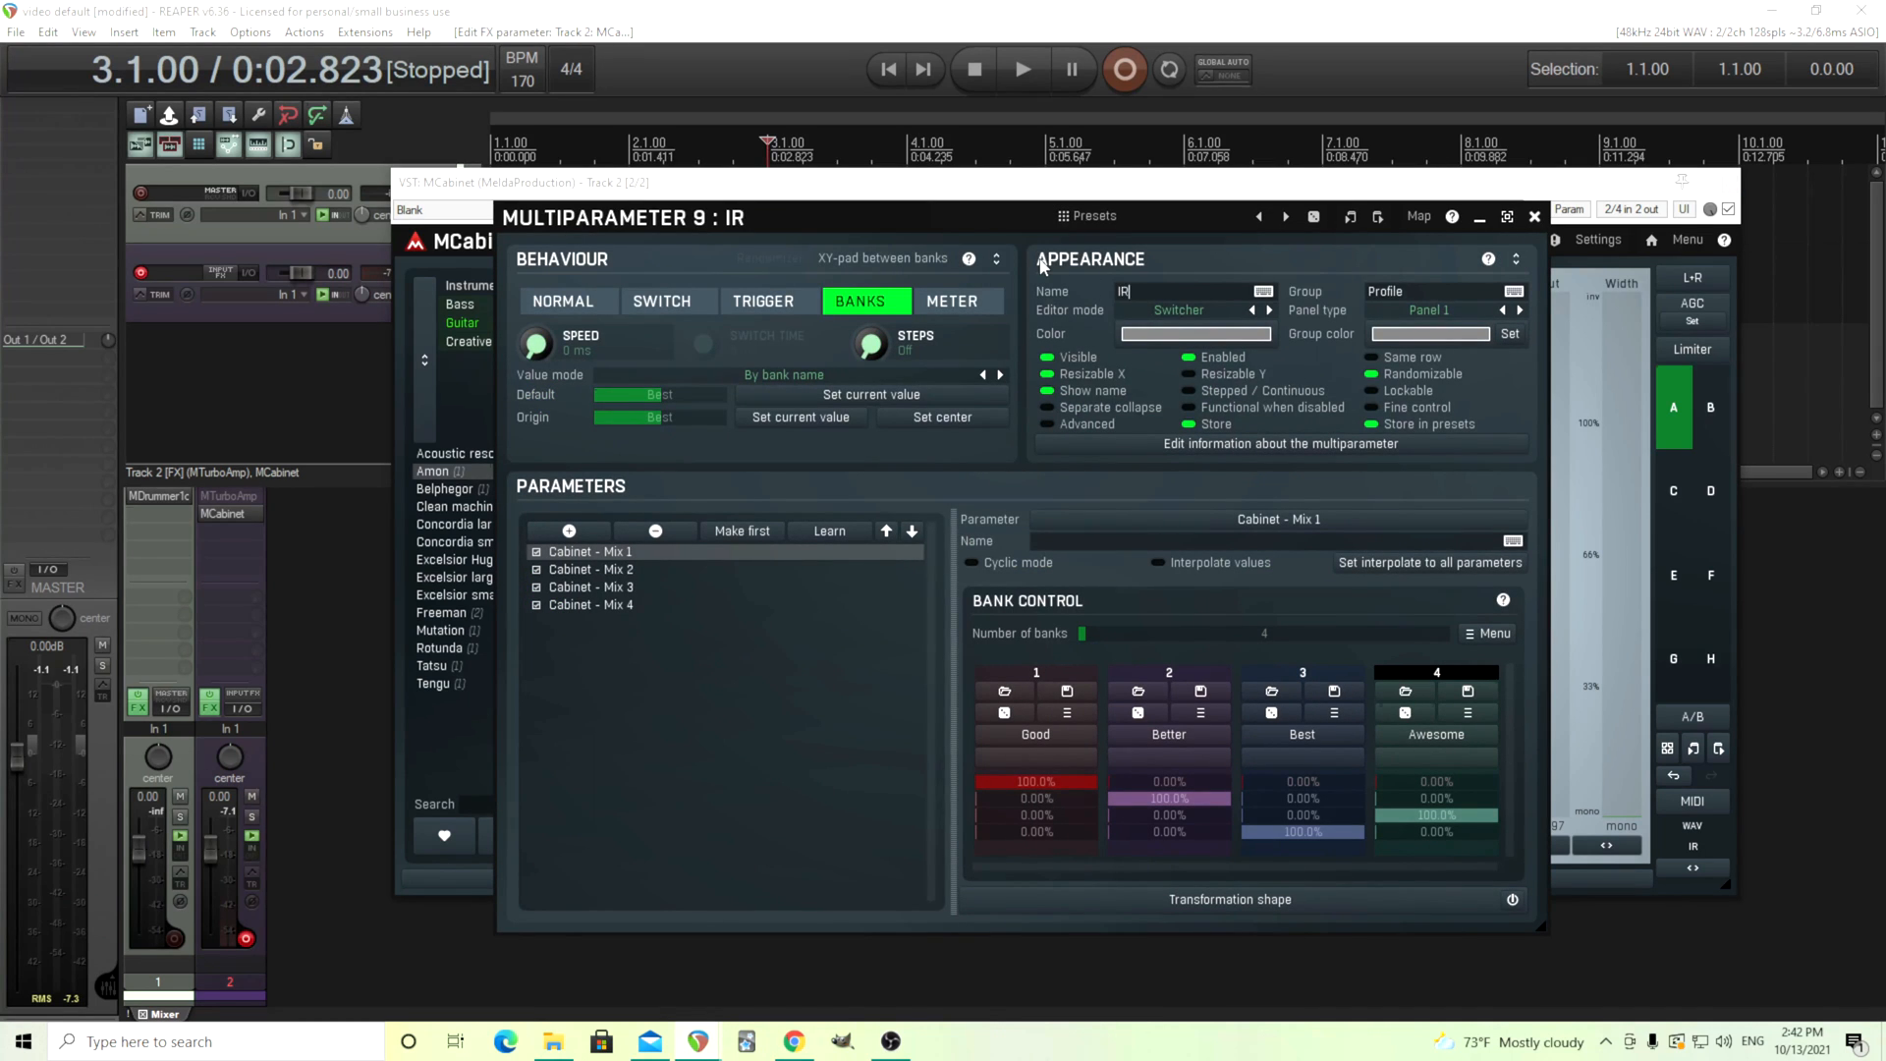
pyautogui.moveTo(1108, 654)
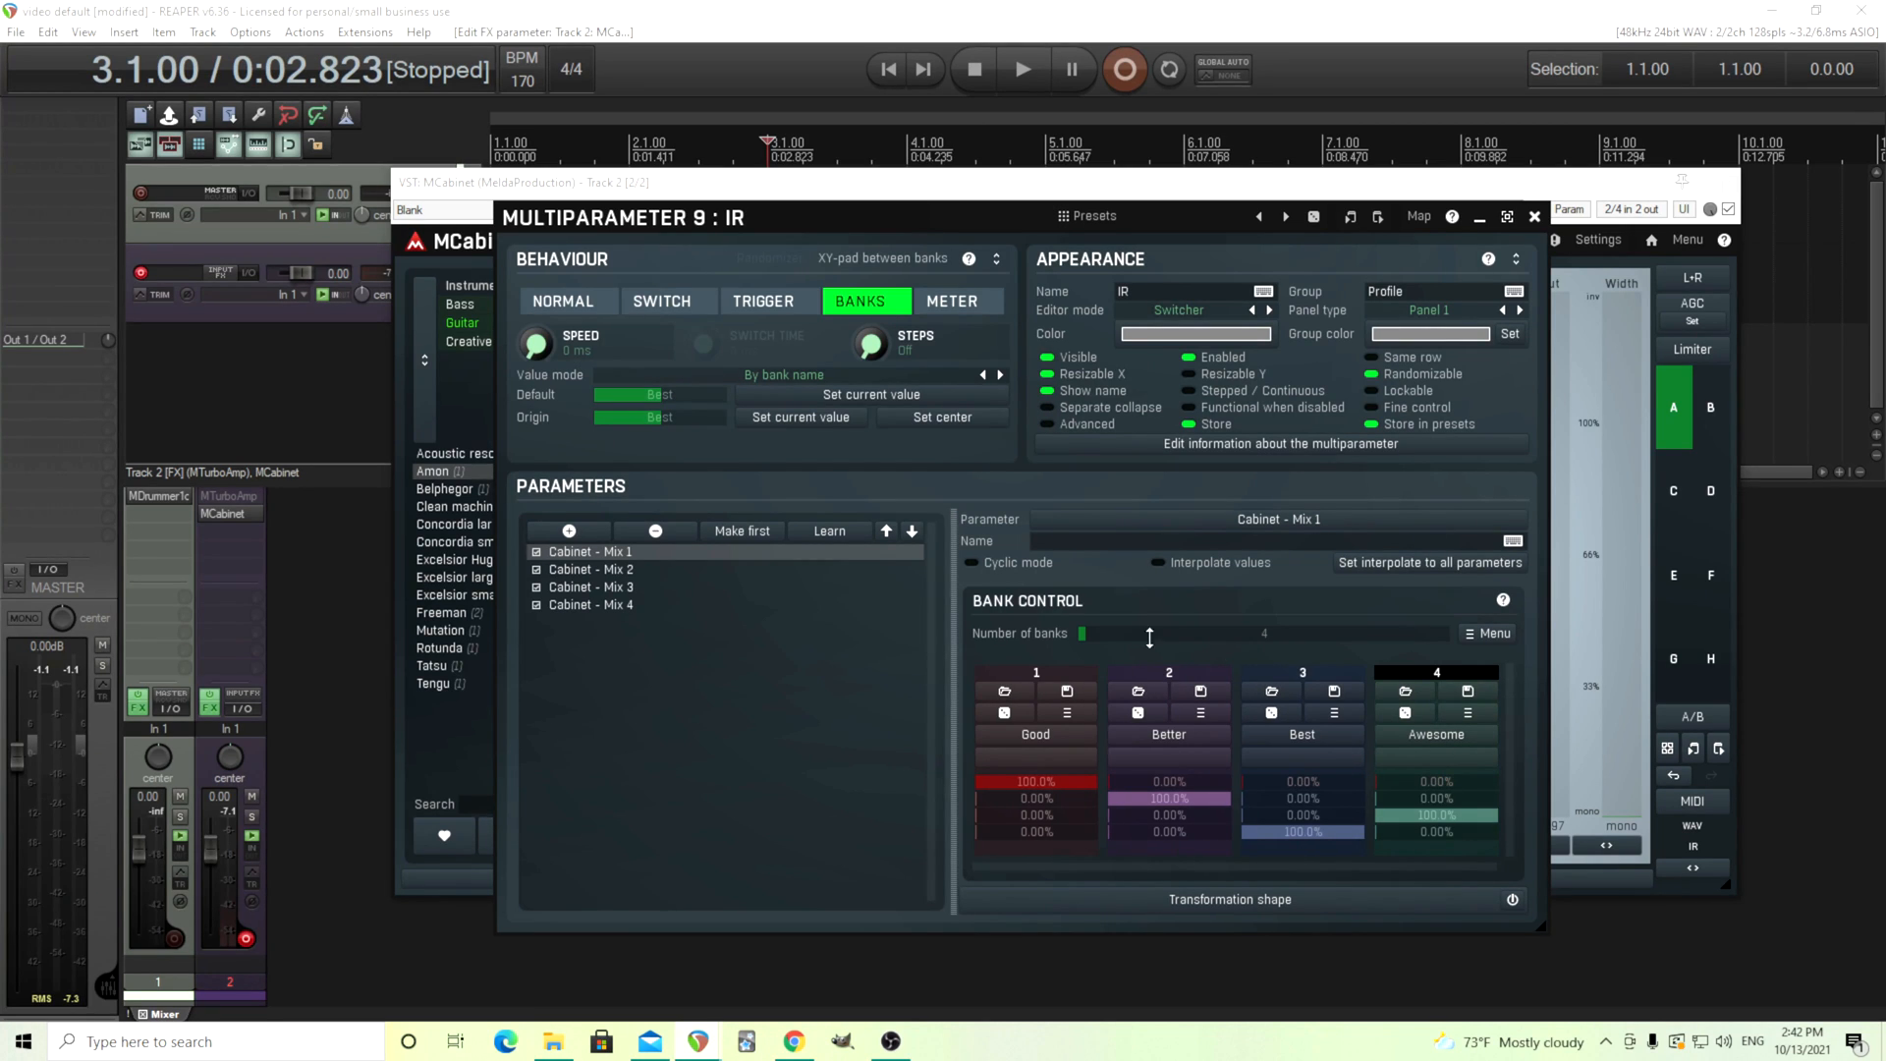
pyautogui.moveTo(1500, 287)
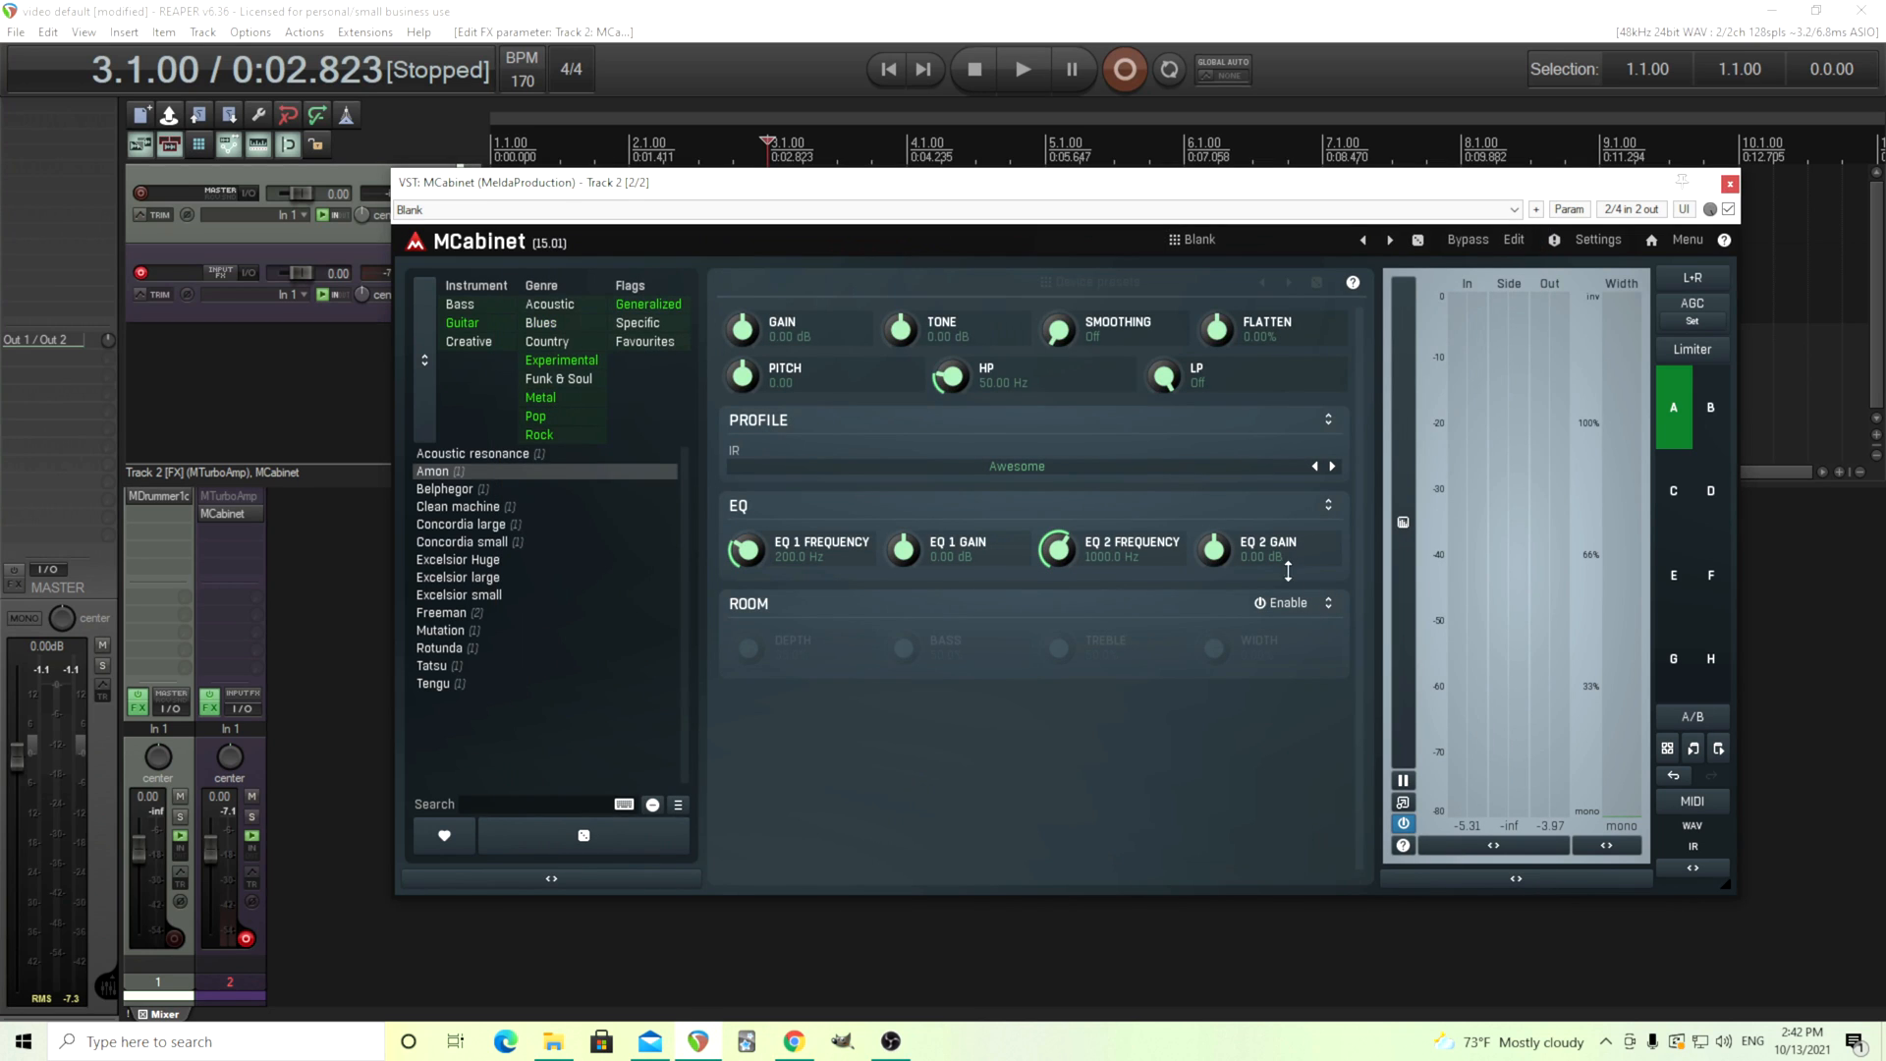
pyautogui.moveTo(1242, 232)
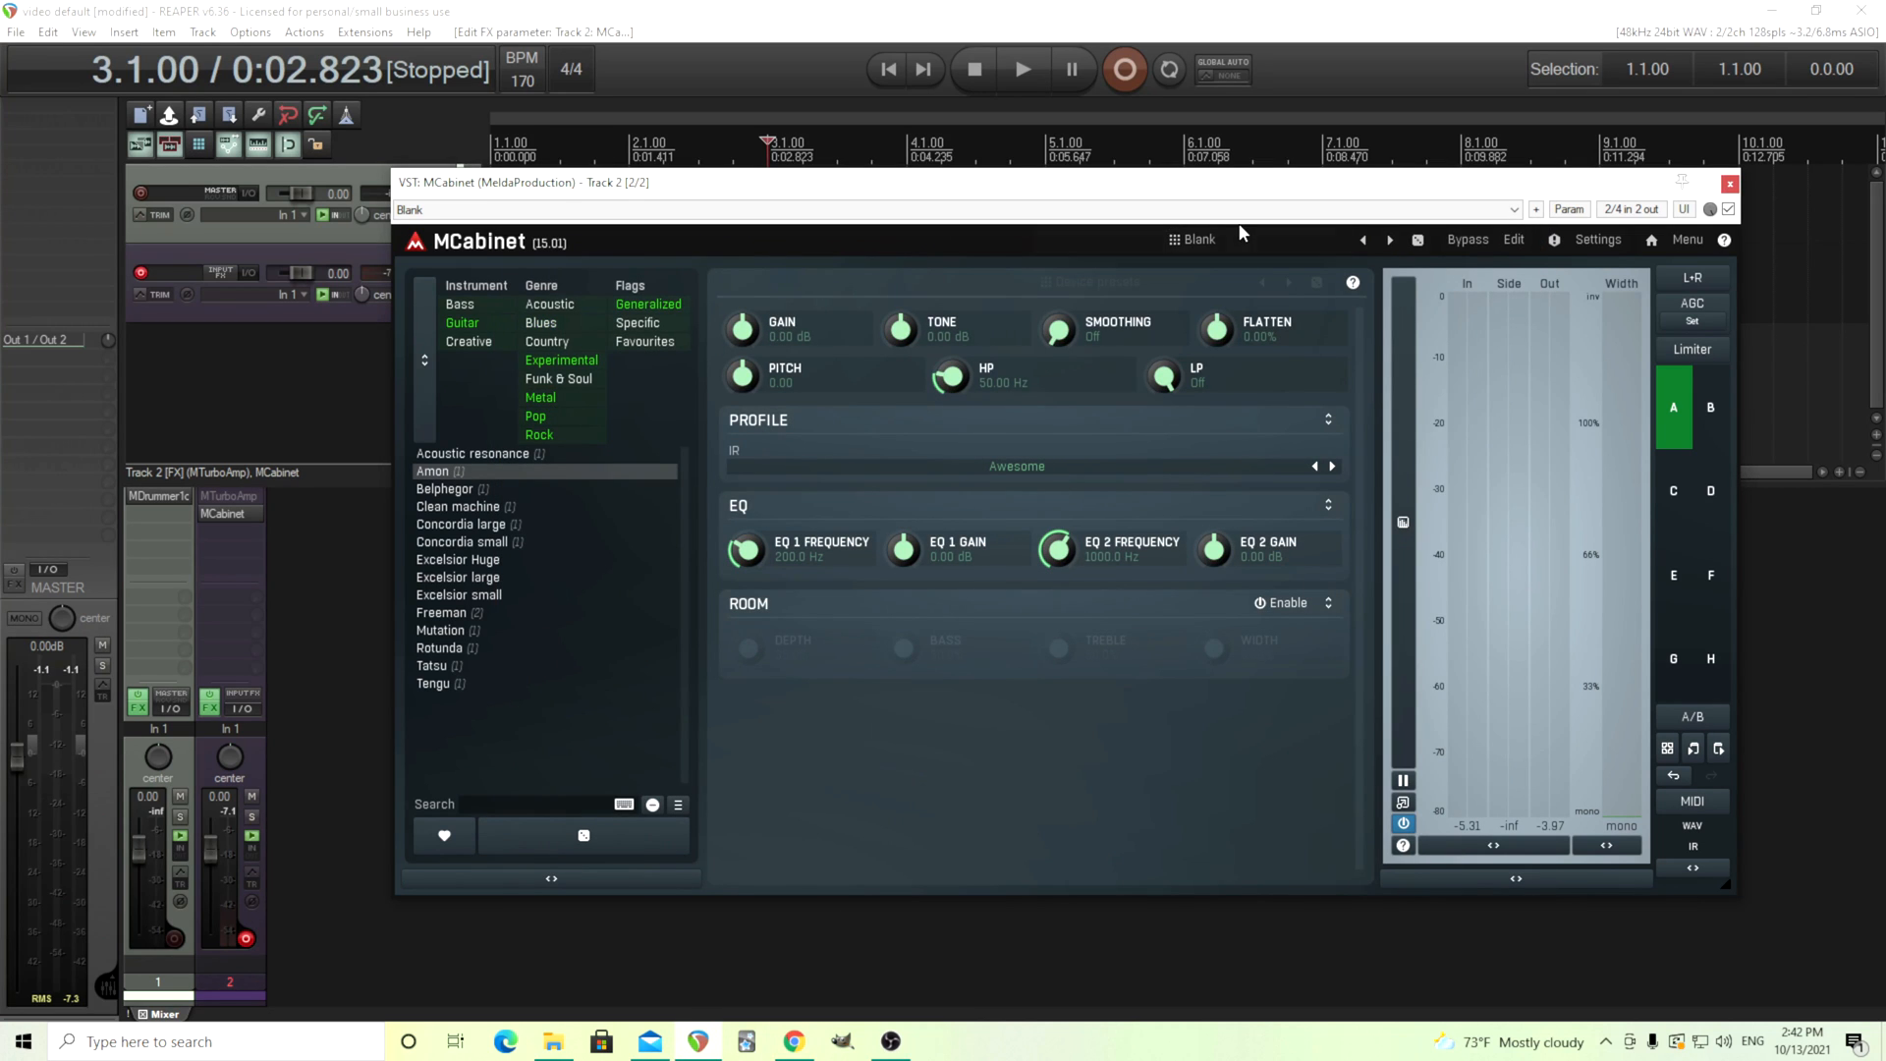
# Add a new global preset named 'Test' alongside Blank
pyautogui.click(1535, 867)
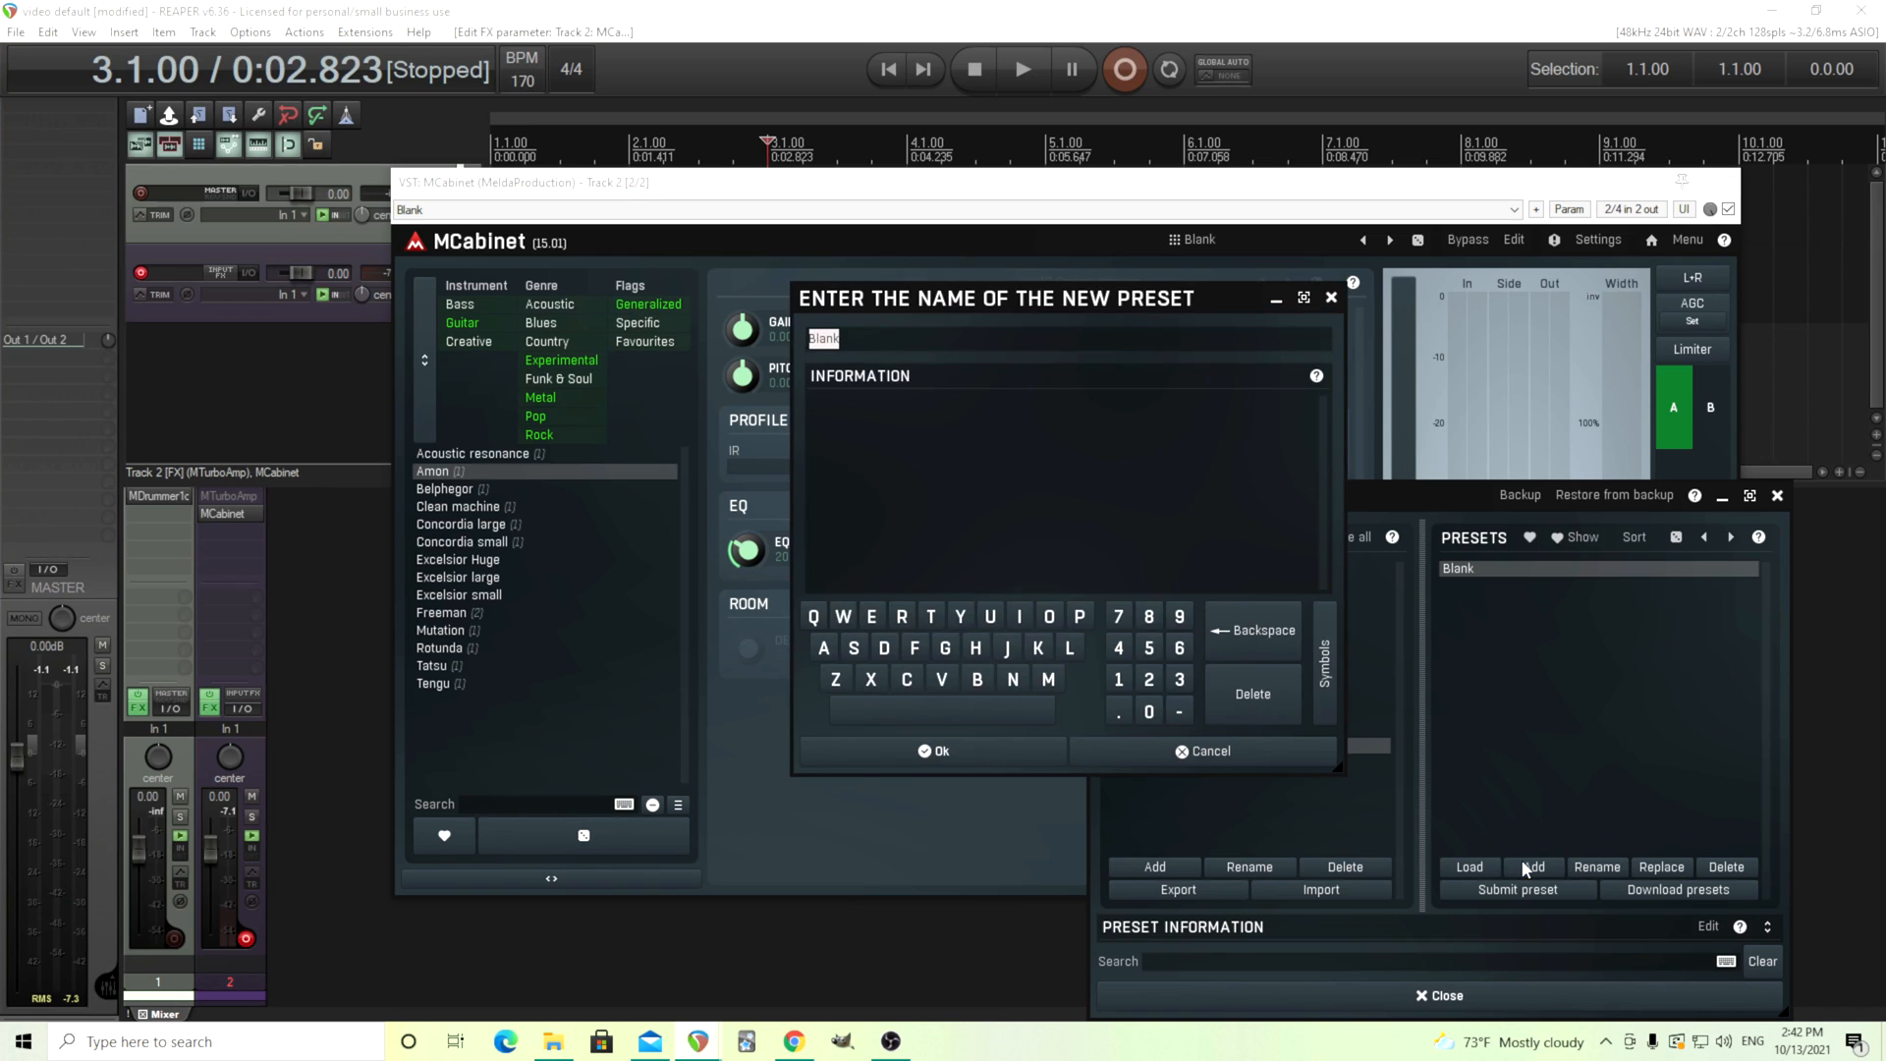
pyautogui.write('Test')
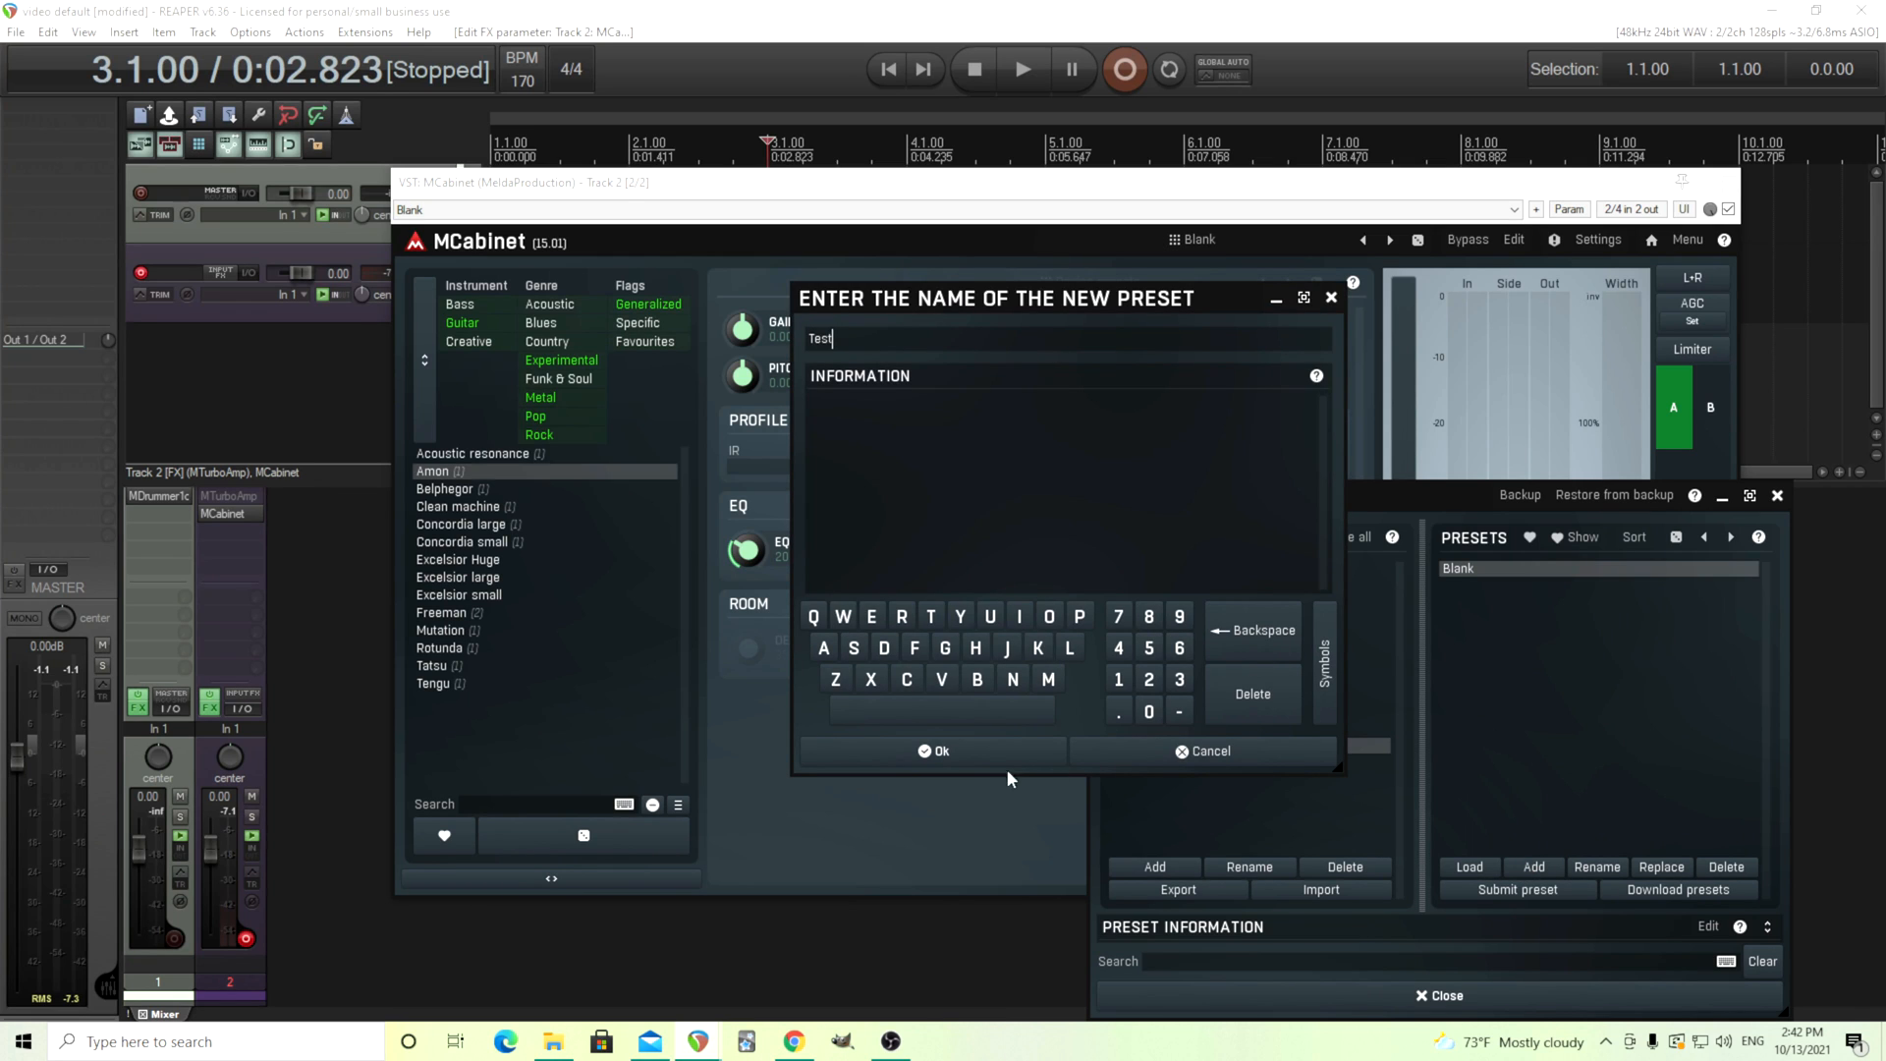
pyautogui.click(937, 751)
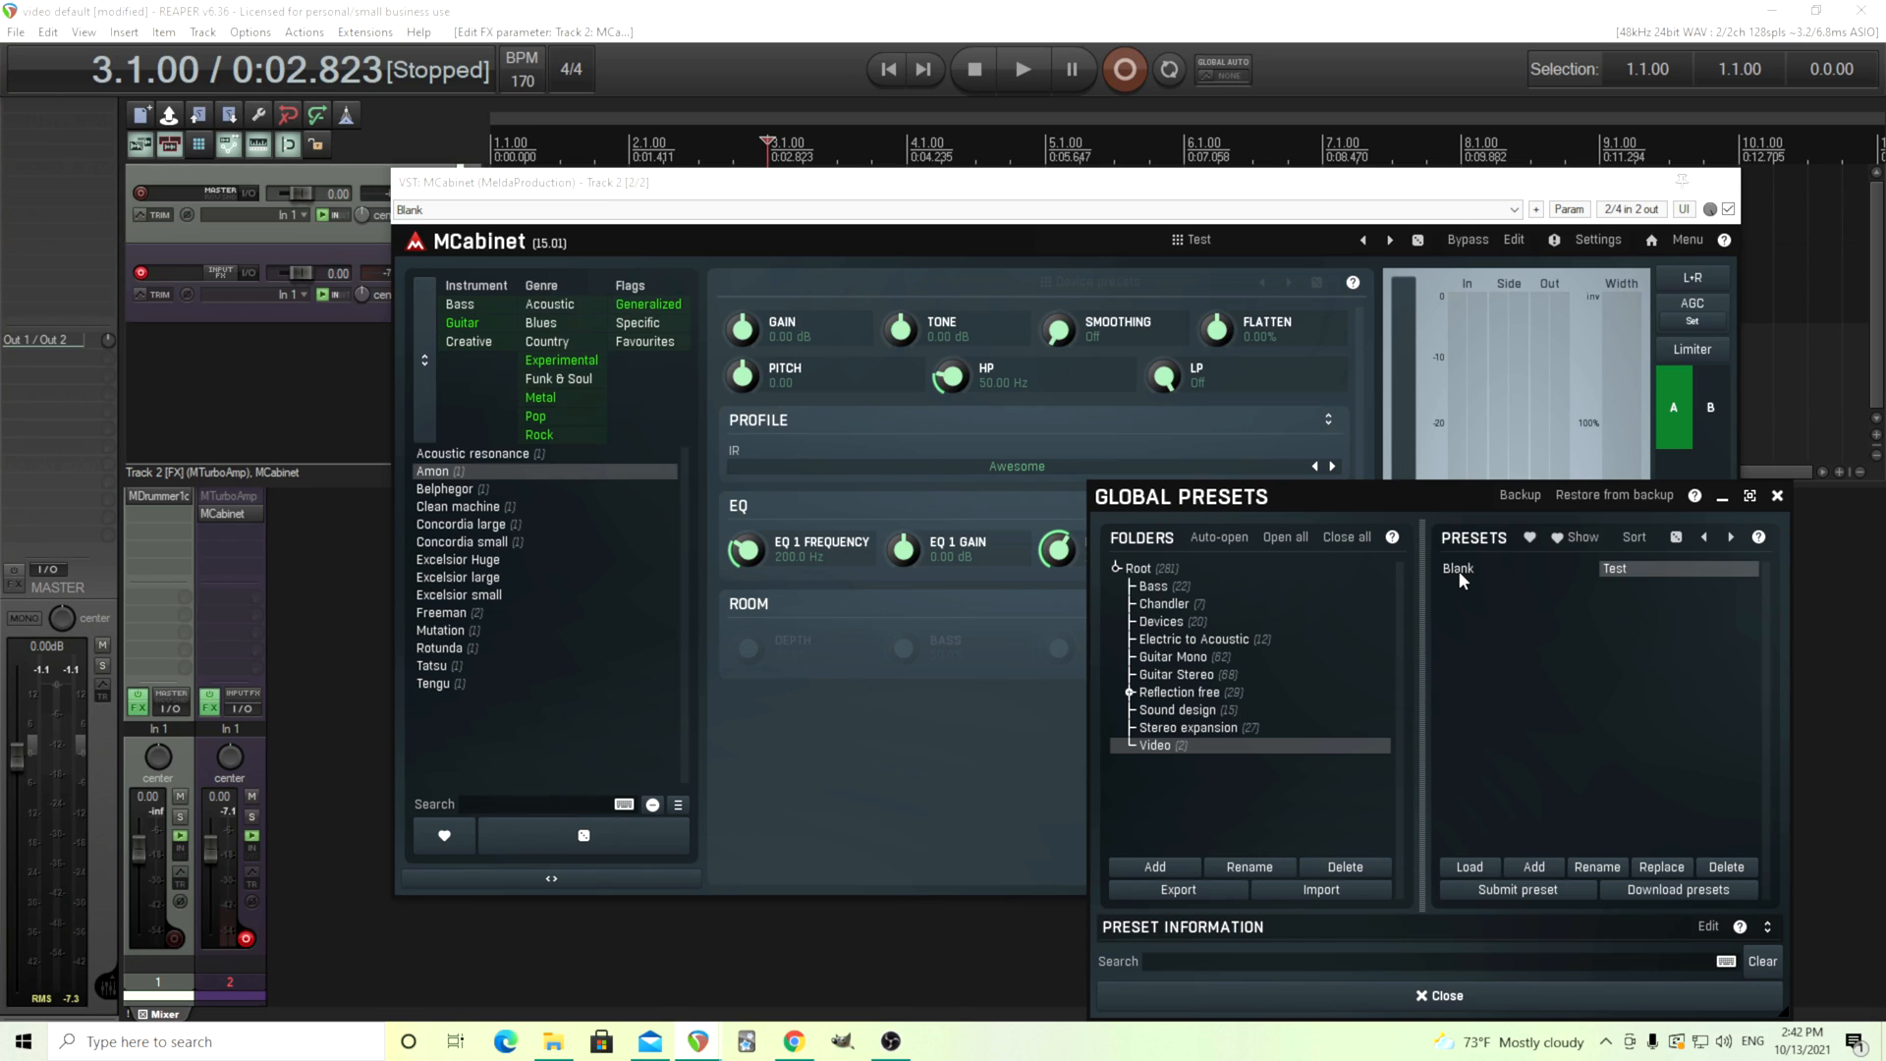
pyautogui.moveTo(1456, 601)
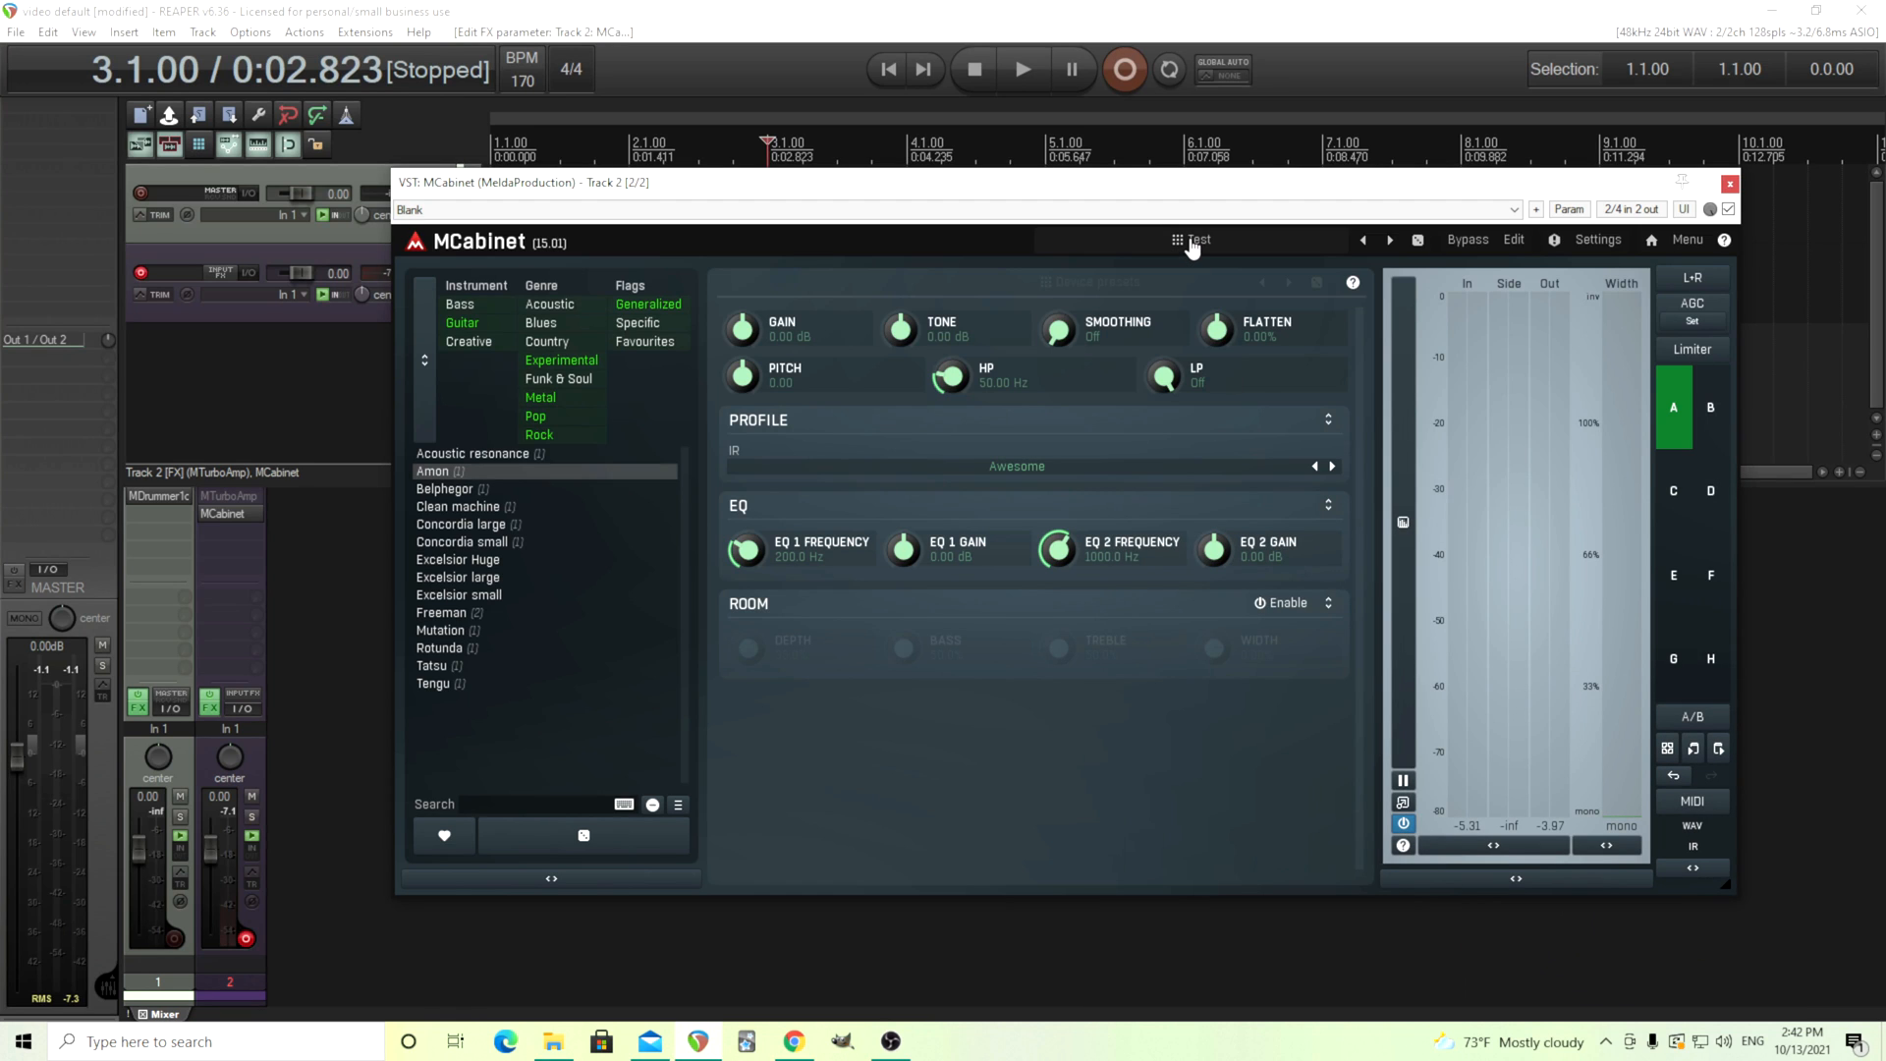
pyautogui.moveTo(1206, 249)
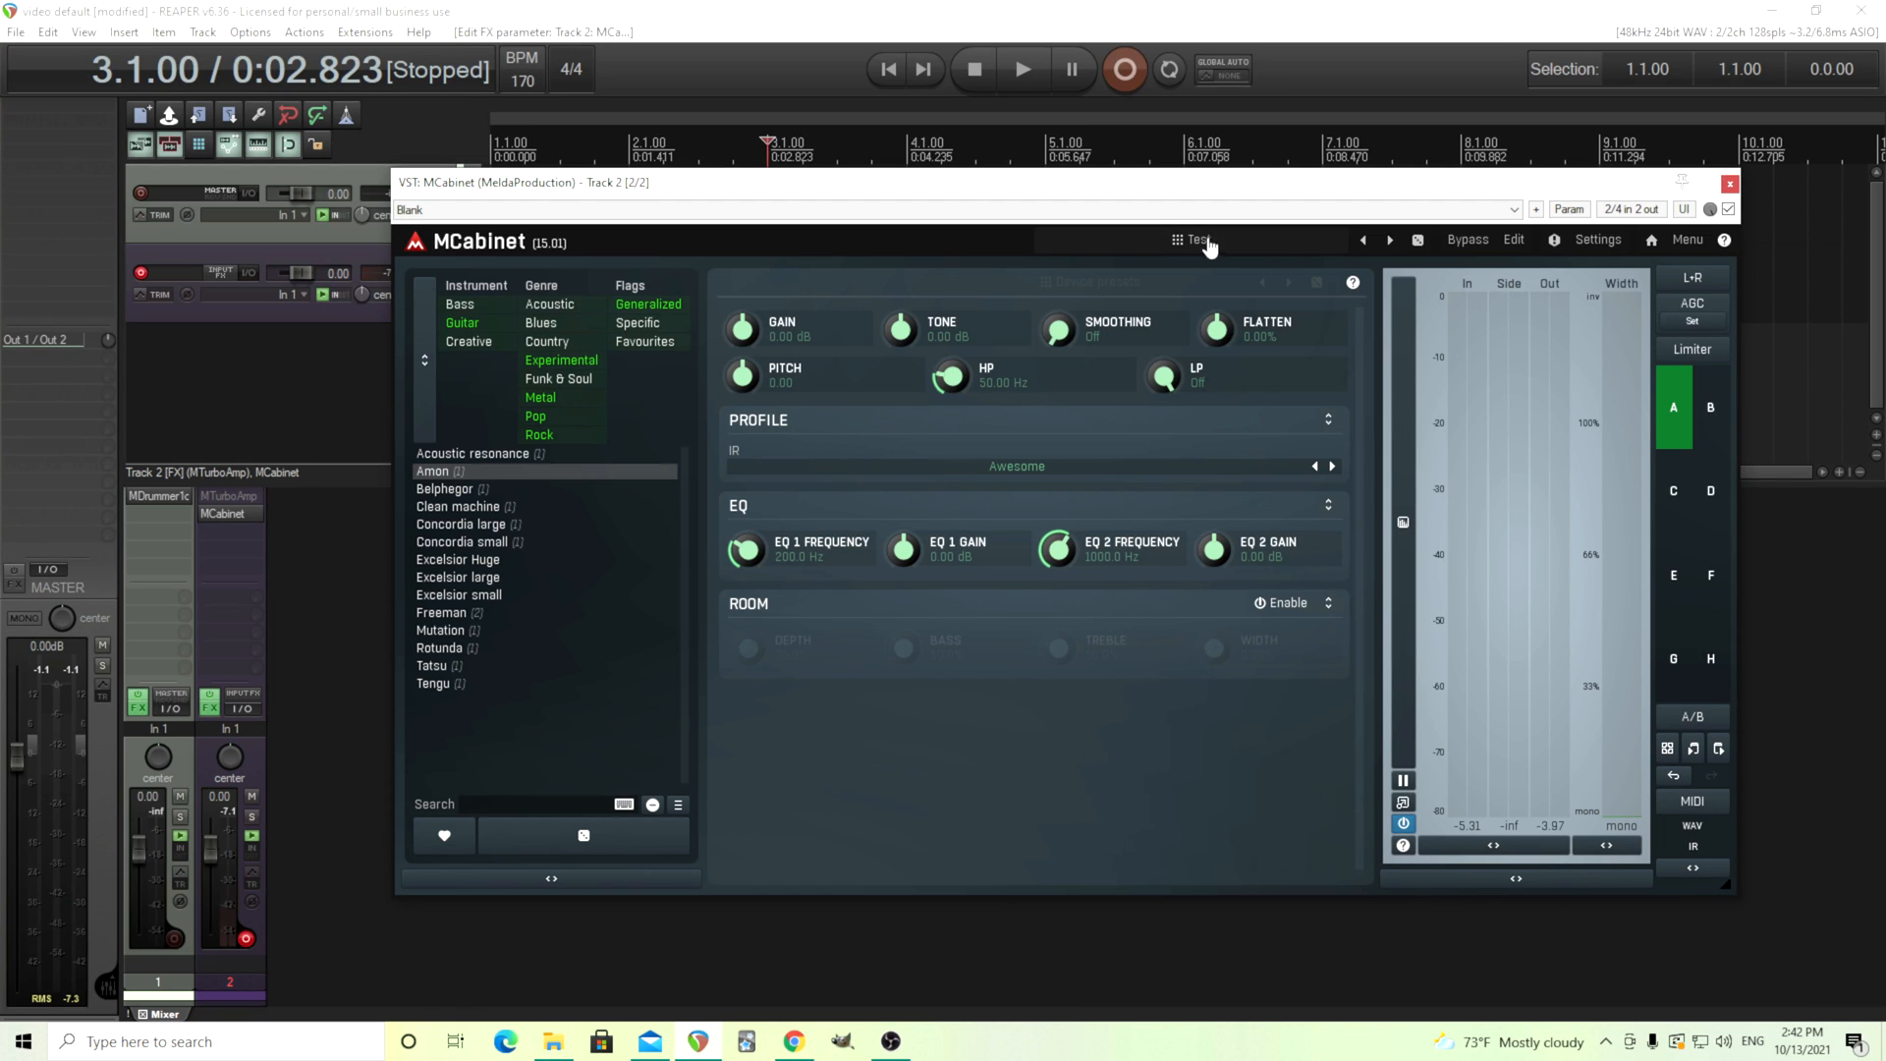
# Start exporting the design as a device and set its category to Guitar
pyautogui.click(1541, 240)
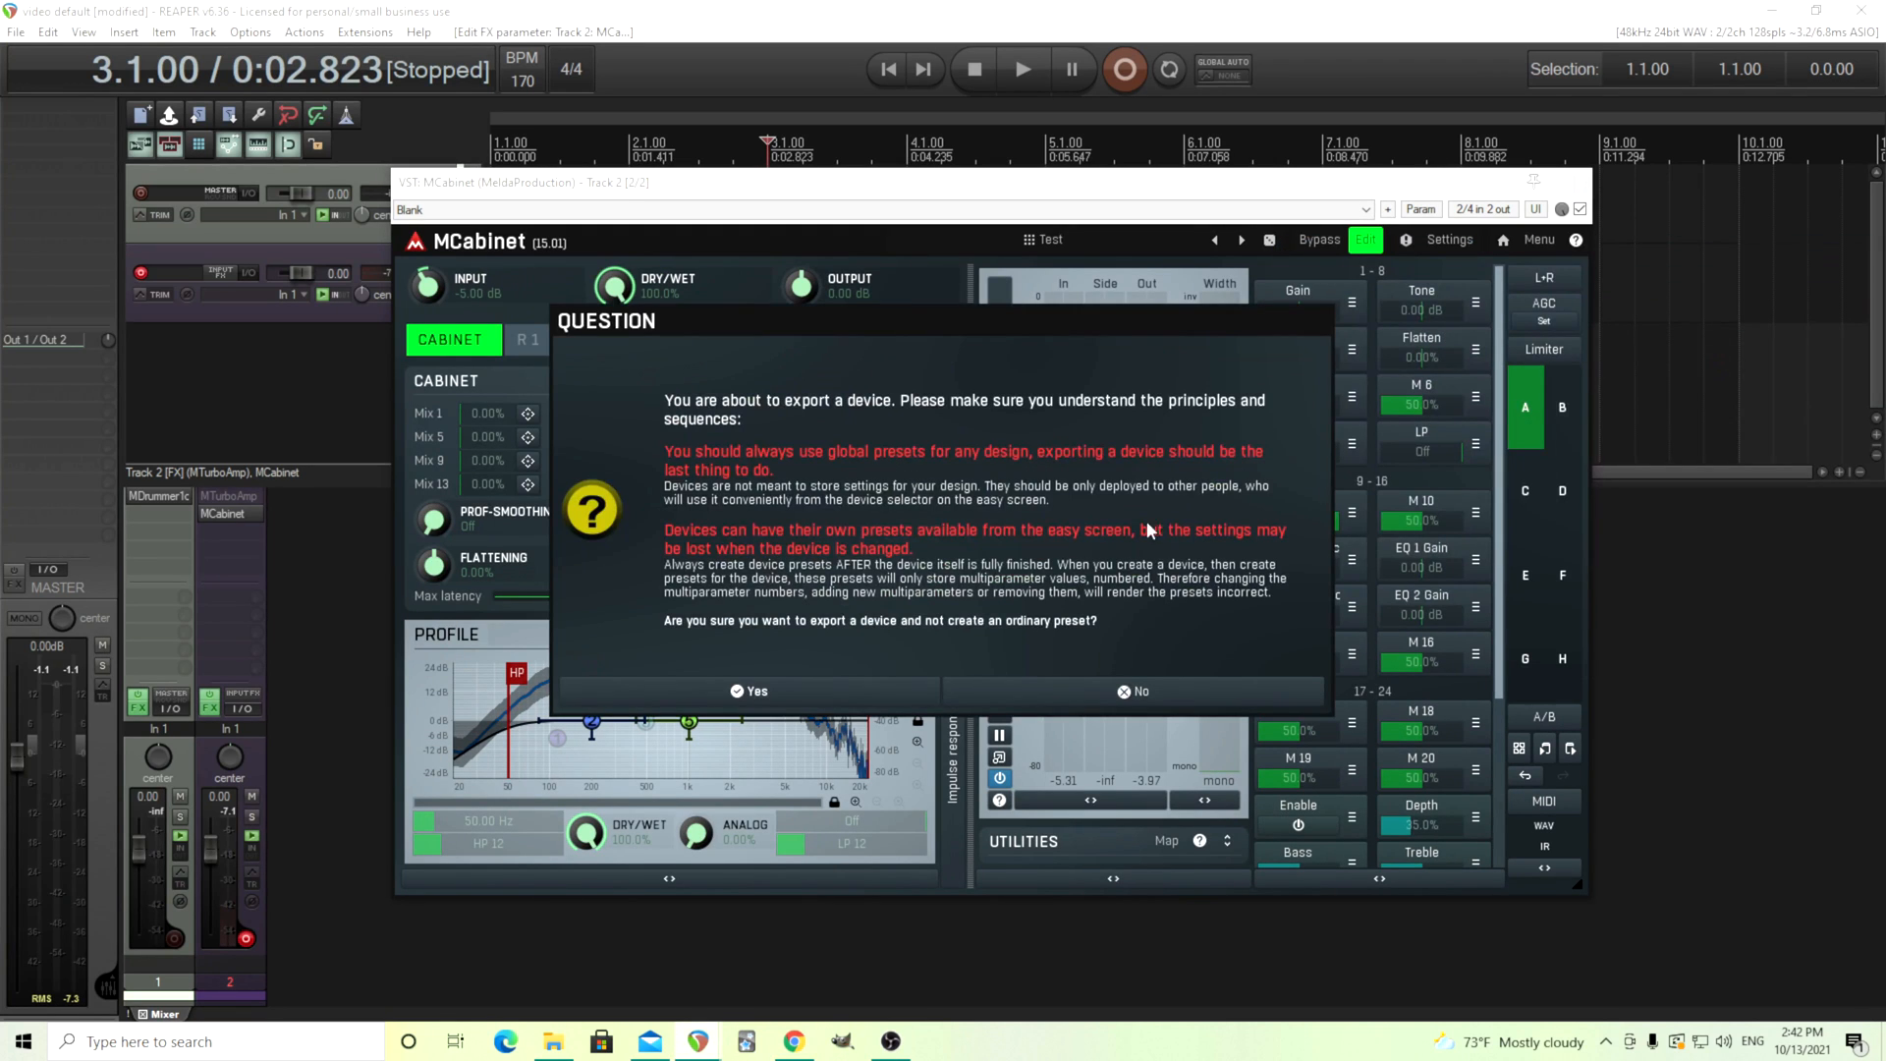
pyautogui.click(751, 690)
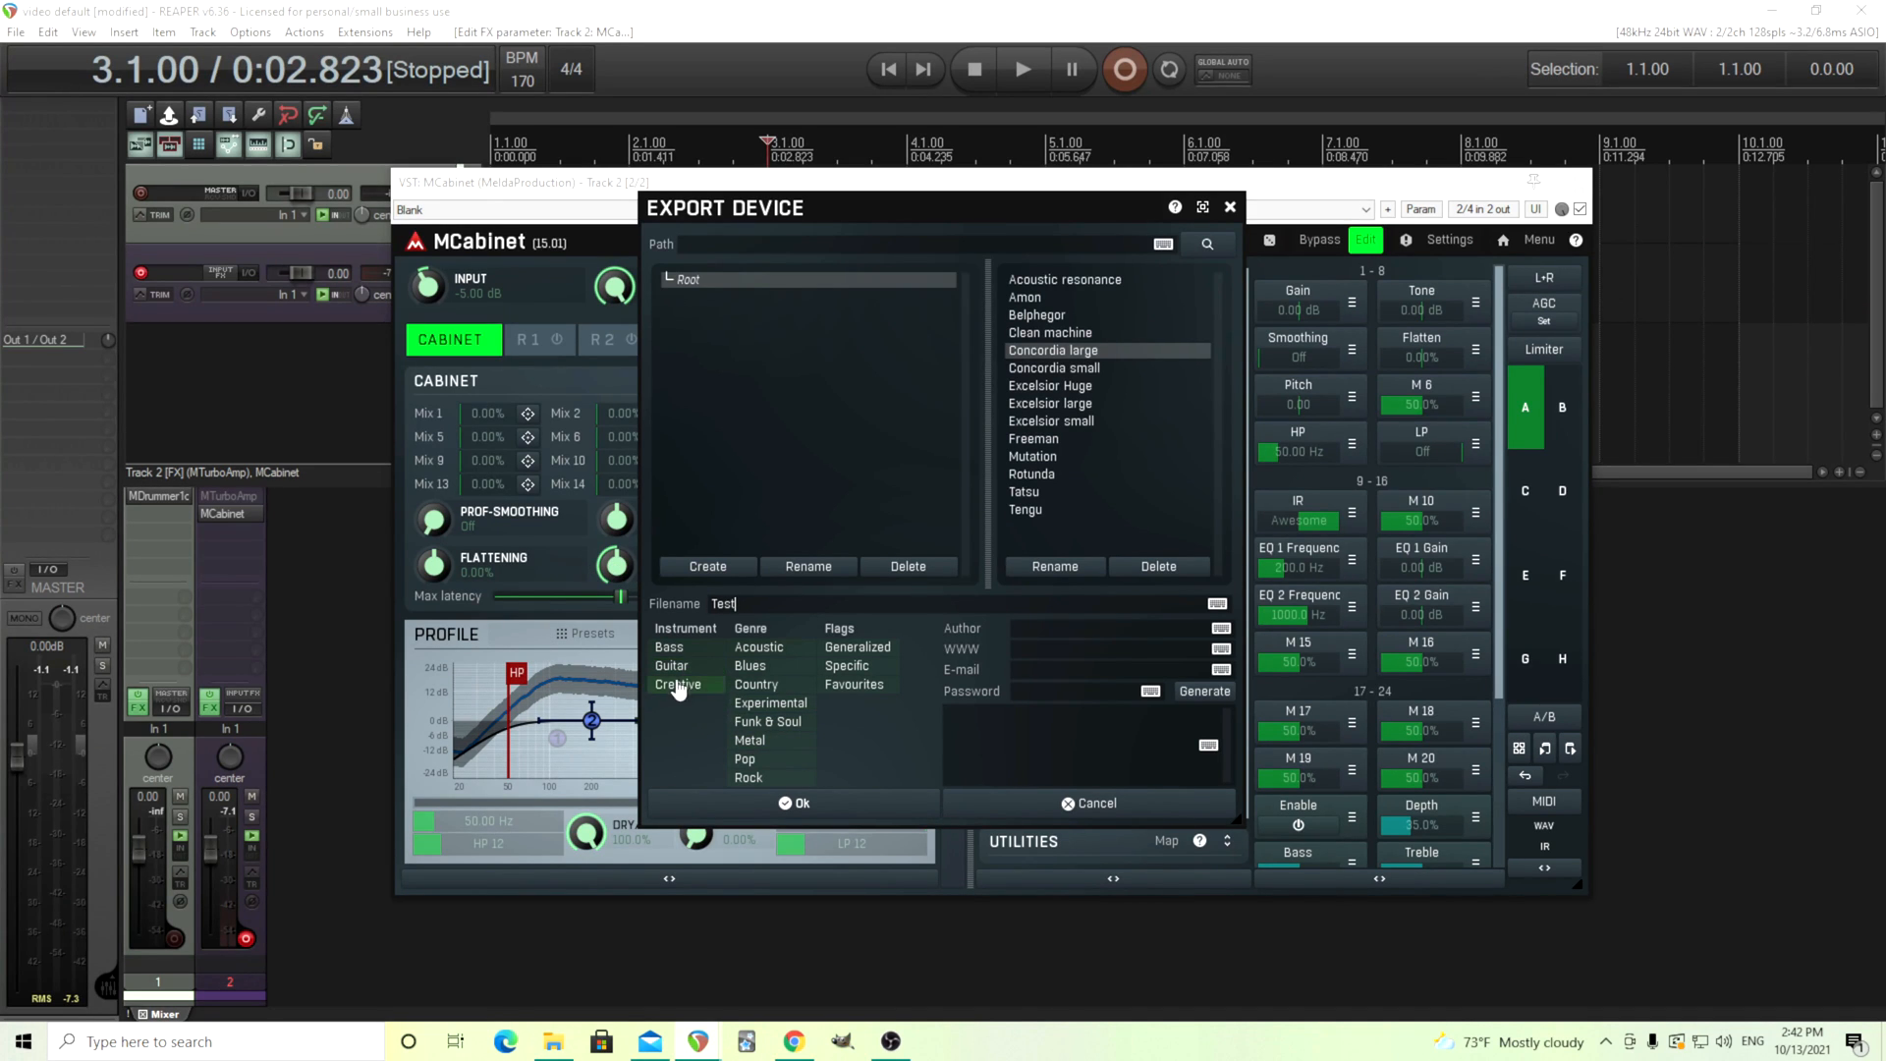
pyautogui.click(672, 666)
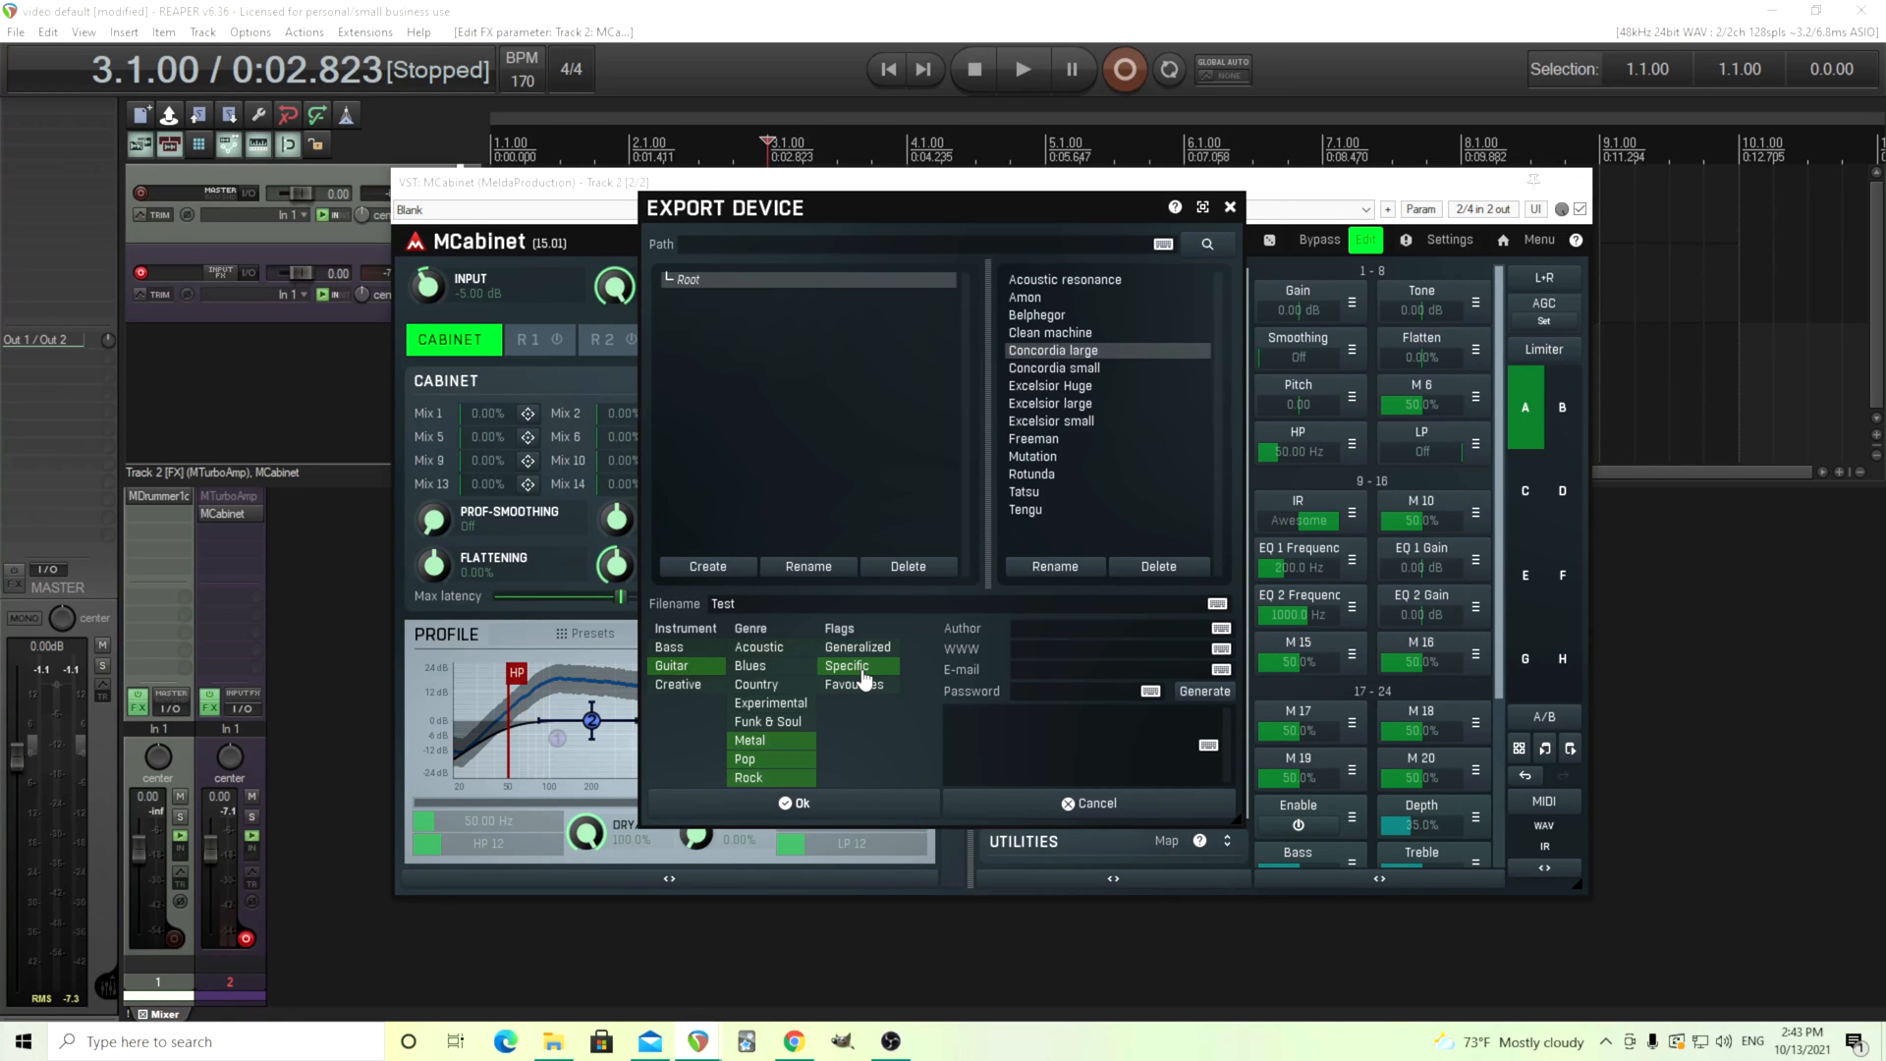
# Enter author 'Chandlerguitar' and the description 'This is a test'
pyautogui.write('Cha')
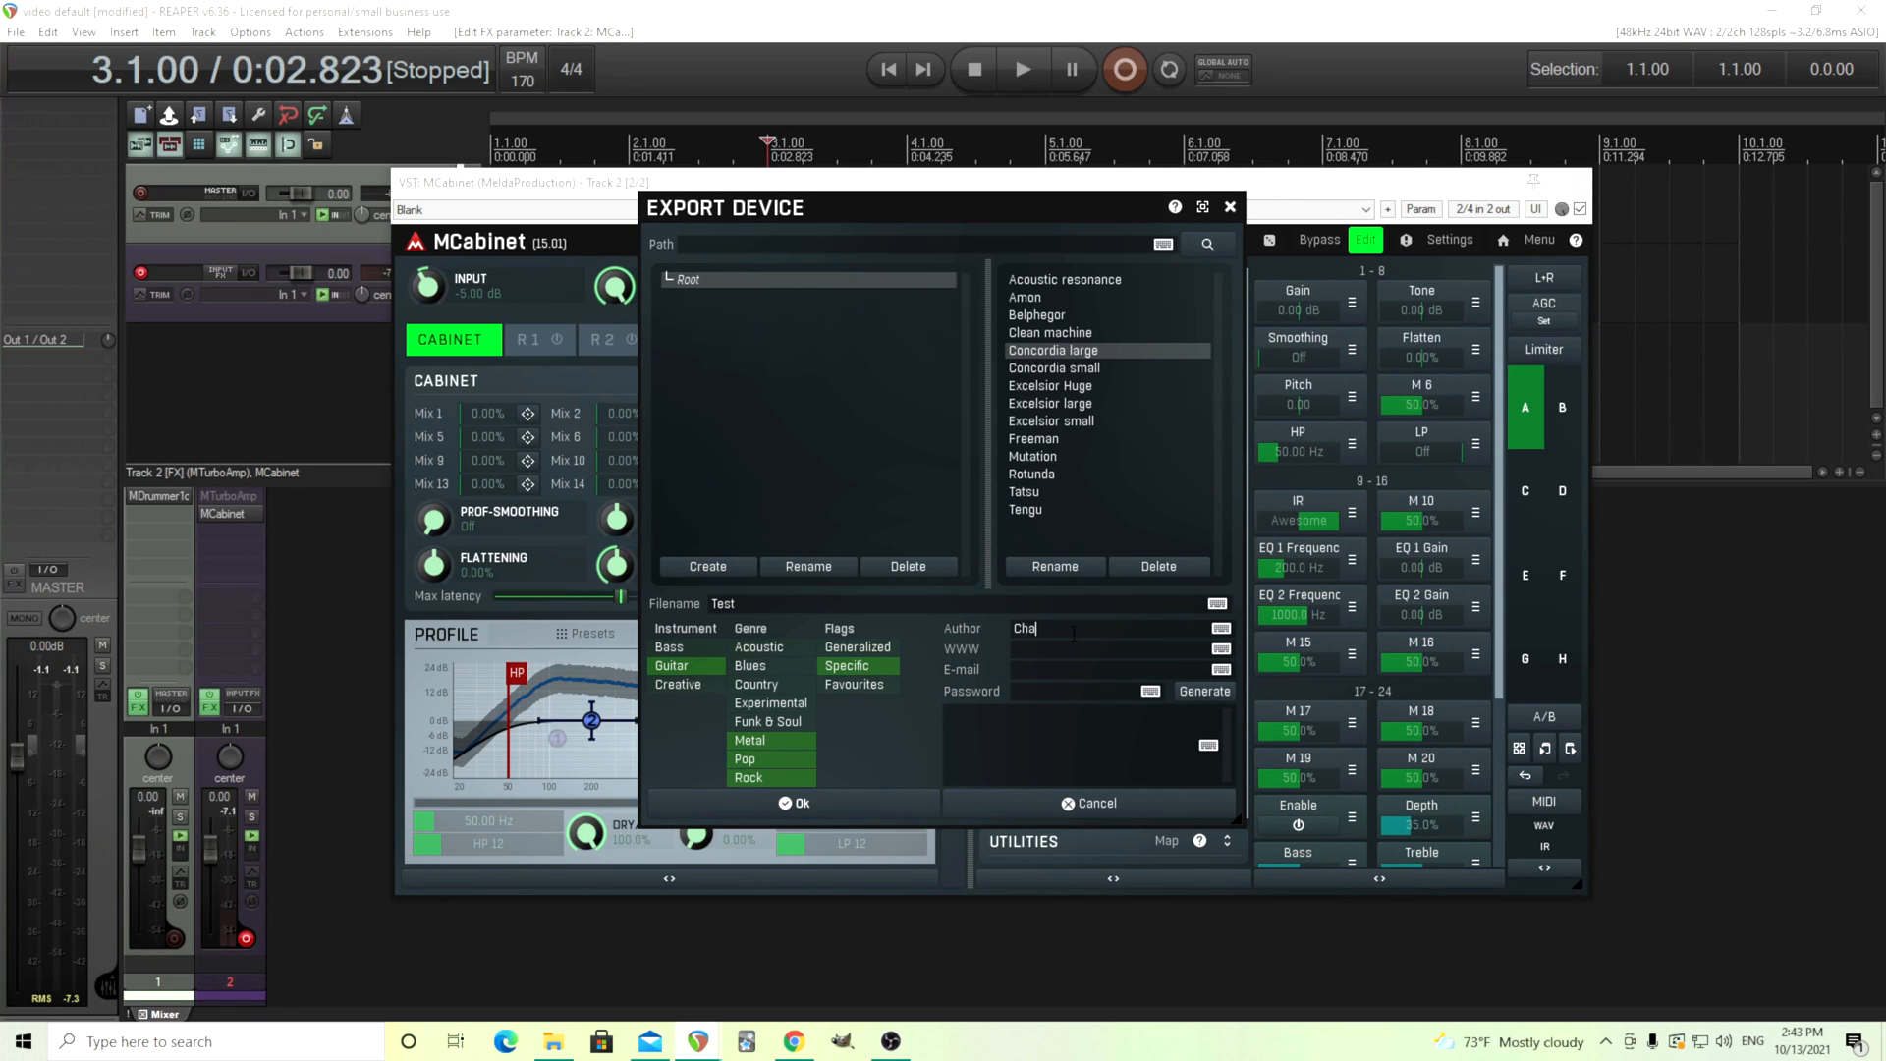
pyautogui.write('ndlerguitar')
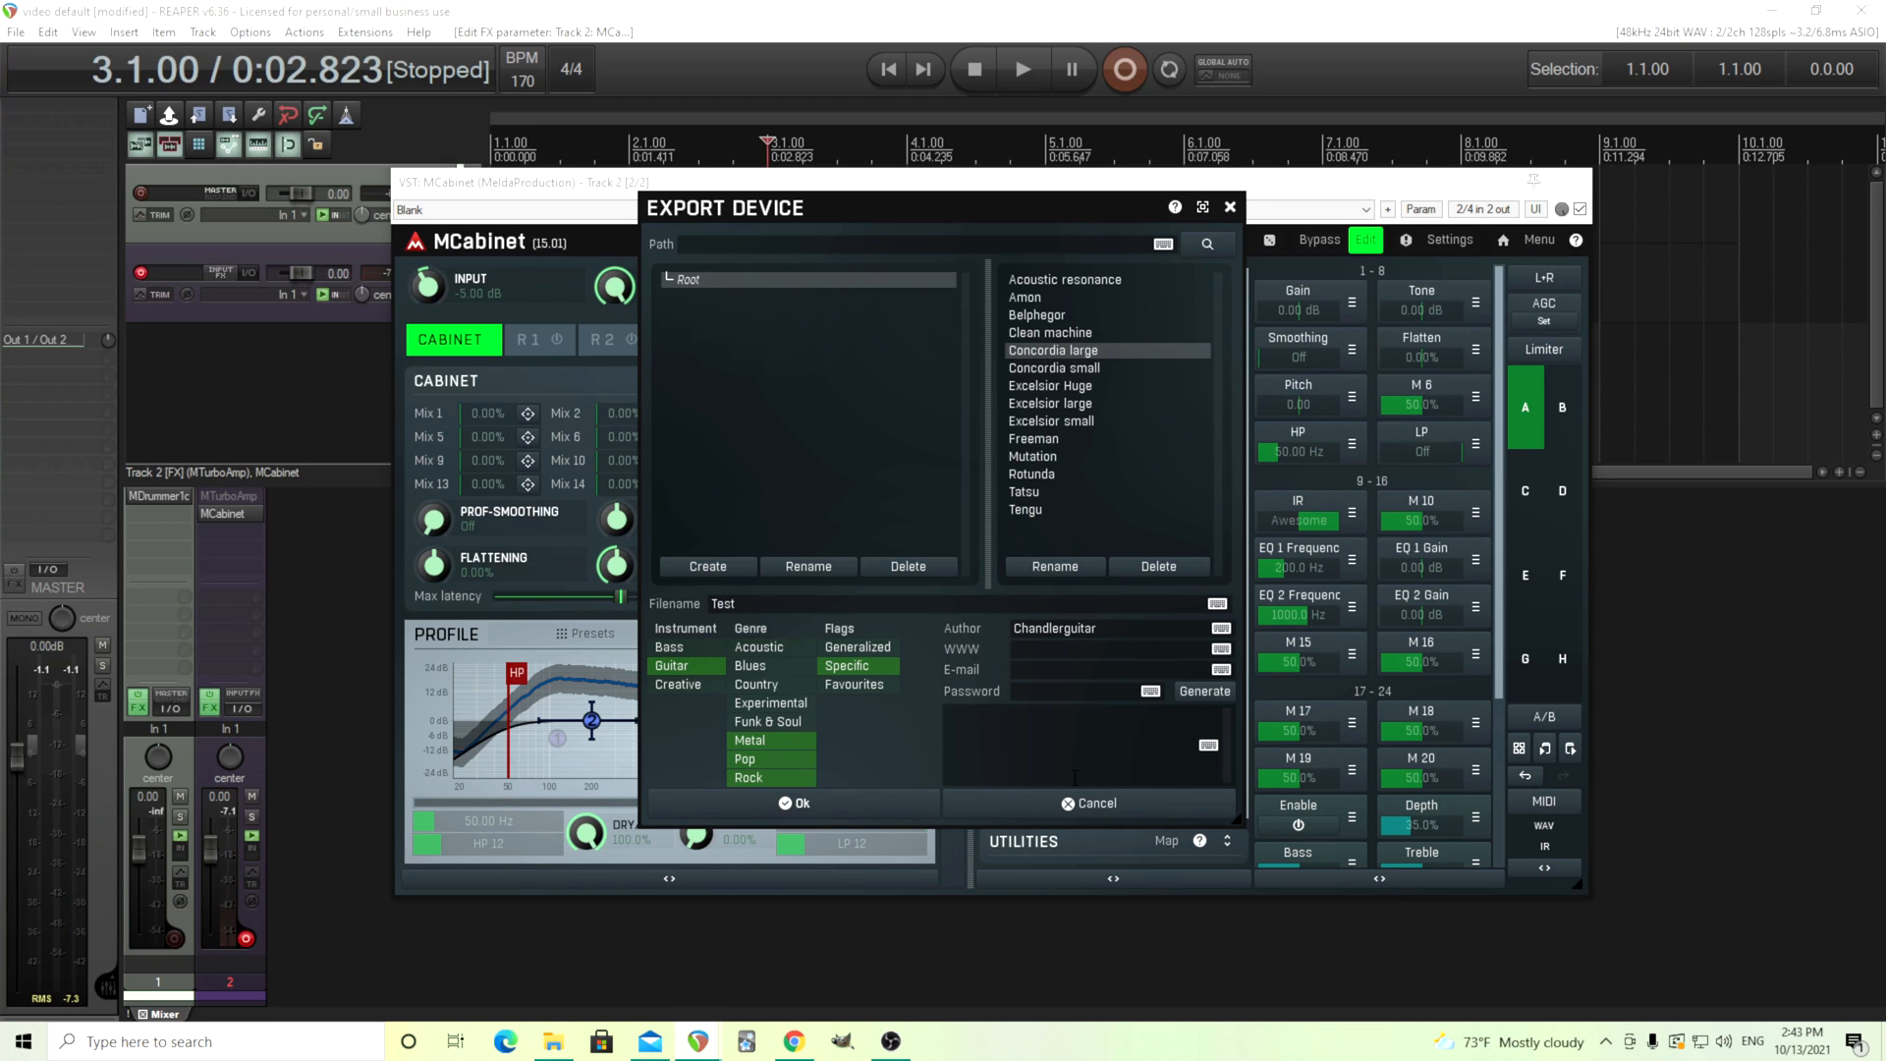
pyautogui.click(1095, 628)
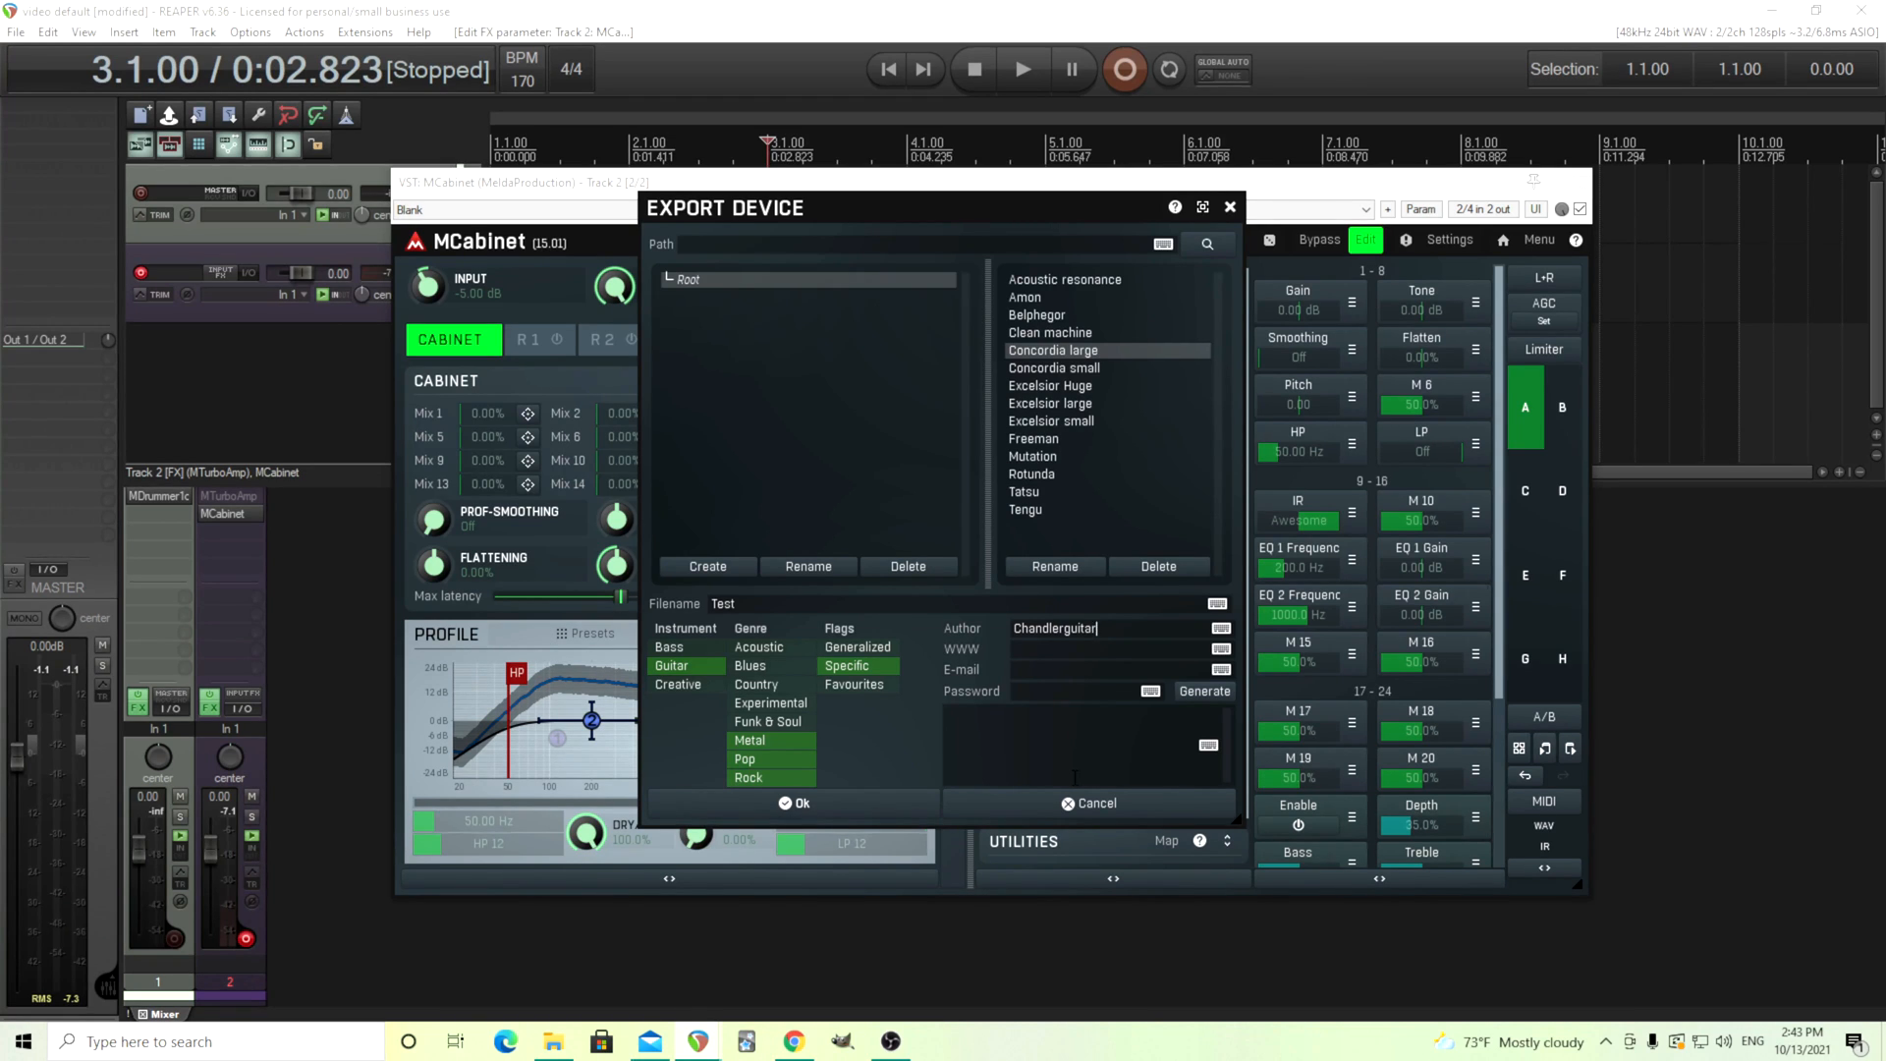
pyautogui.moveTo(1163, 829)
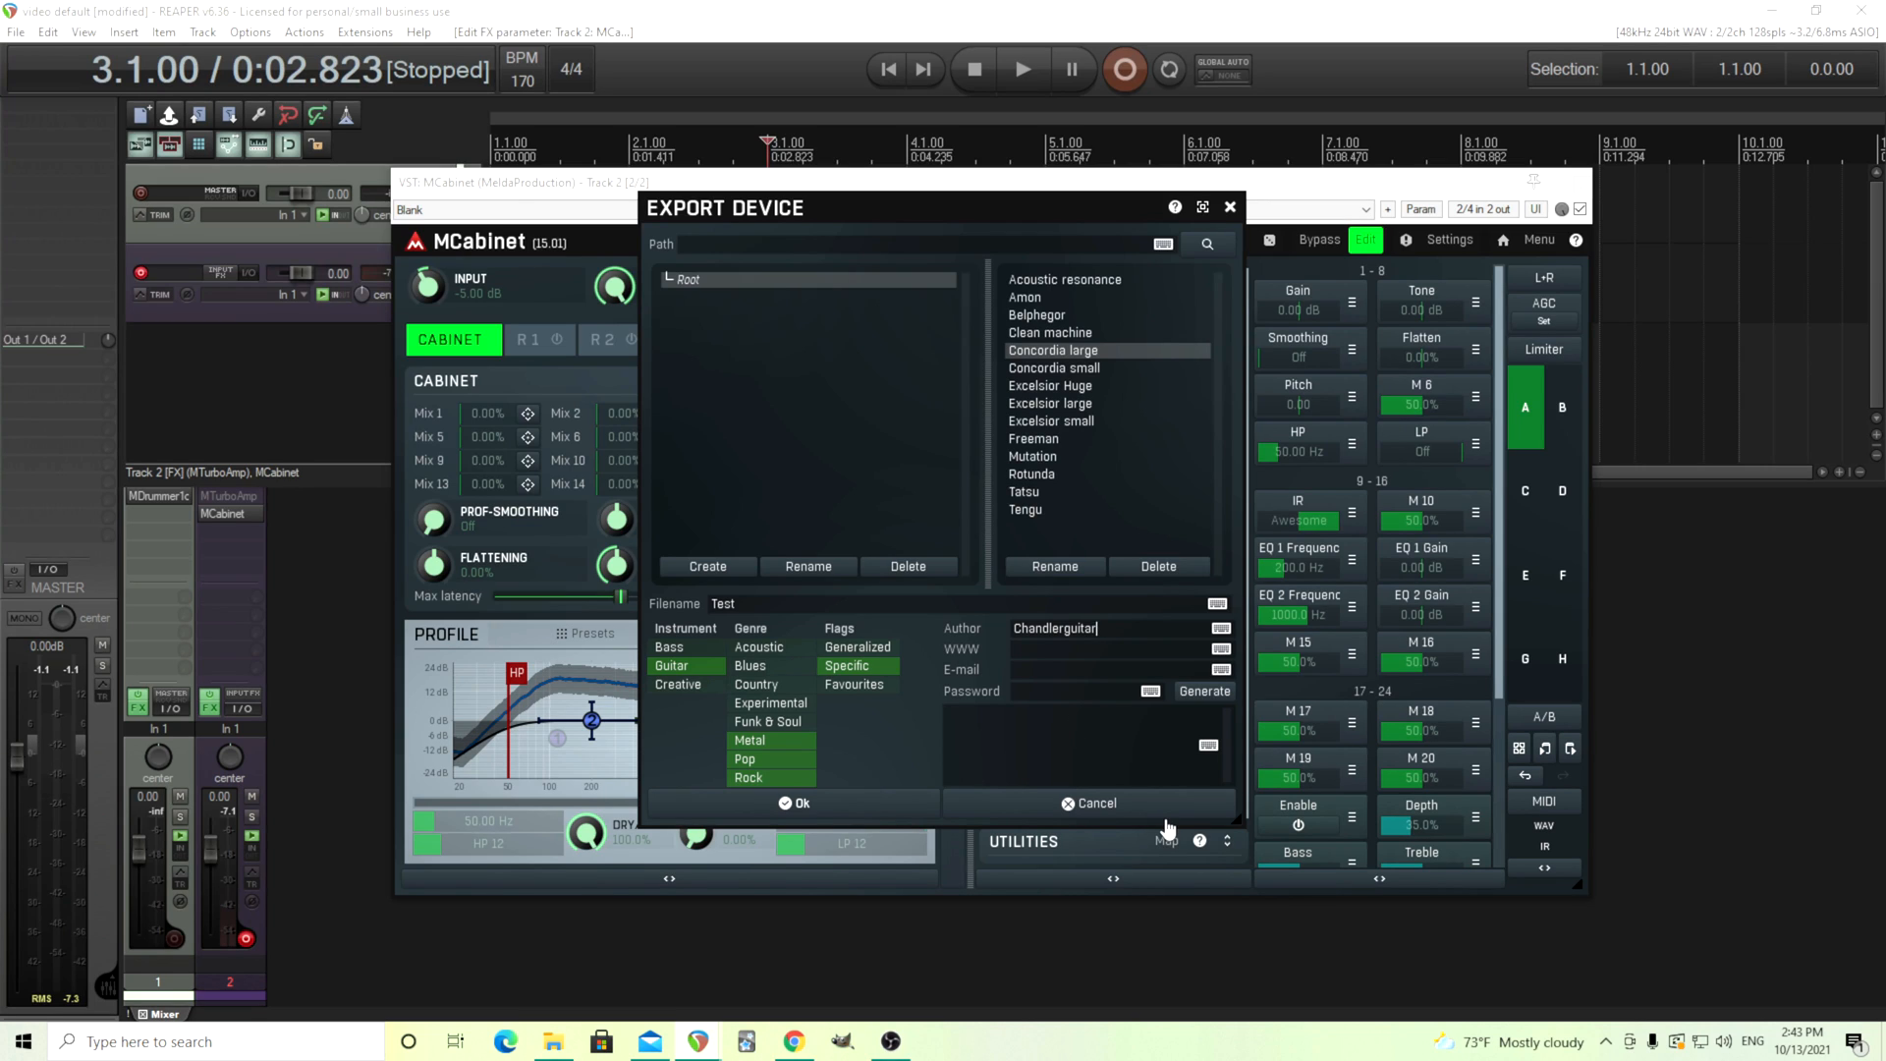
pyautogui.moveTo(1167, 829)
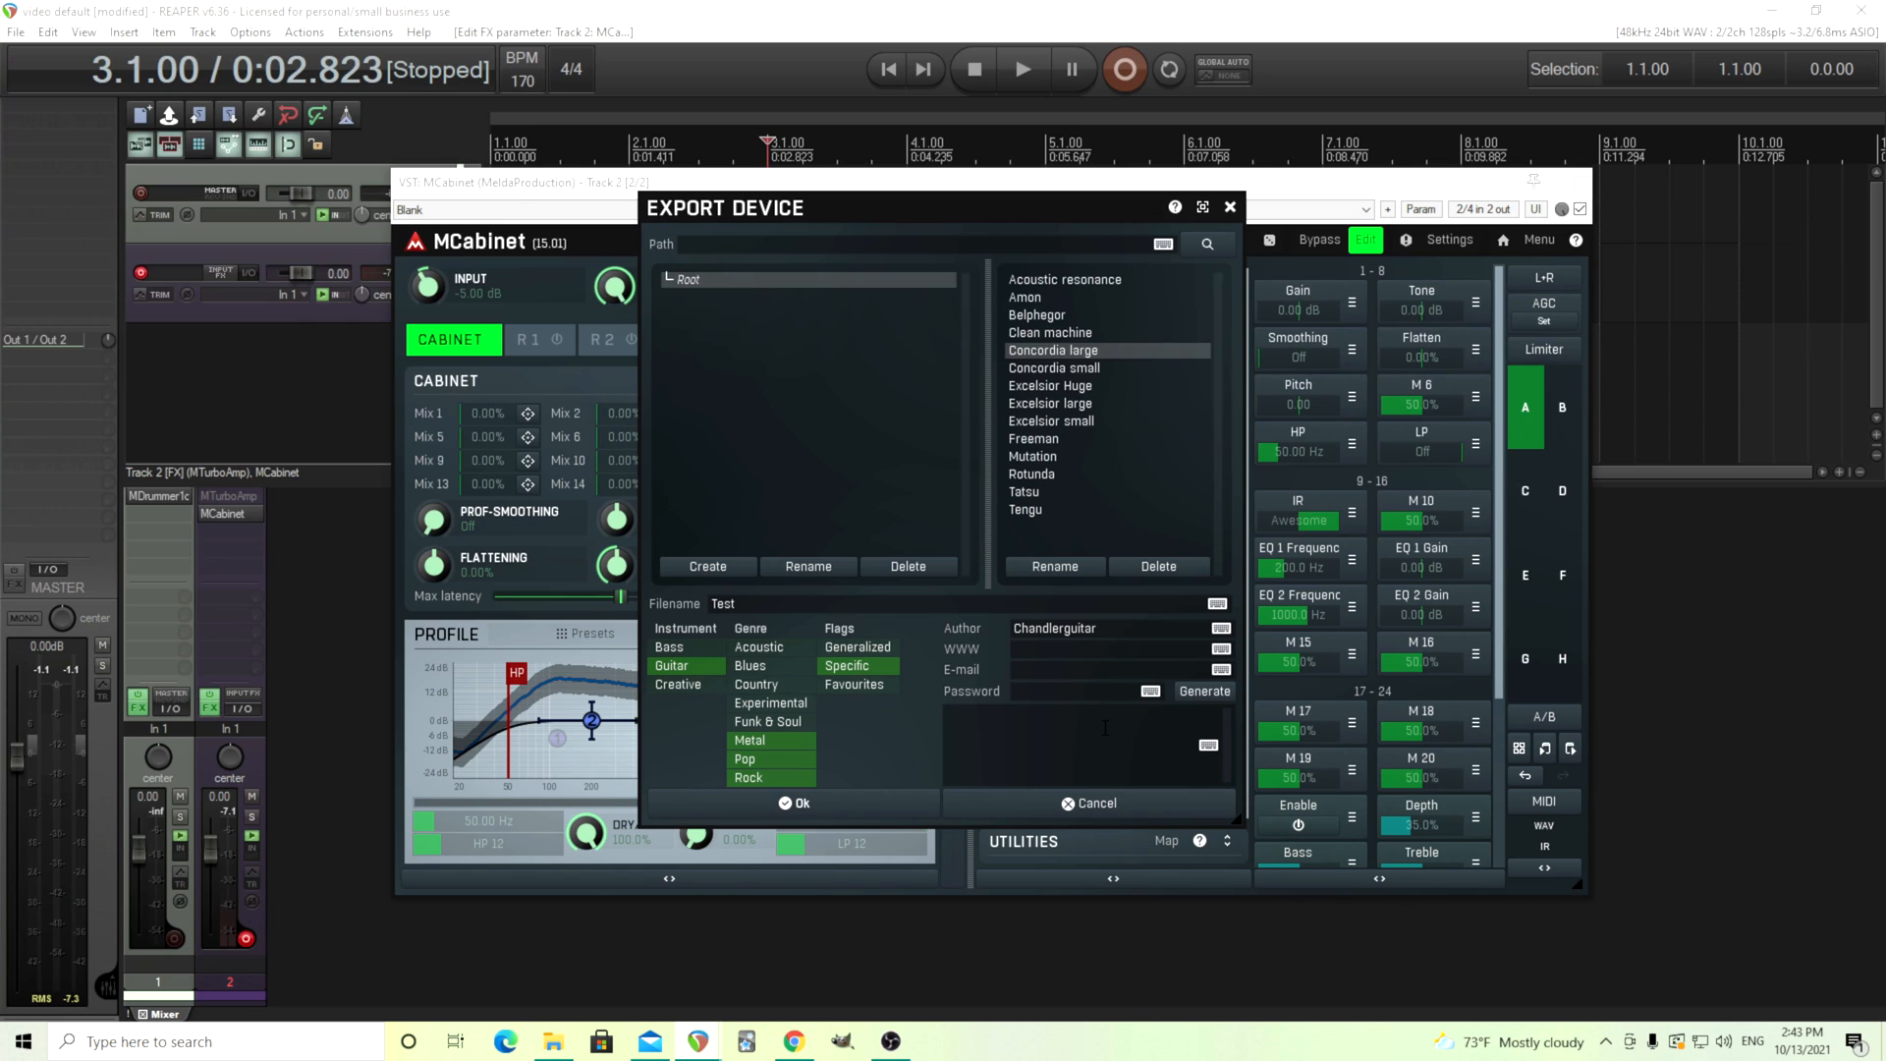
pyautogui.write('This is a test')
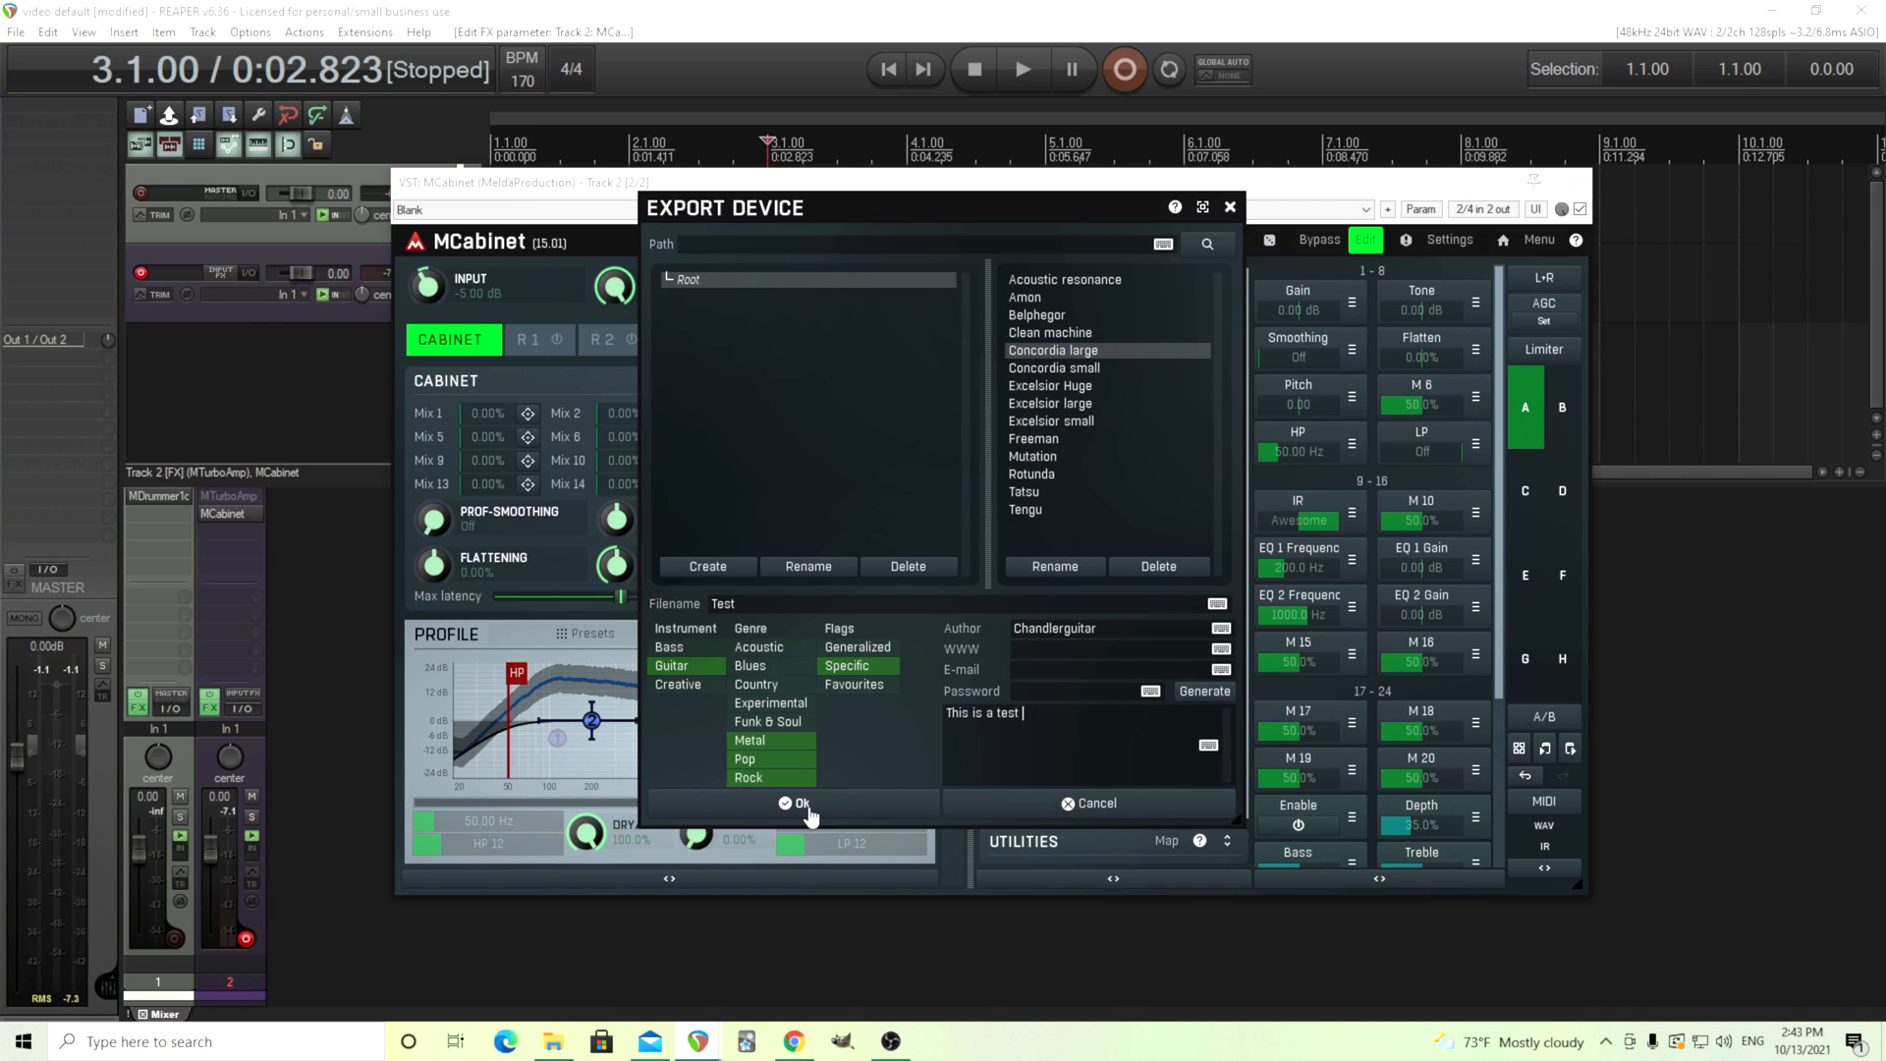
# Finish exporting the Test device and close the IR bank editor
pyautogui.click(802, 801)
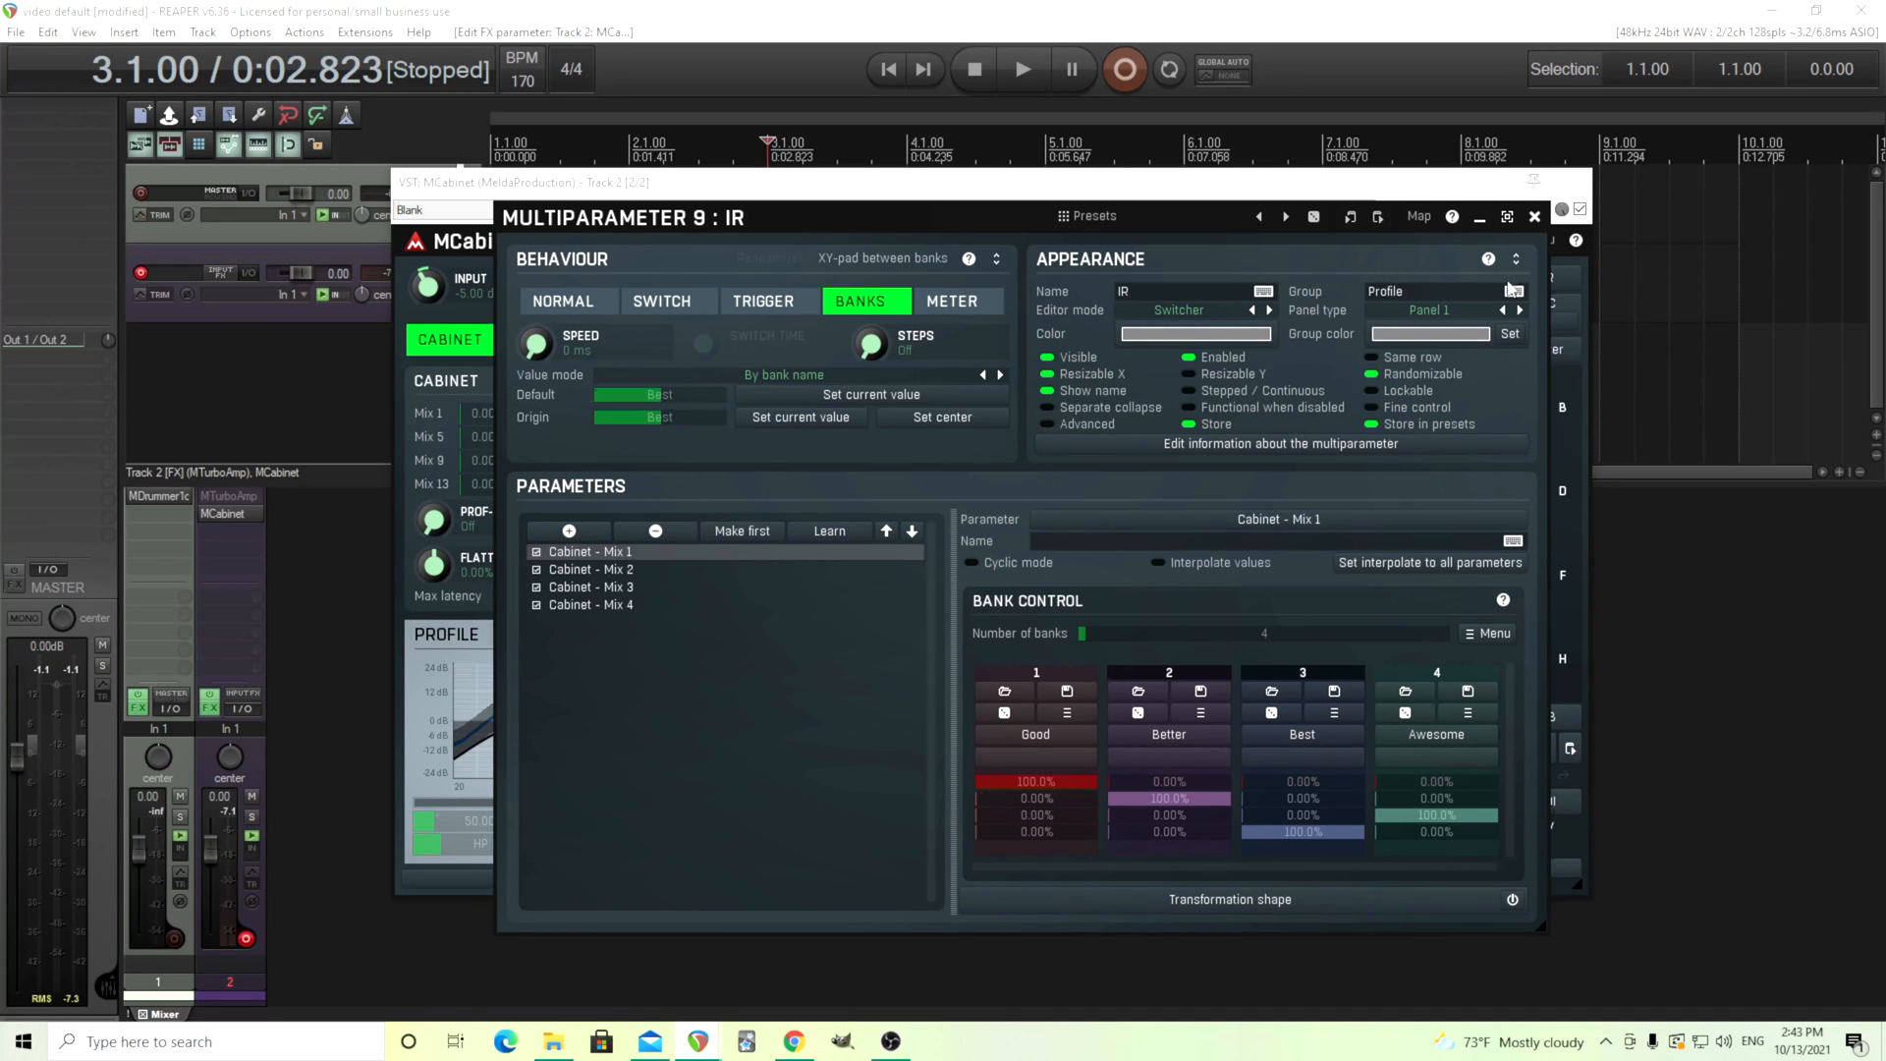
pyautogui.click(1534, 216)
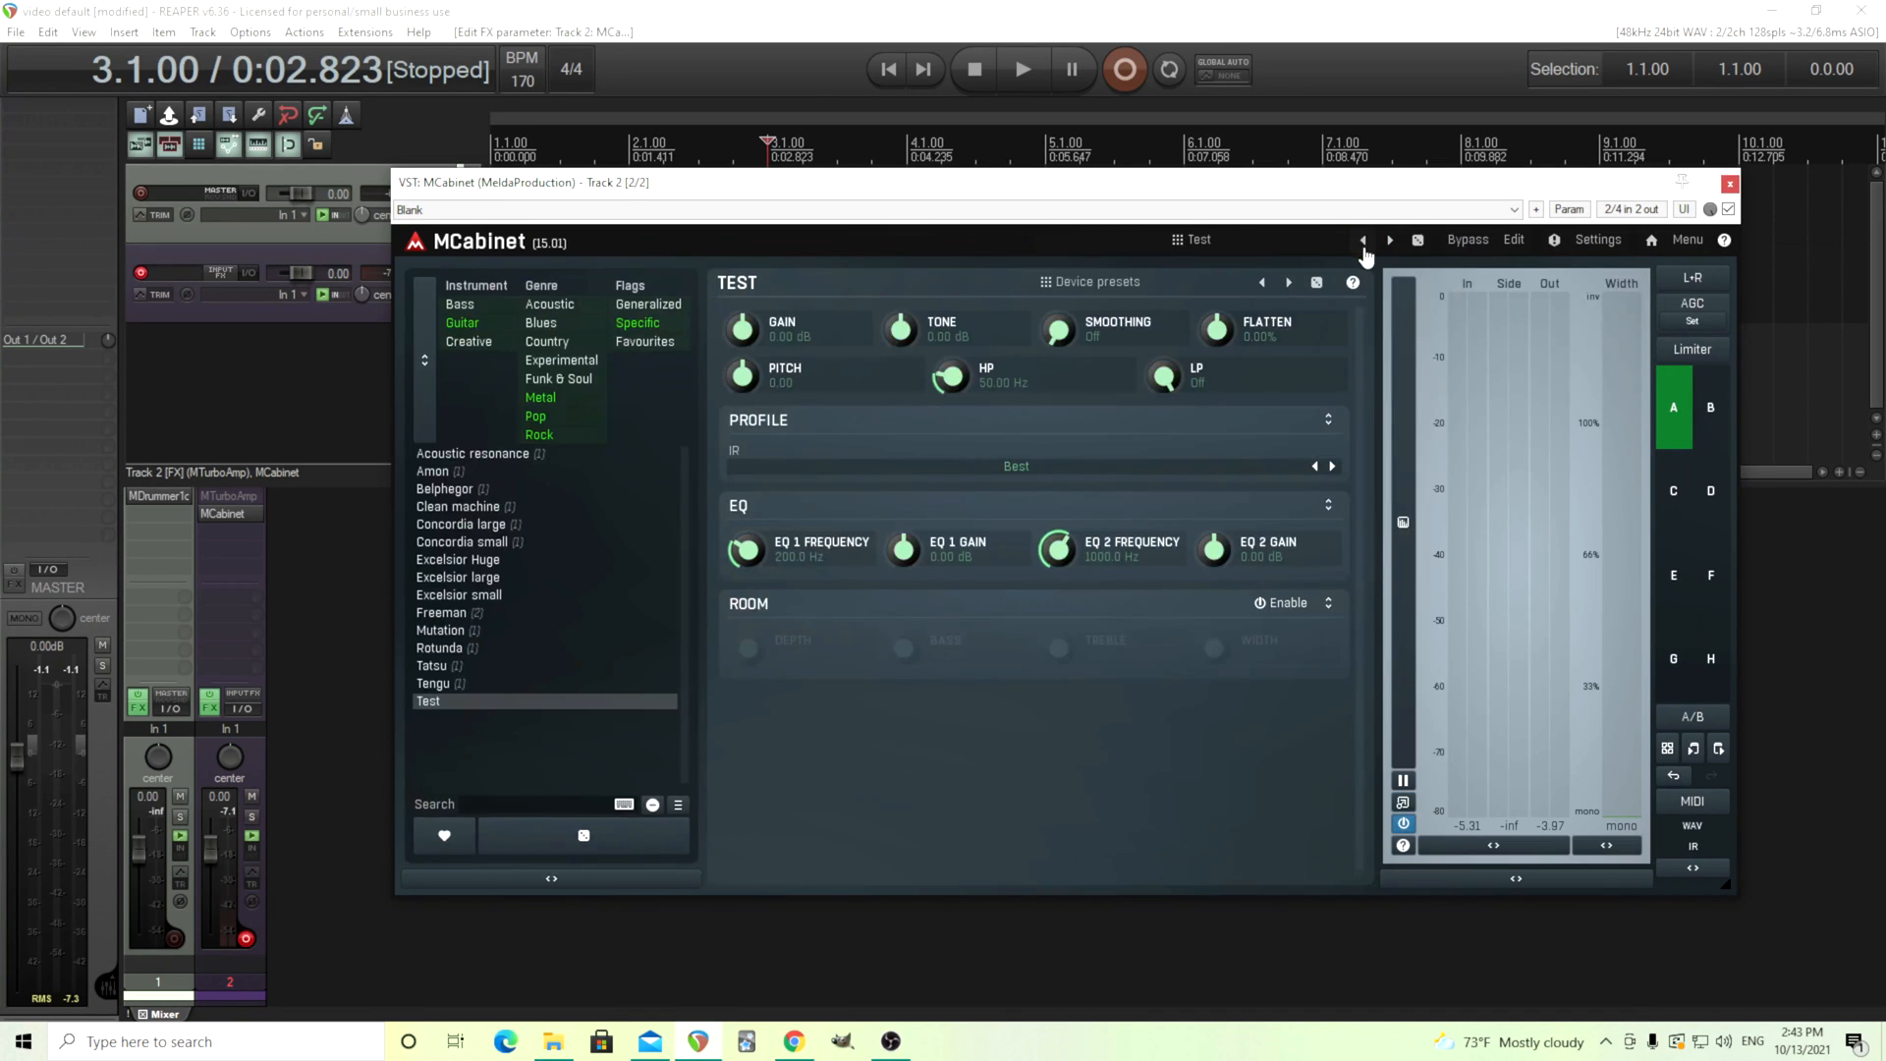
# Cycle the IR switcher through its banks, then load the Tatsu cabinet device
pyautogui.click(1332, 468)
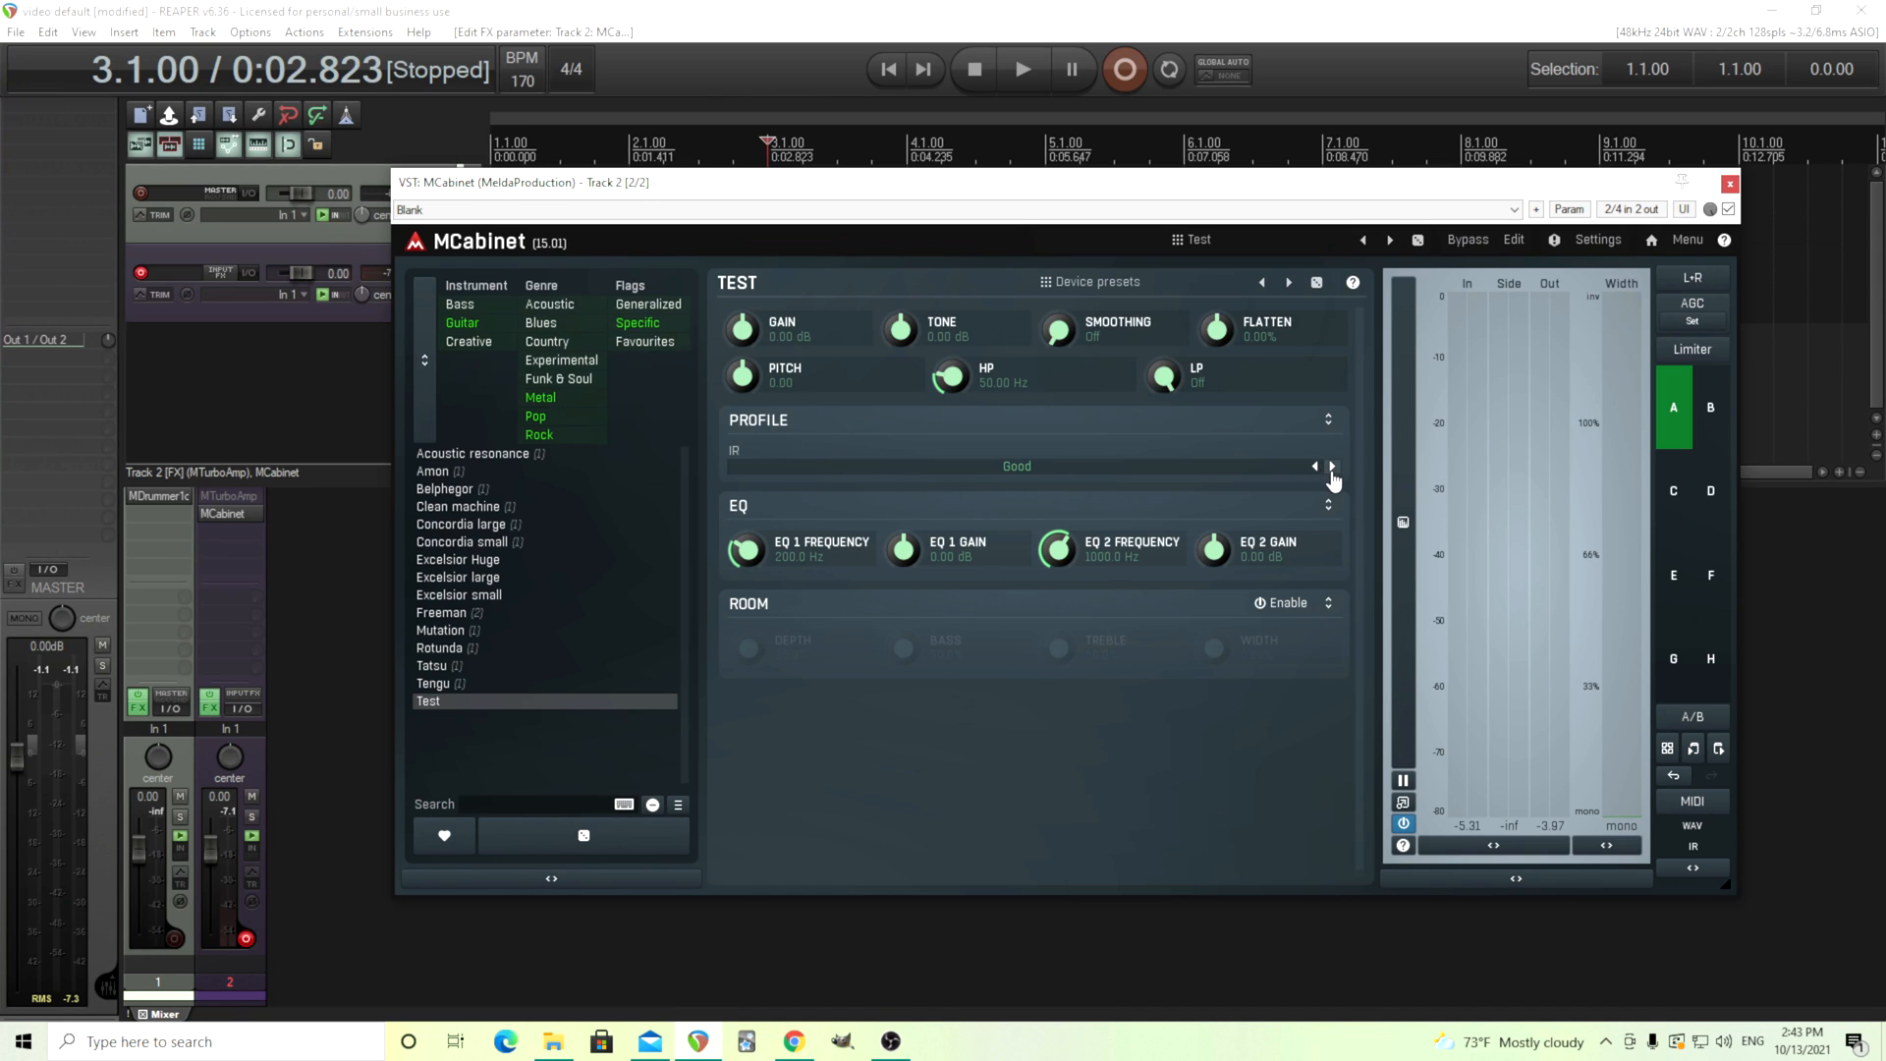
pyautogui.click(1332, 466)
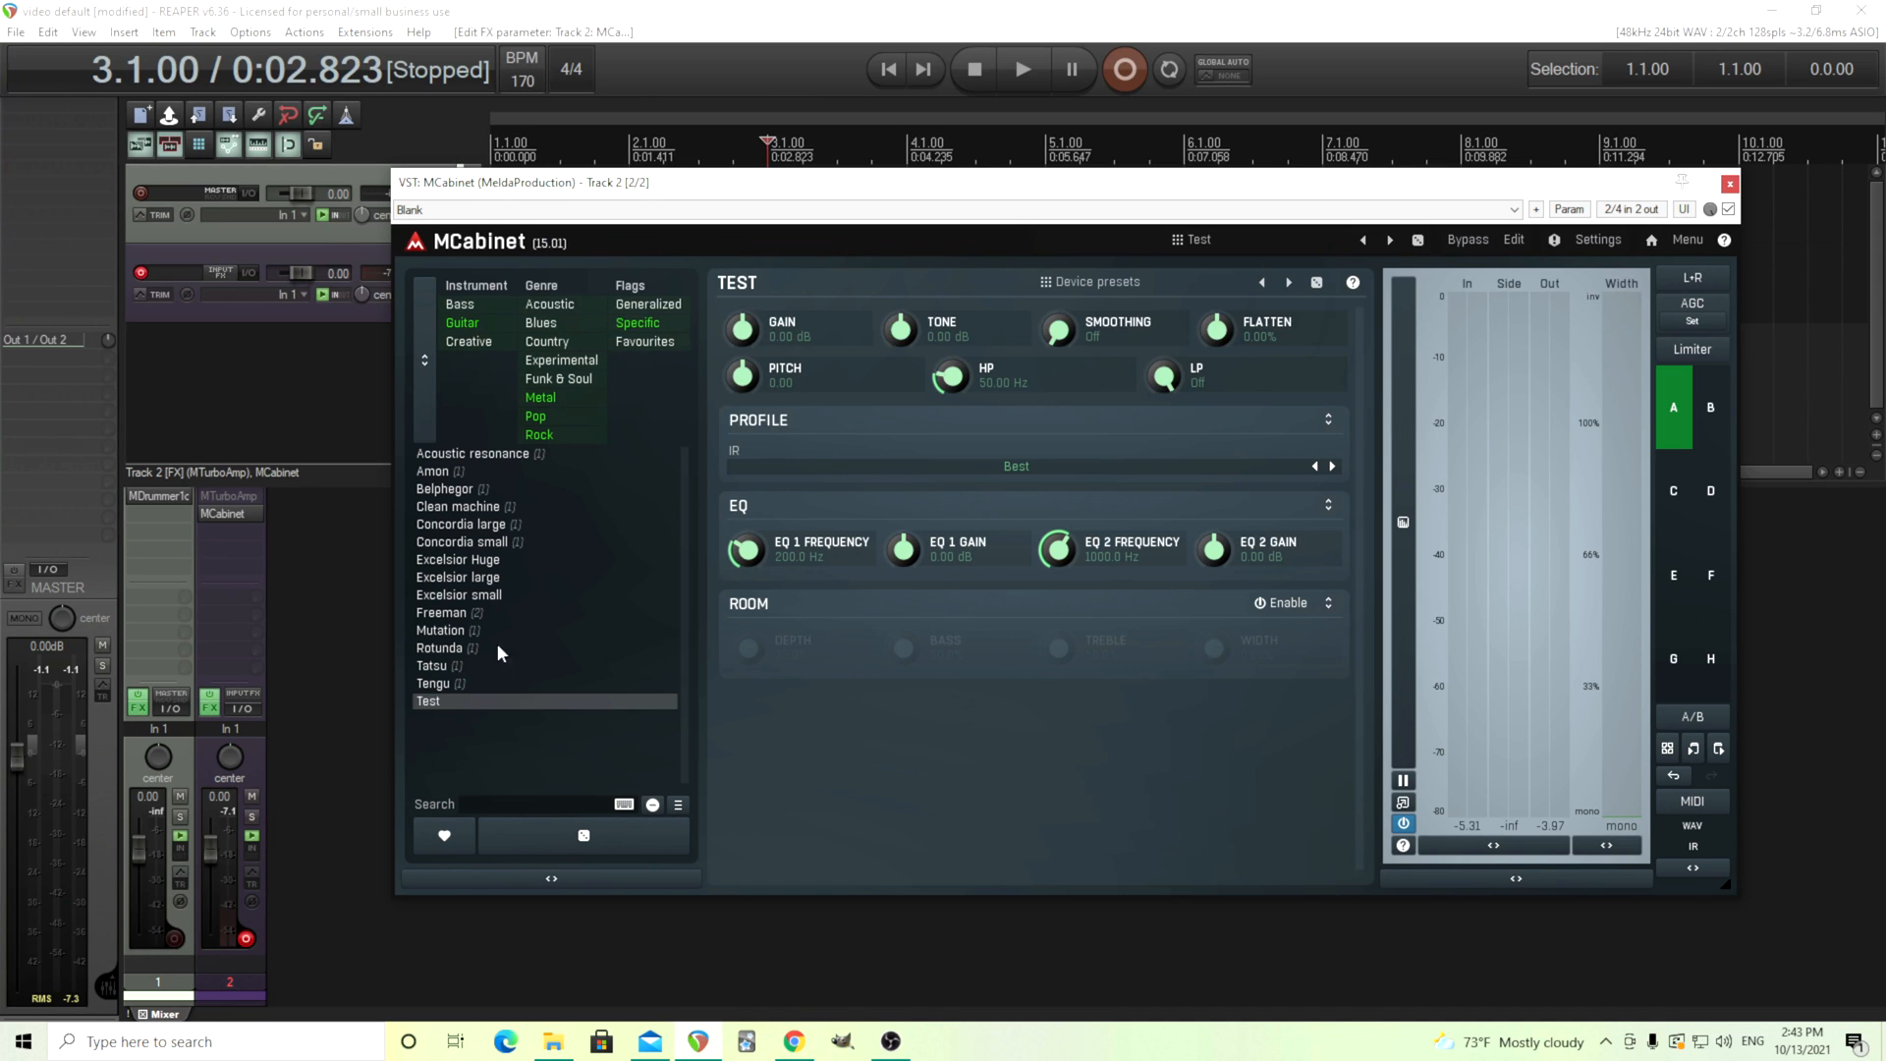
pyautogui.click(432, 666)
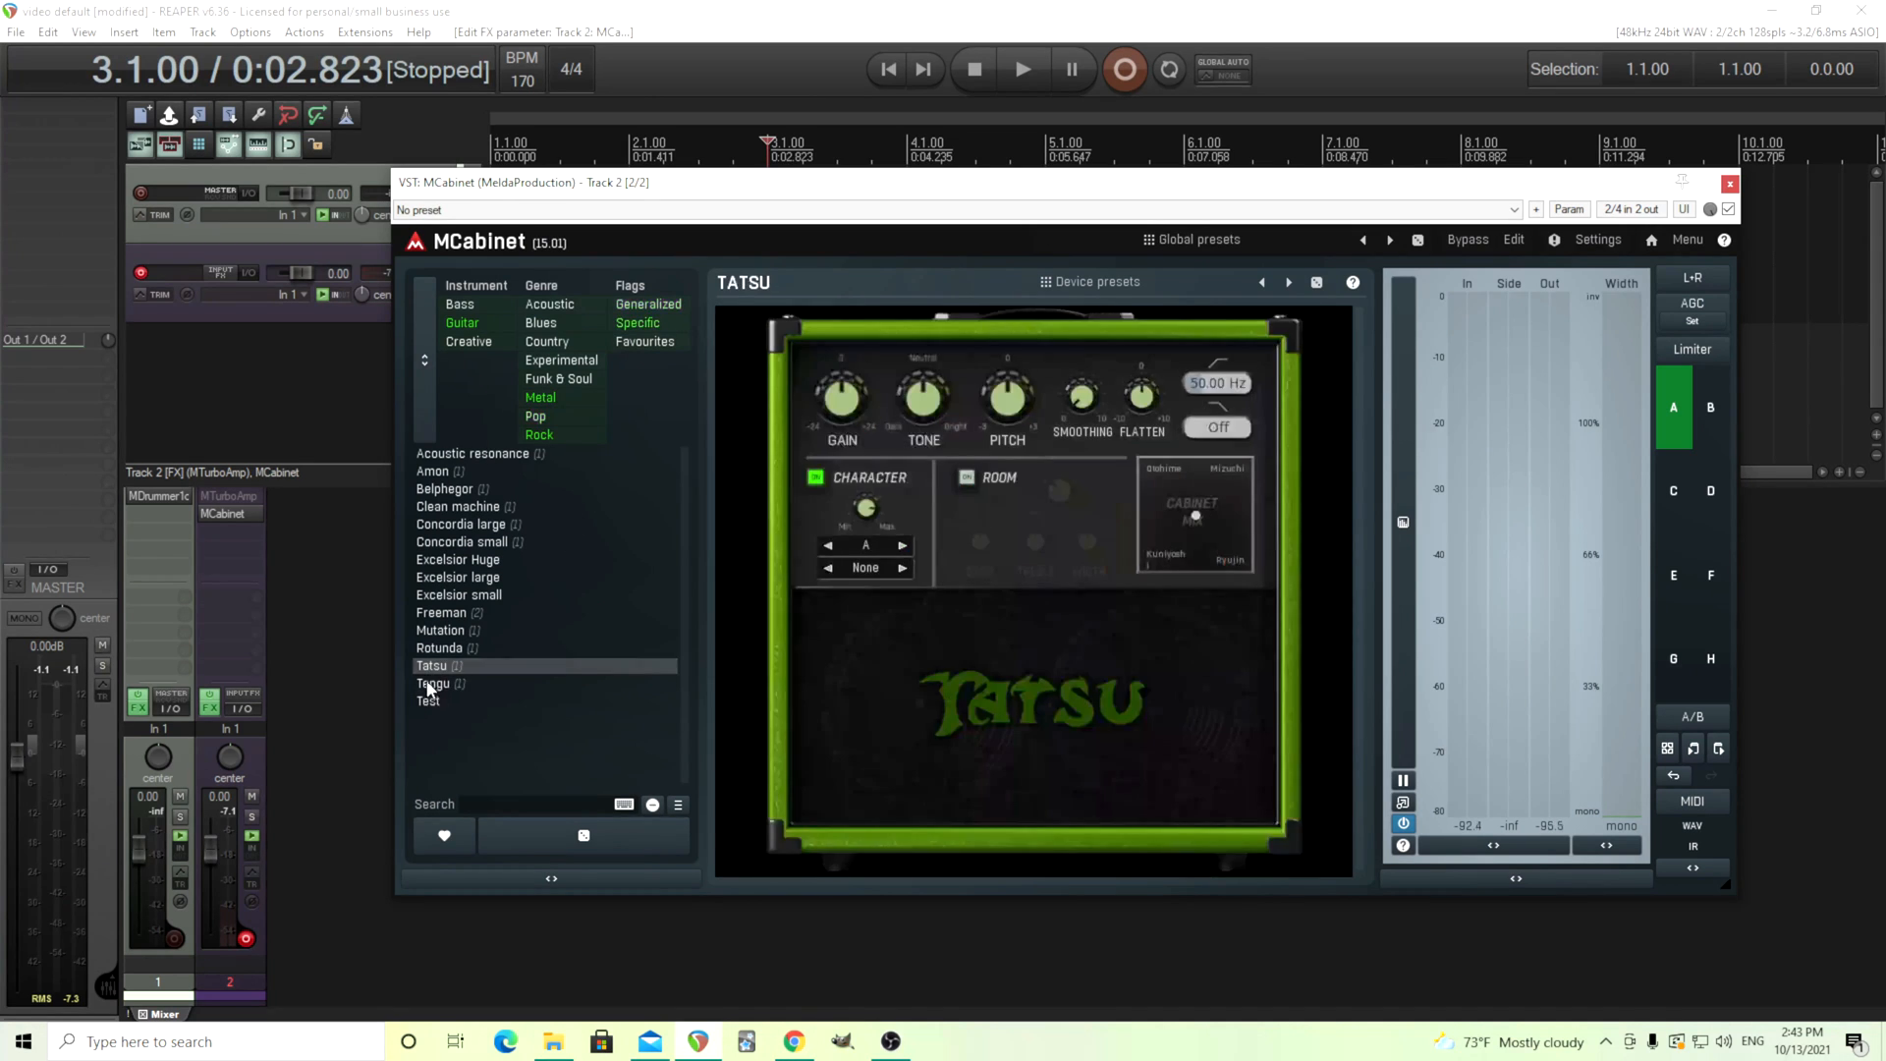
# Load the exported Test device from MCabinet's device list
pyautogui.click(428, 701)
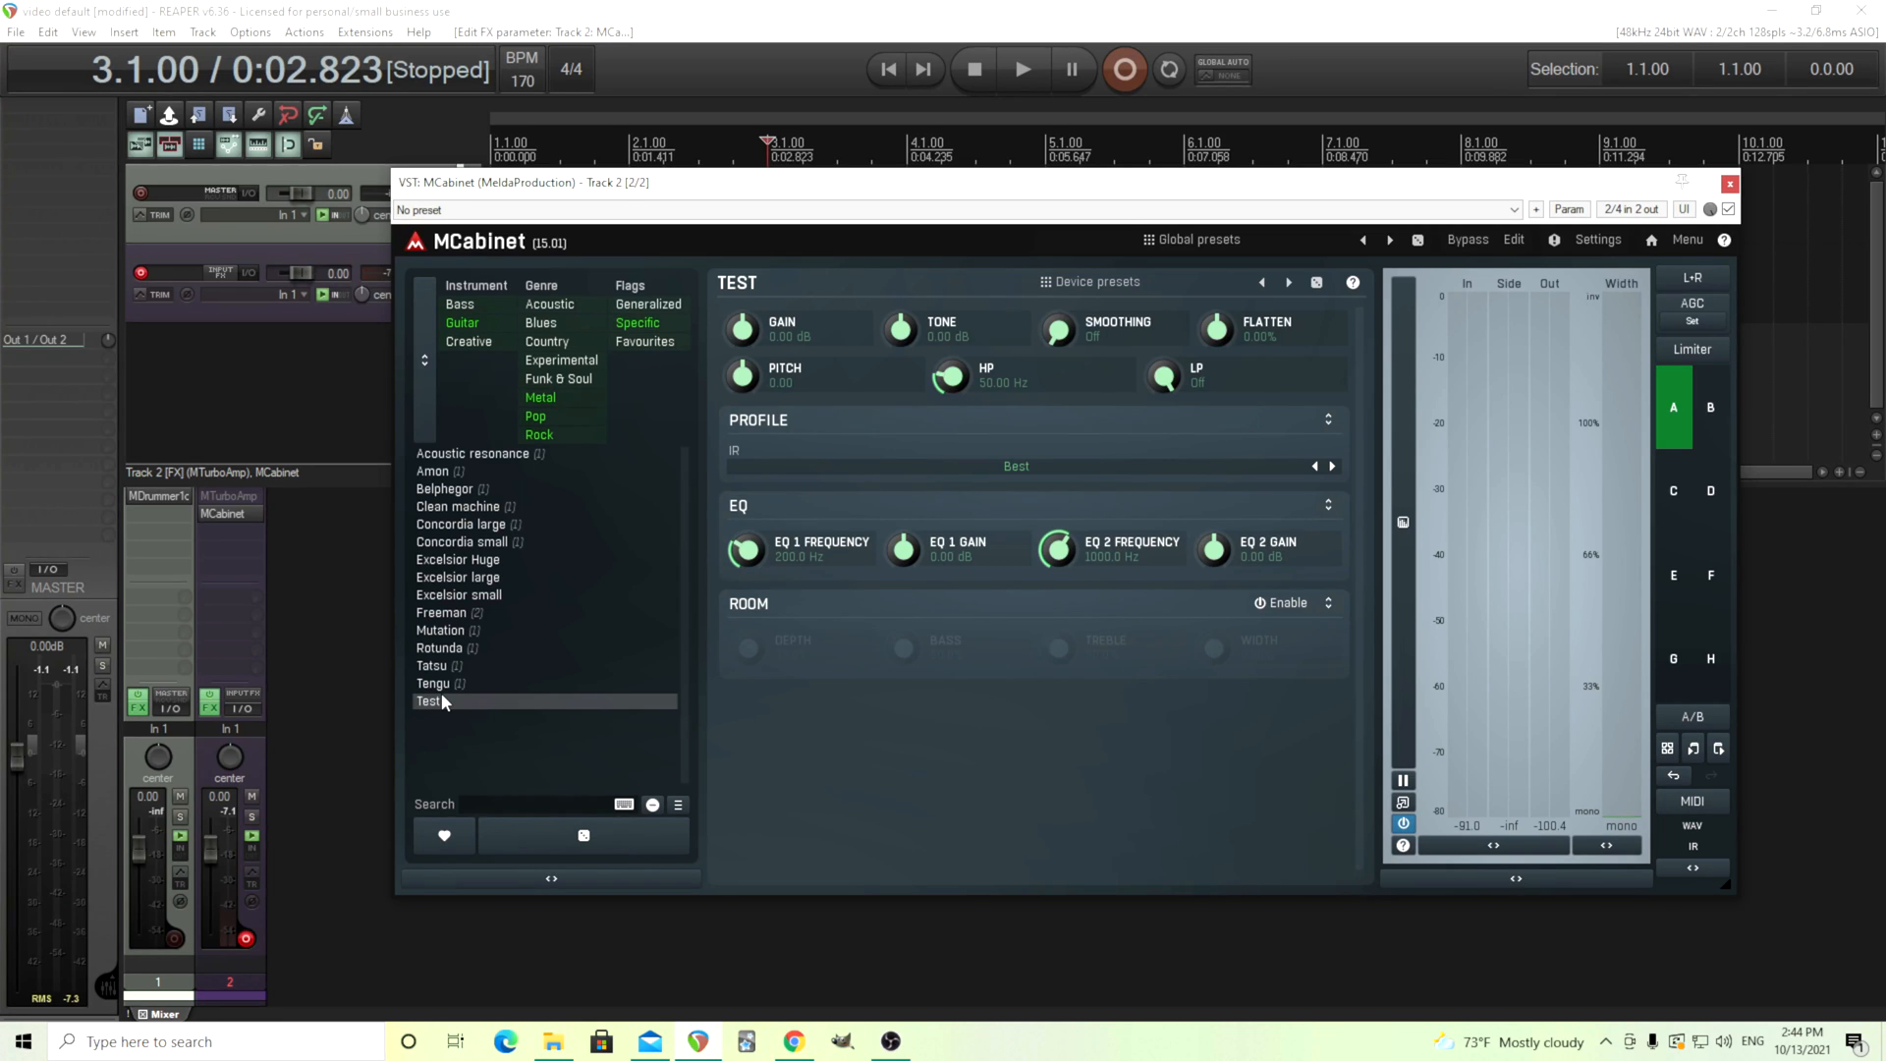
pyautogui.moveTo(690, 763)
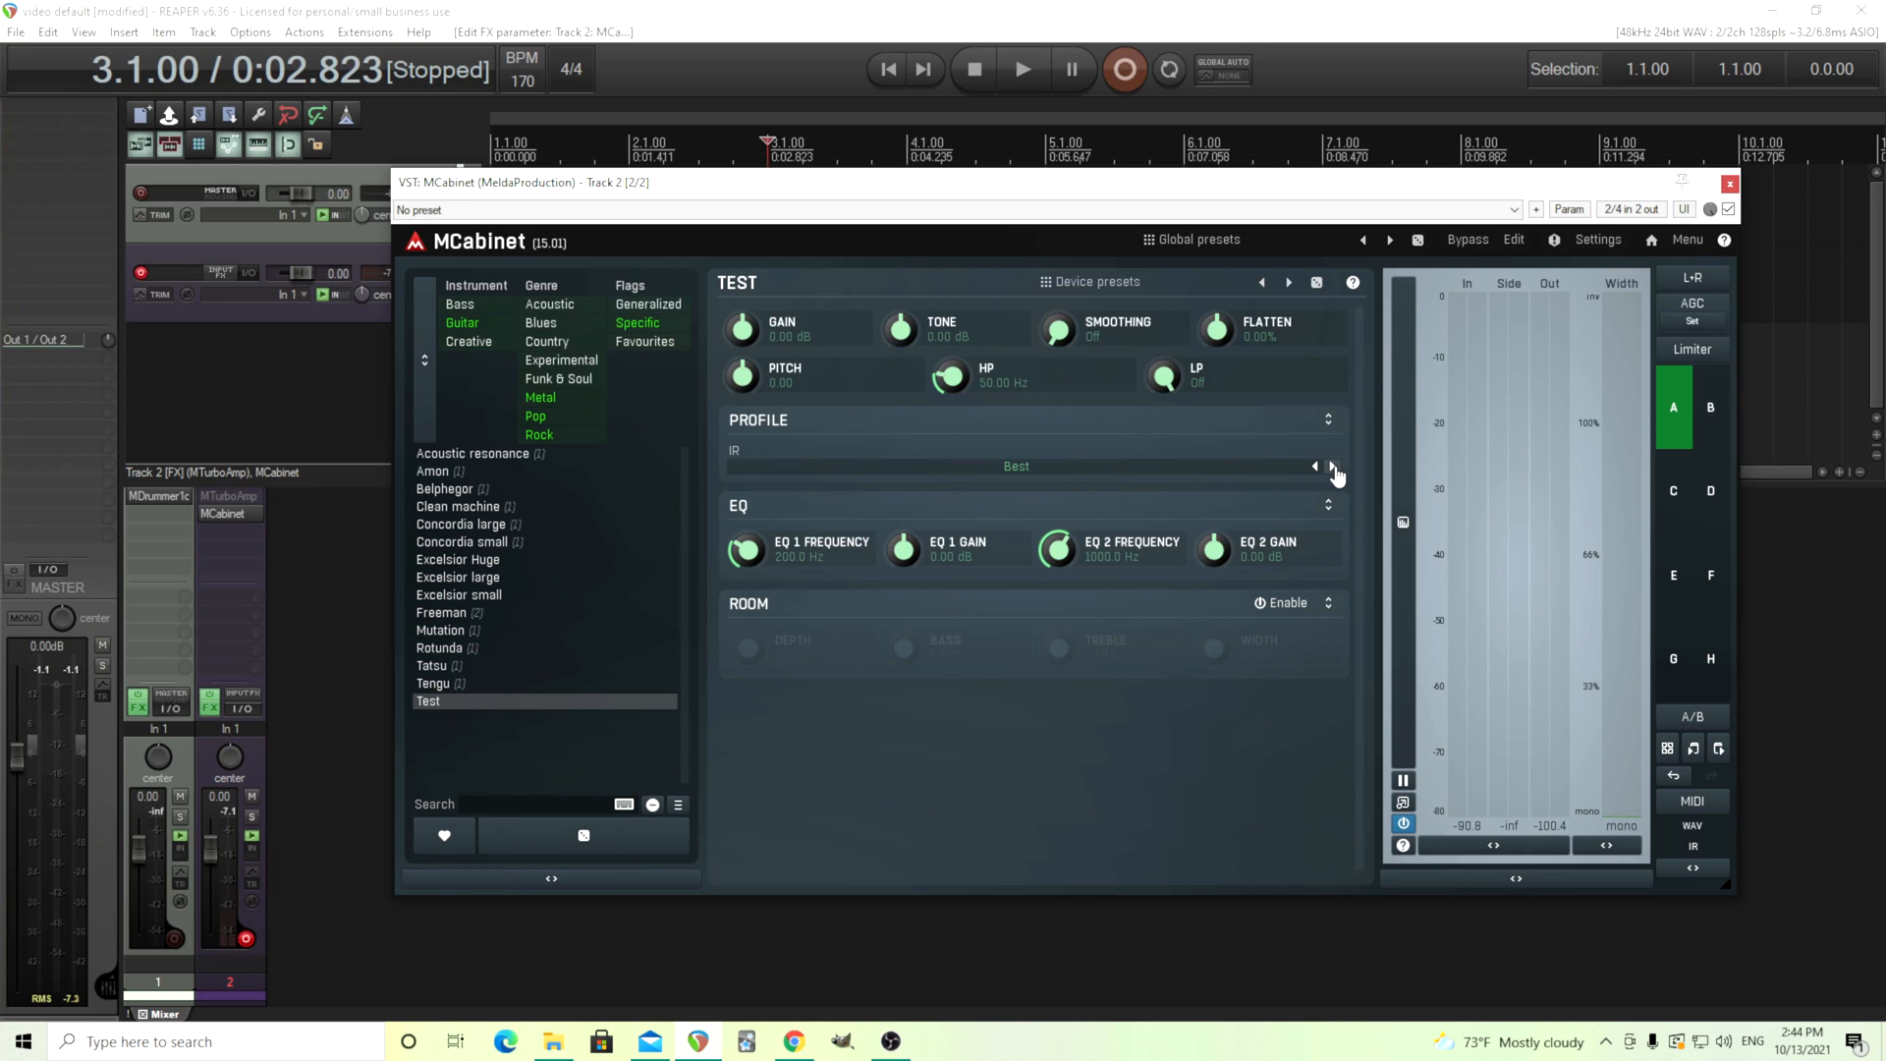
pyautogui.moveTo(1181, 482)
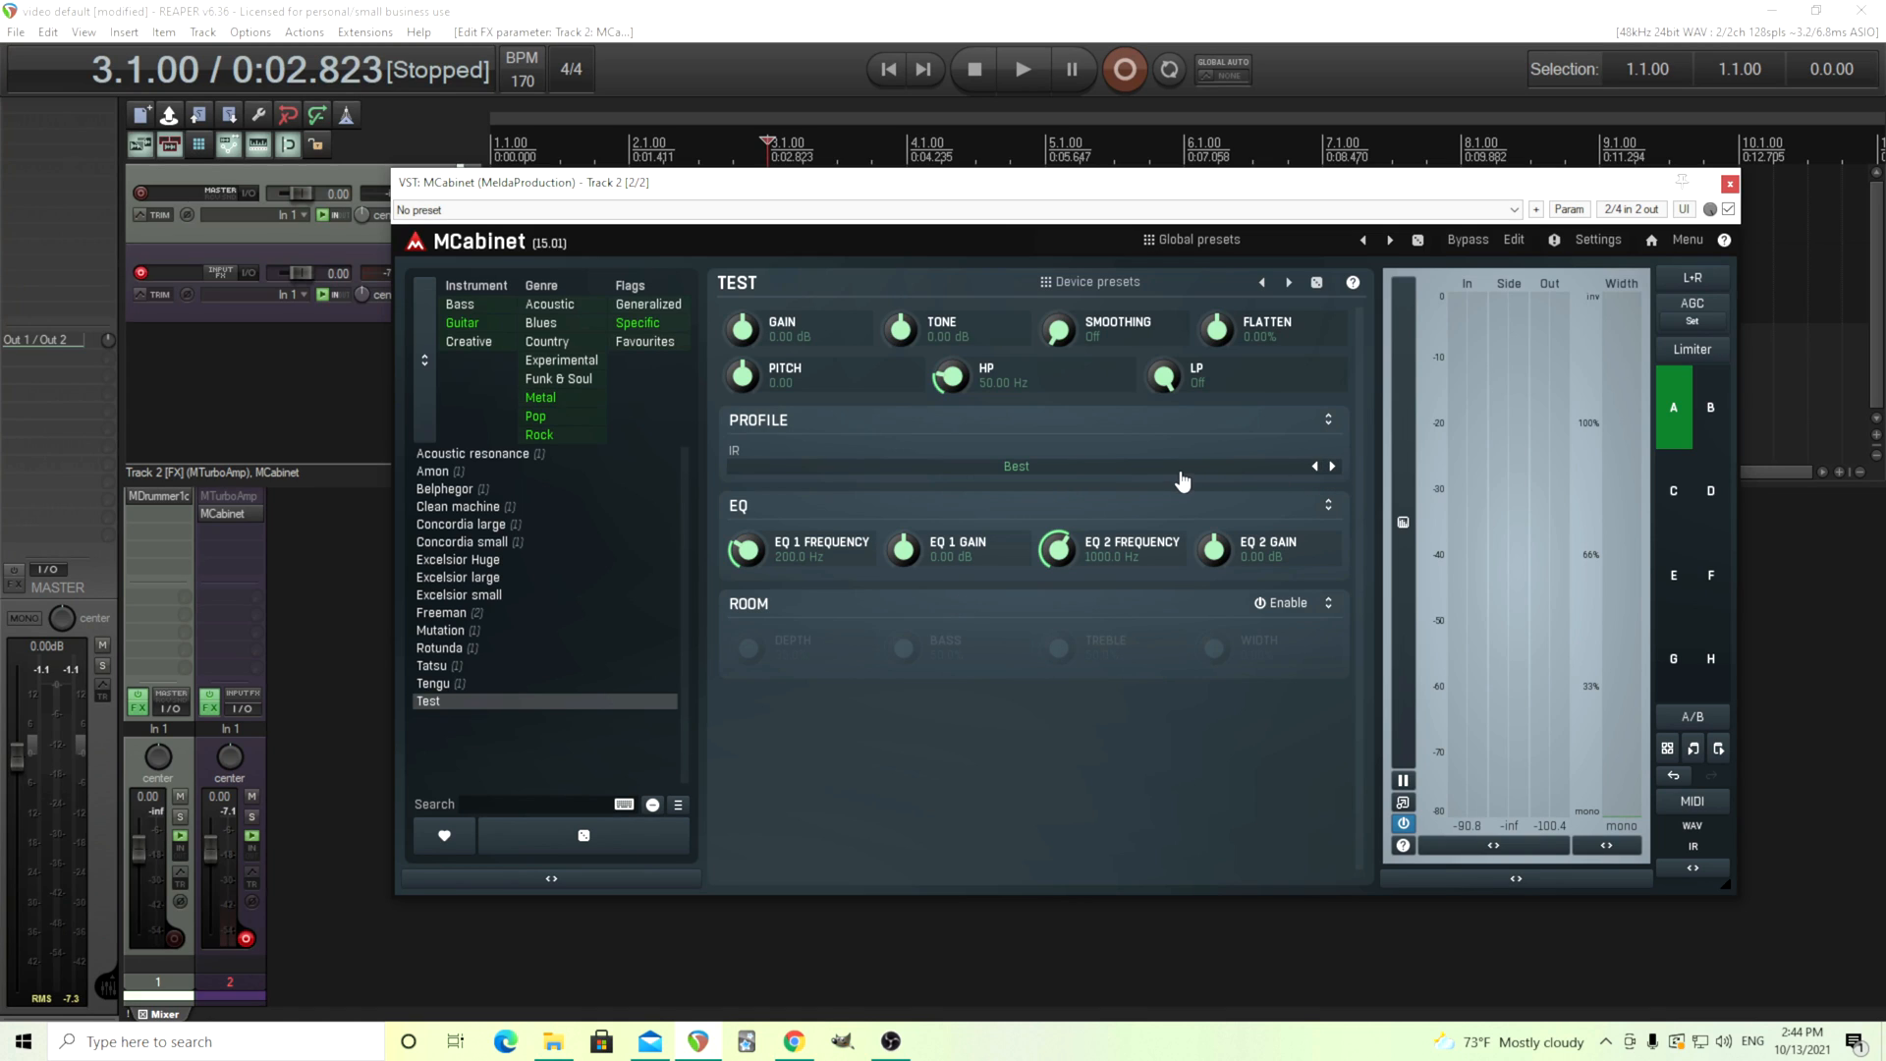
pyautogui.moveTo(1179, 491)
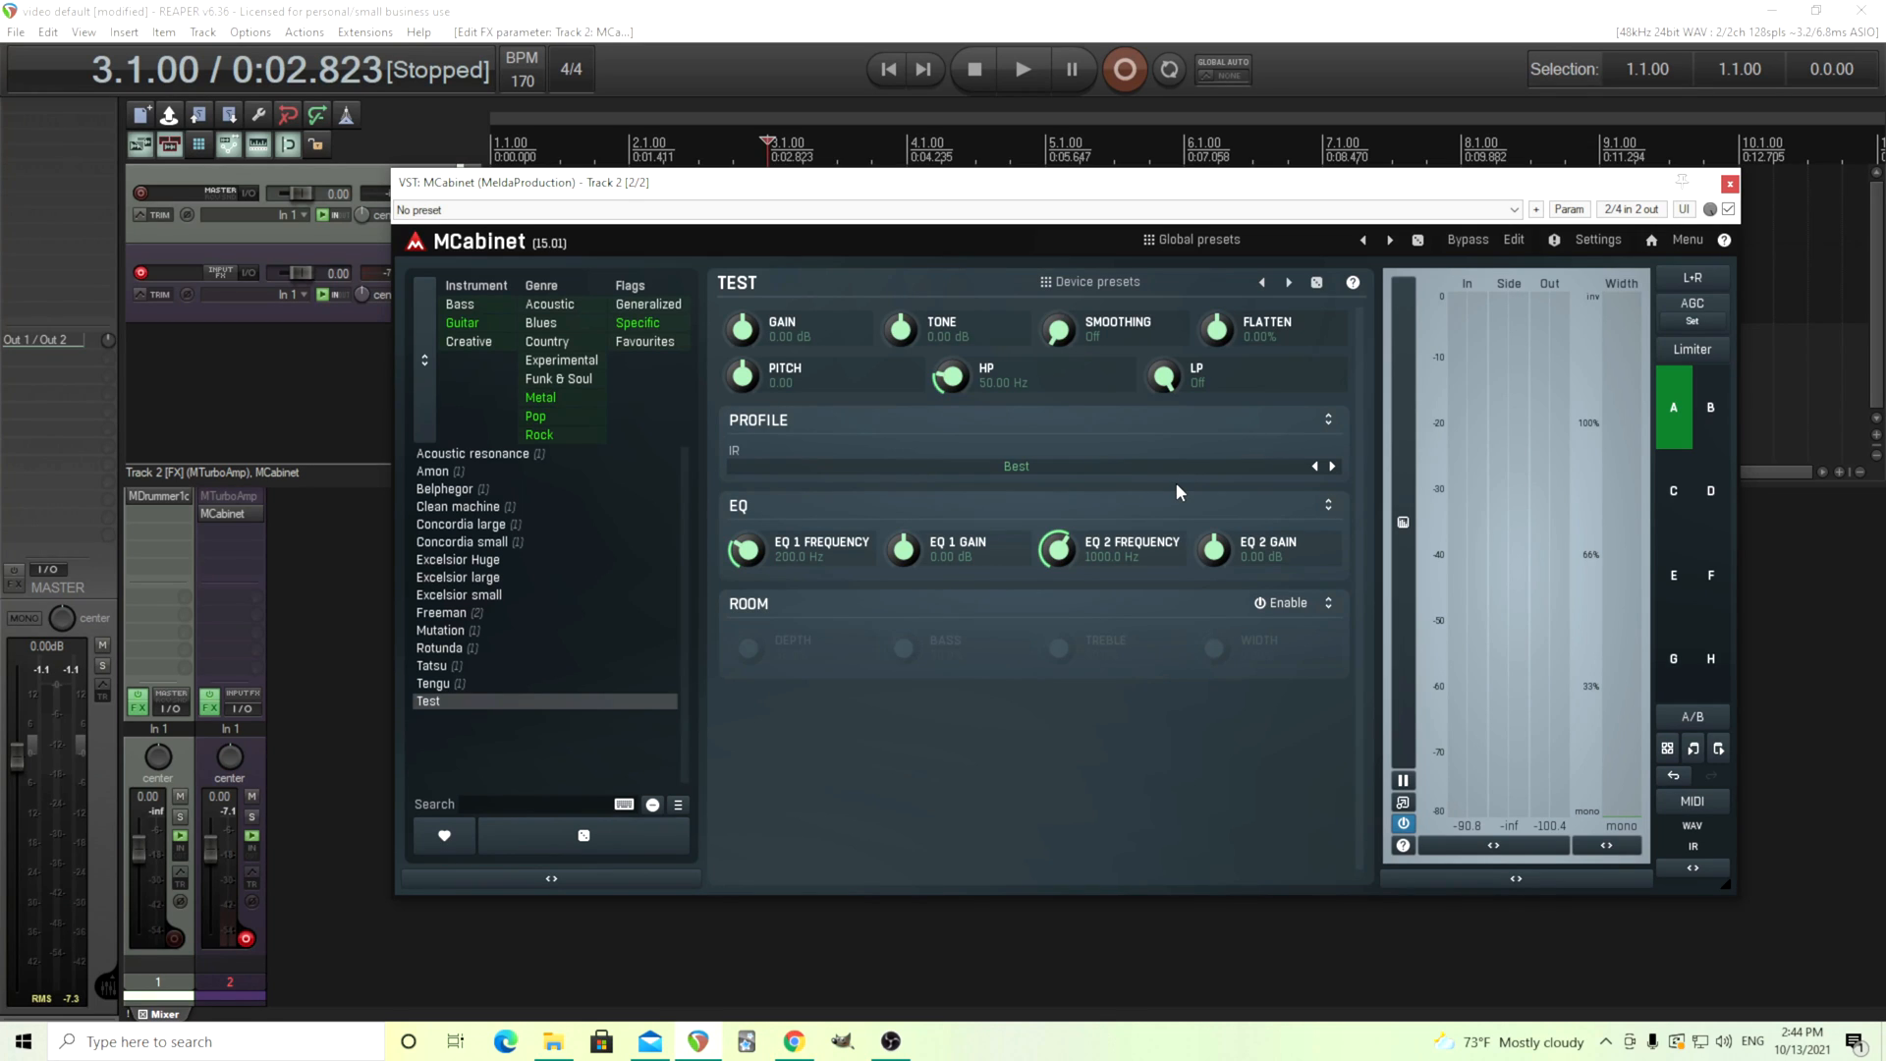